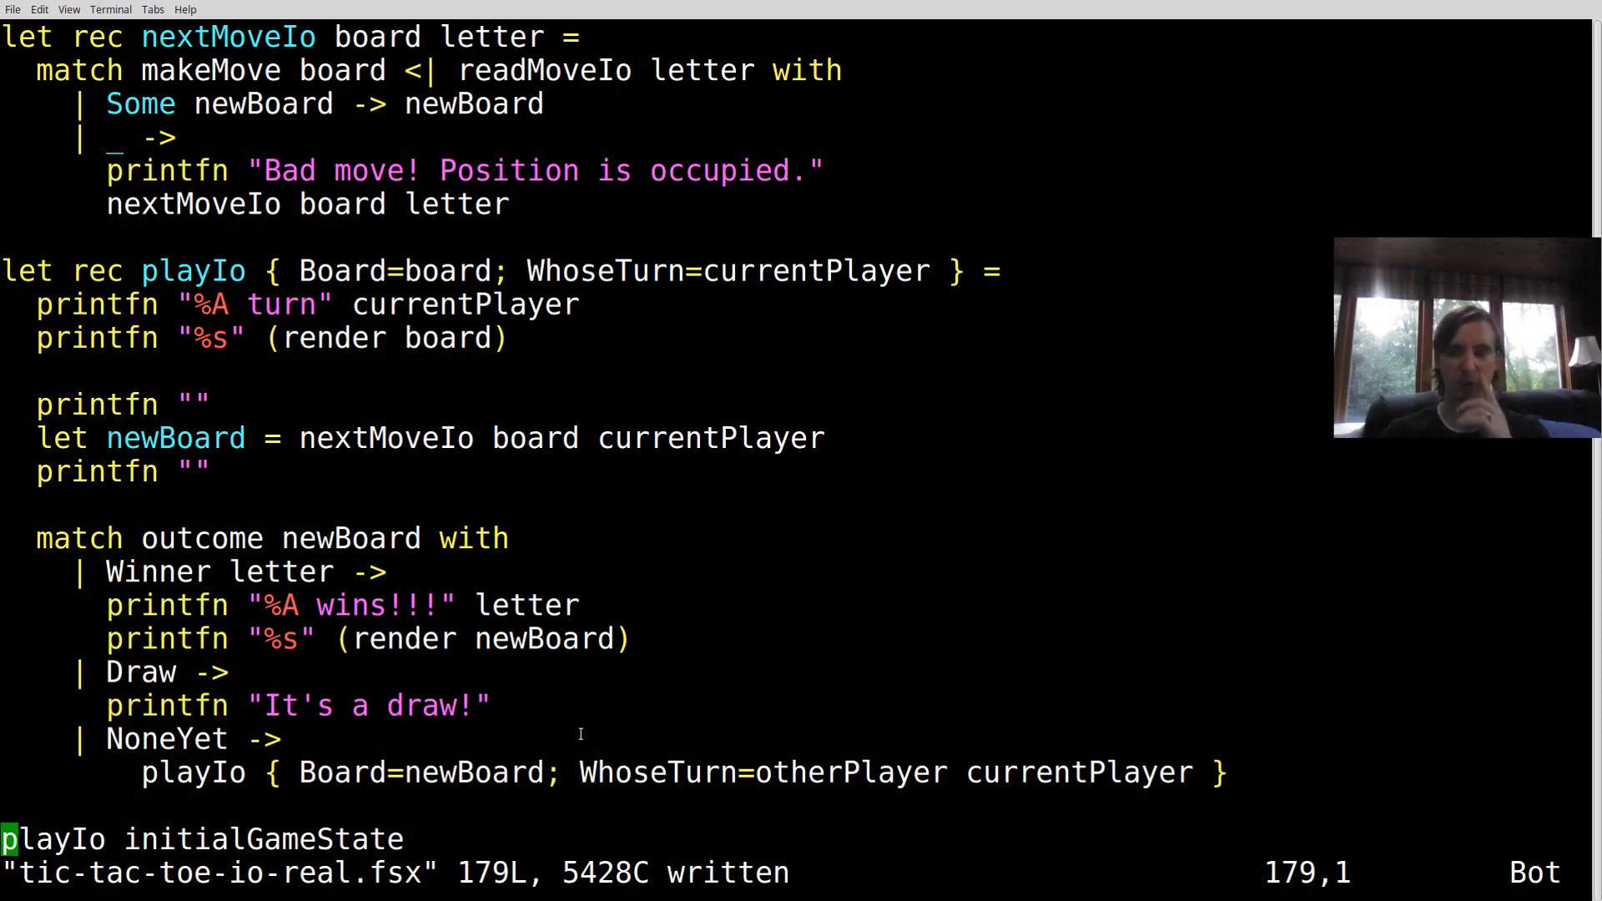
# Search for 'Io' and move to the line above let rec readMoveIo, opening a new line there
pyautogui.press('Up')
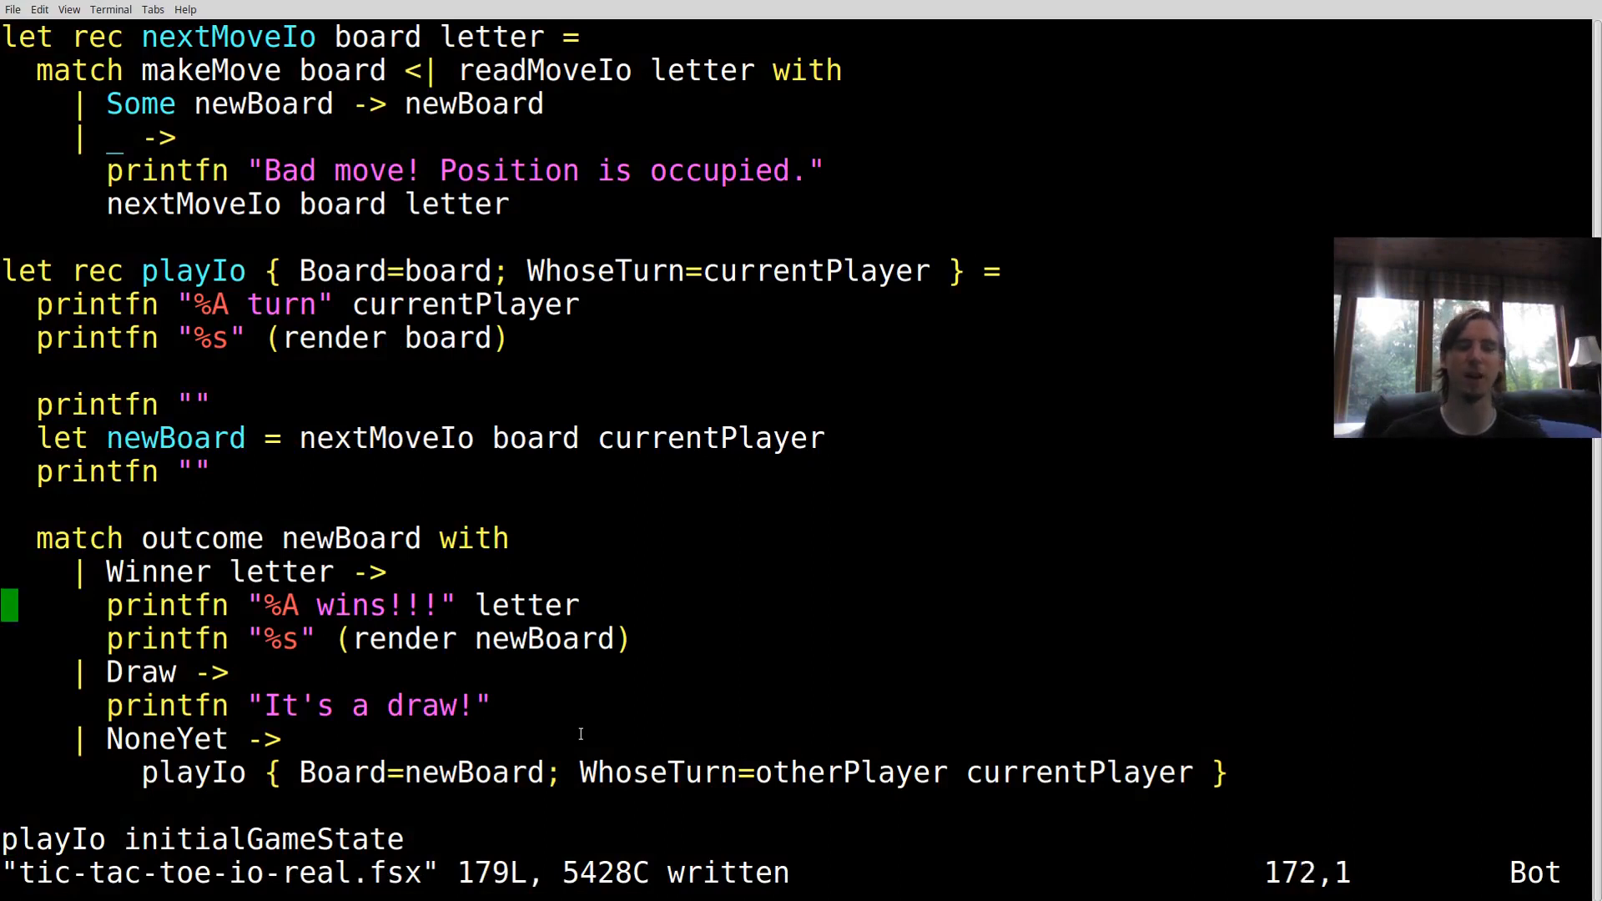
pyautogui.scroll(3)
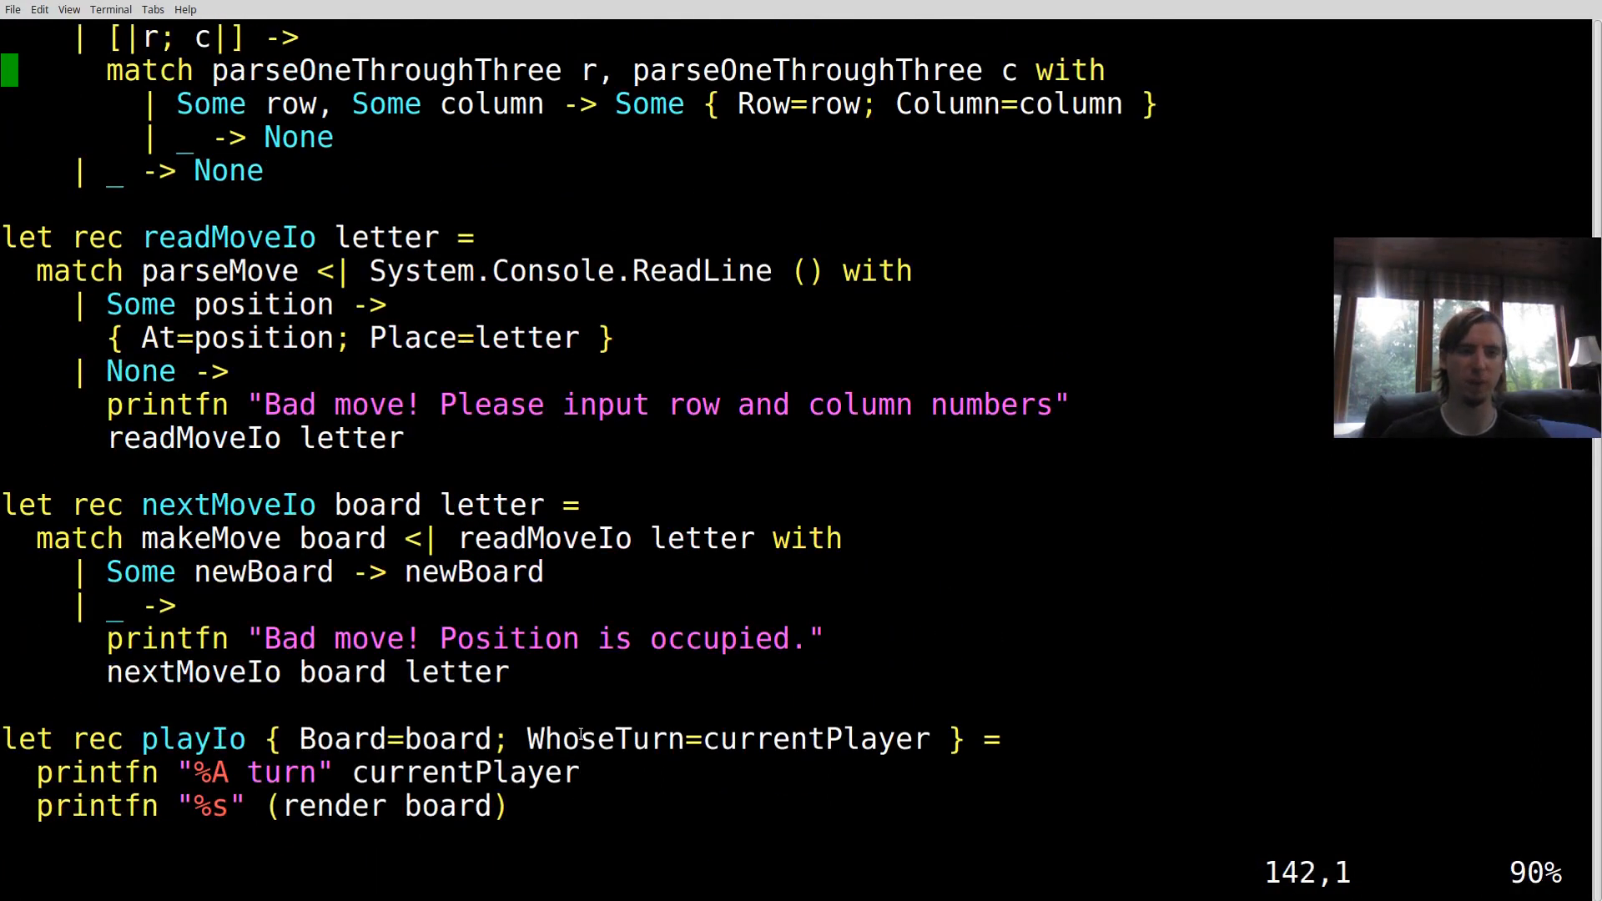
pyautogui.write('/Io')
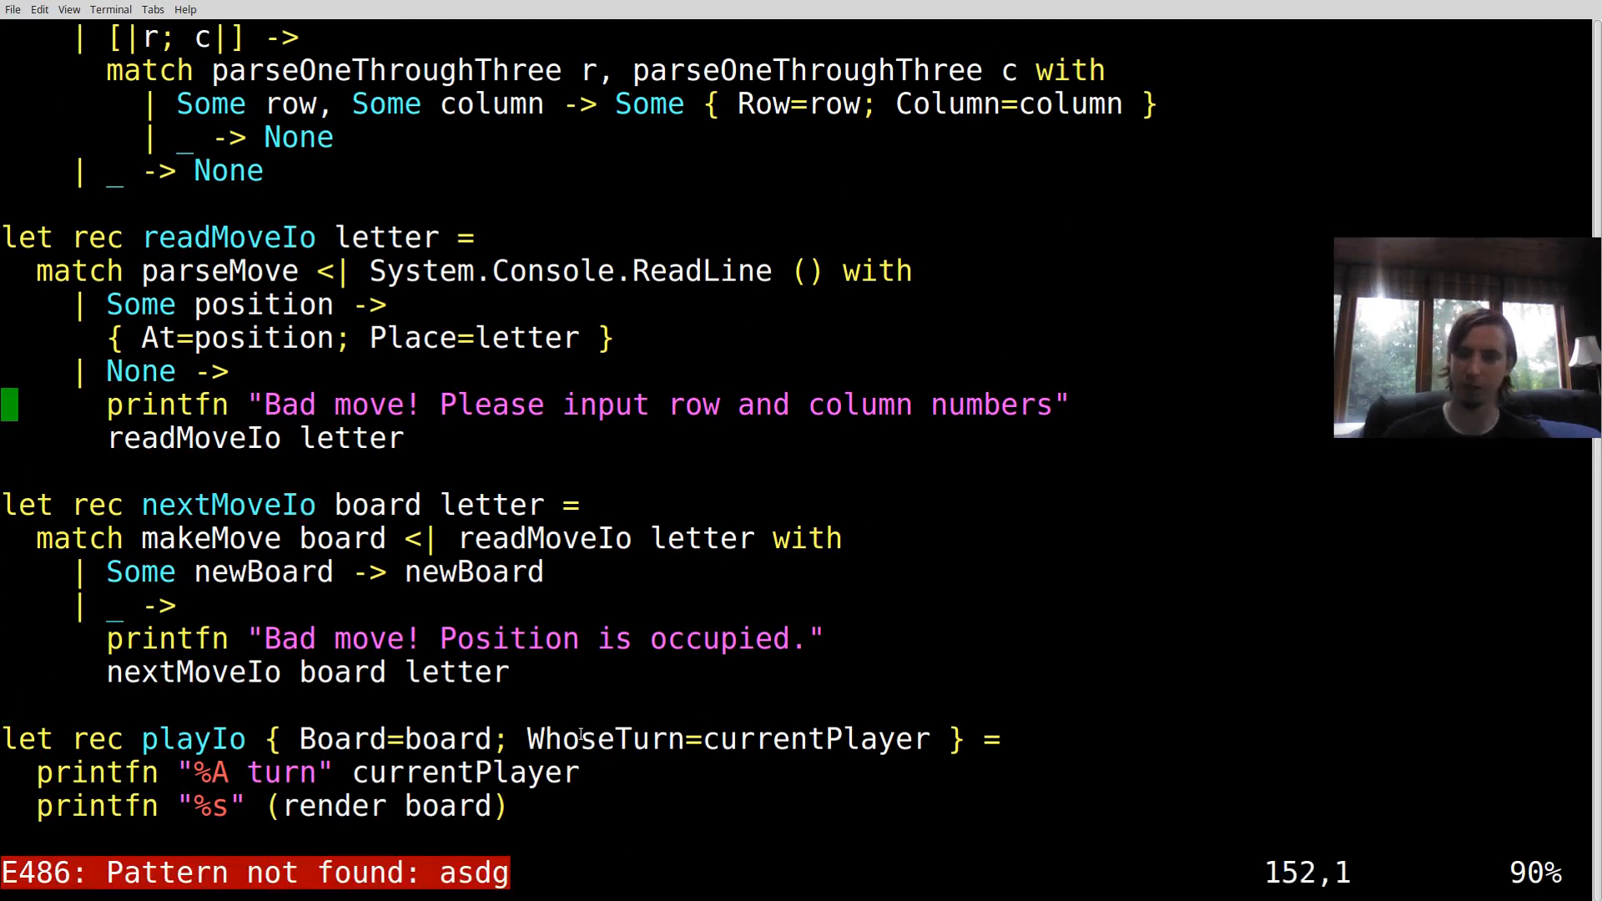
pyautogui.press('V')
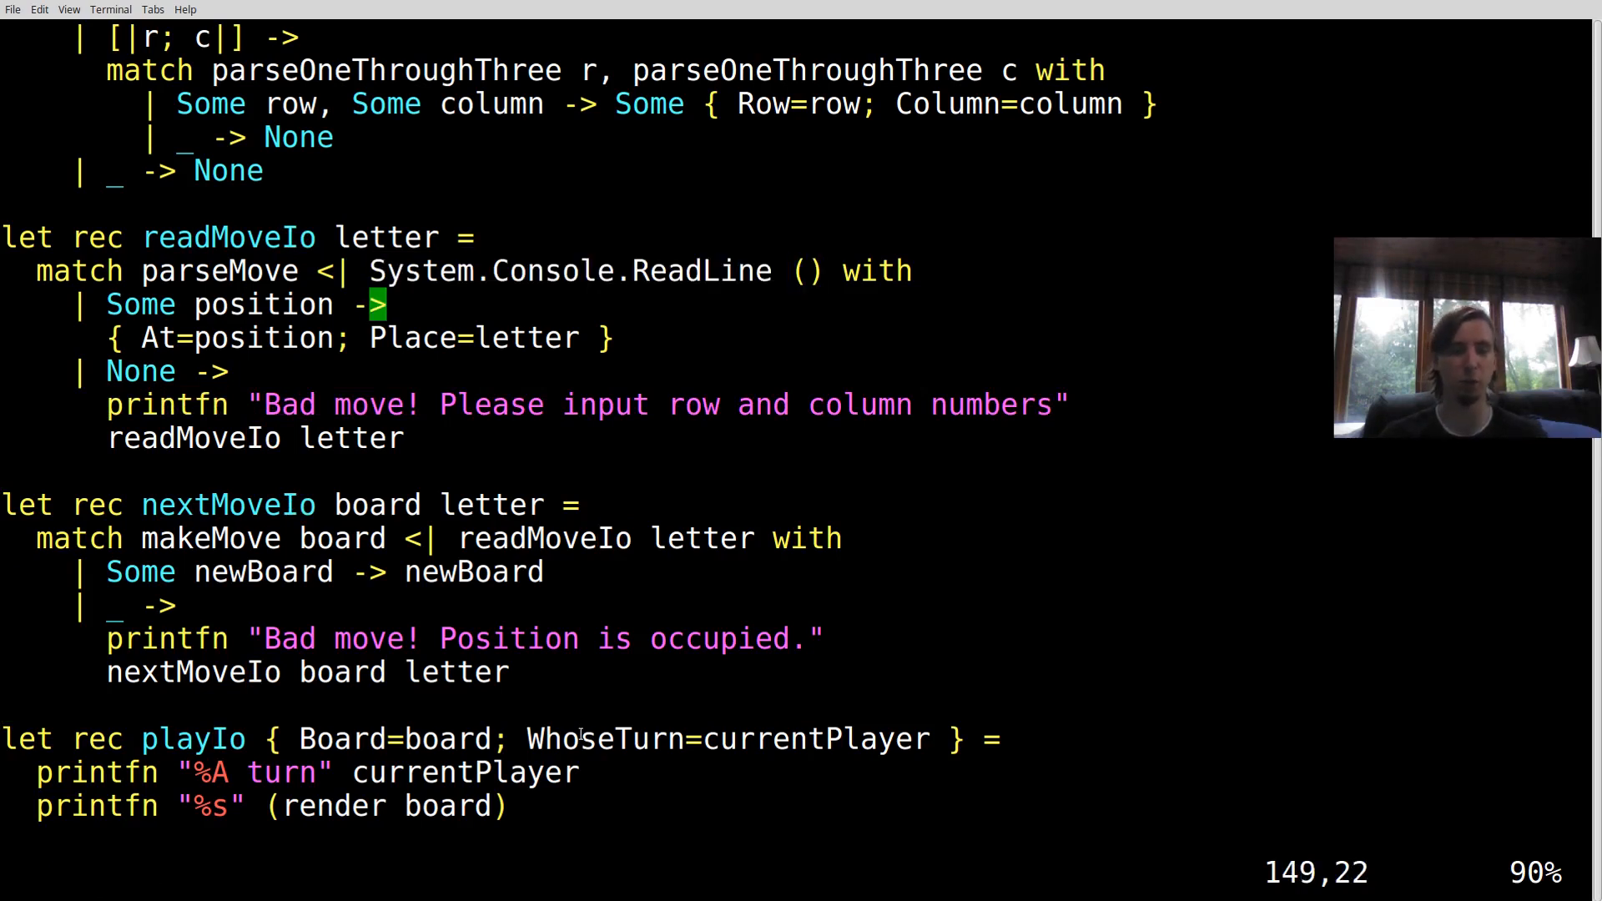
pyautogui.moveTo(813, 637)
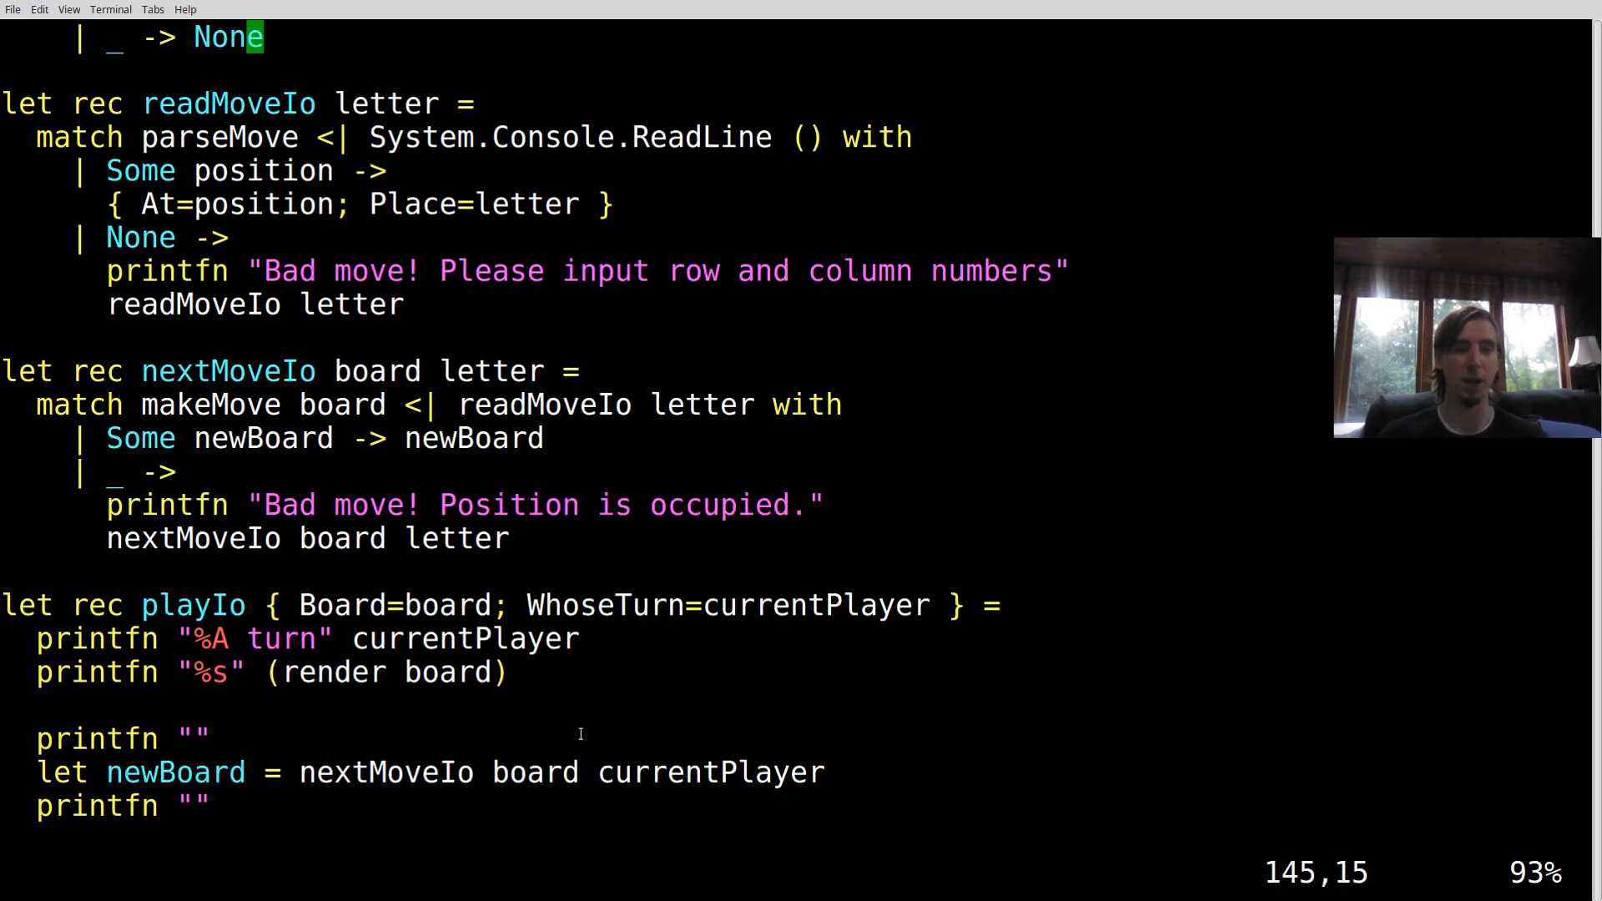
pyautogui.scroll(3)
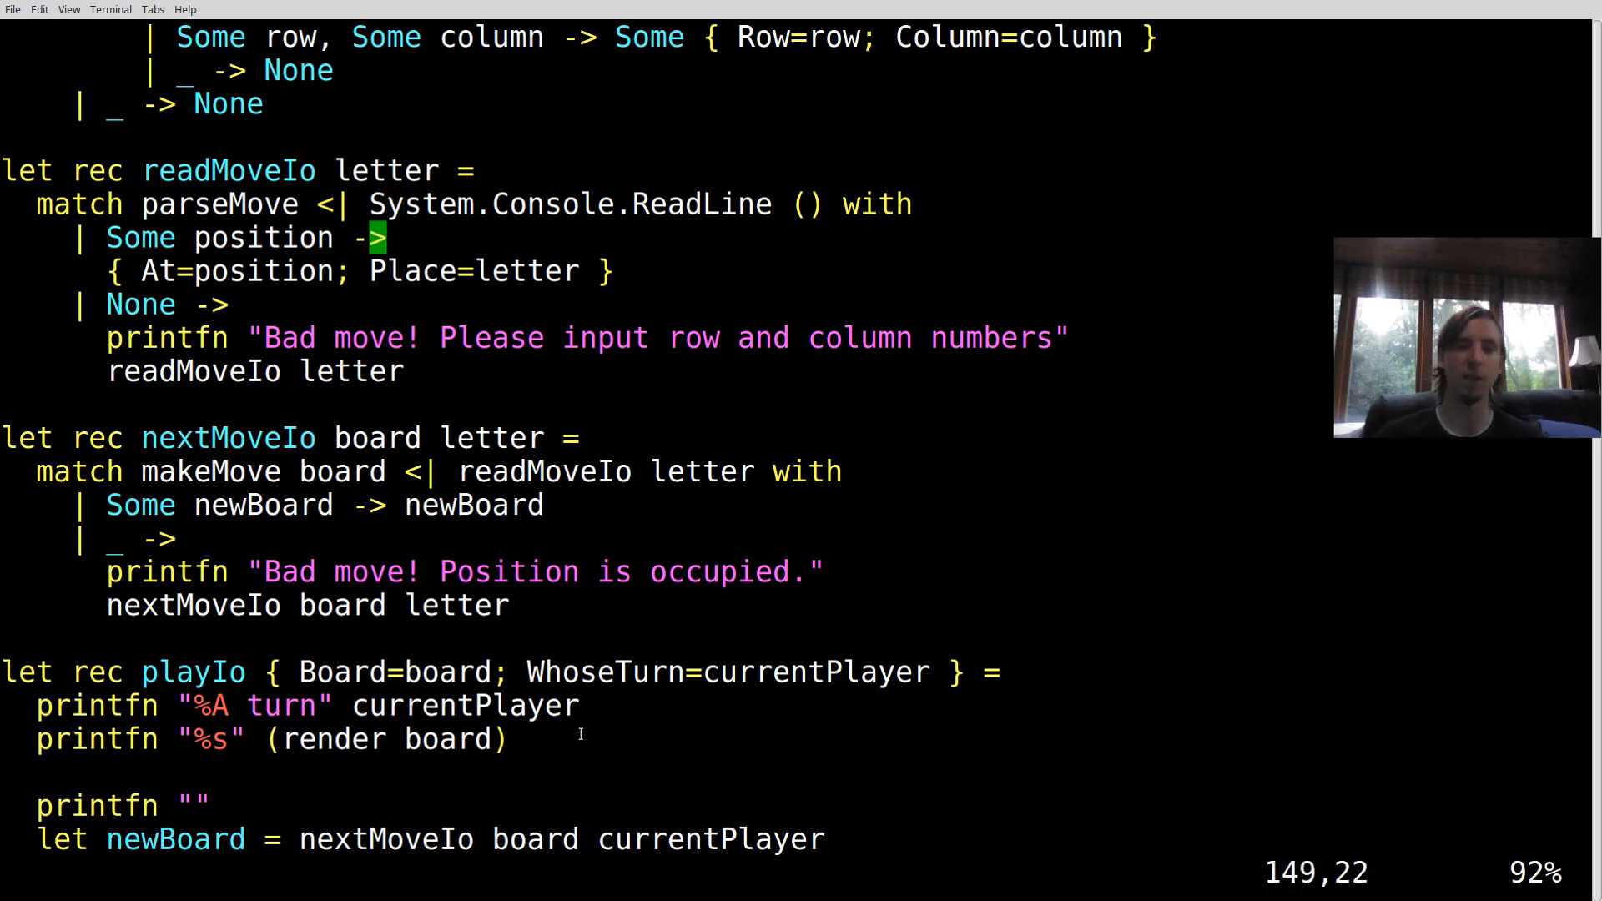
pyautogui.scroll(-3)
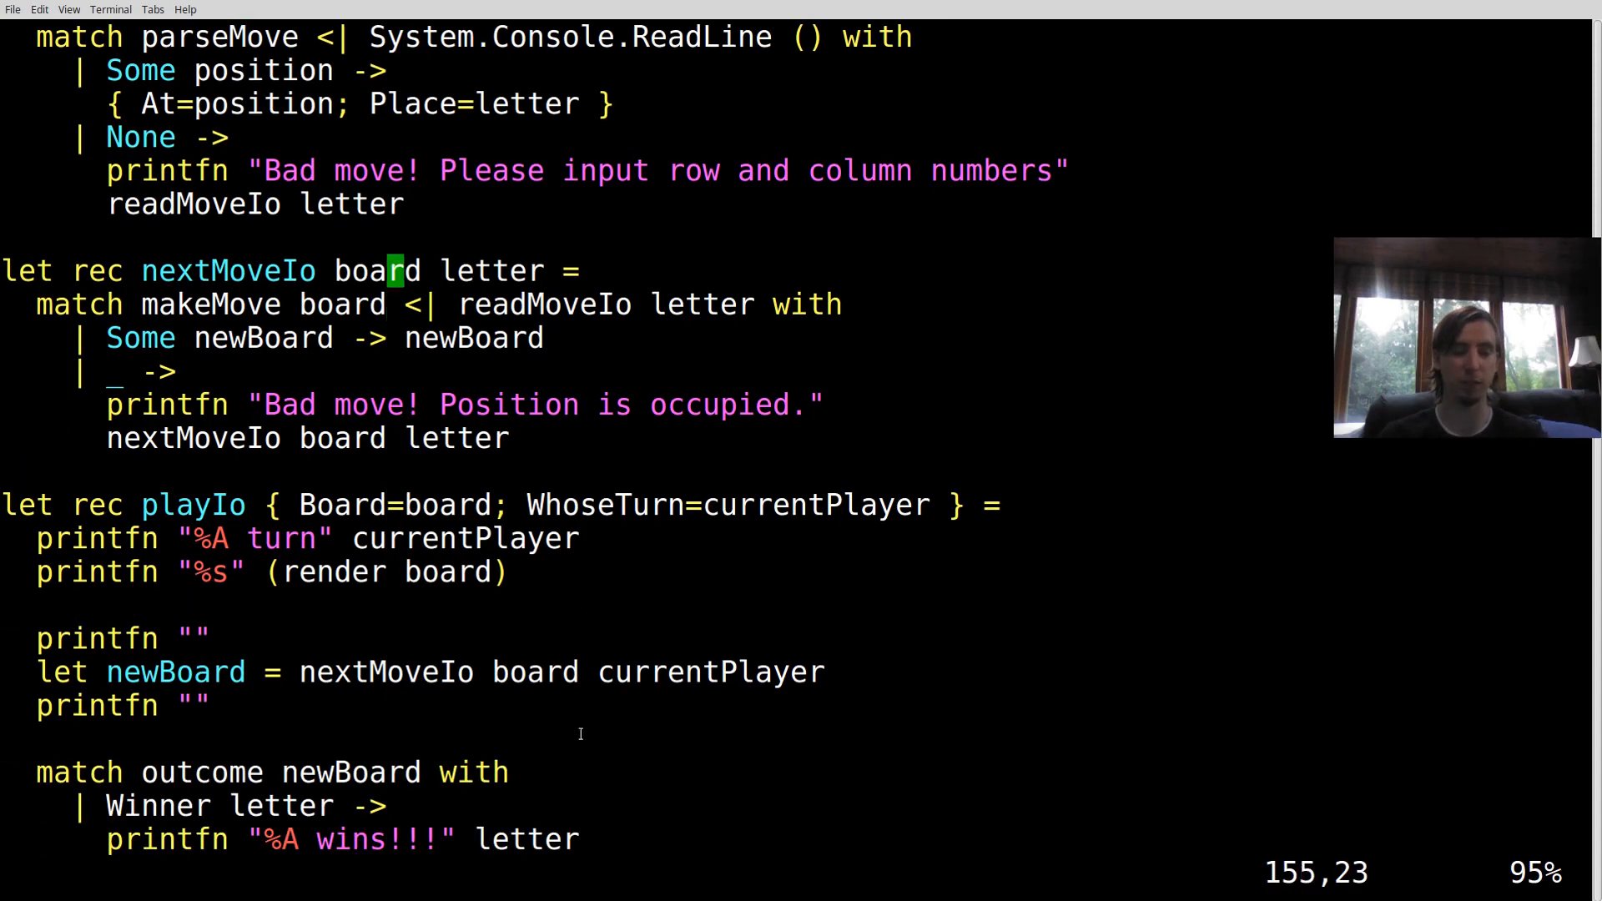
pyautogui.scroll(3)
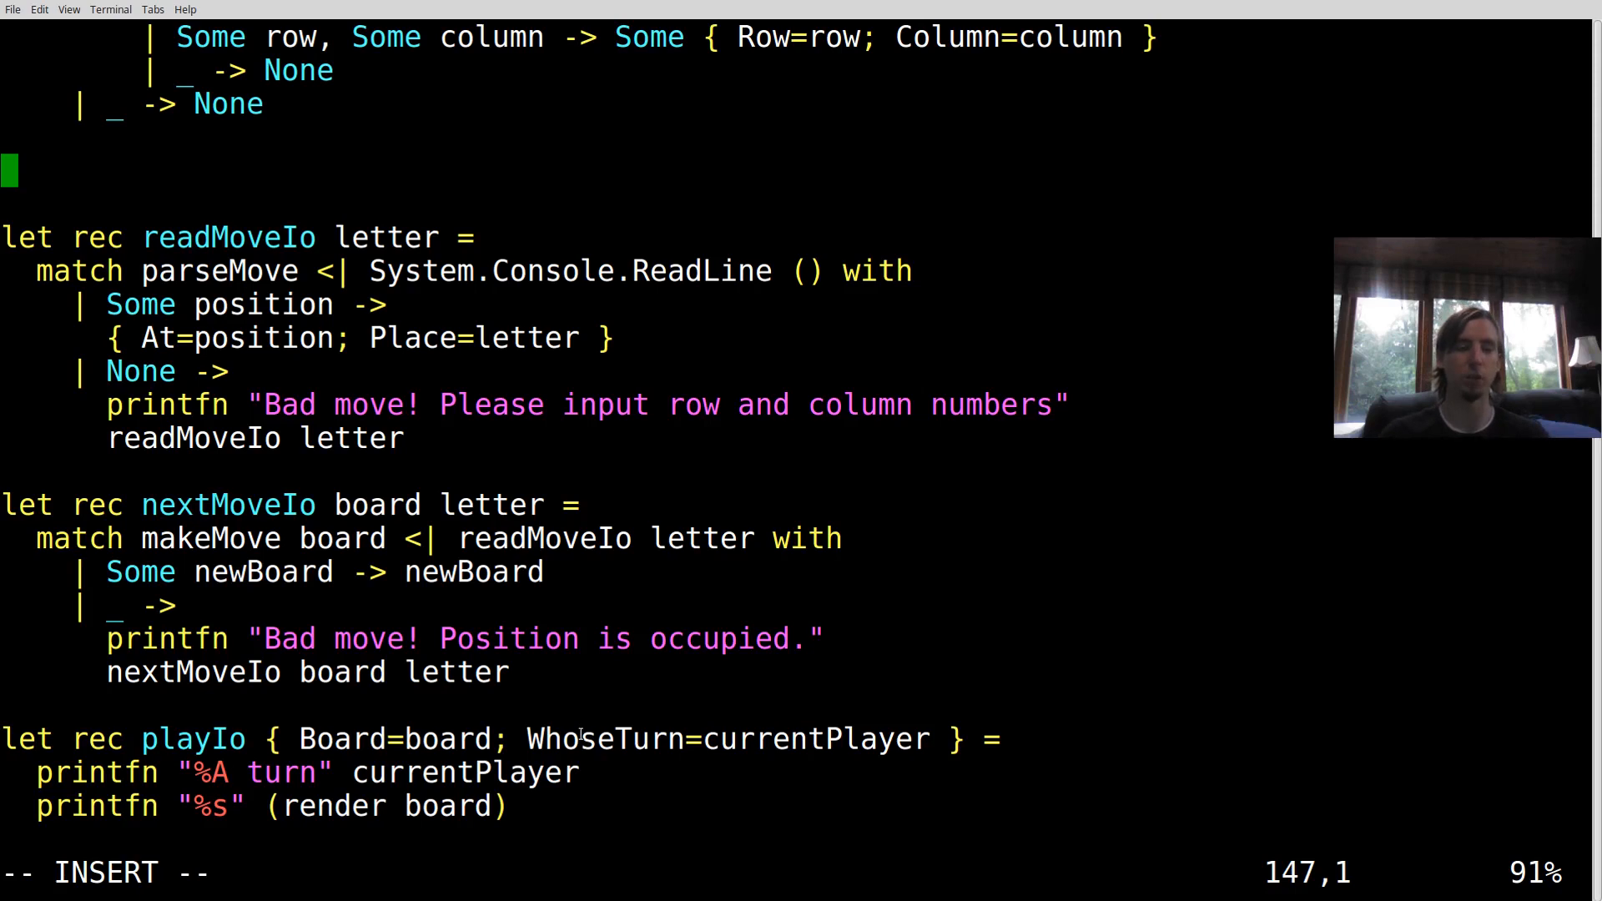
# Write the alias type Io<'a> = Effects -> 'a above readMoveIo
pyautogui.write("type Io<'a>")
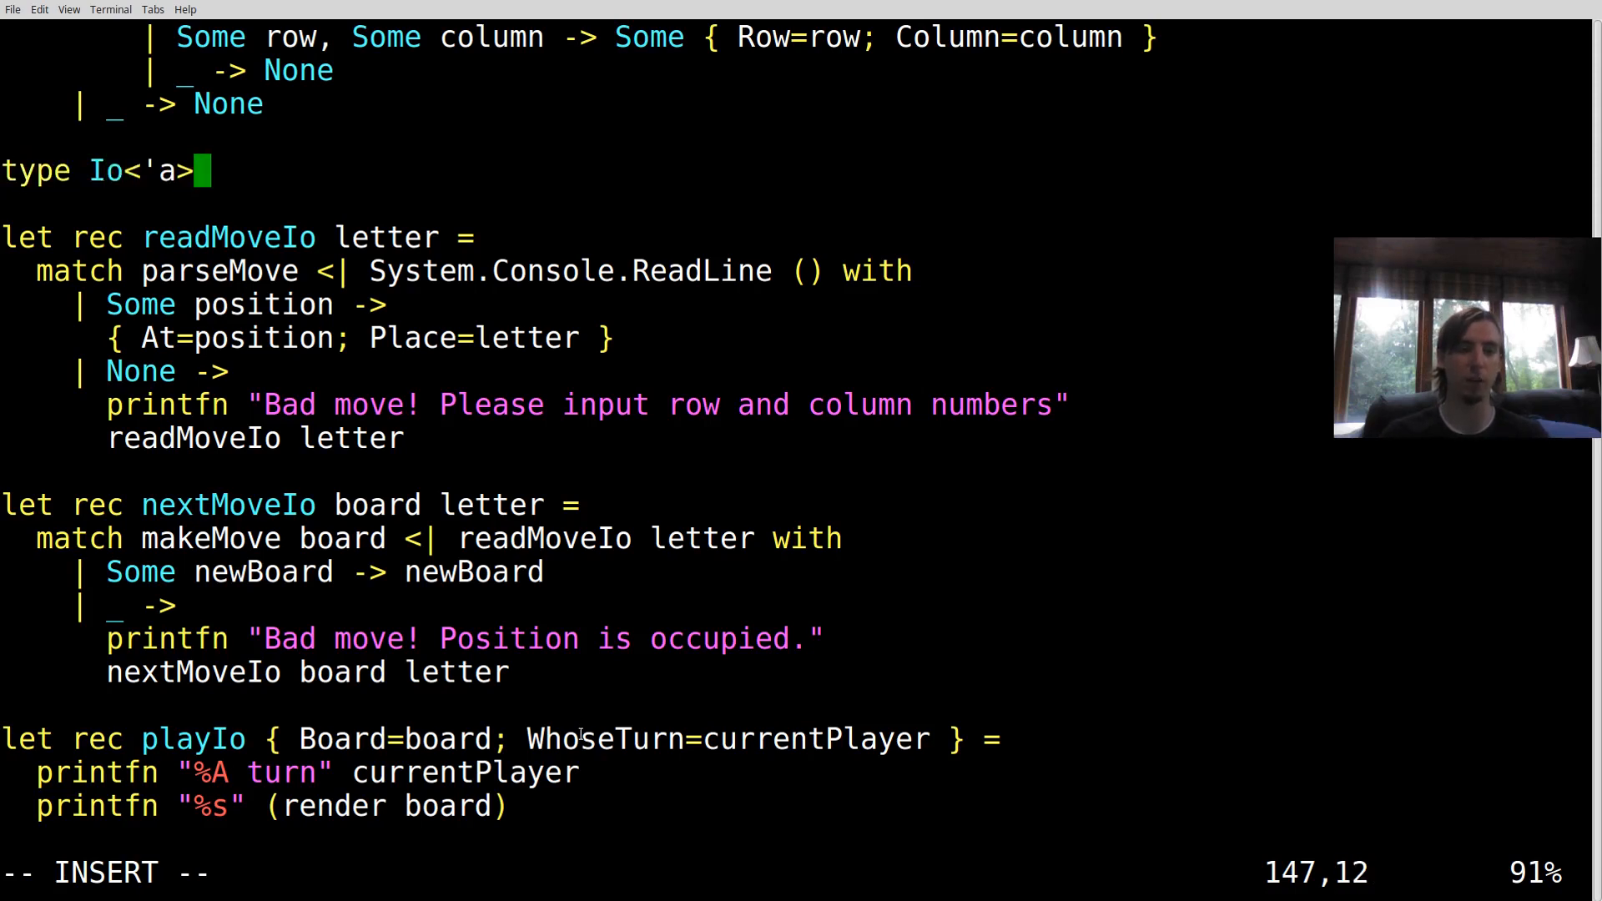
pyautogui.write('=')
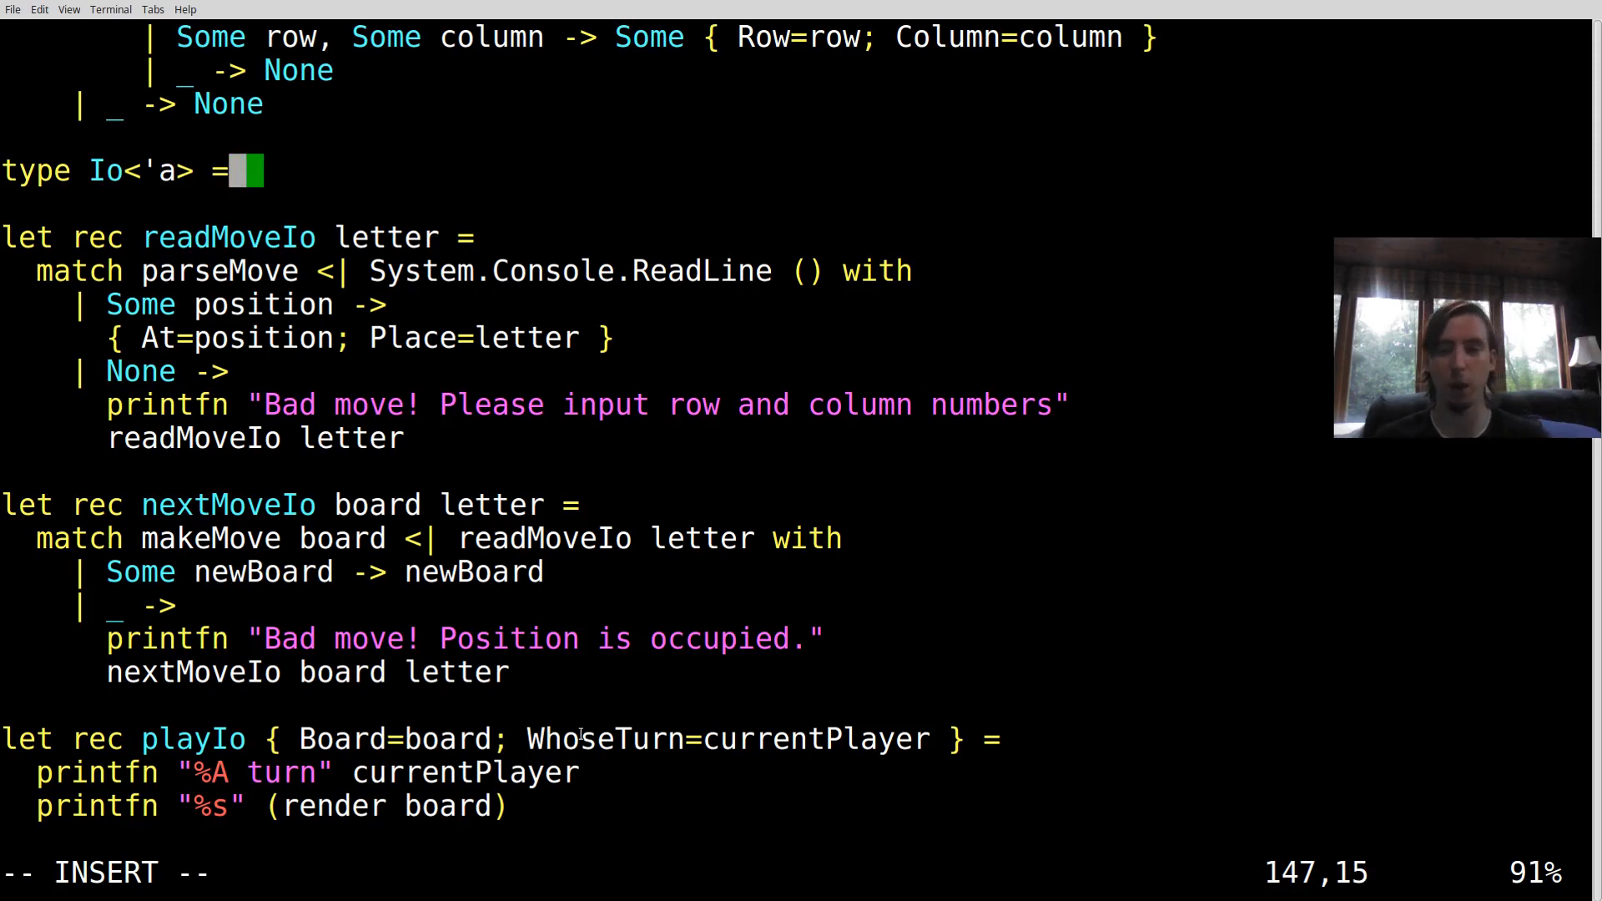
pyautogui.write('->')
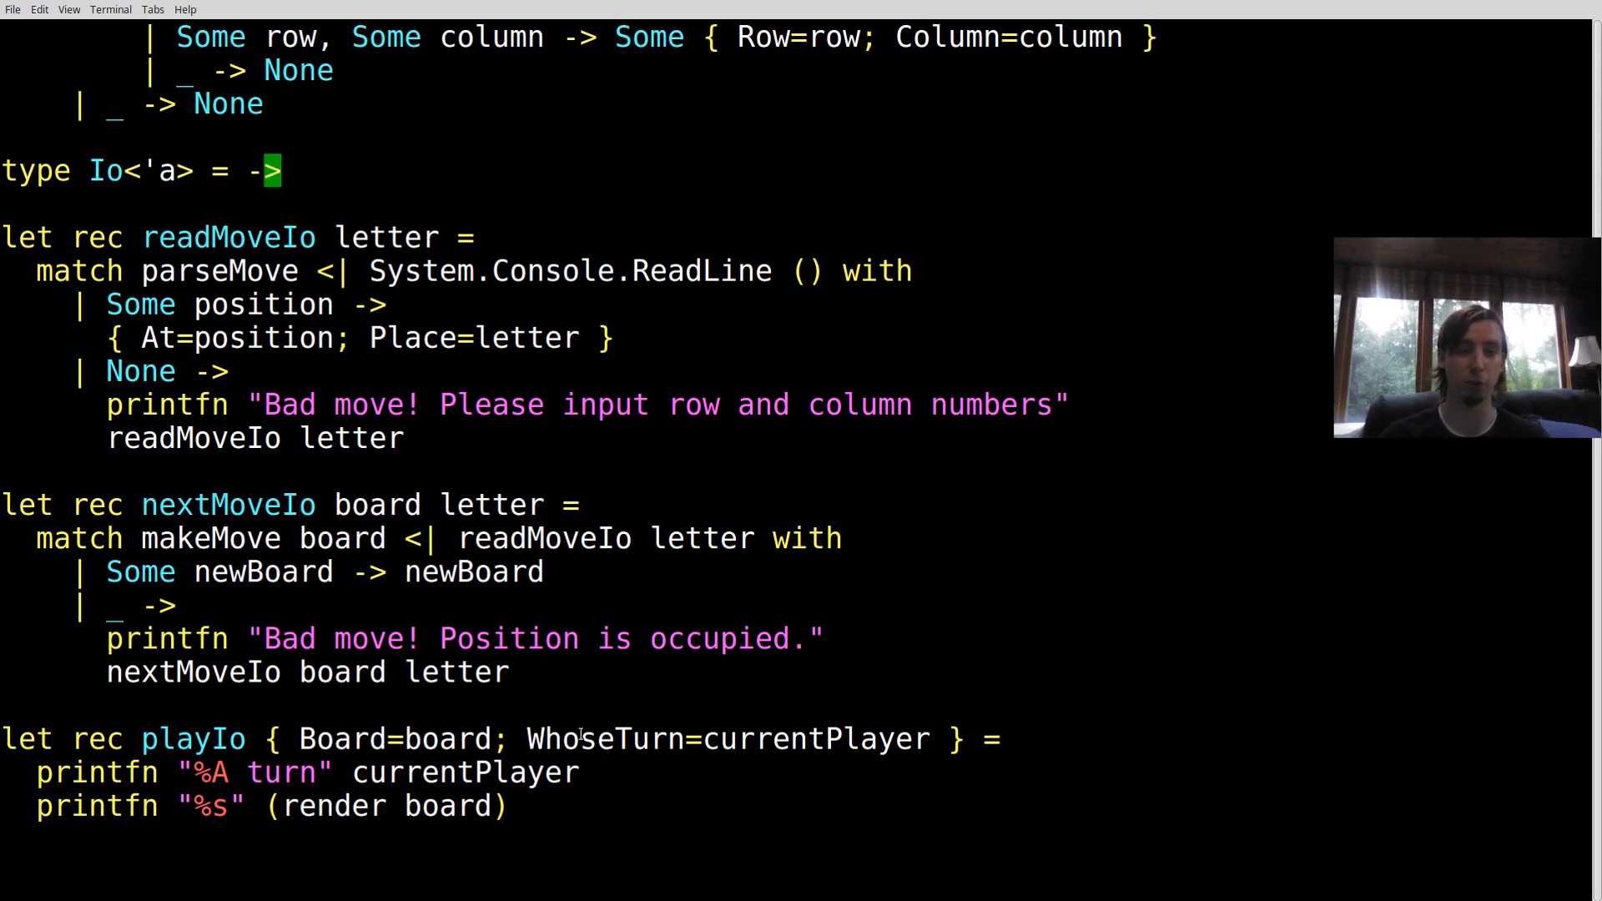
pyautogui.write('Eff')
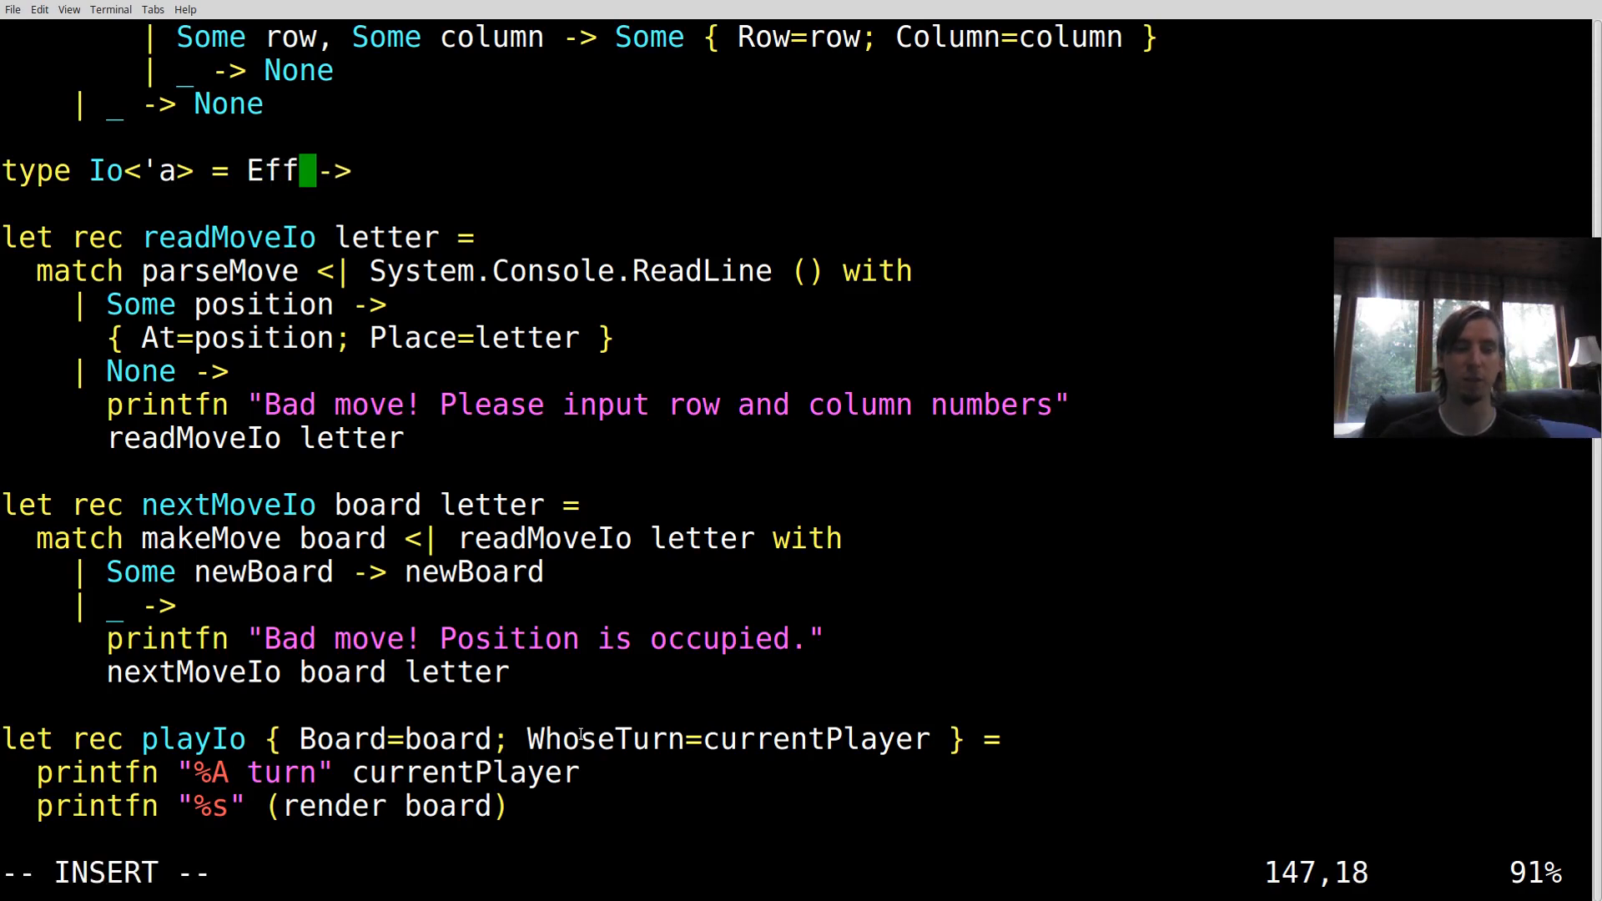
pyautogui.write('ects')
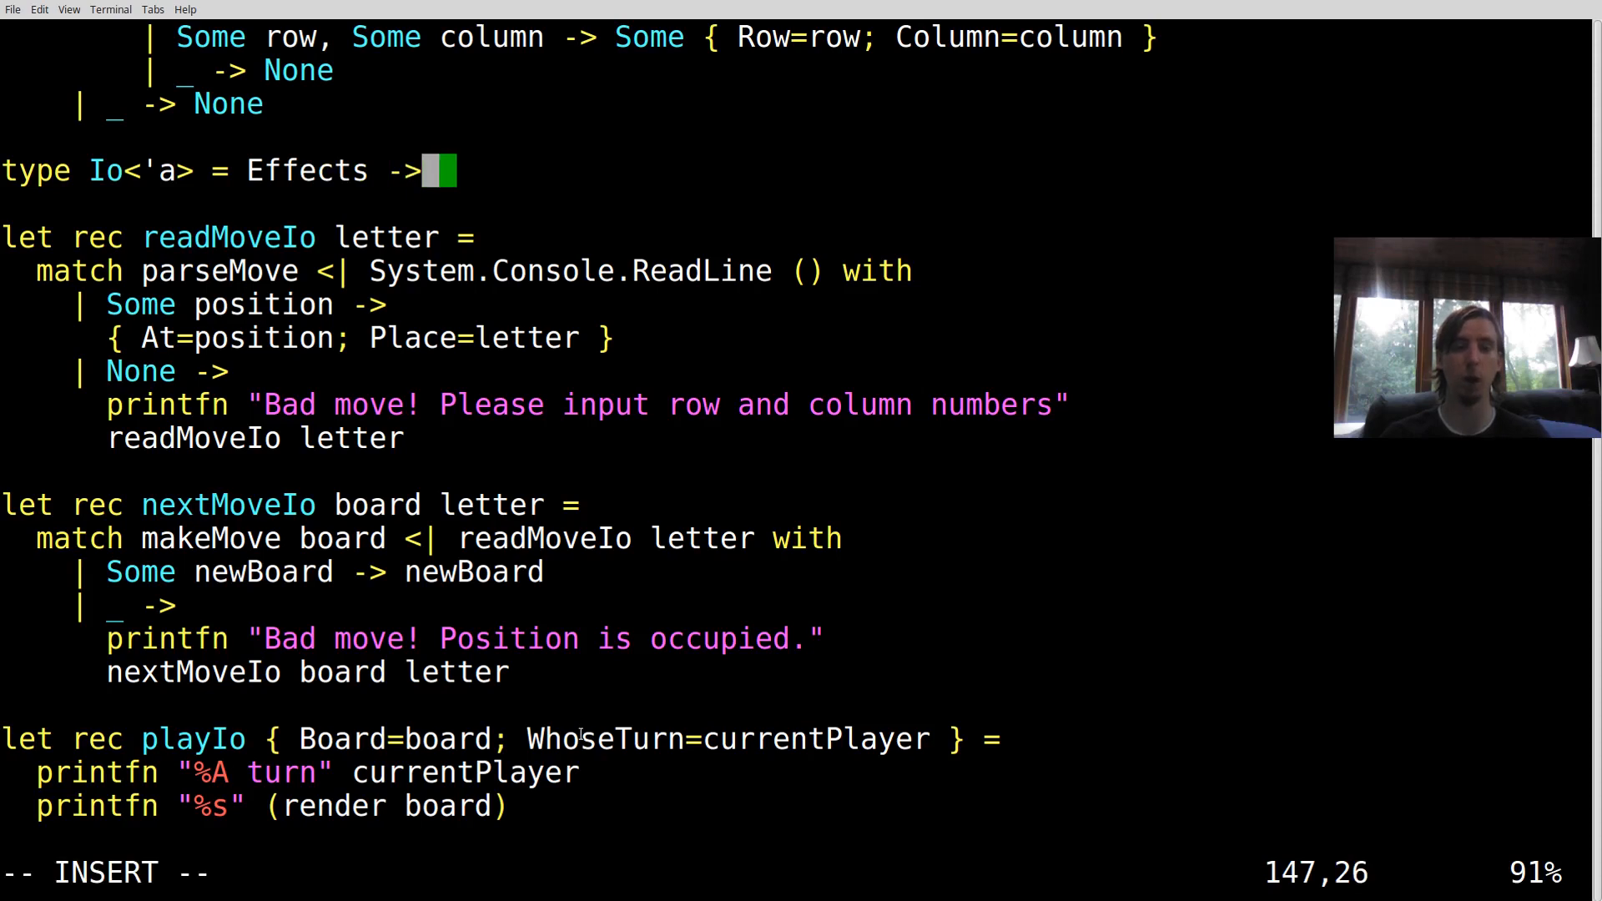
pyautogui.write("'a")
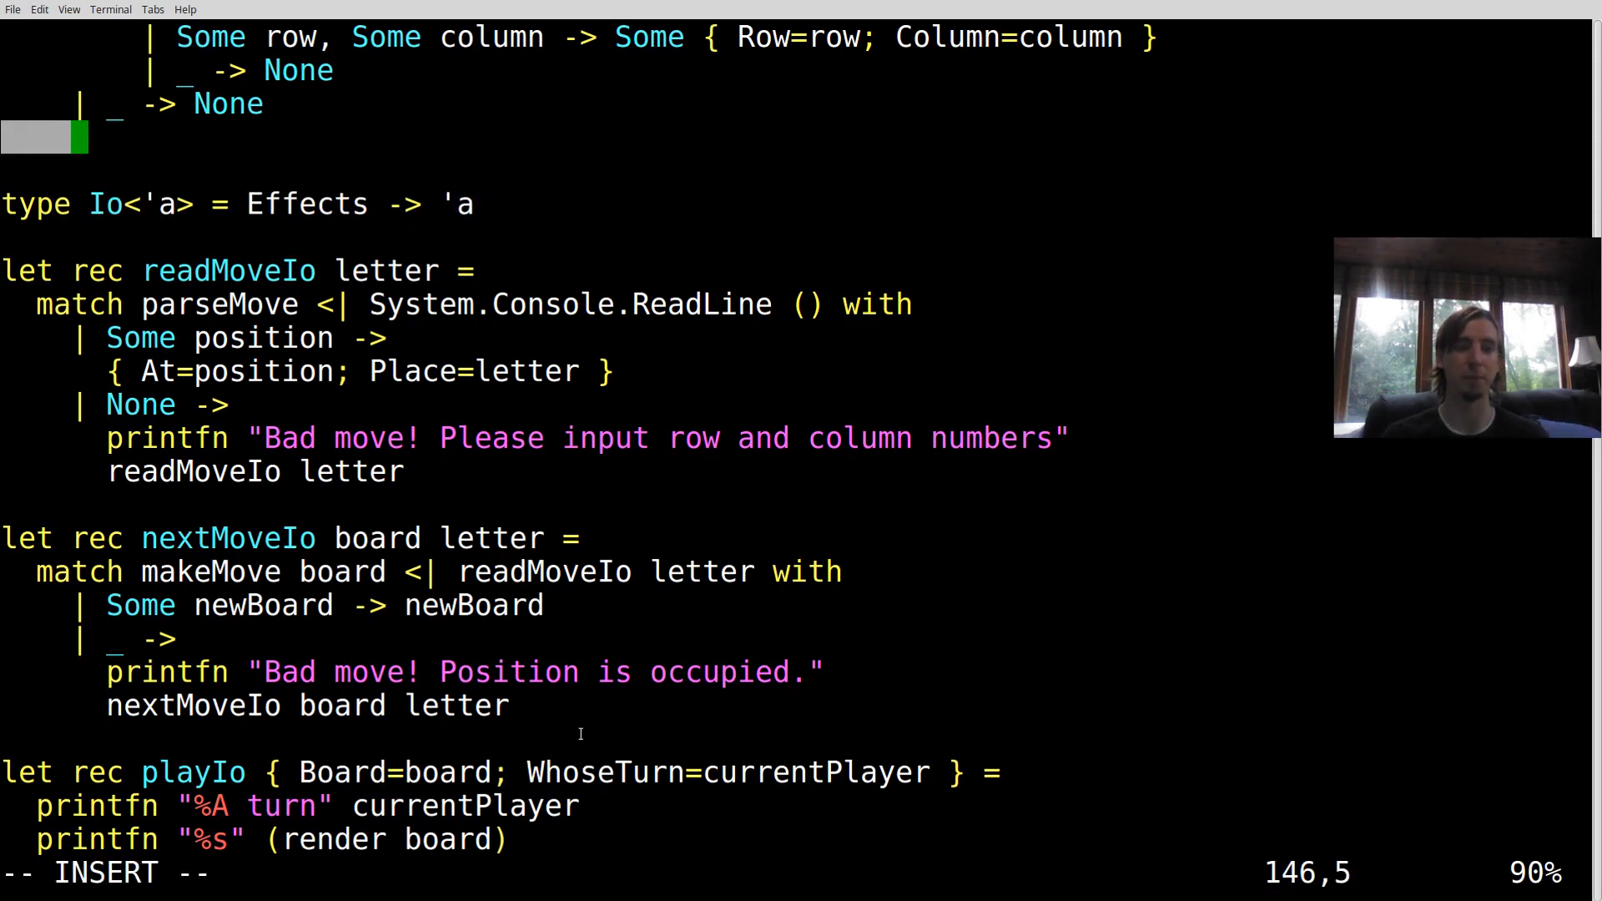
# Write the Effects record with ReadLine: unit -> string and PrintLine: string -> unit fields, then save
pyautogui.write('Effects = {')
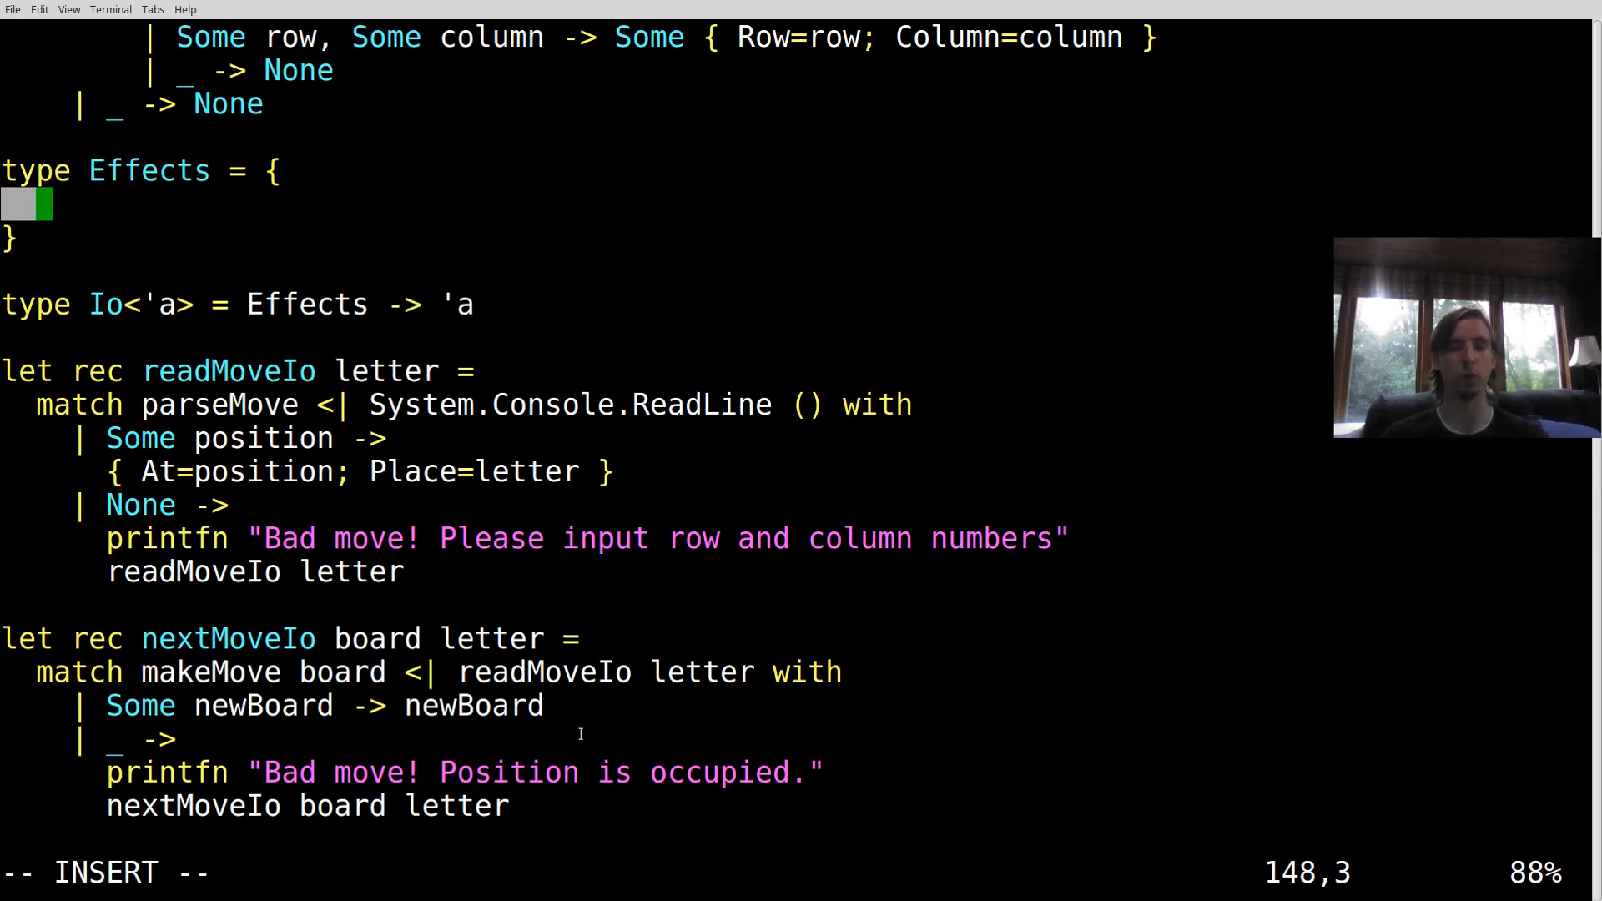
pyautogui.write('ReadLi')
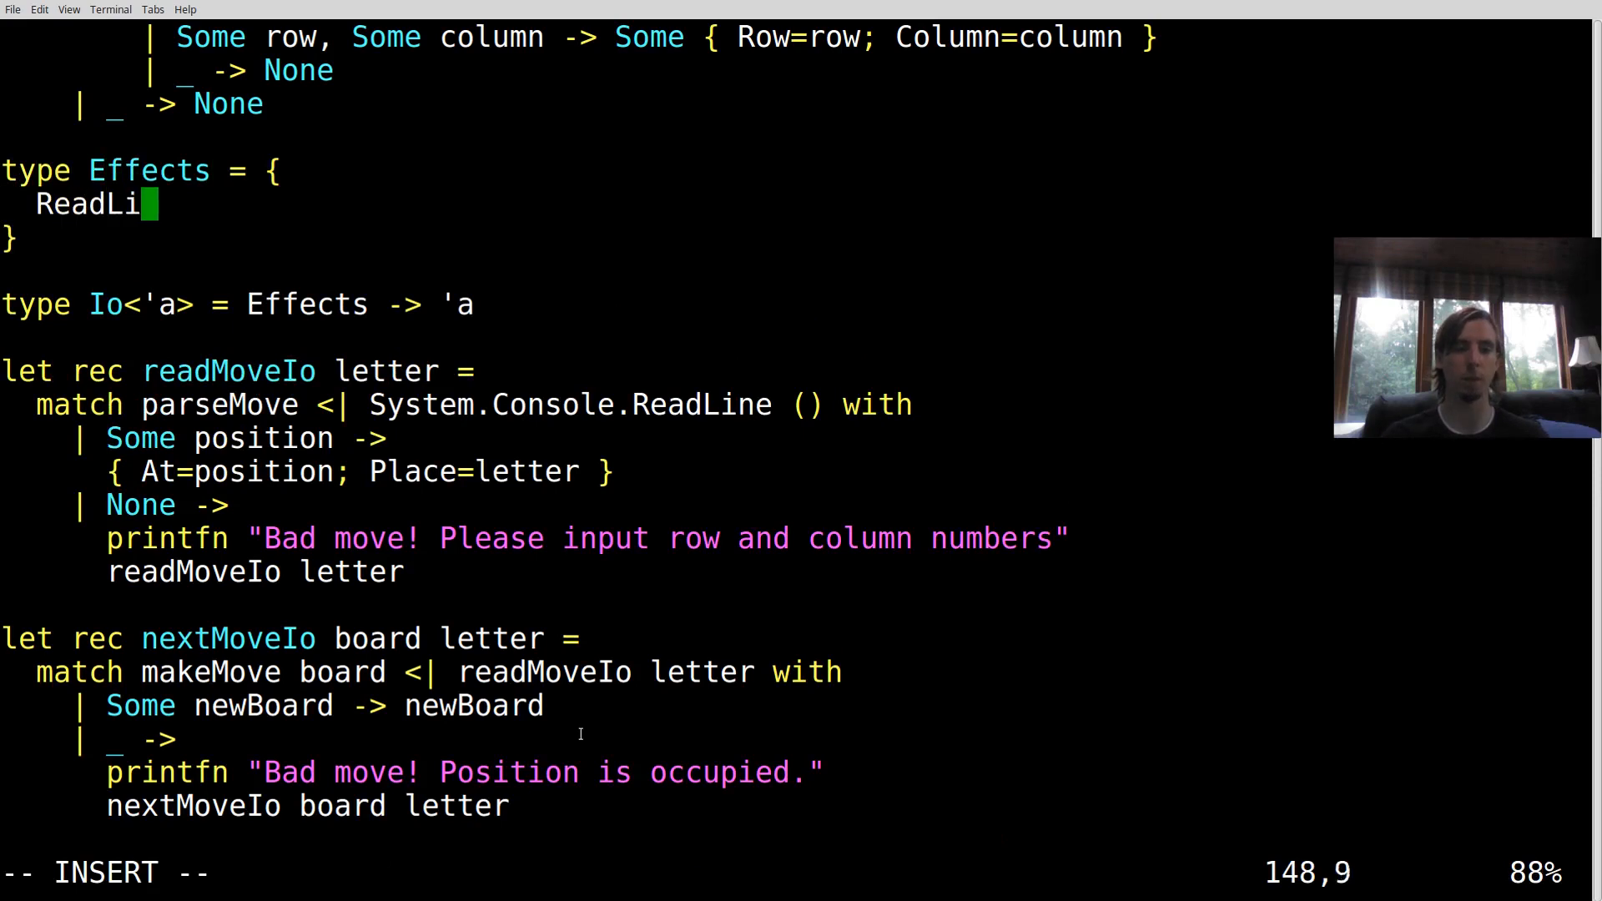
pyautogui.write('ne: unit -> string')
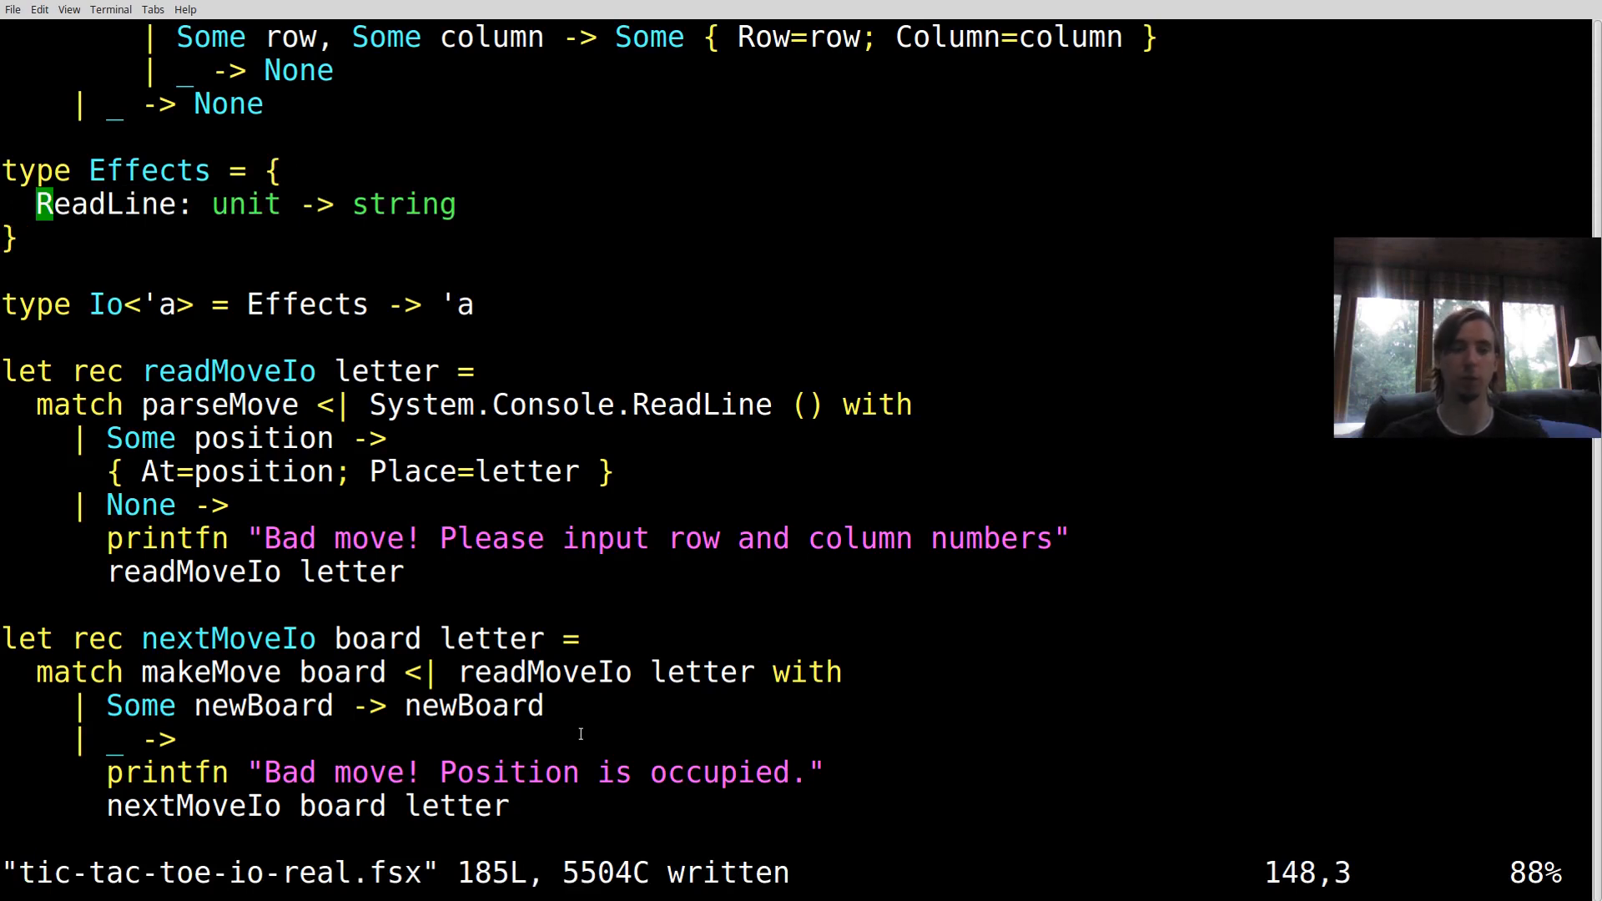
pyautogui.write('PrintLine: unit -> string')
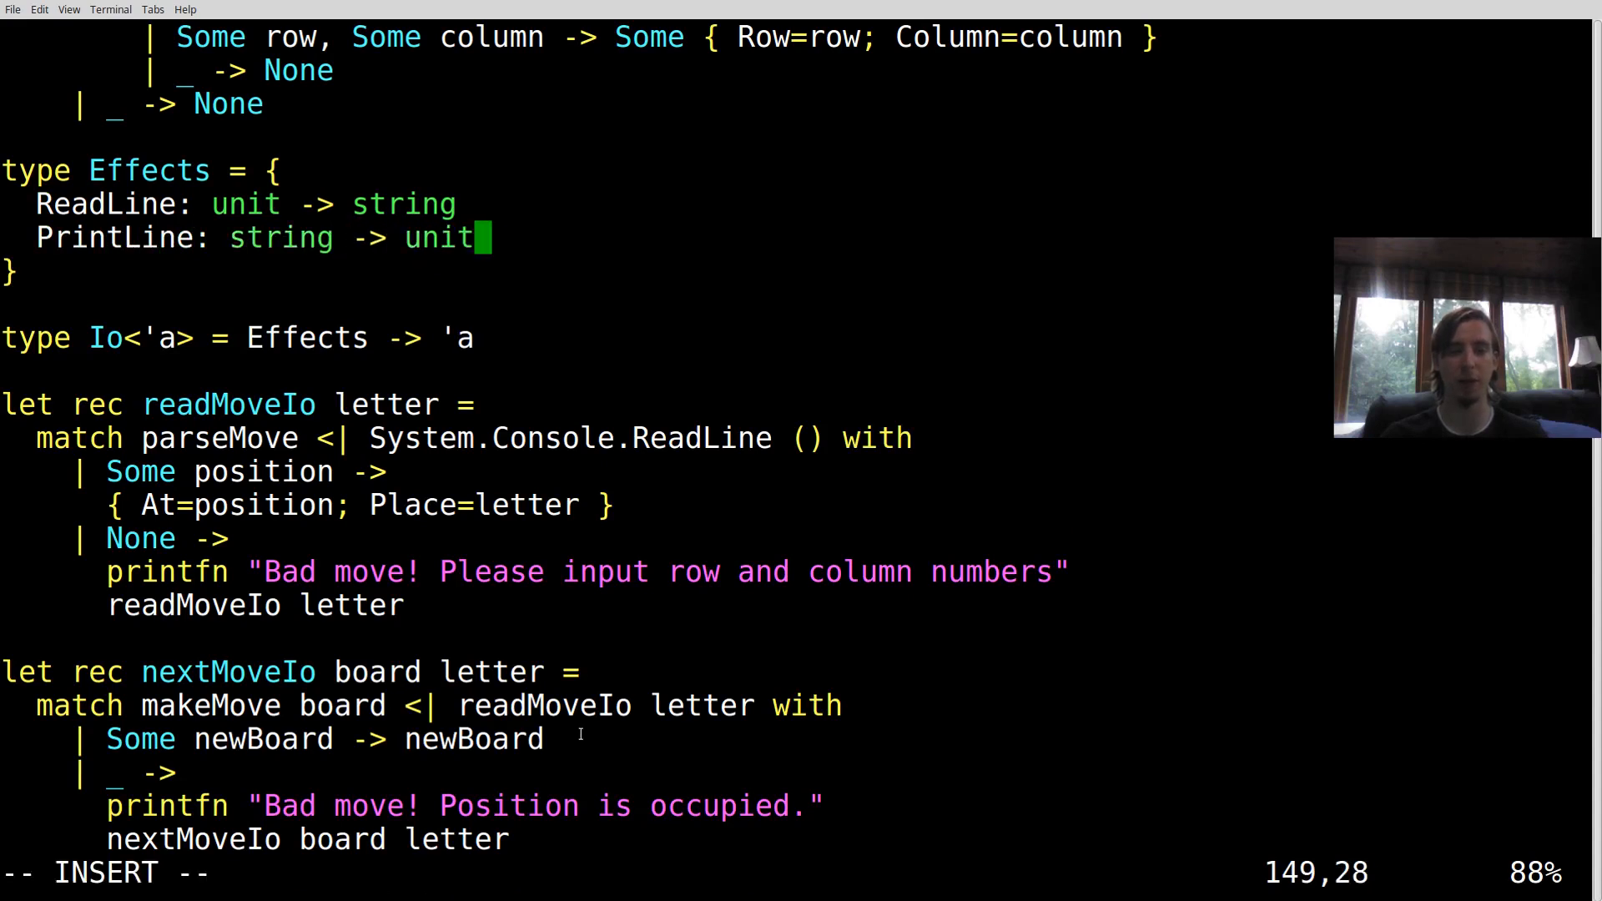
pyautogui.press('Escape')
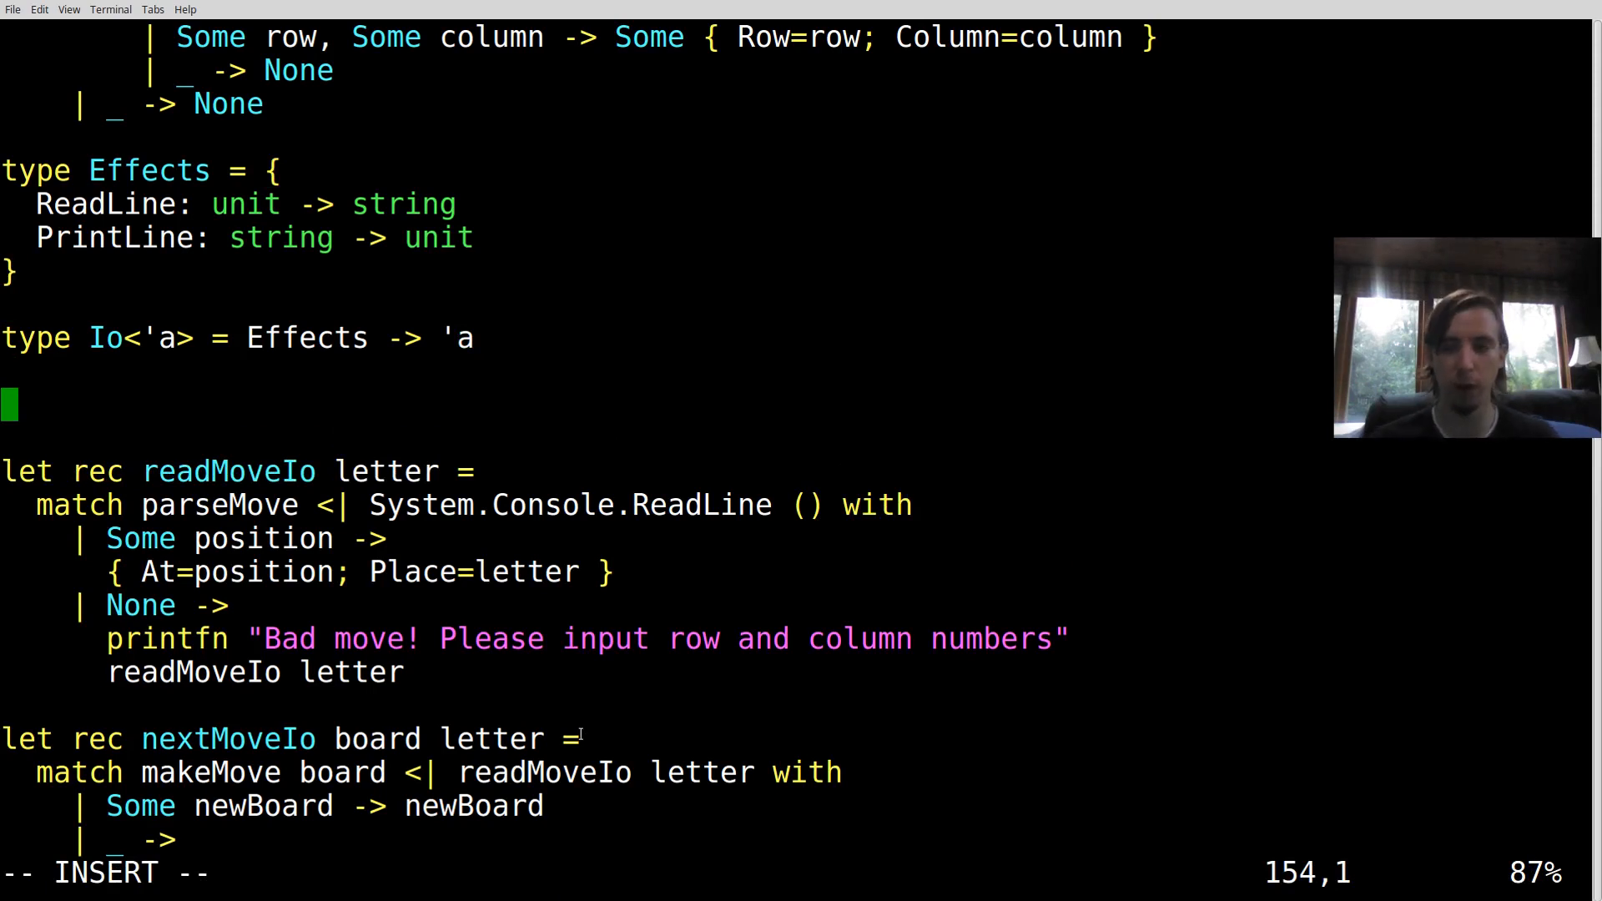
# Start let (>>=) with its first parameter (io: Io<'a>)
pyautogui.write('let')
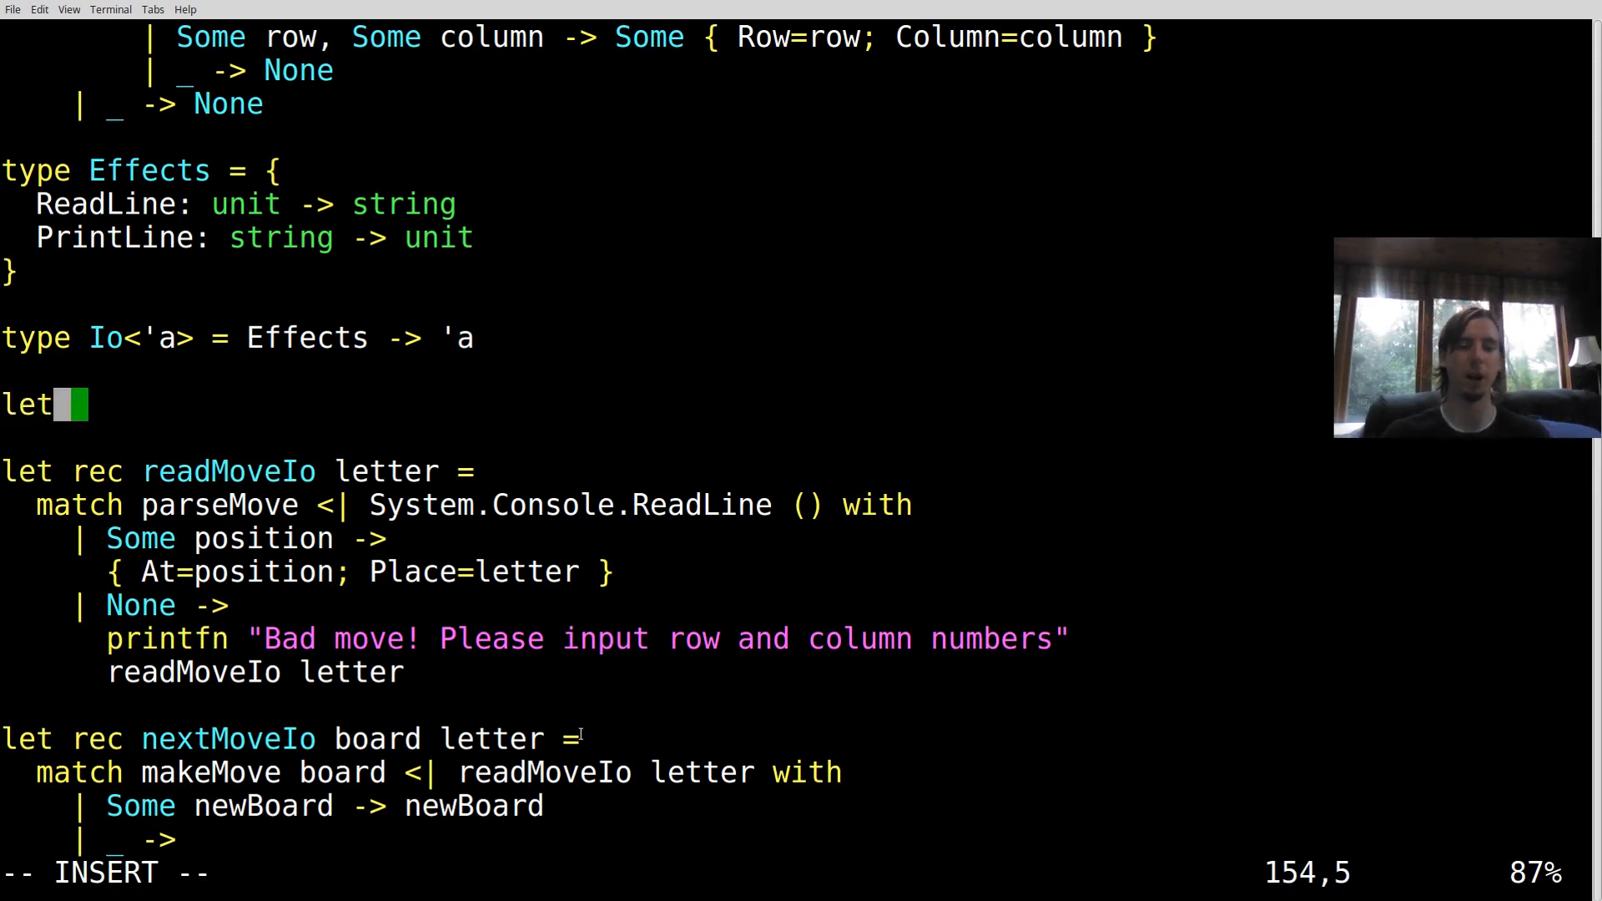
pyautogui.write('(>>=) (')
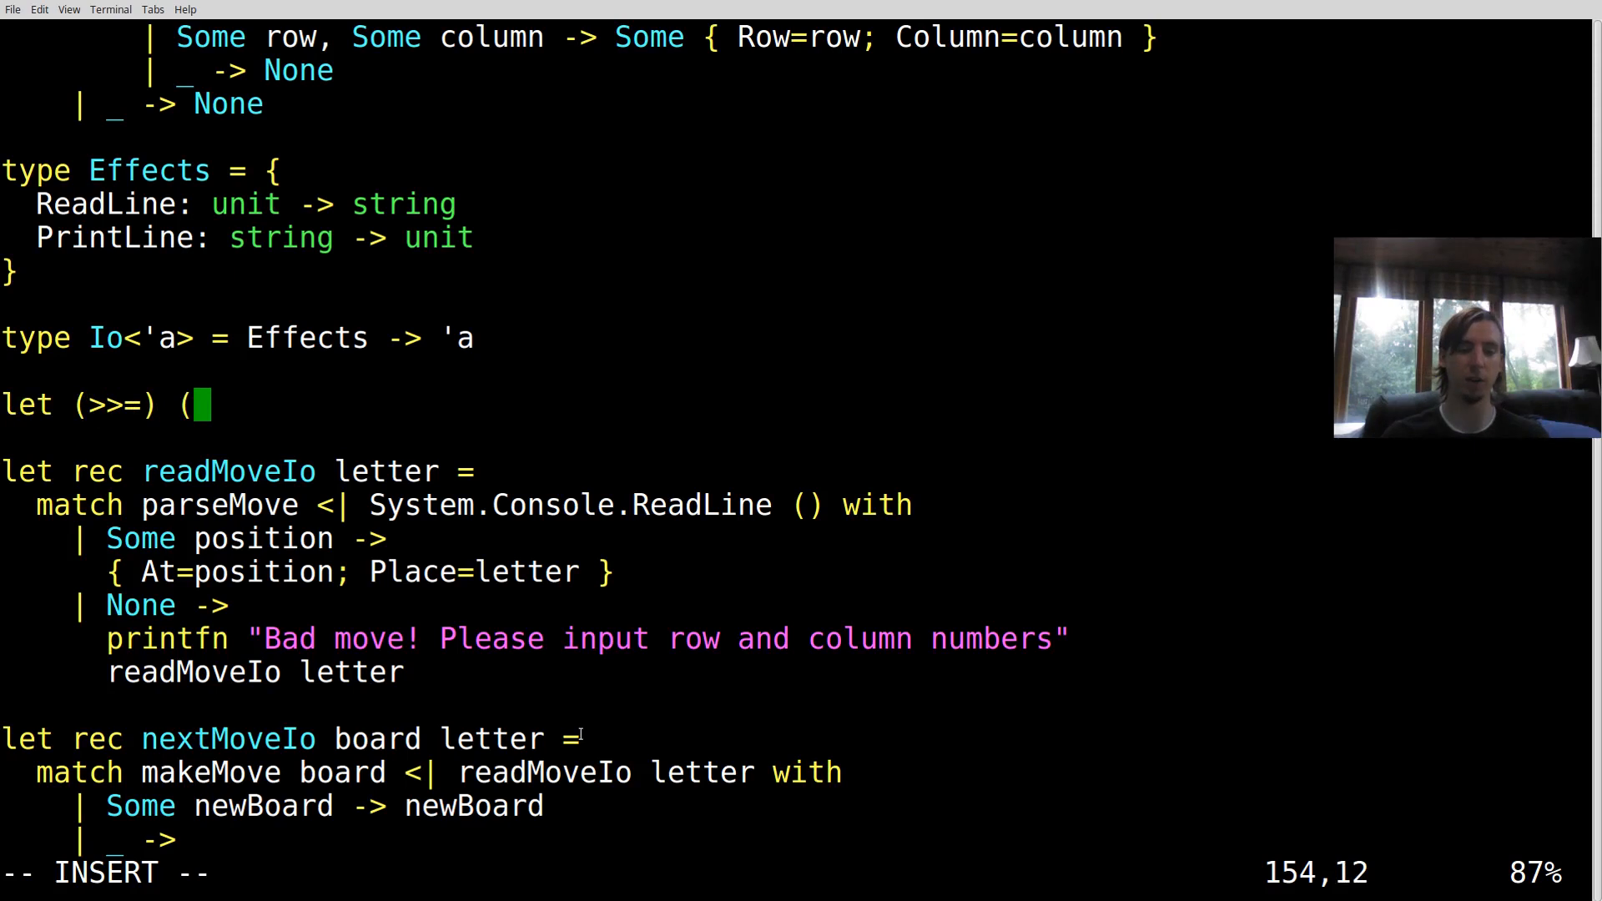
pyautogui.write('v:')
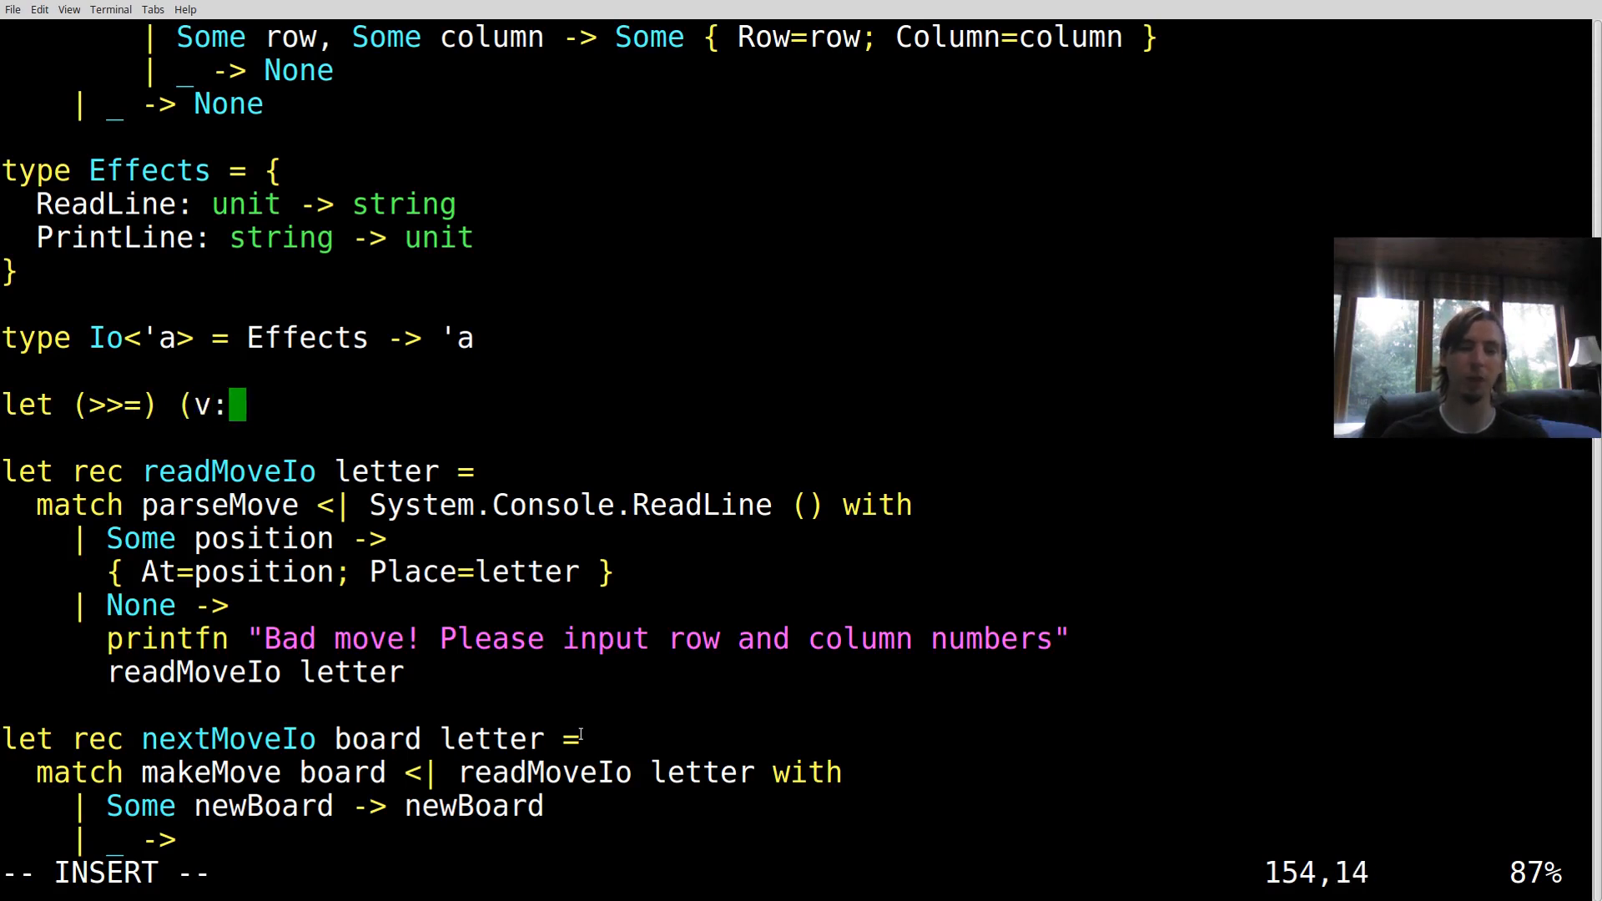
pyautogui.write('io')
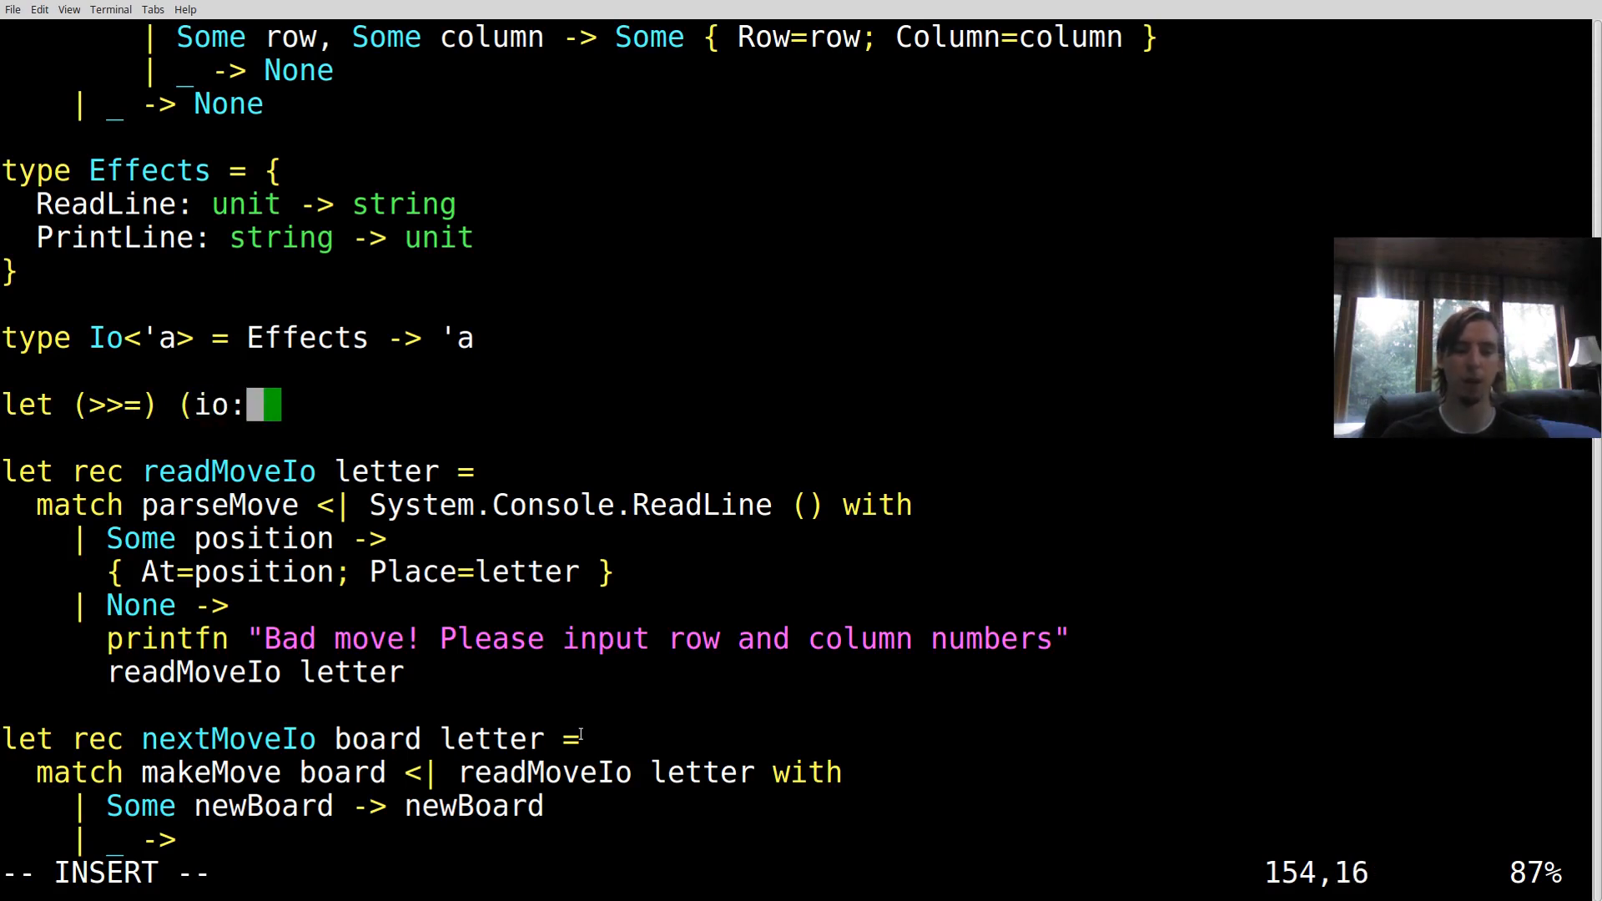
pyautogui.write("Io<'a.")
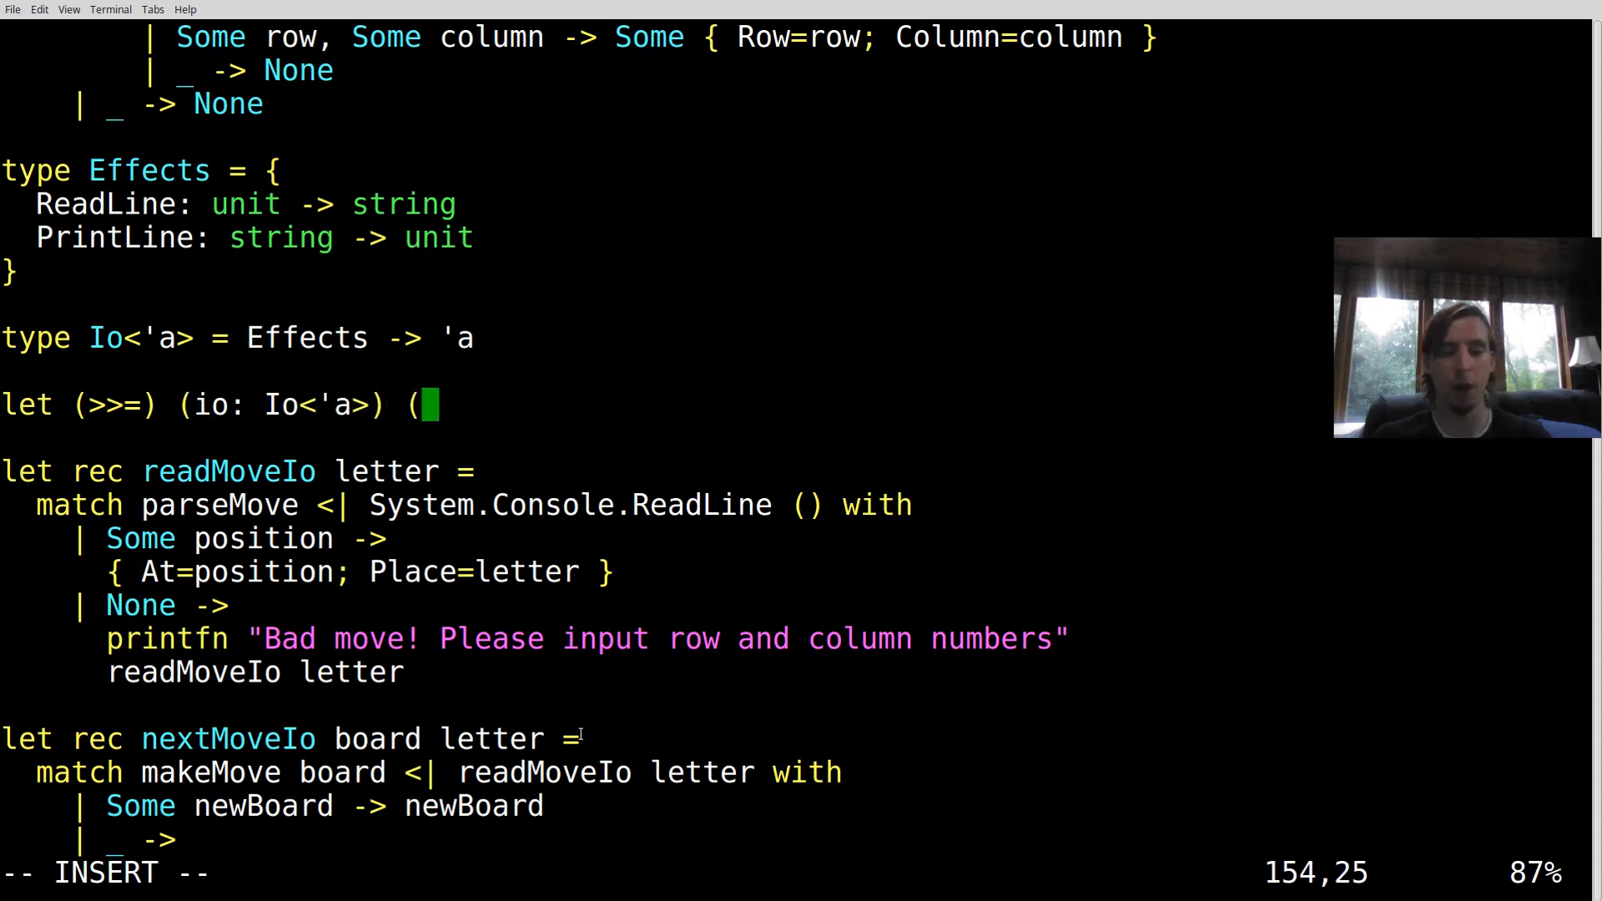
# Add the parameter (f: 'a -> Io<'b>) and the return type Io<'b> =
pyautogui.write('f')
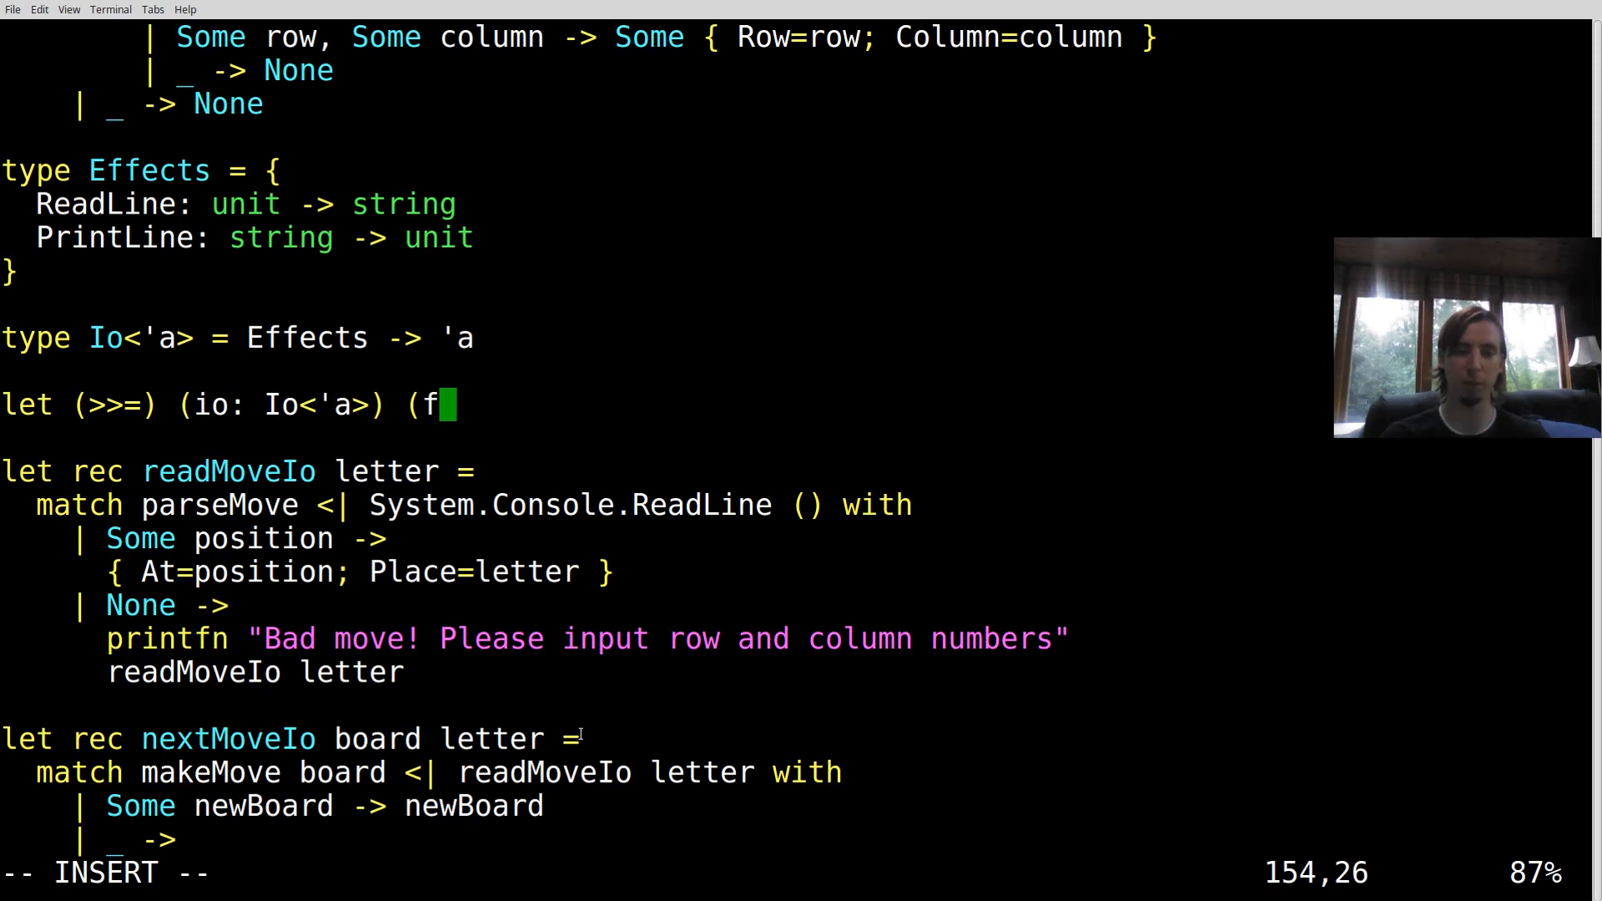
pyautogui.write(": 'a -> I")
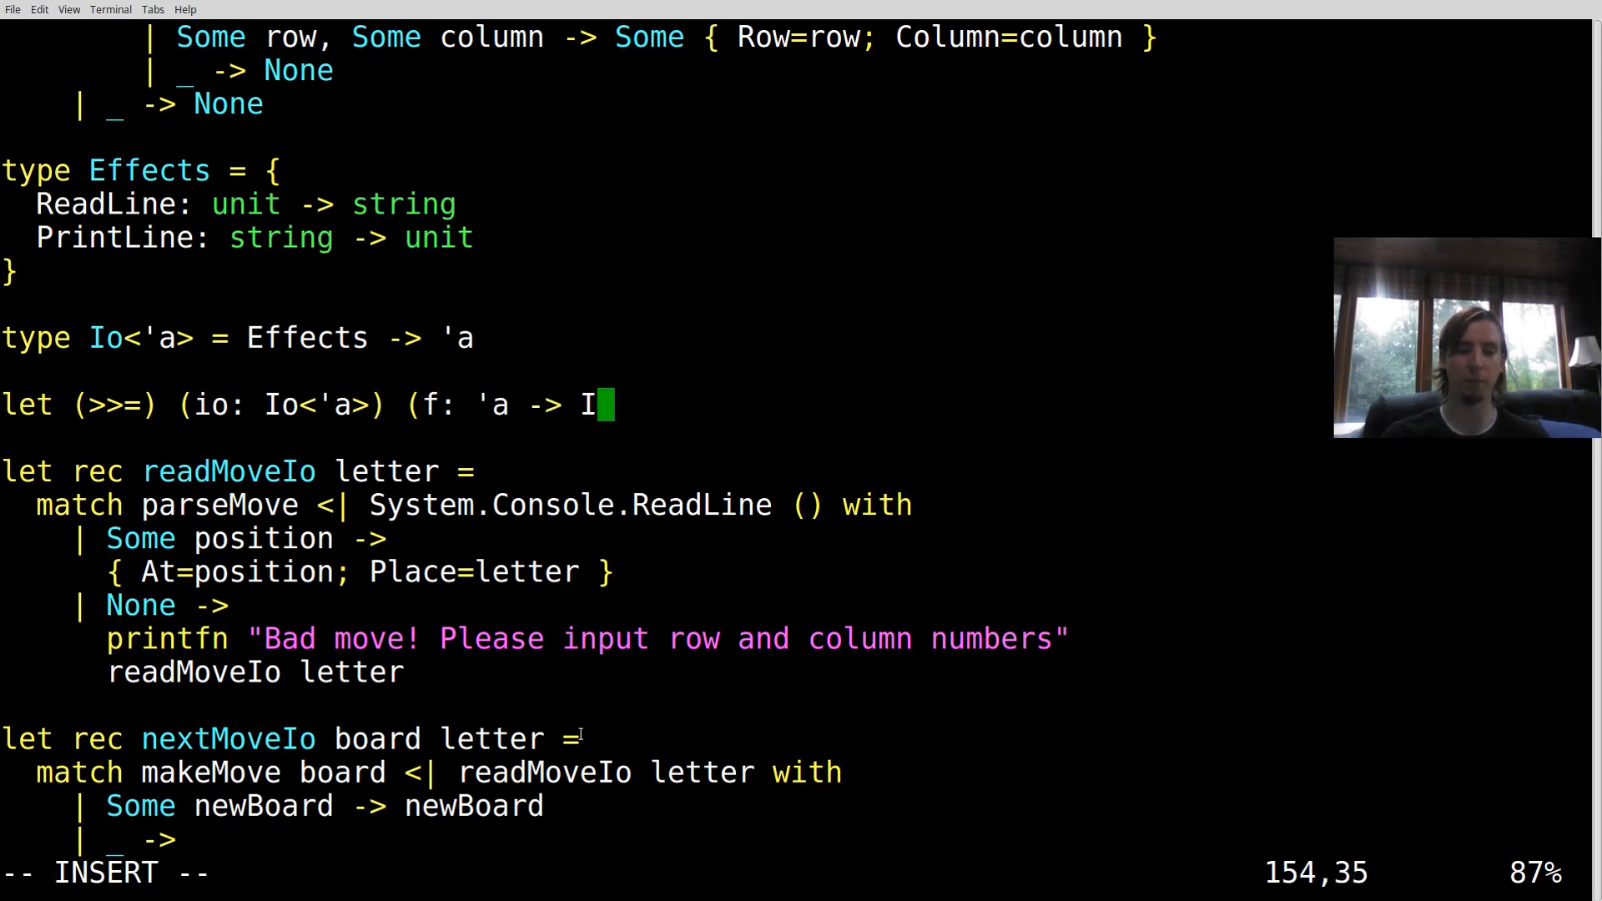
pyautogui.write("o<'")
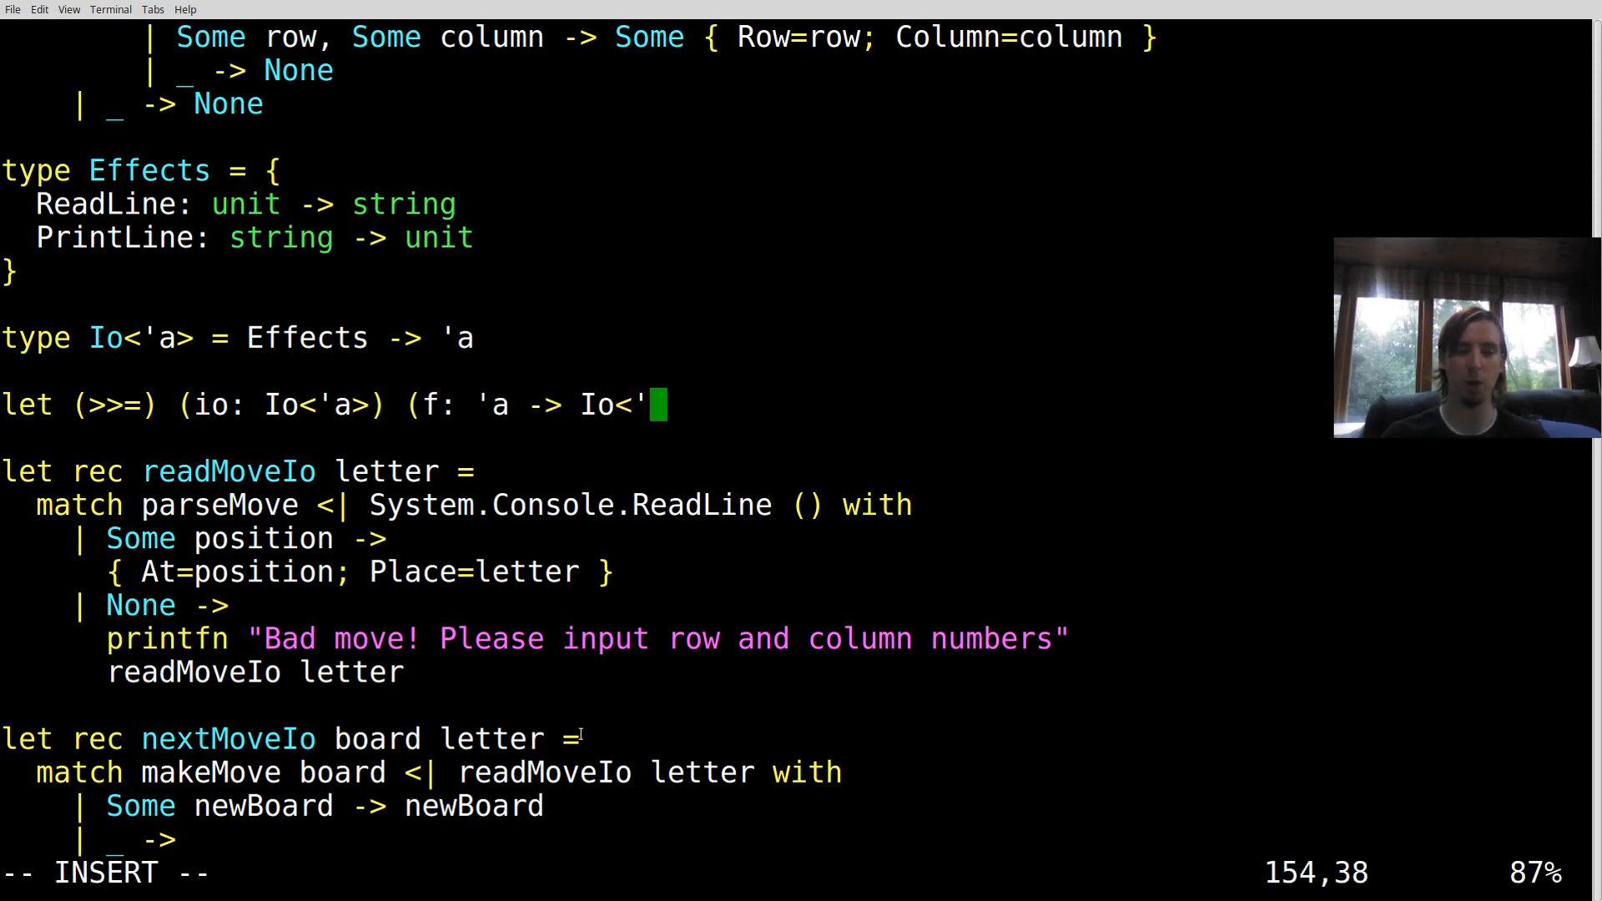
pyautogui.write('b>): Io<')
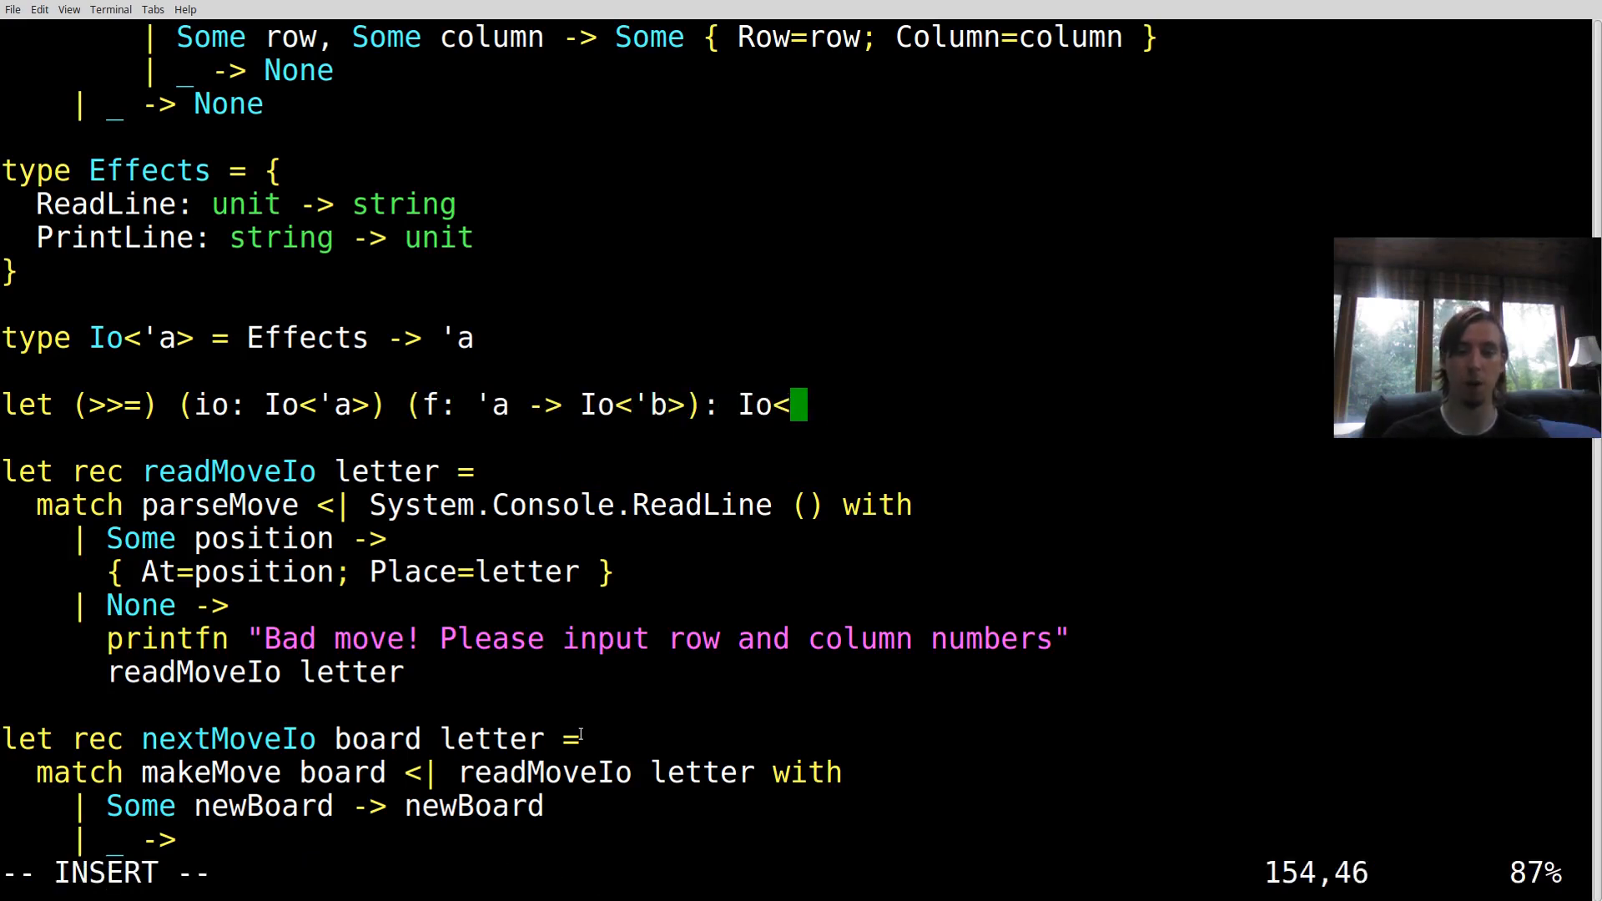
pyautogui.write('b> =')
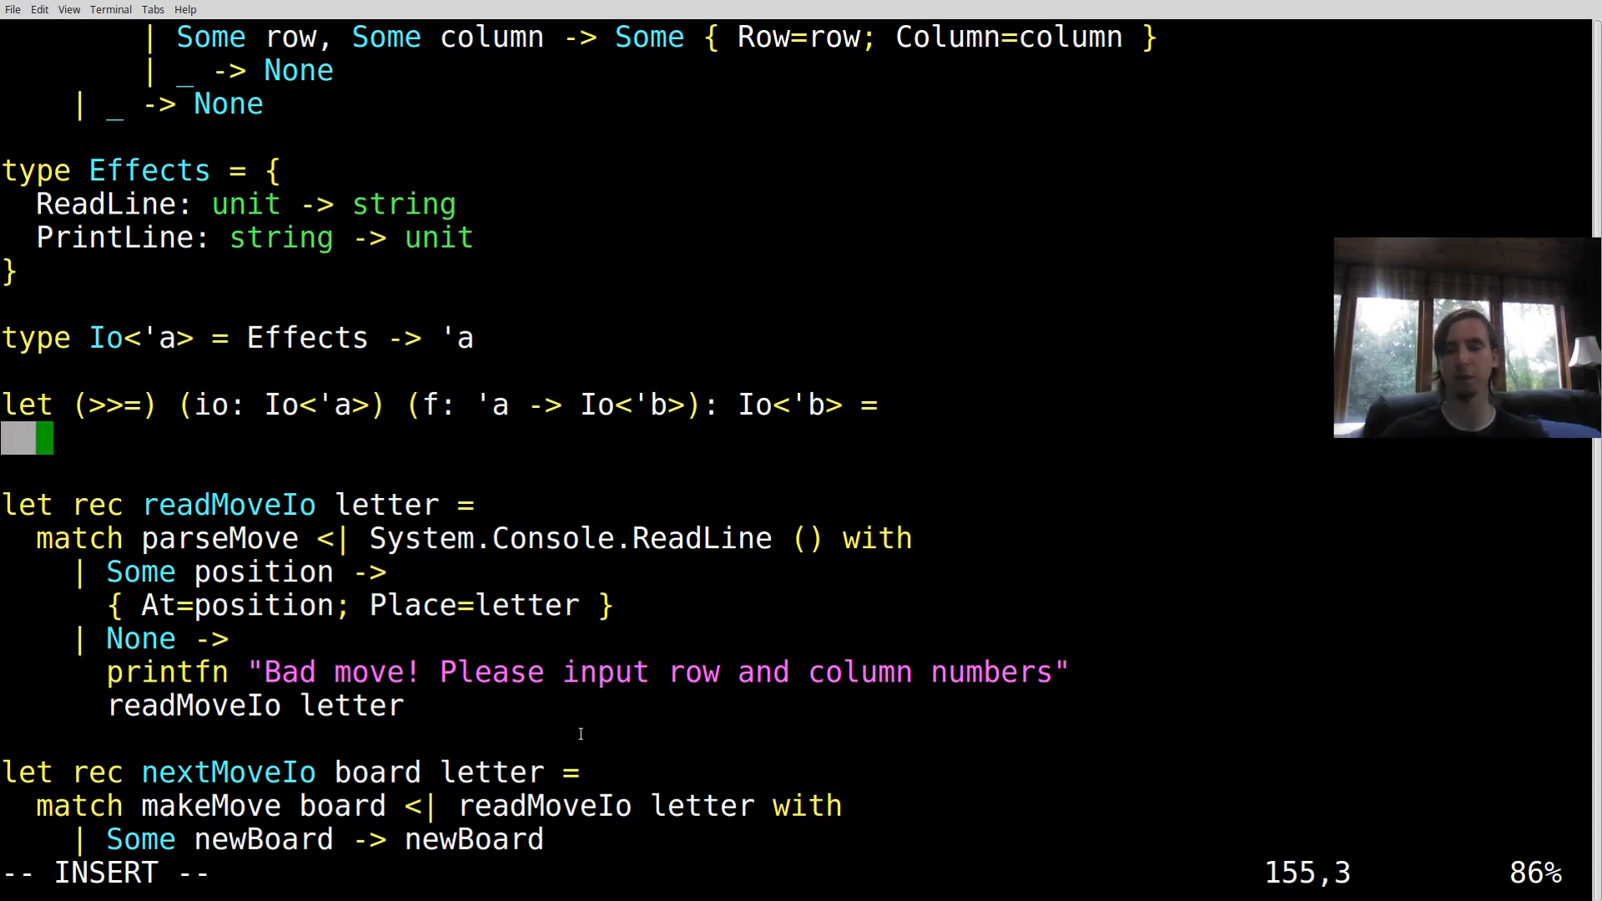
# Complete the bind body as fun eff -> f (io eff) eff and save with :w
pyautogui.write('fun')
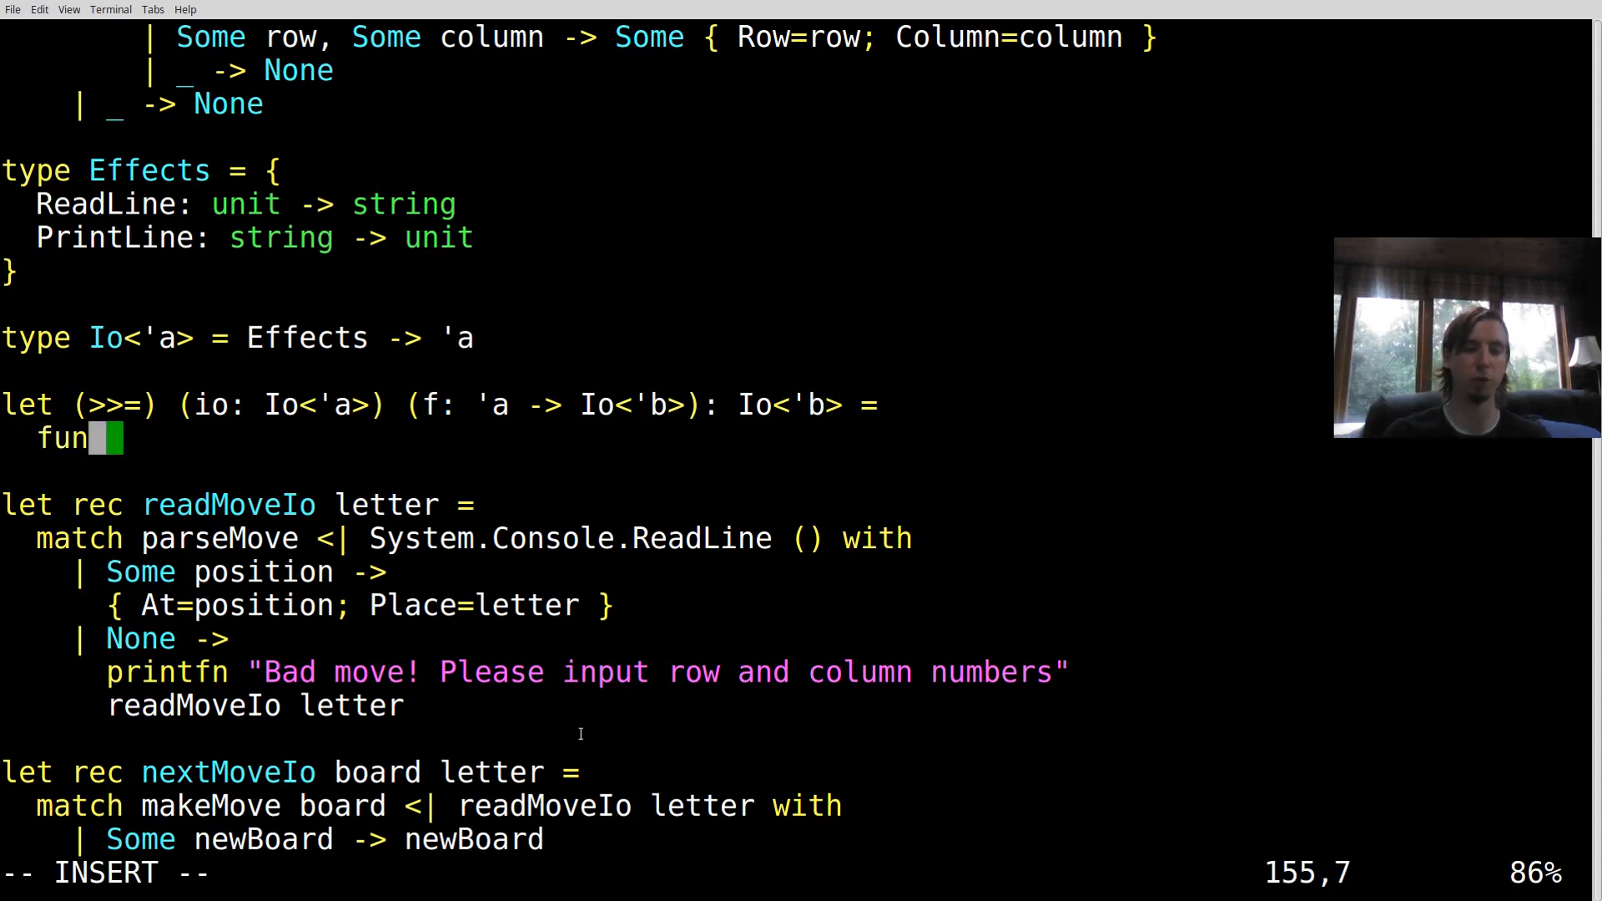
pyautogui.write('eff ->')
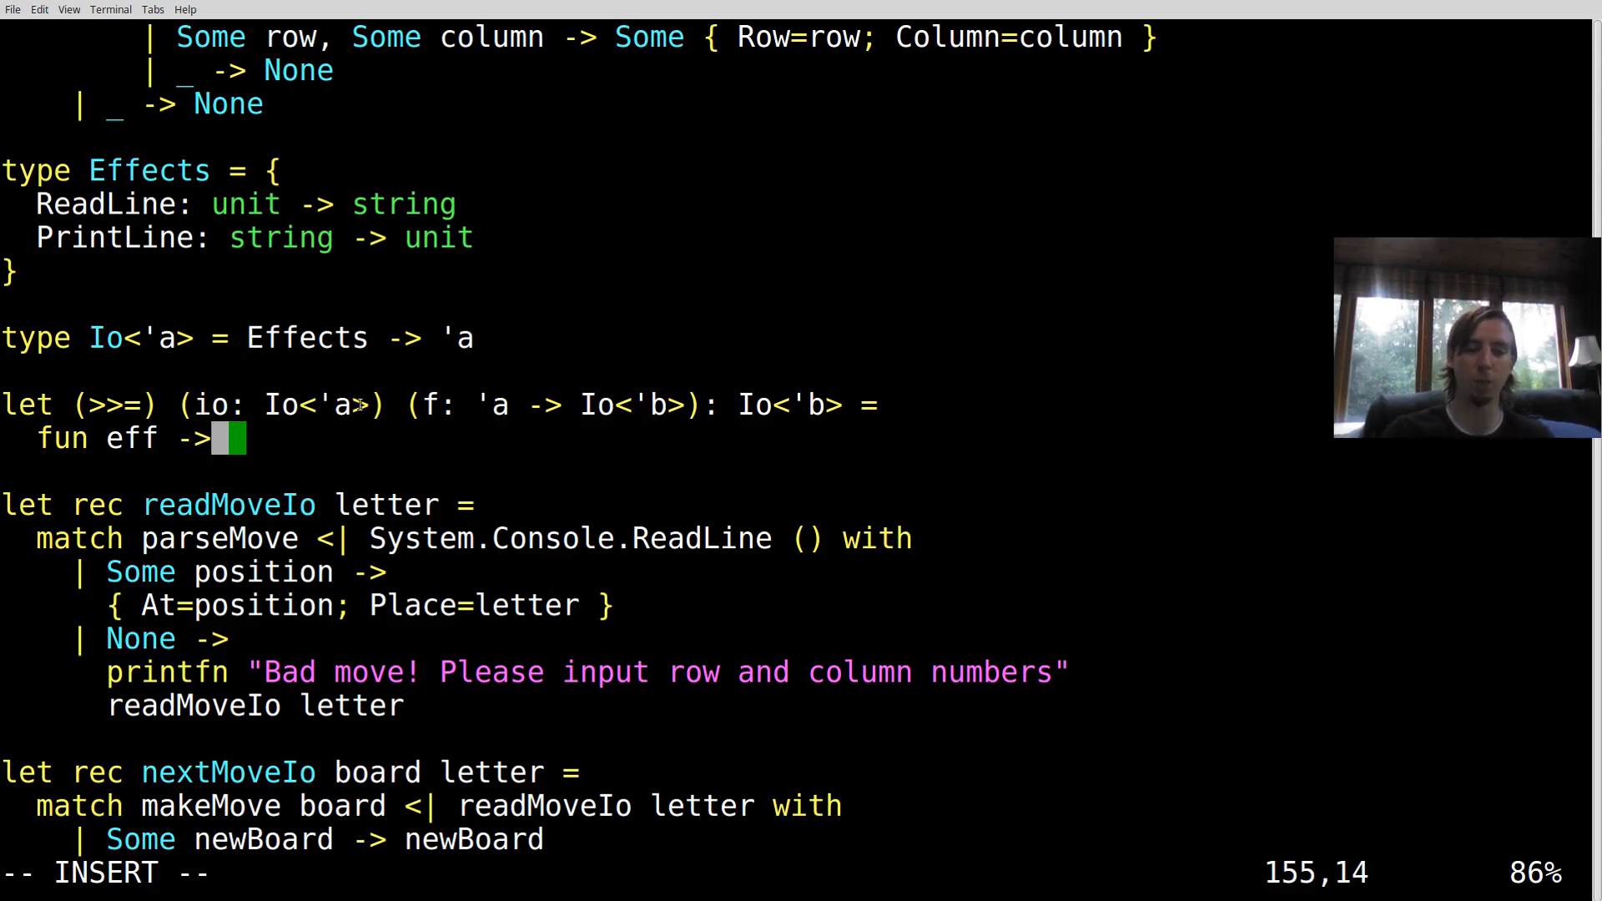
pyautogui.moveTo(336, 427)
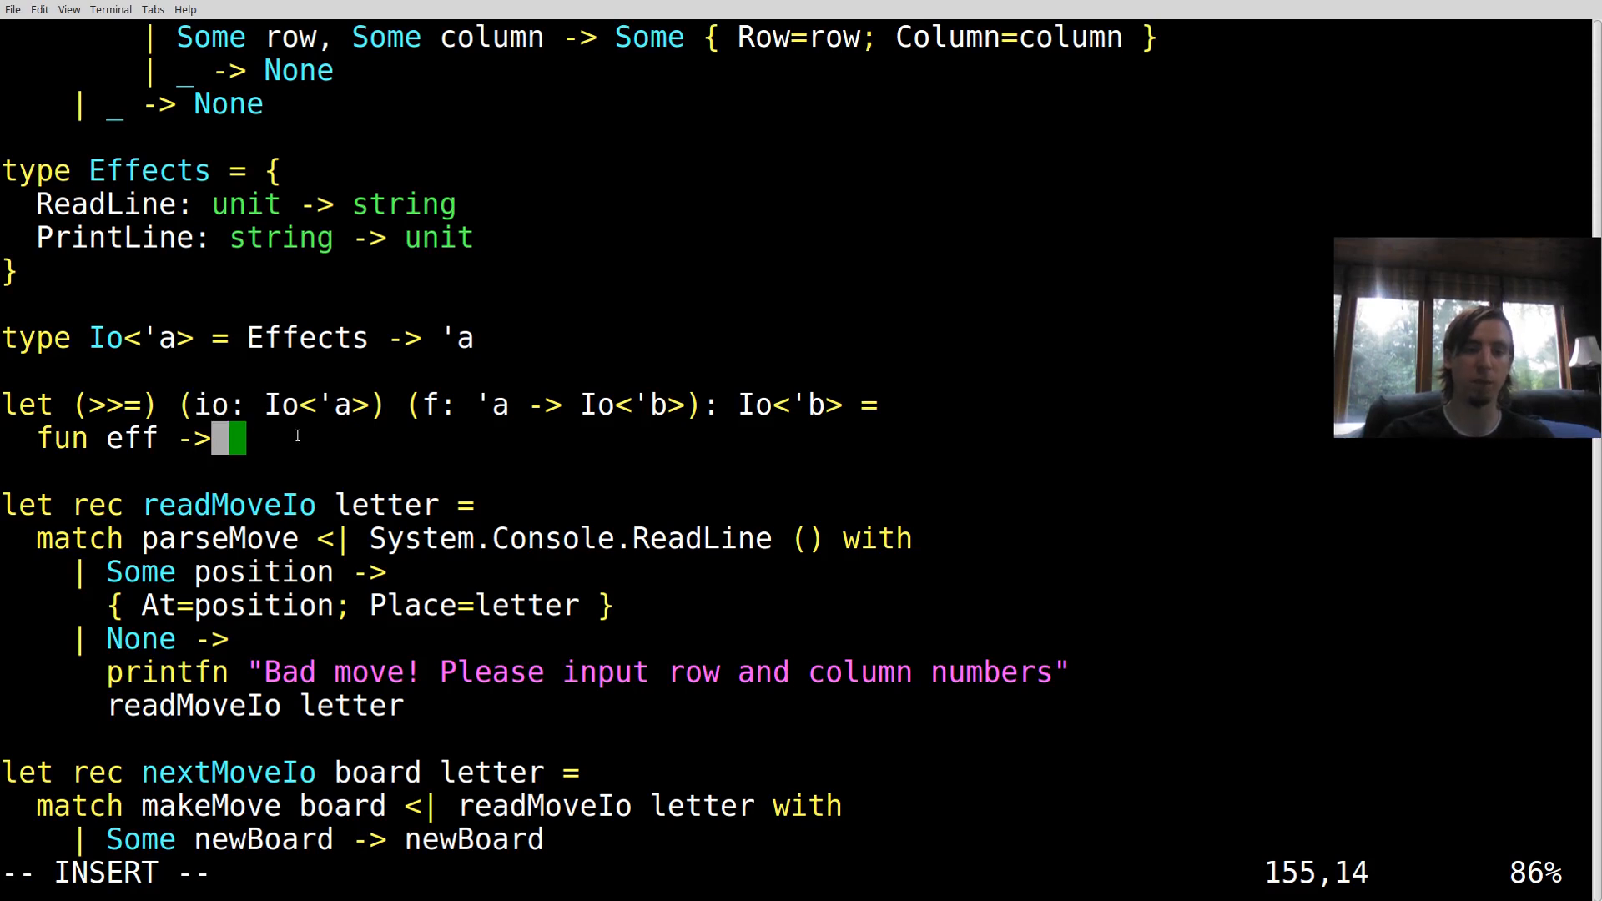
pyautogui.write('io eff')
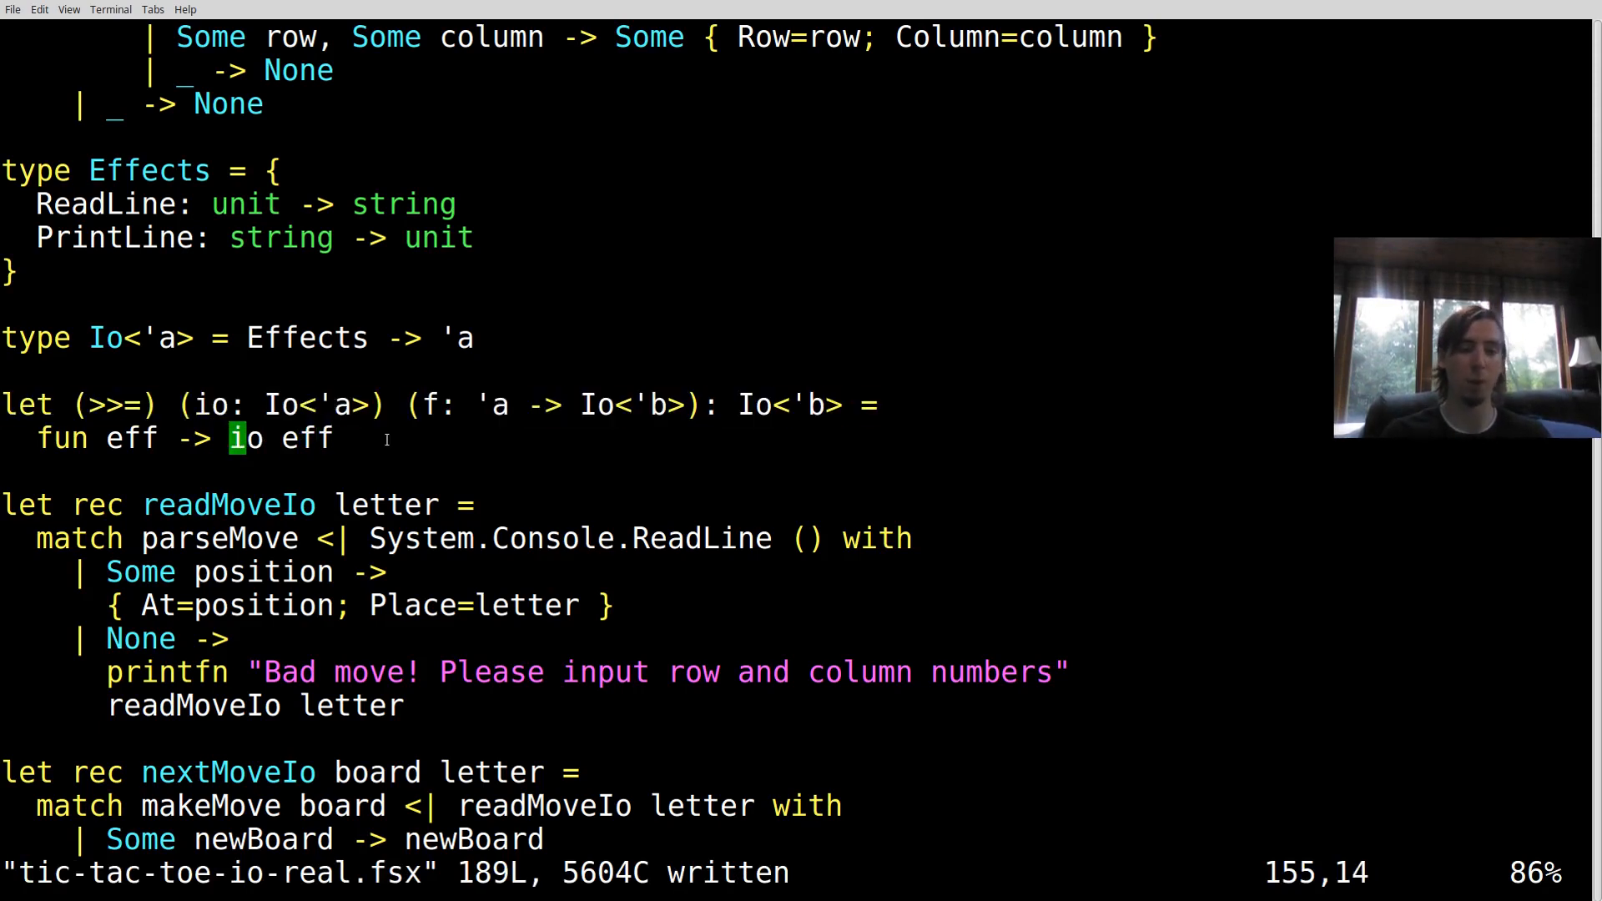
pyautogui.press('i')
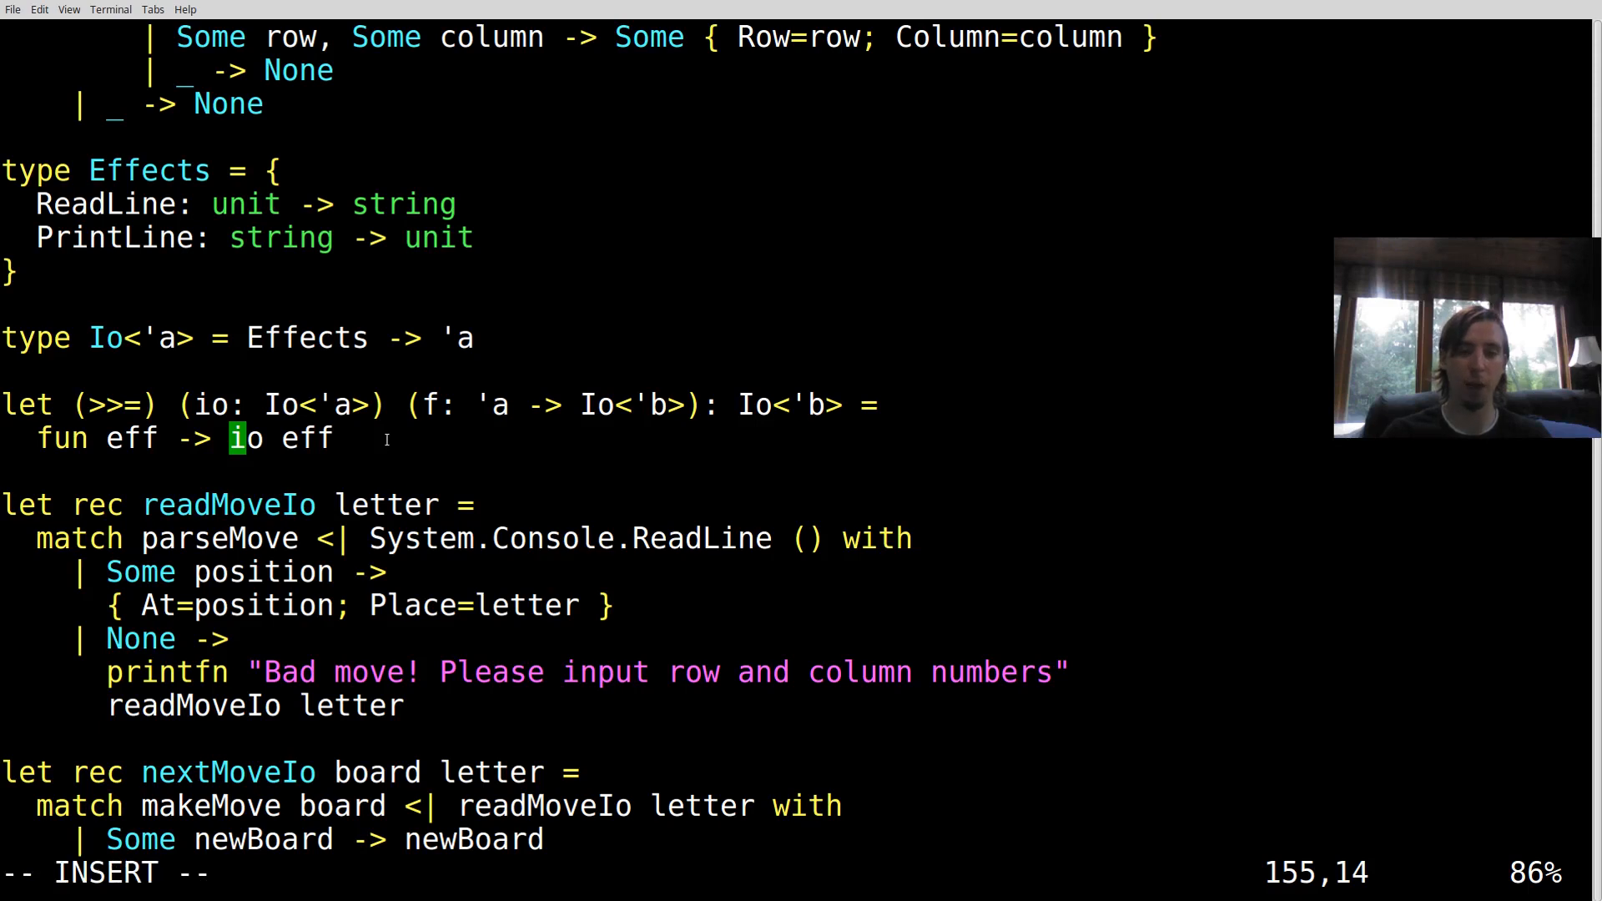
pyautogui.write('f (io eff)')
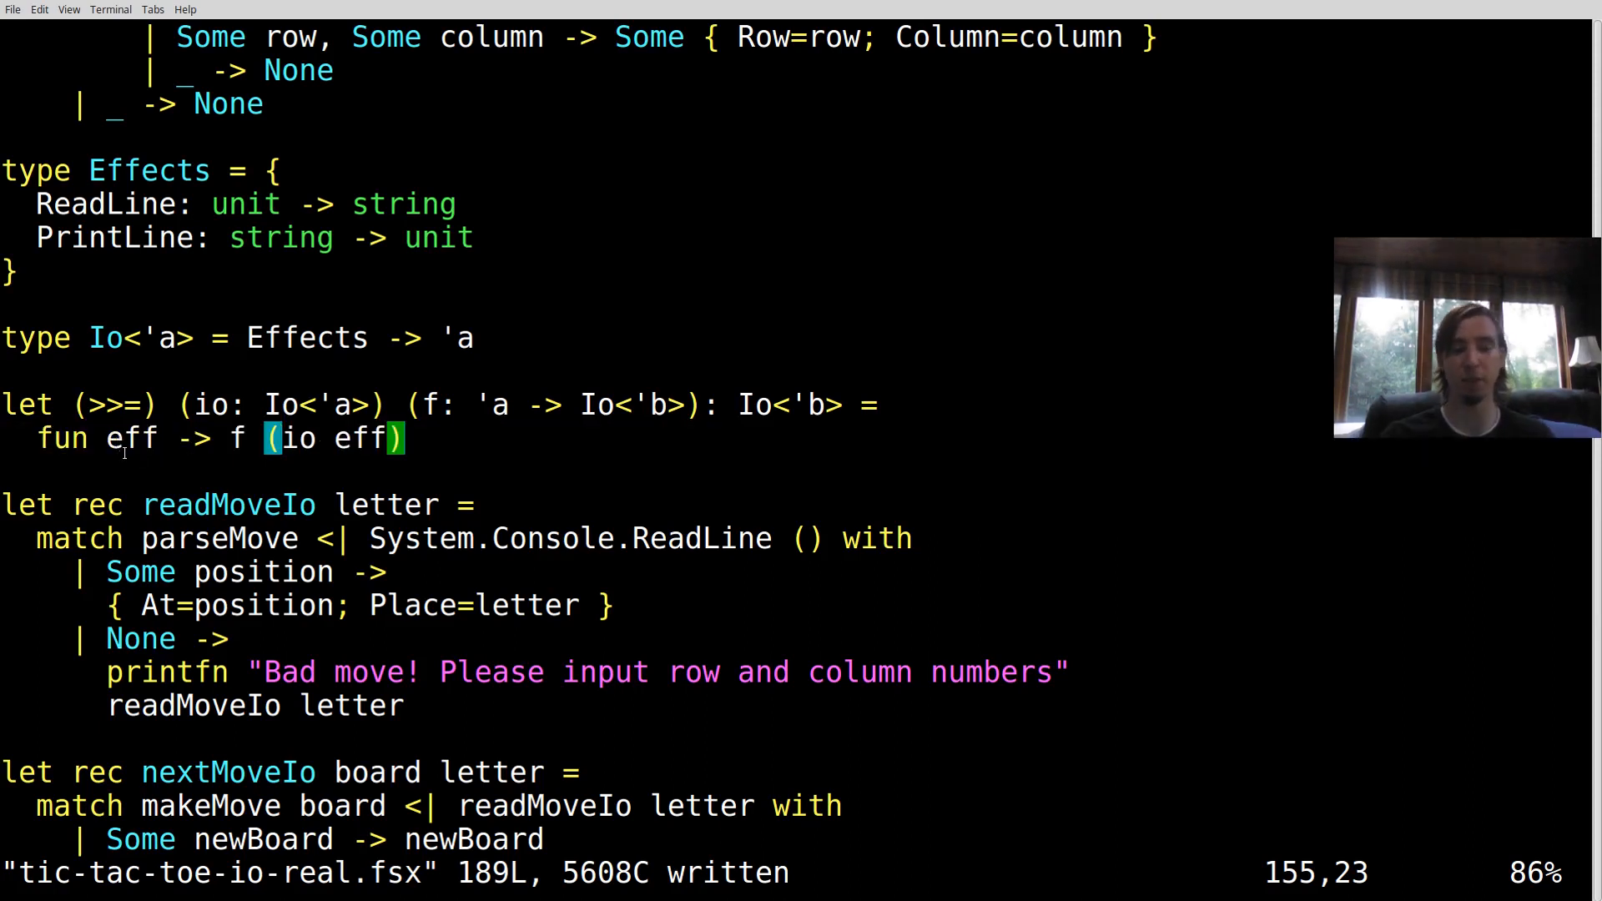
pyautogui.write('e')
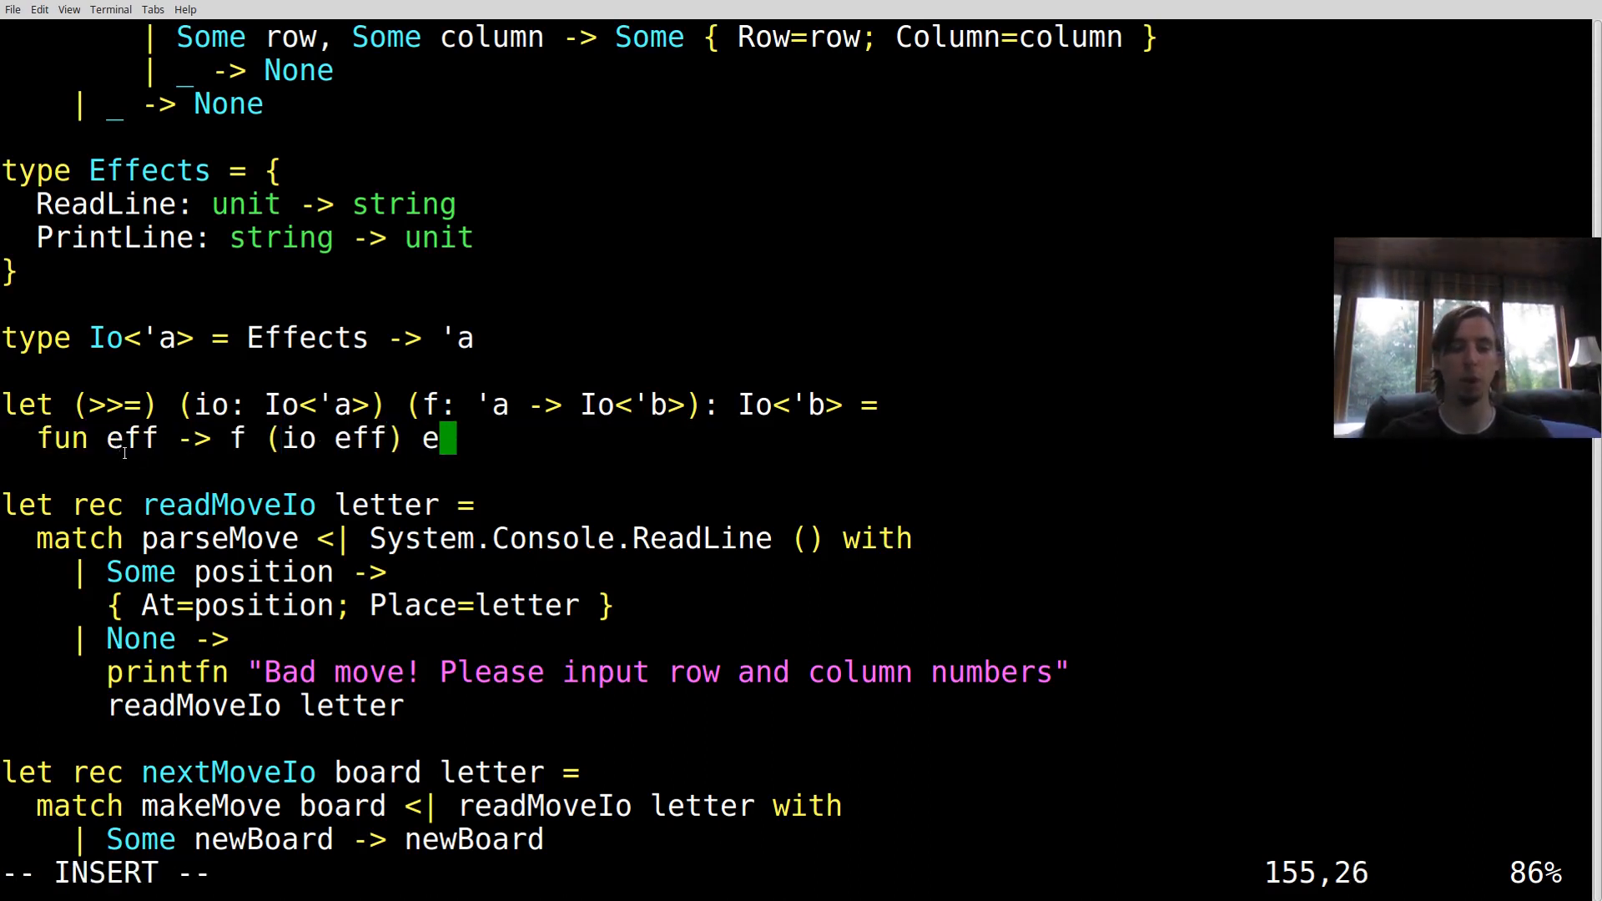
pyautogui.write('ff')
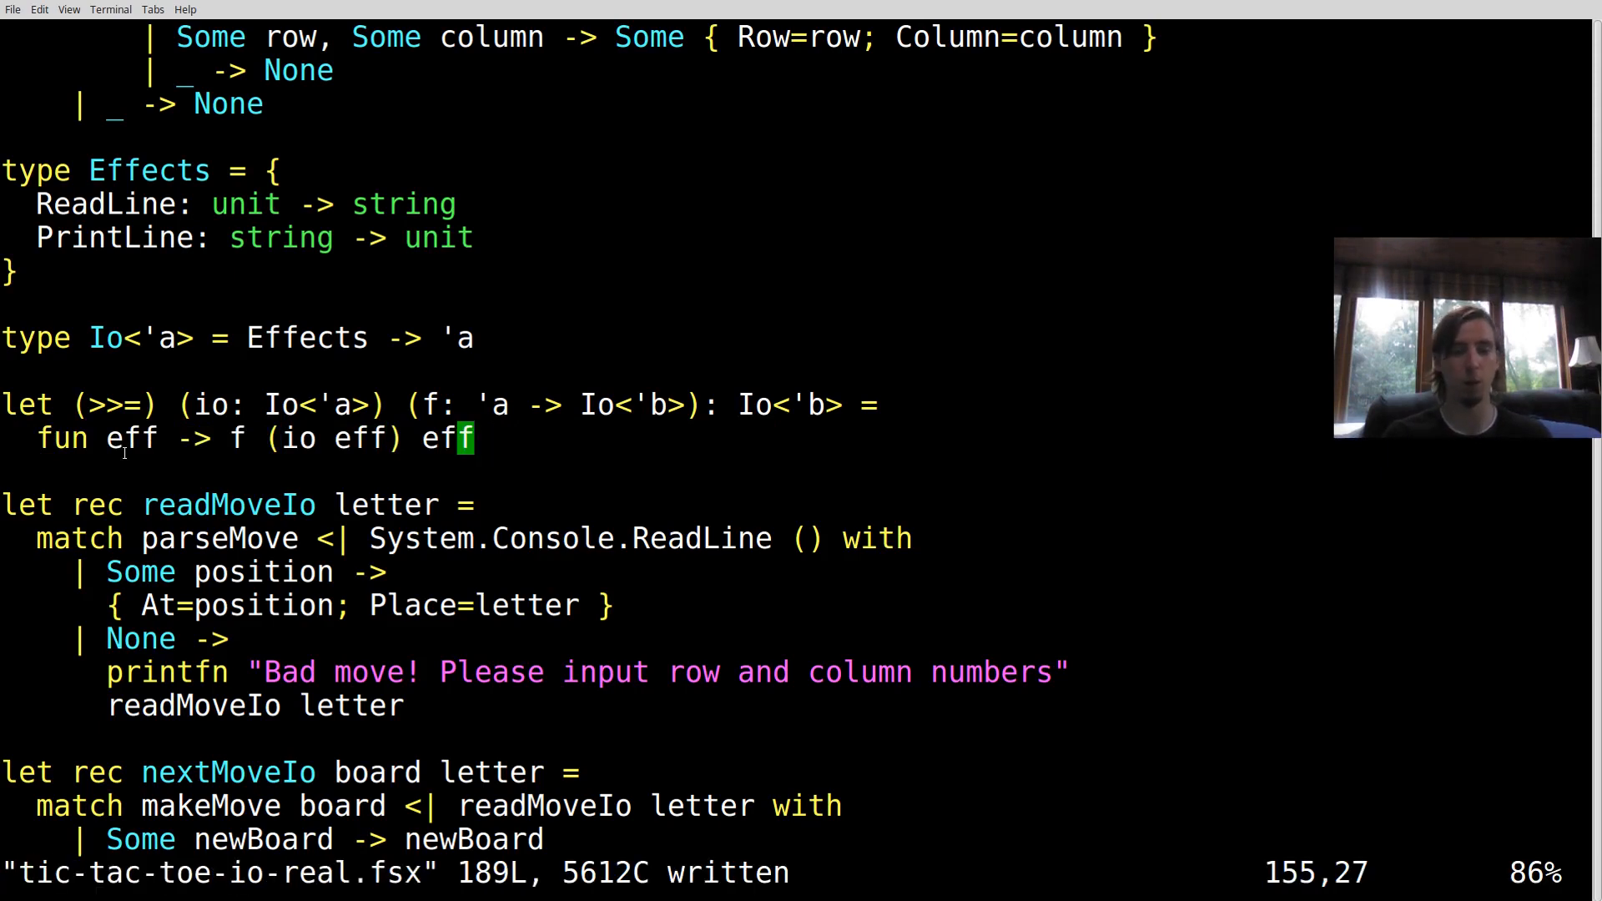
pyautogui.press(':')
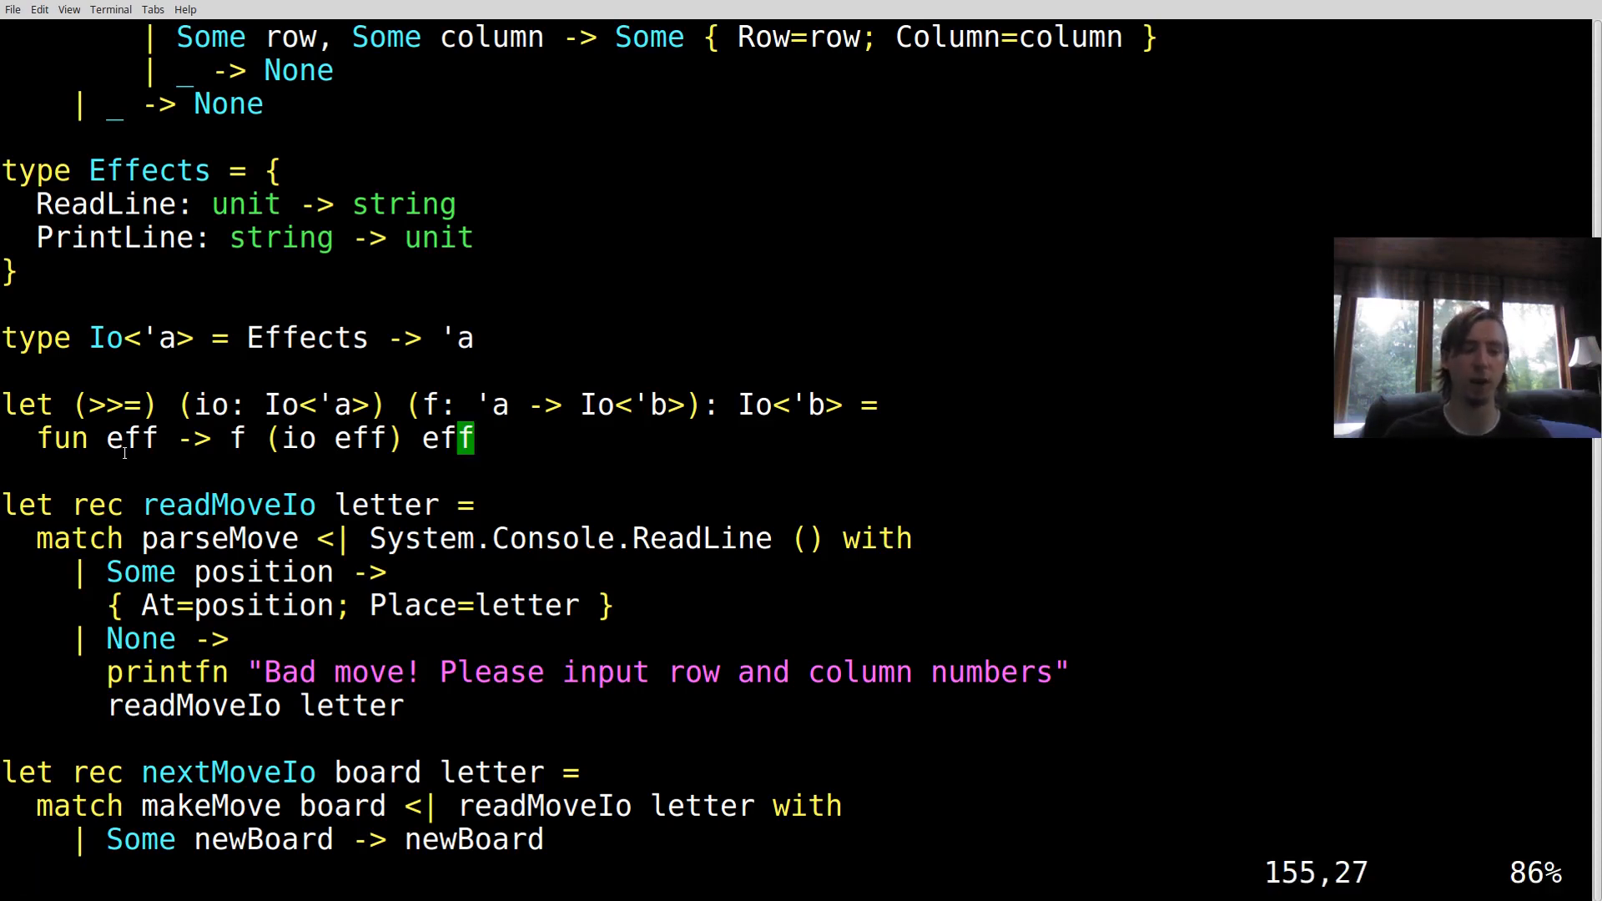
pyautogui.press('o')
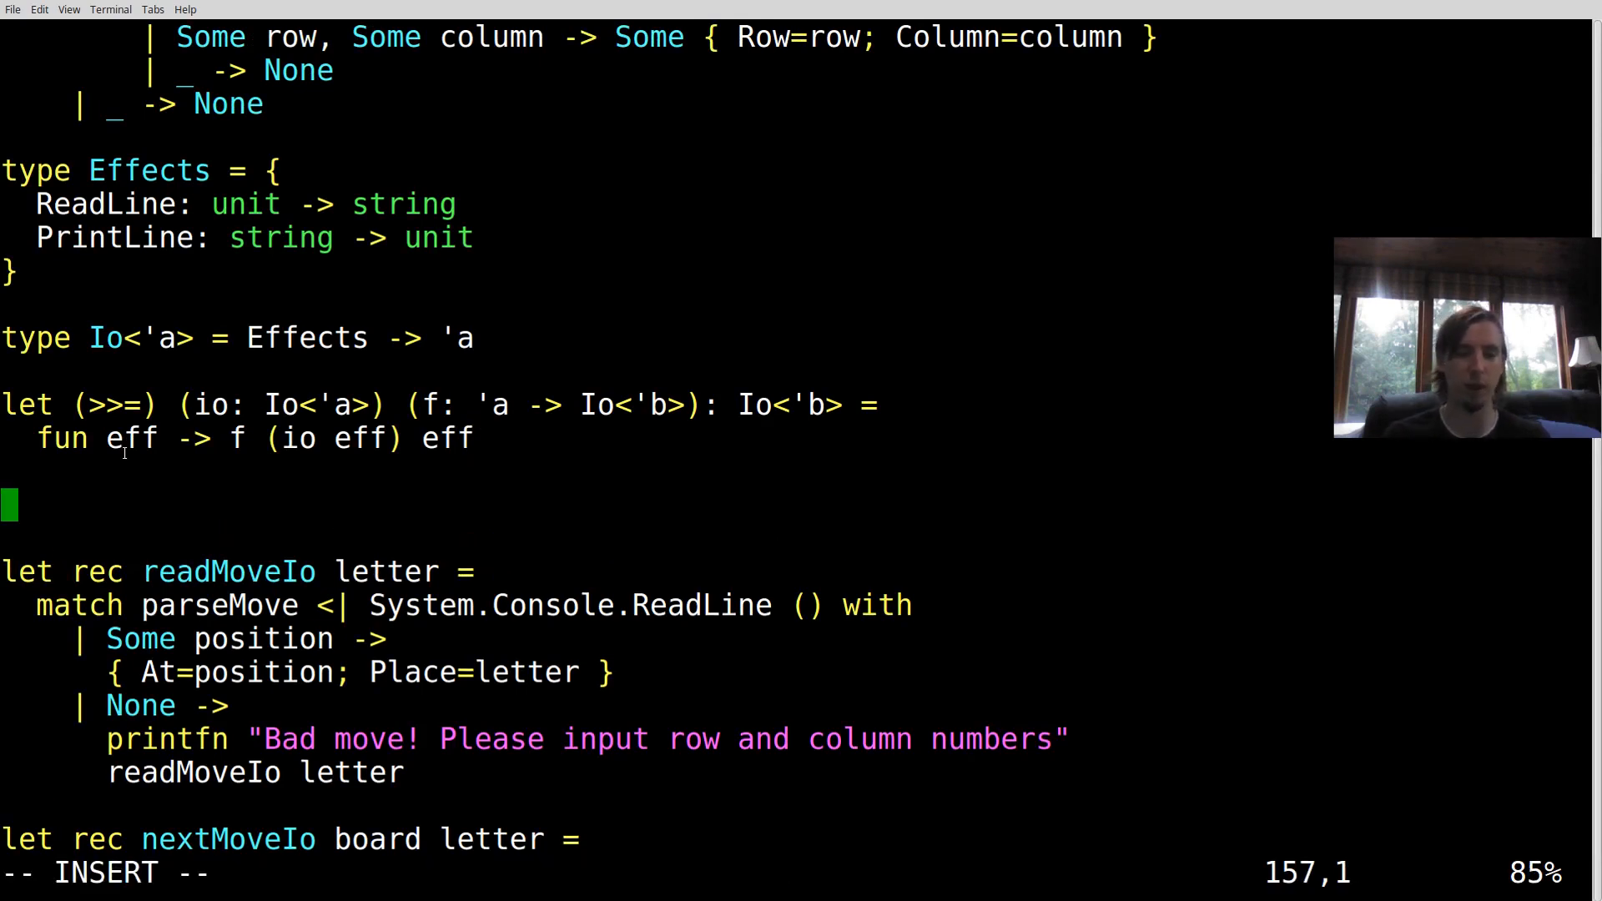
# Add the helper let readLine () eff = eff.ReadLine ()
pyautogui.write('let read')
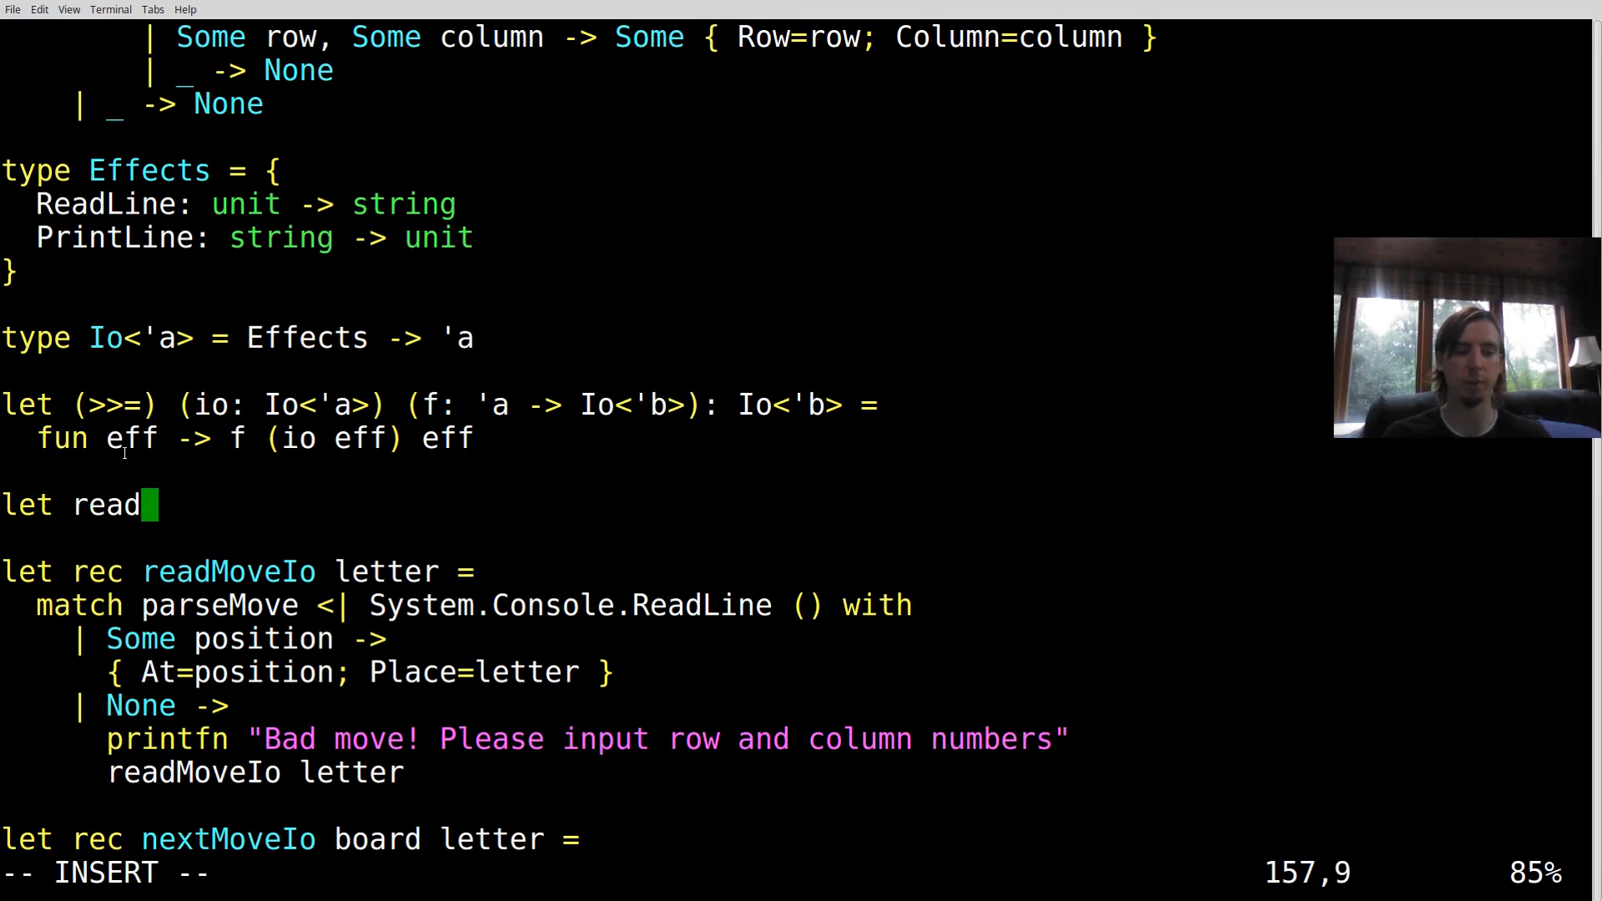
pyautogui.write('Line')
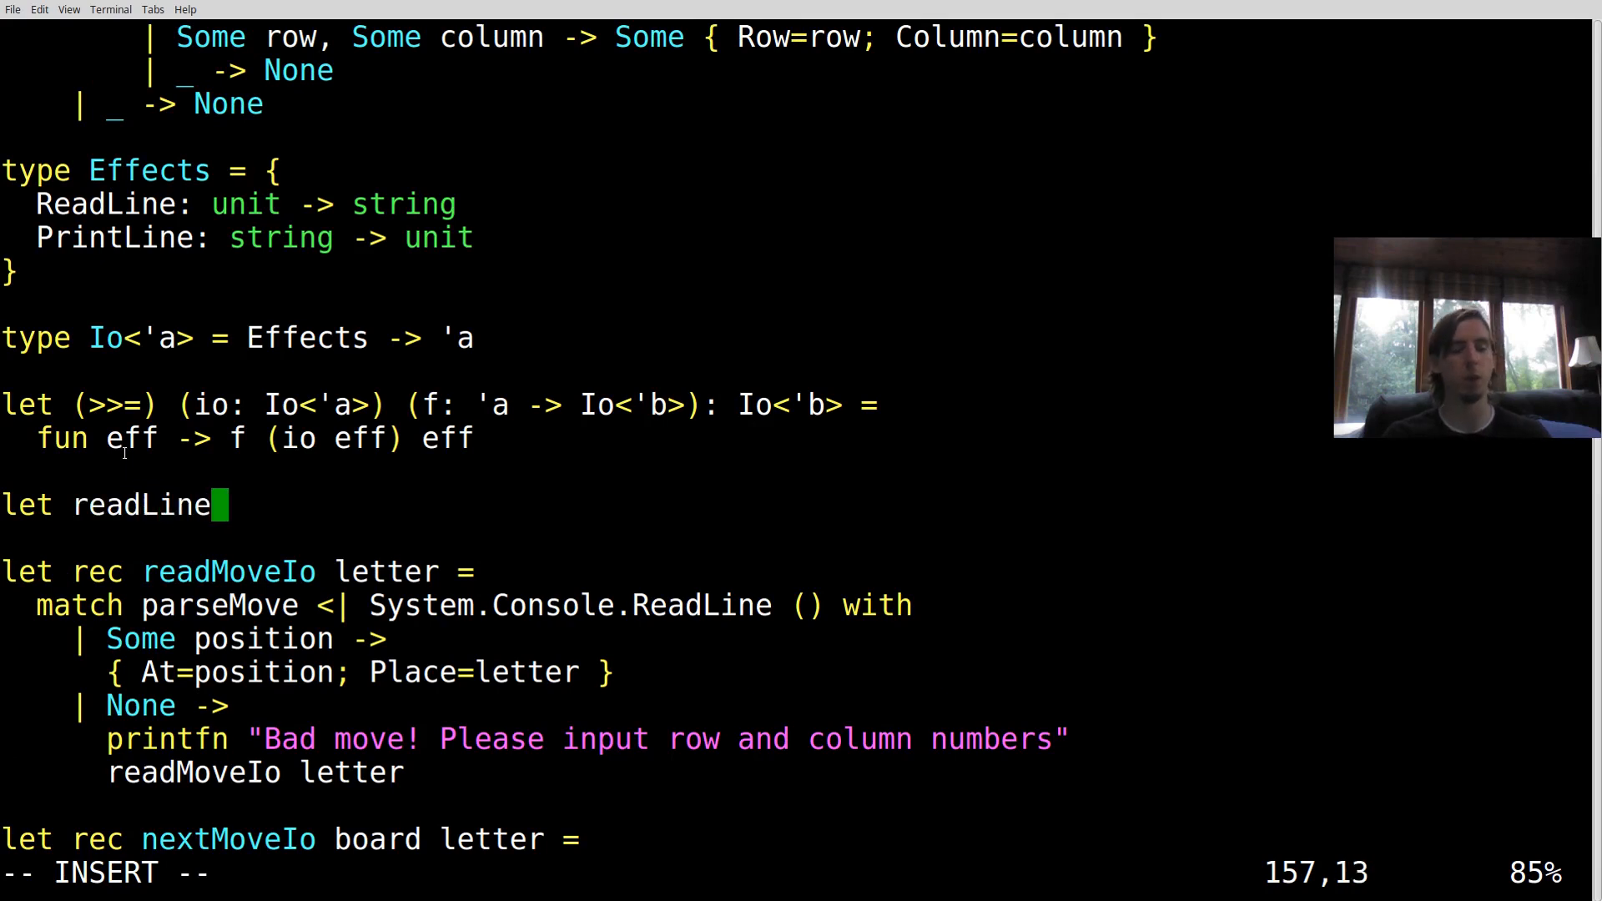
pyautogui.write('()')
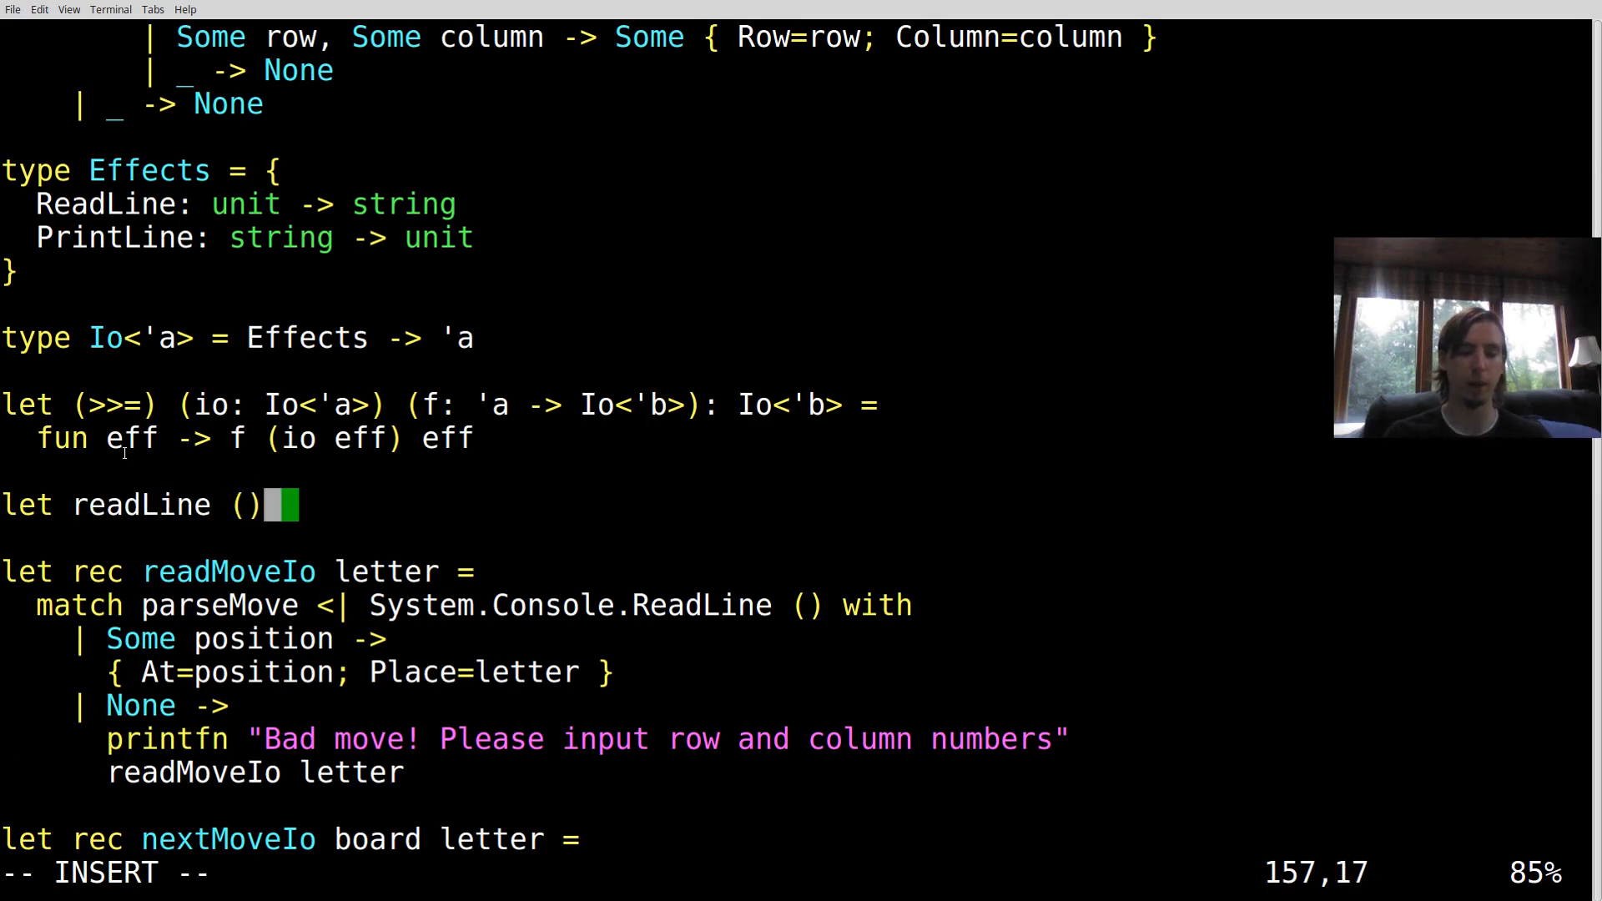
pyautogui.write('eff =')
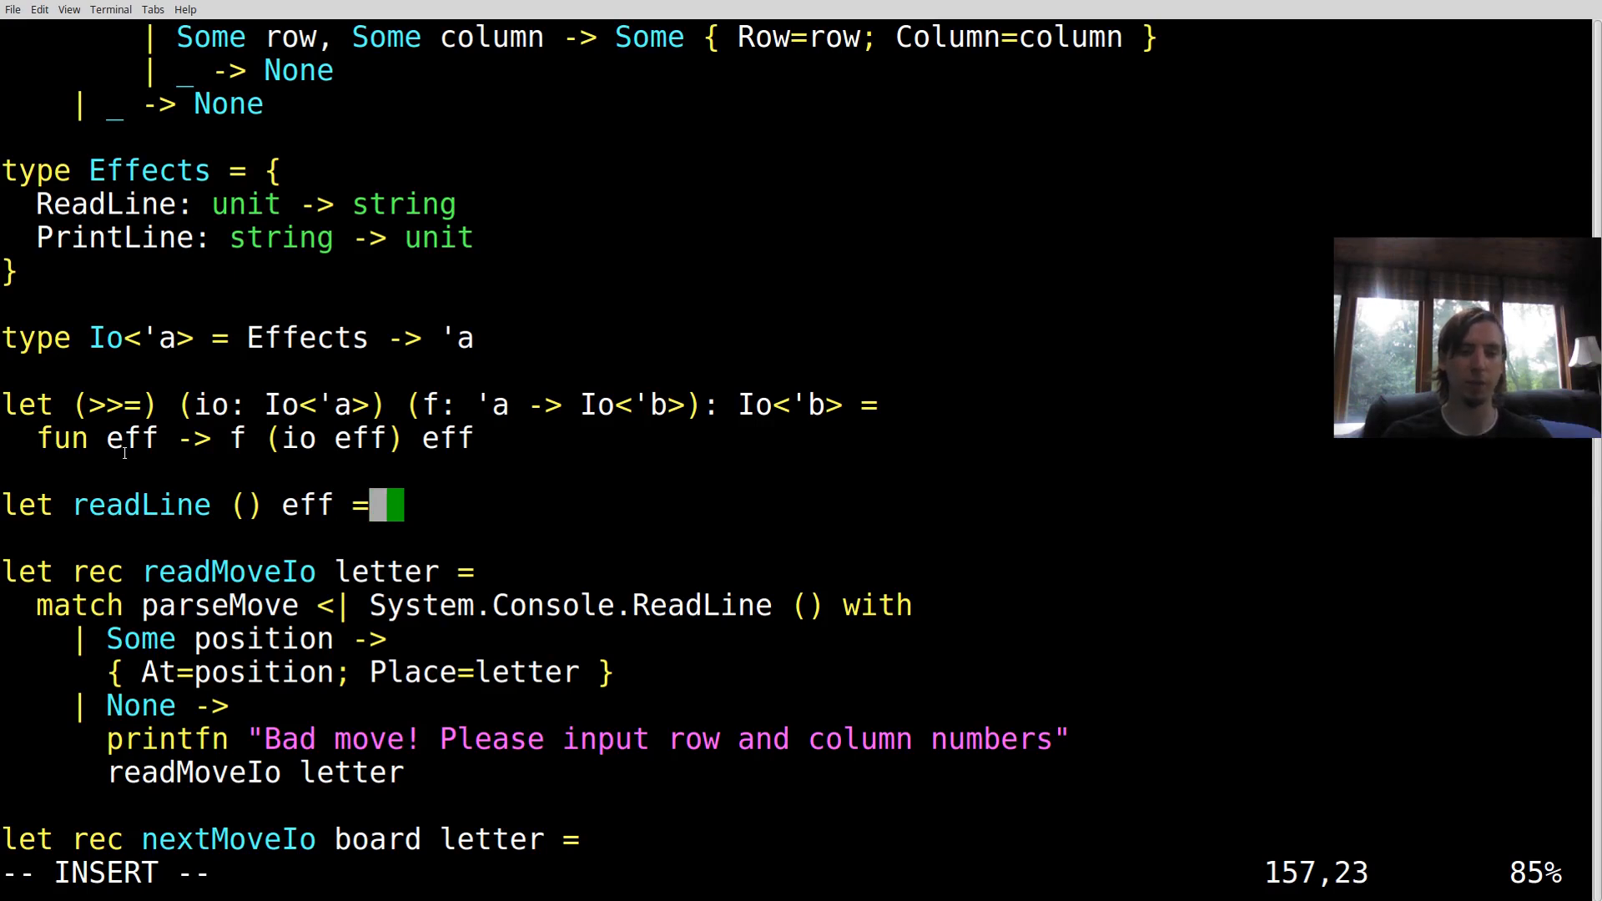
pyautogui.write('eff.ReadLine')
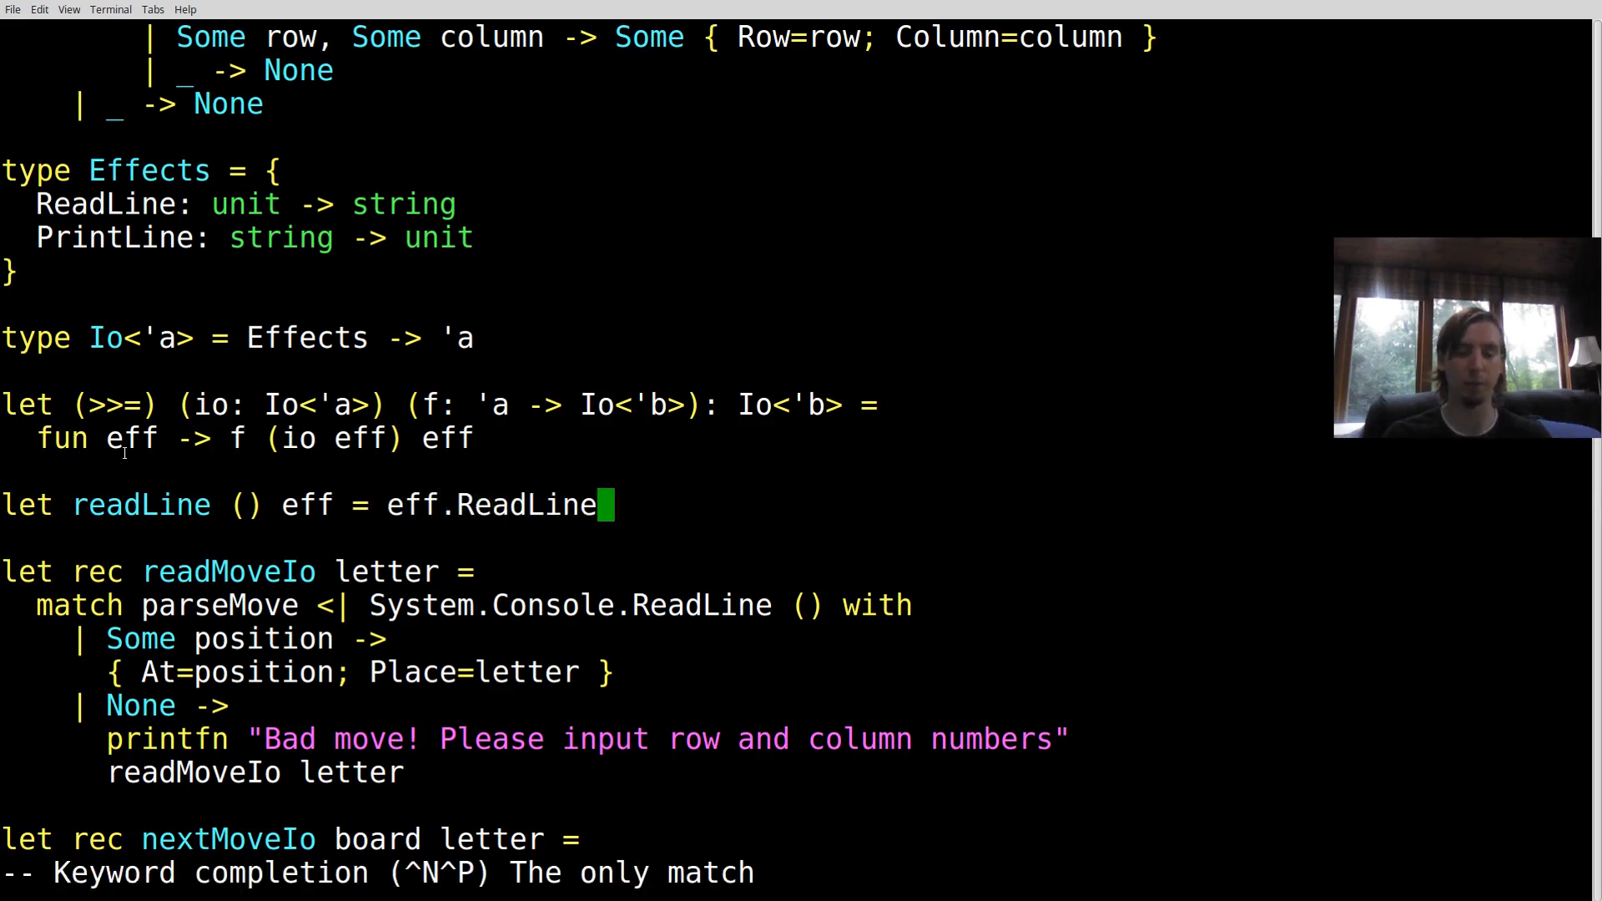
pyautogui.write('()')
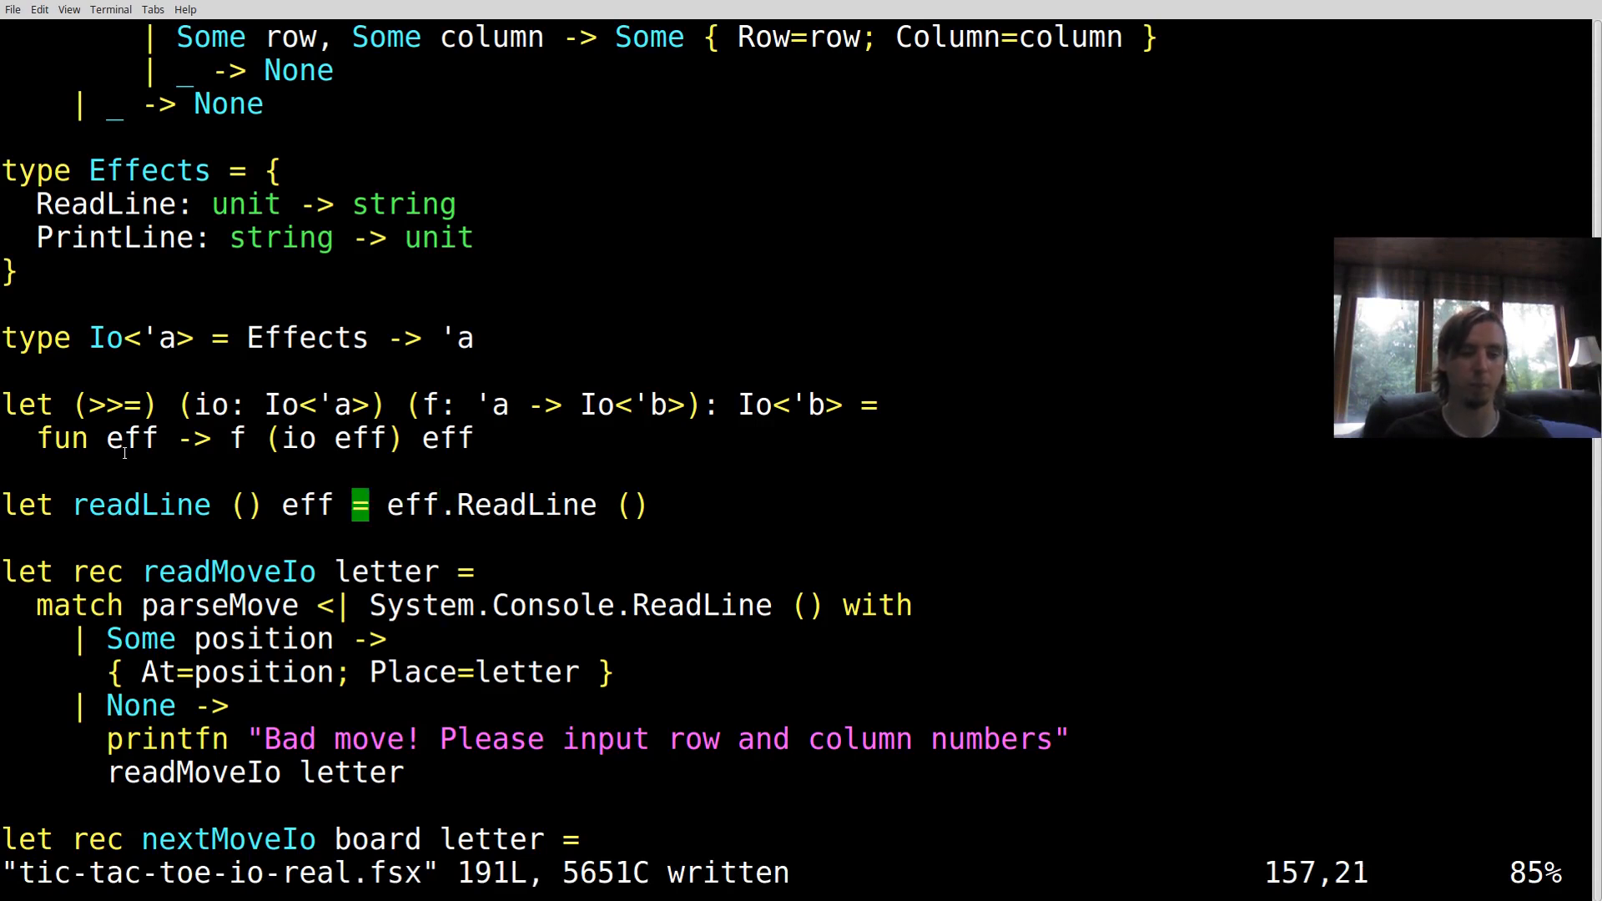
# Add let printLine text eff = eff.PrintLine text and save the script
pyautogui.write('let printLine')
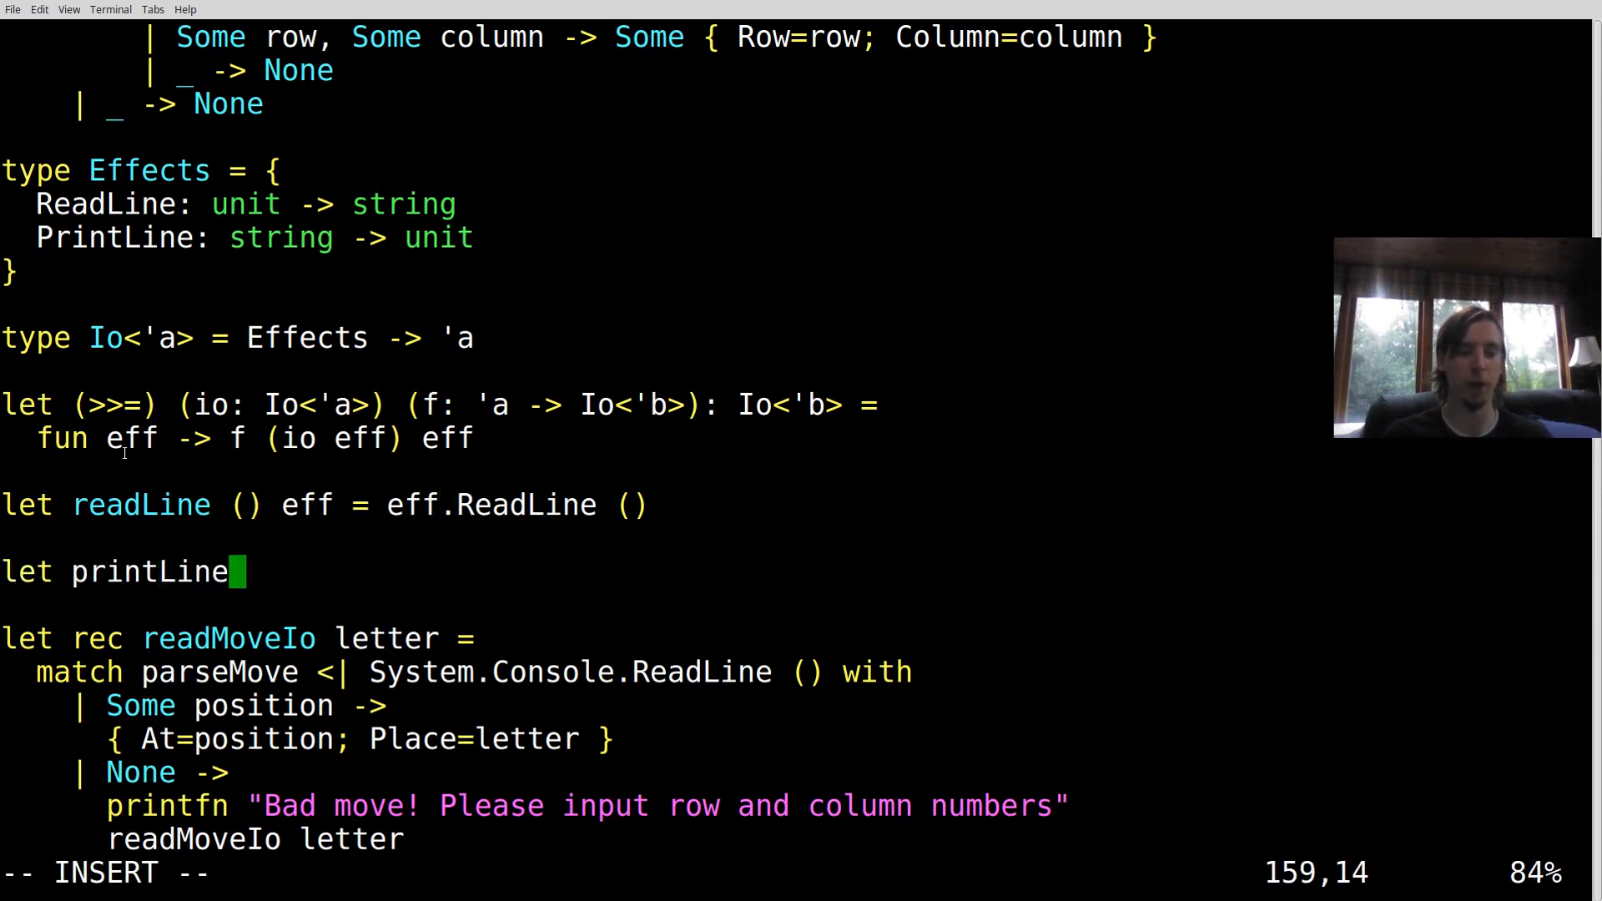
pyautogui.write('text eff =')
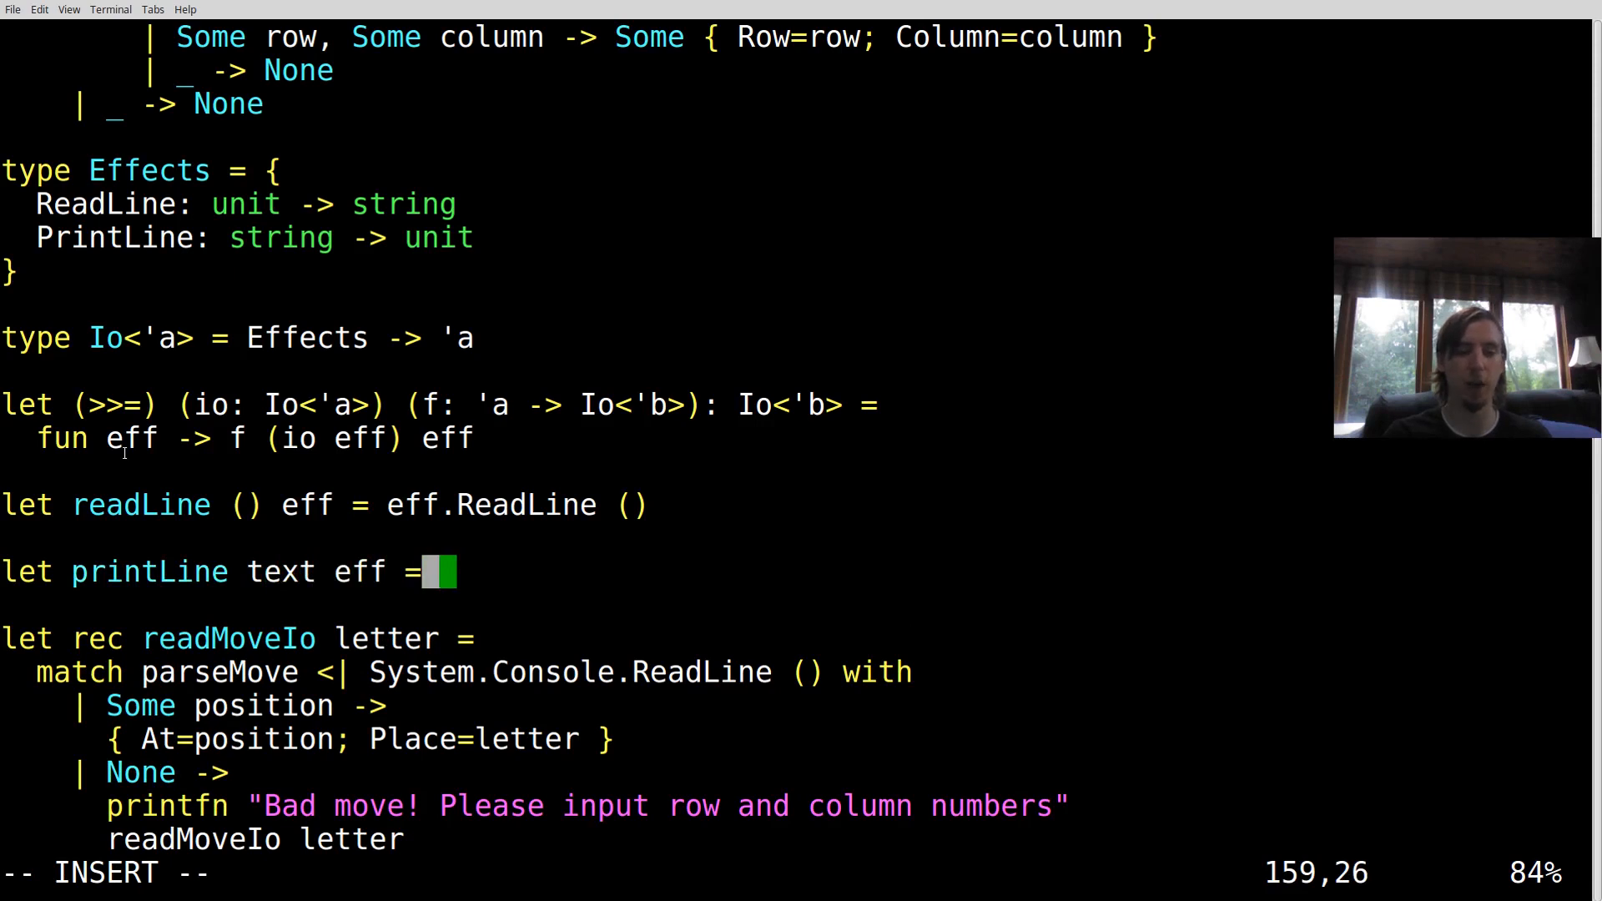
pyautogui.write('eff.Pr')
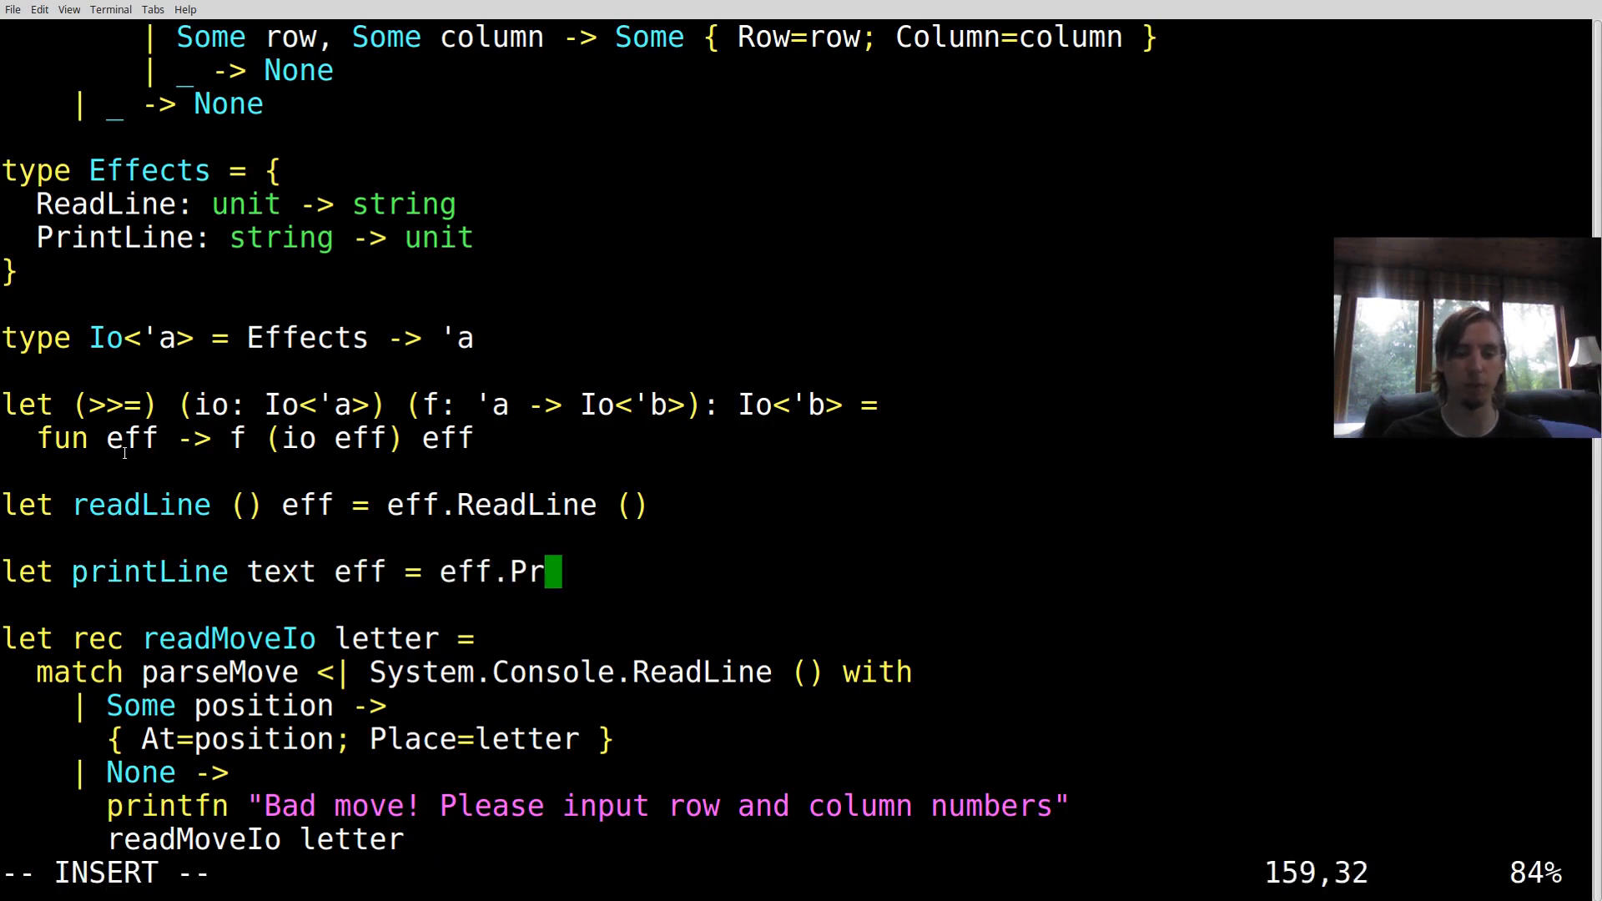
pyautogui.write('intLine text')
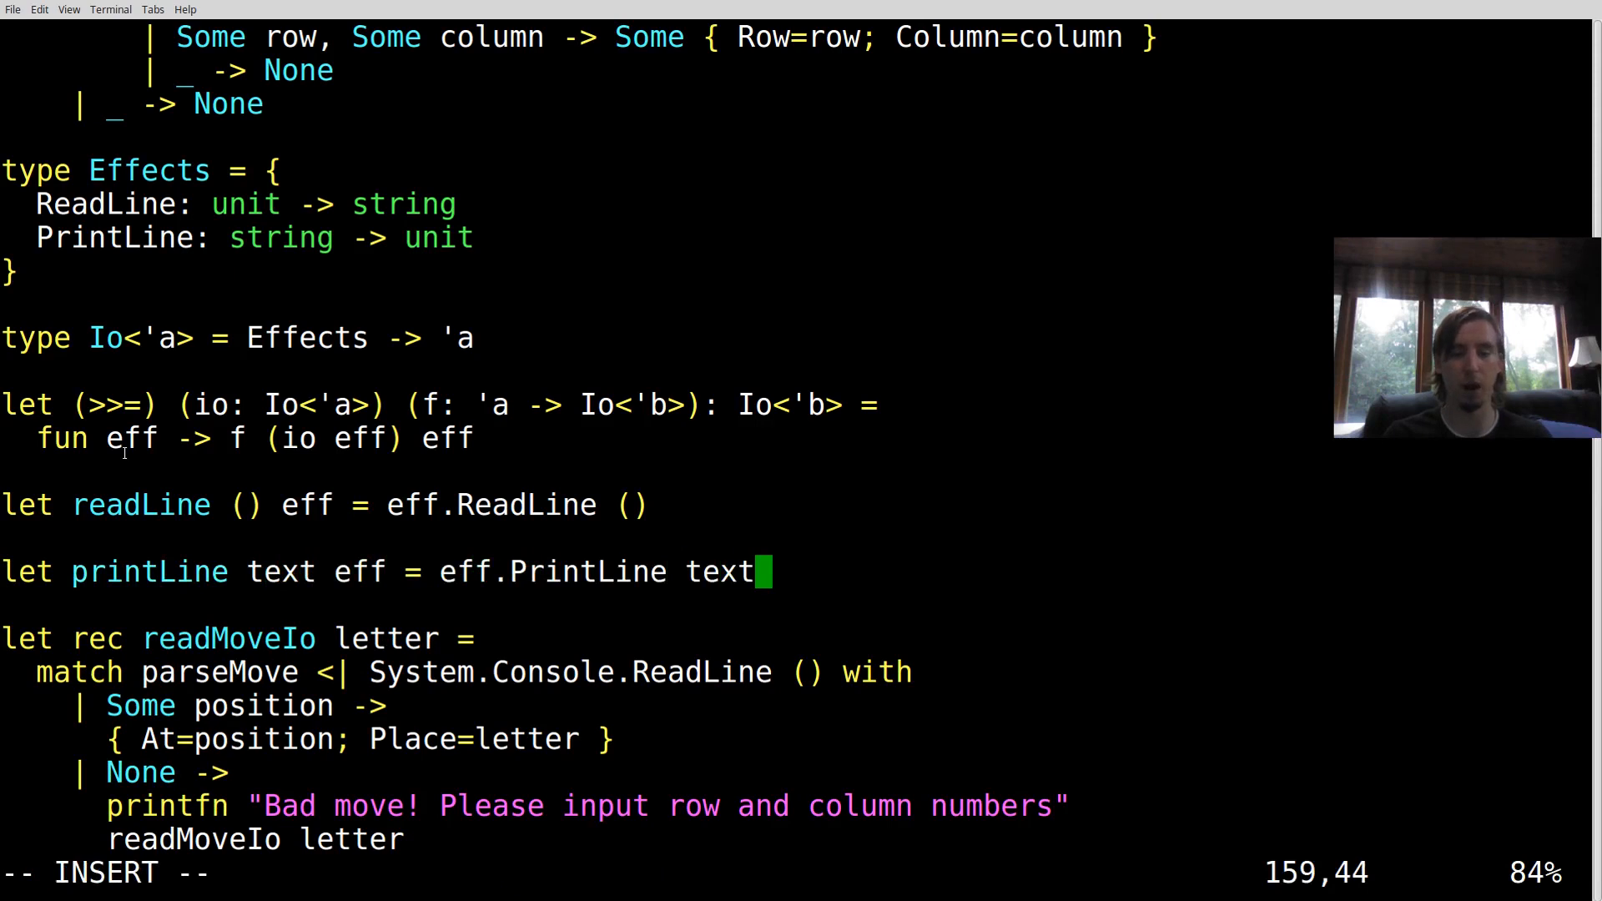
pyautogui.press('Escape')
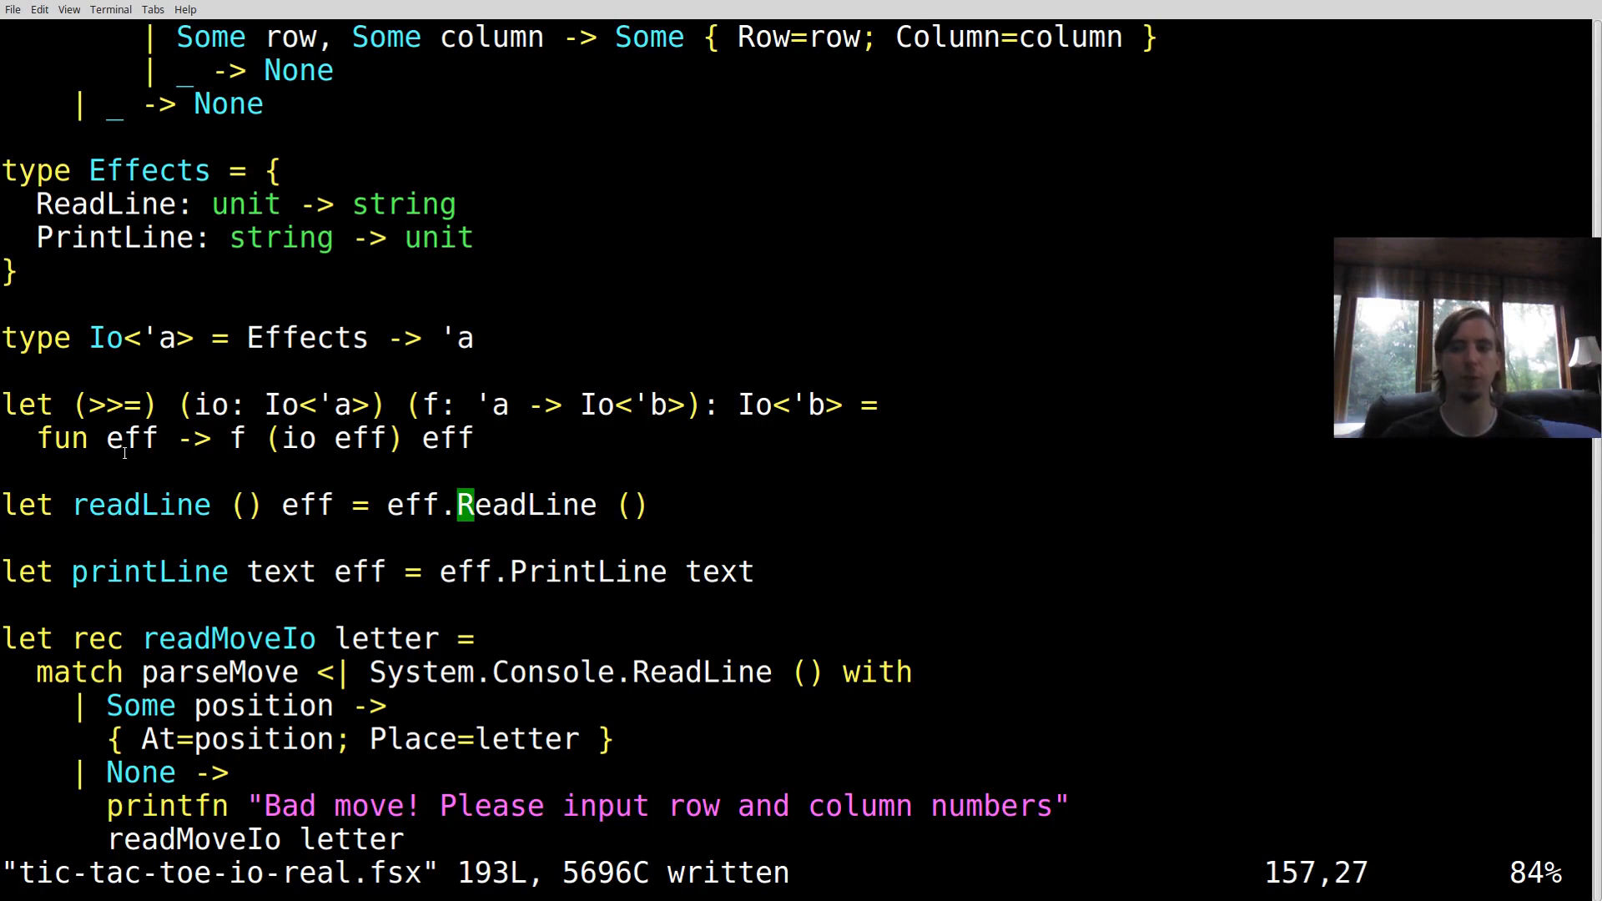
pyautogui.press('v')
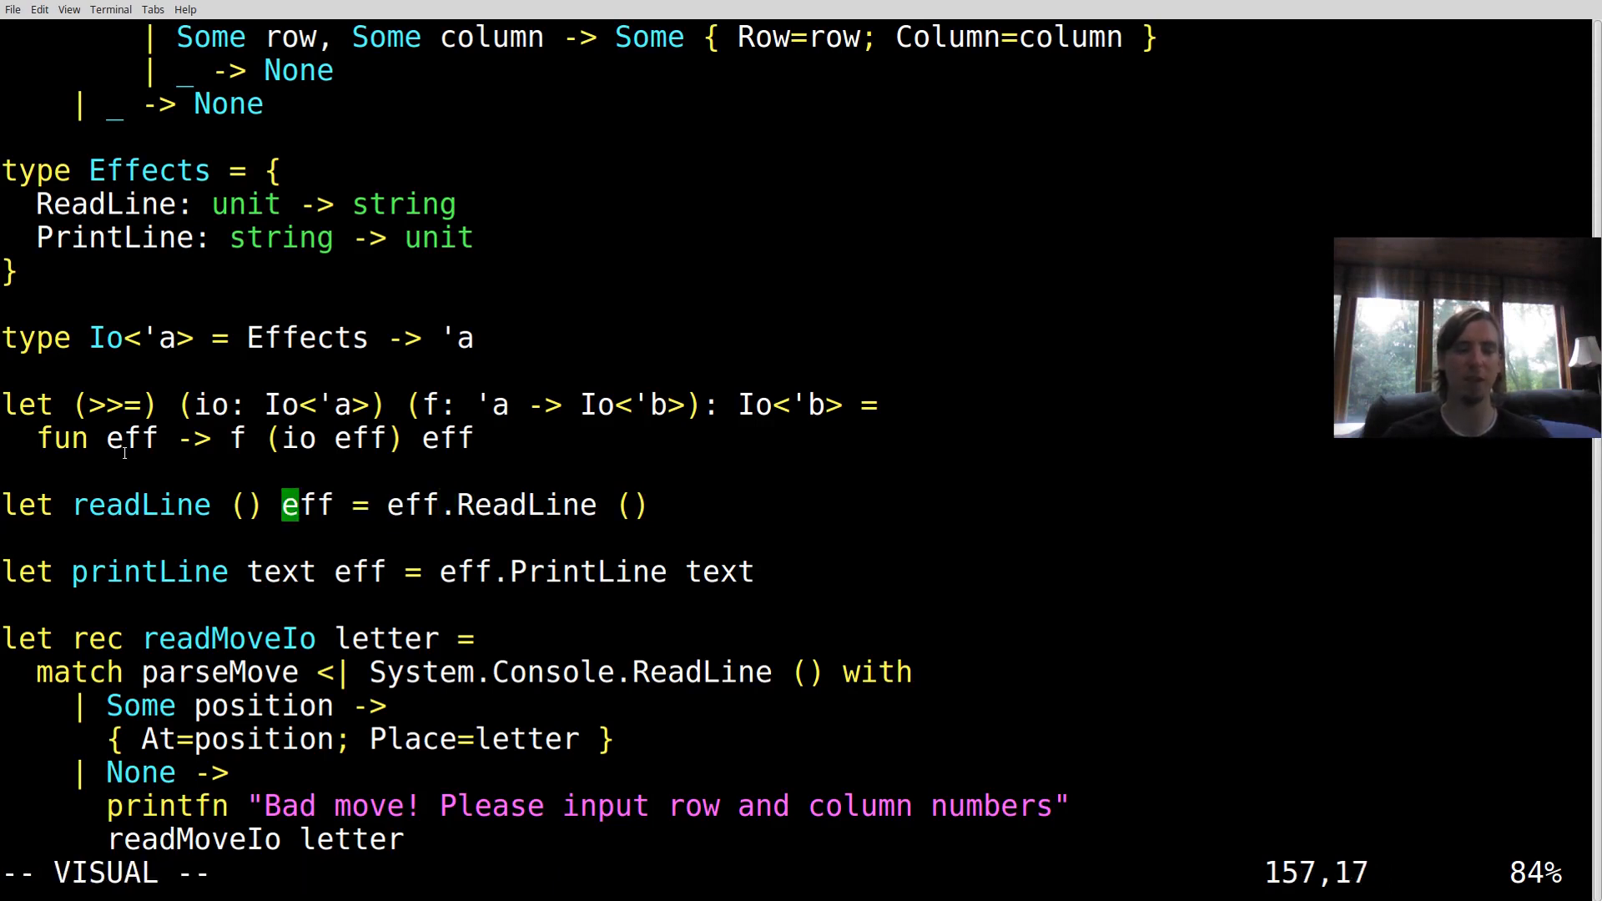
pyautogui.press('j')
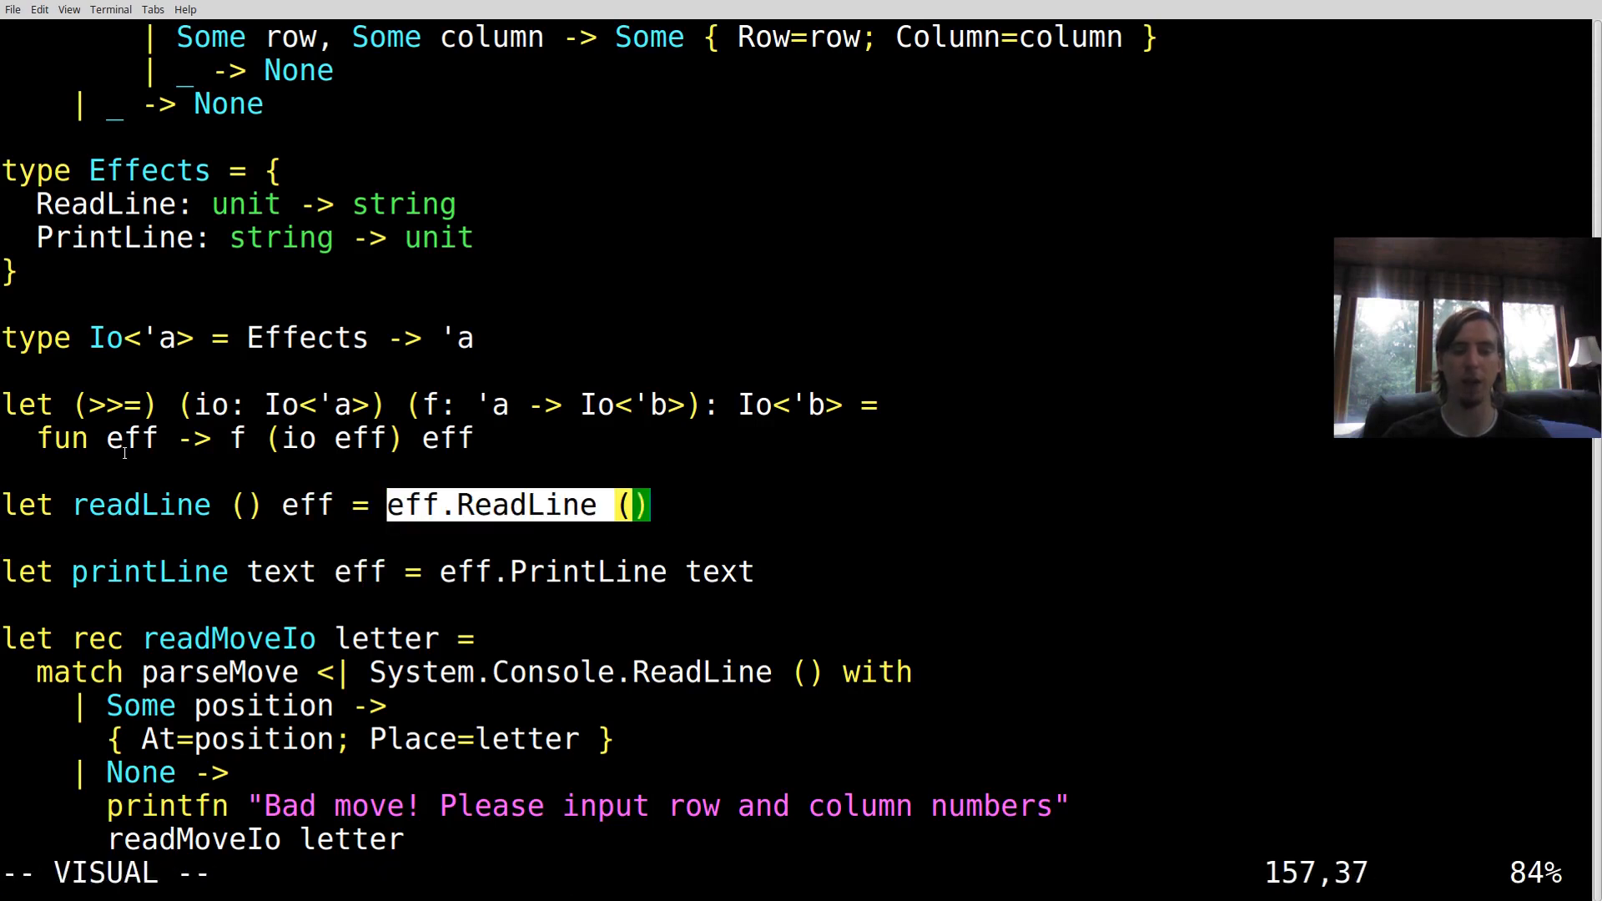
pyautogui.press('j')
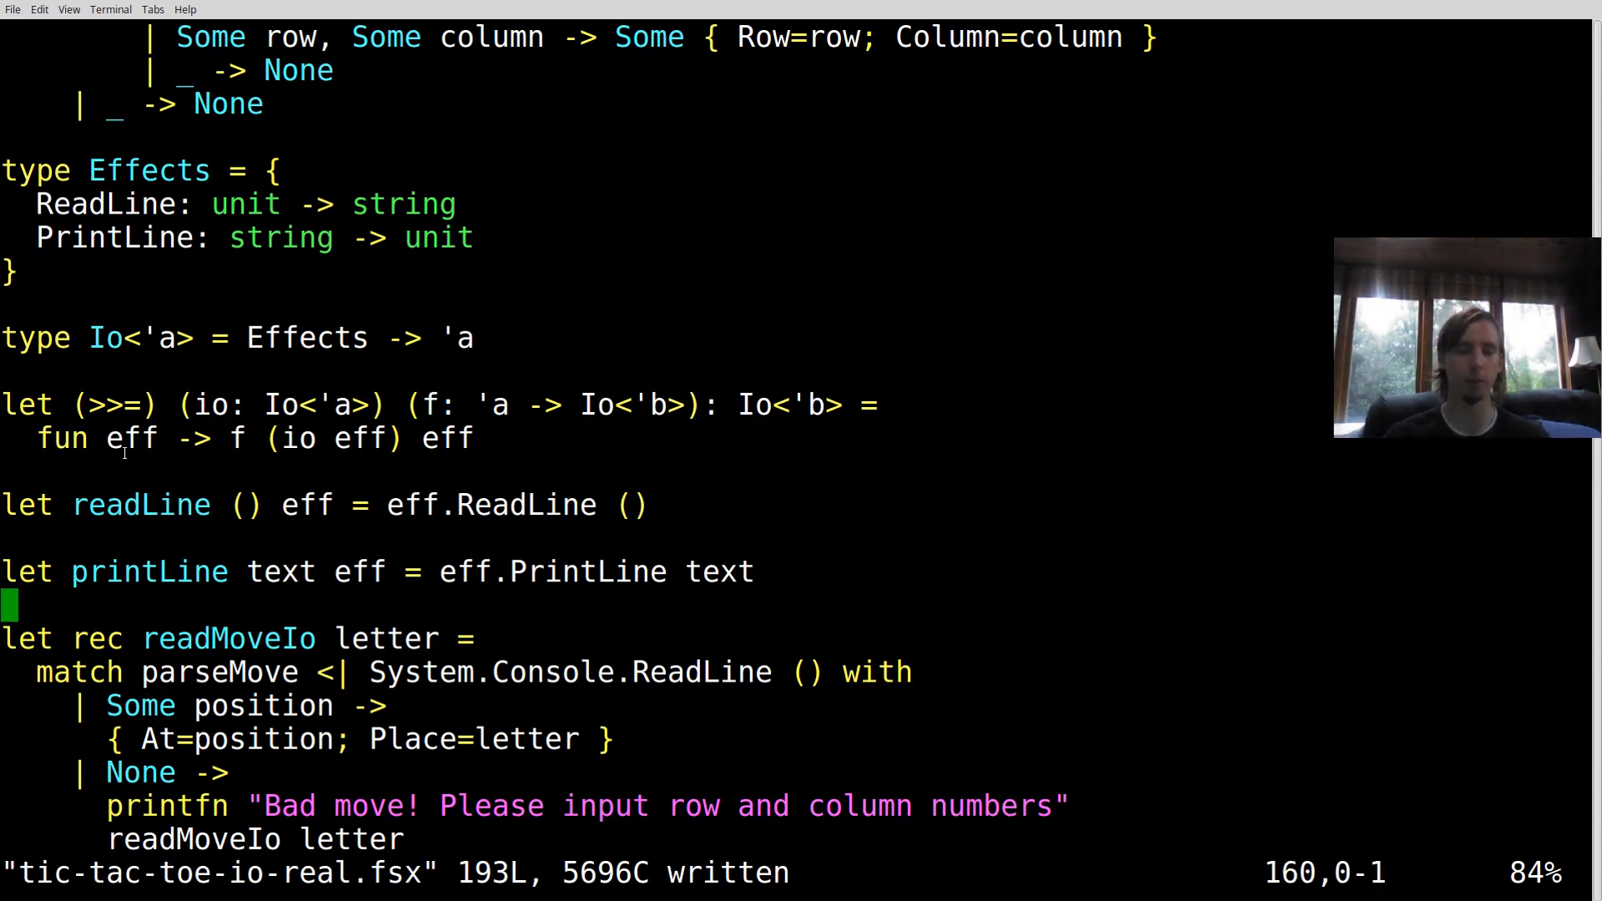
# Make readMoveIo start with readLine () >>= fun line -> and match parseMove line, then save
pyautogui.scroll(-3)
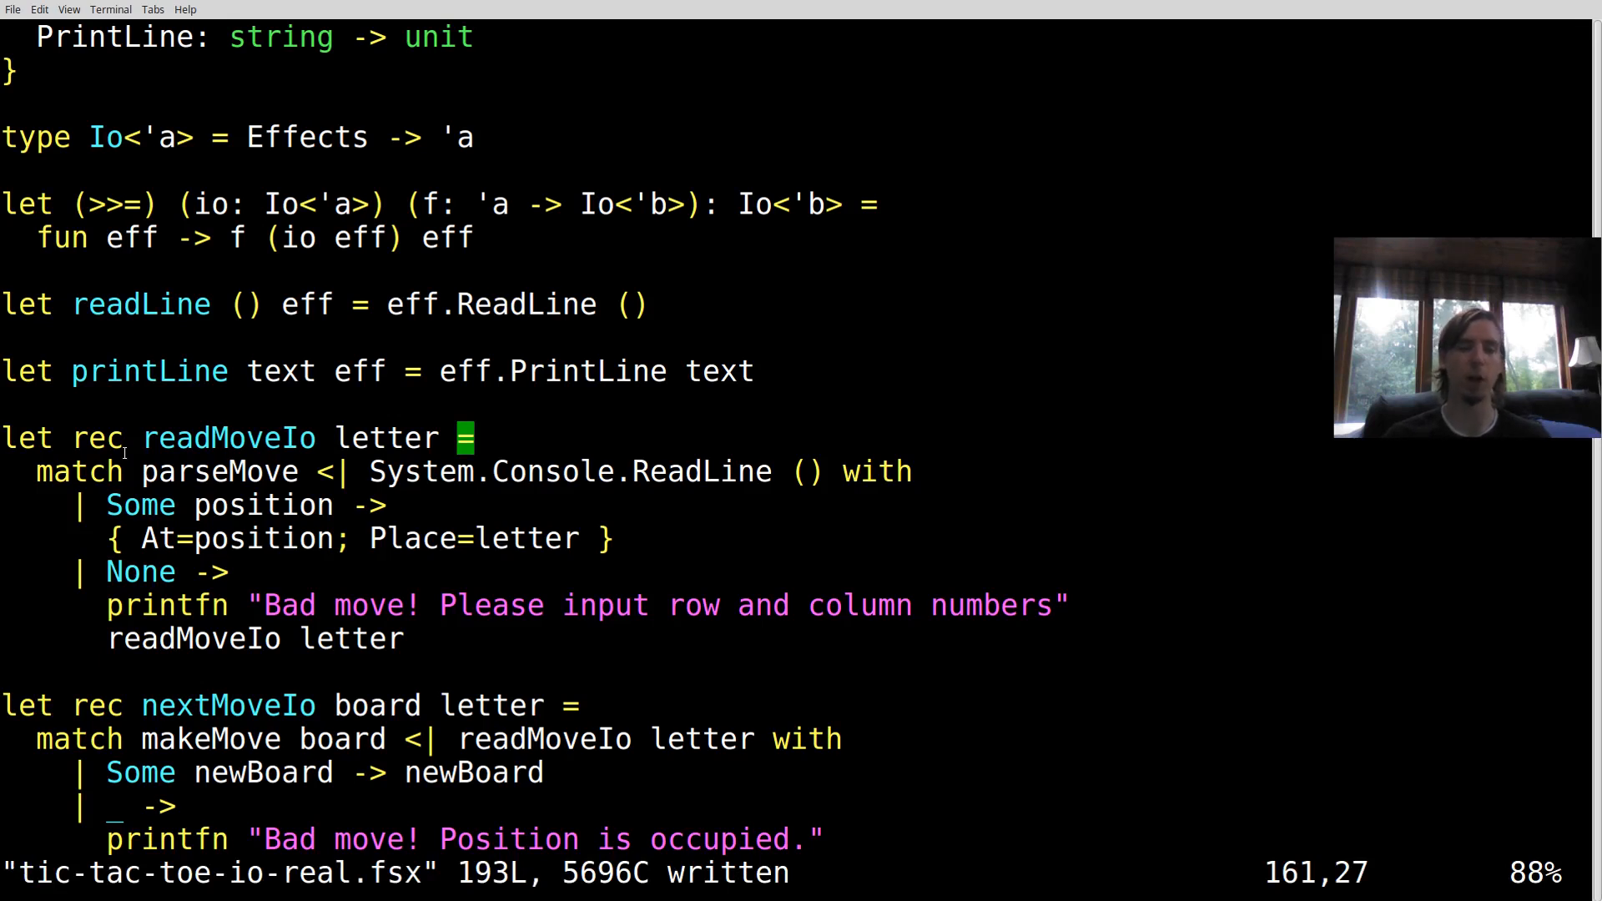
pyautogui.write('readMoveIo')
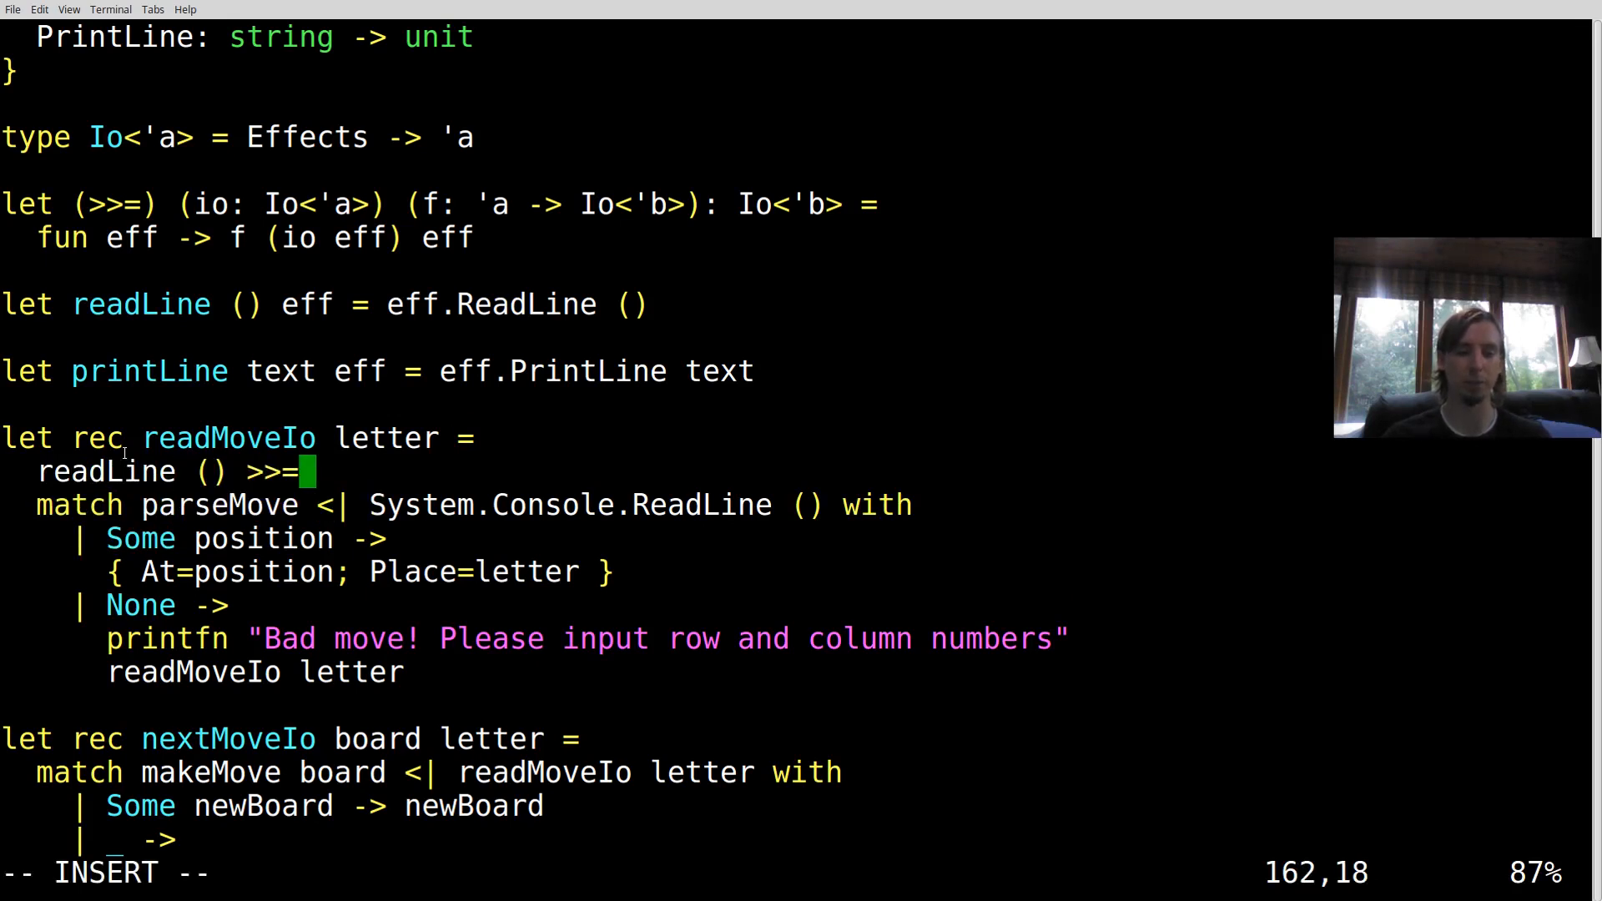
pyautogui.write('fun')
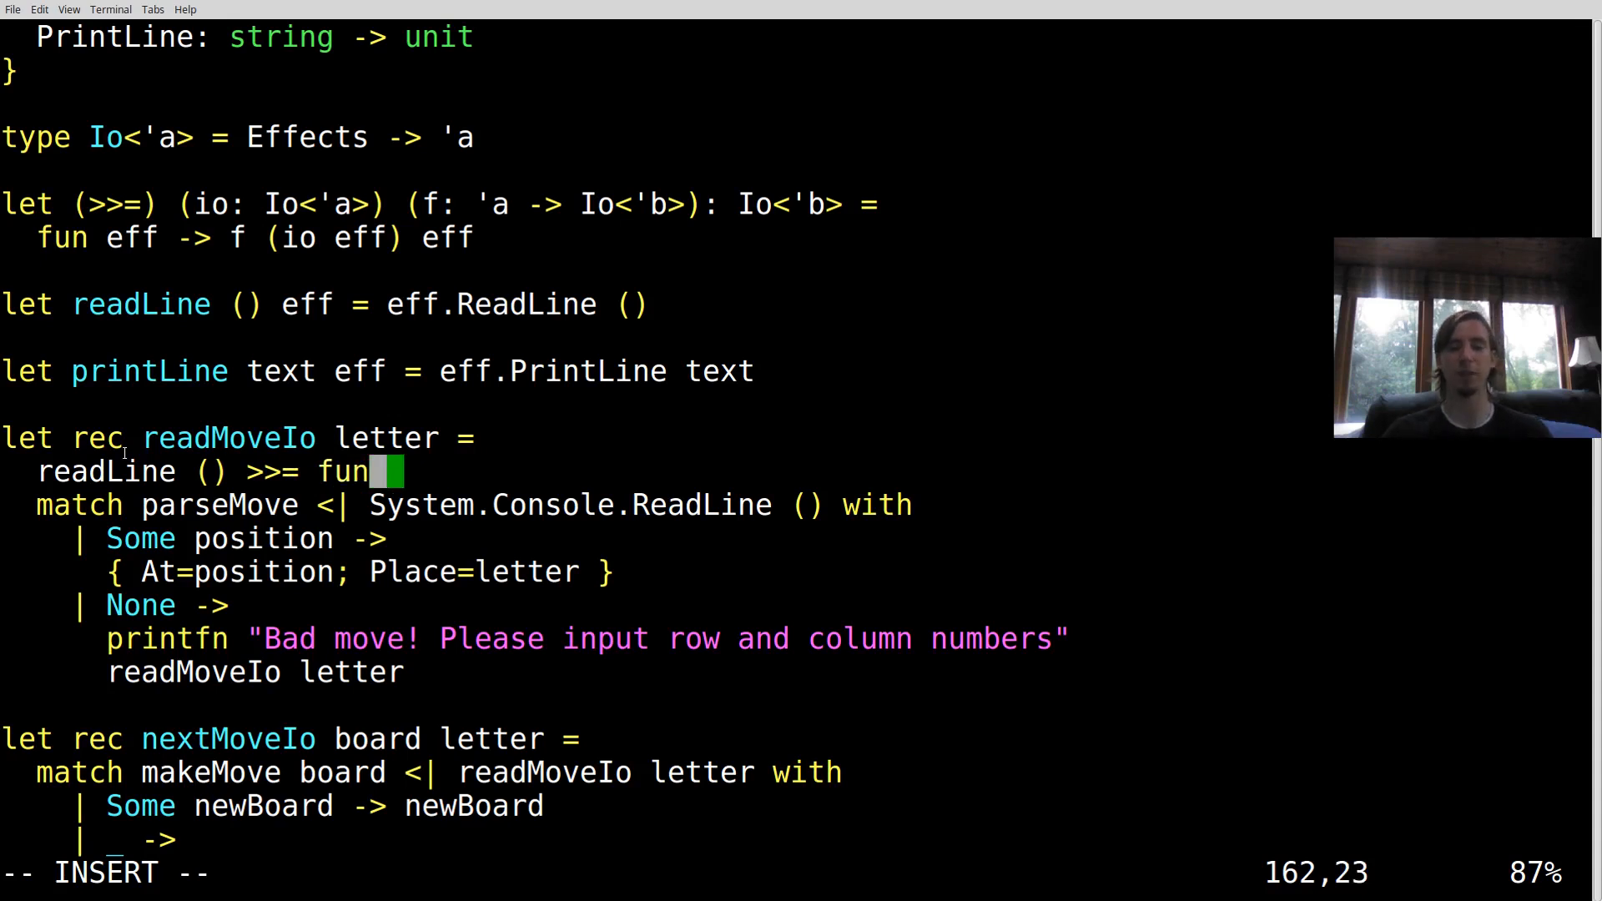
pyautogui.write('line ->')
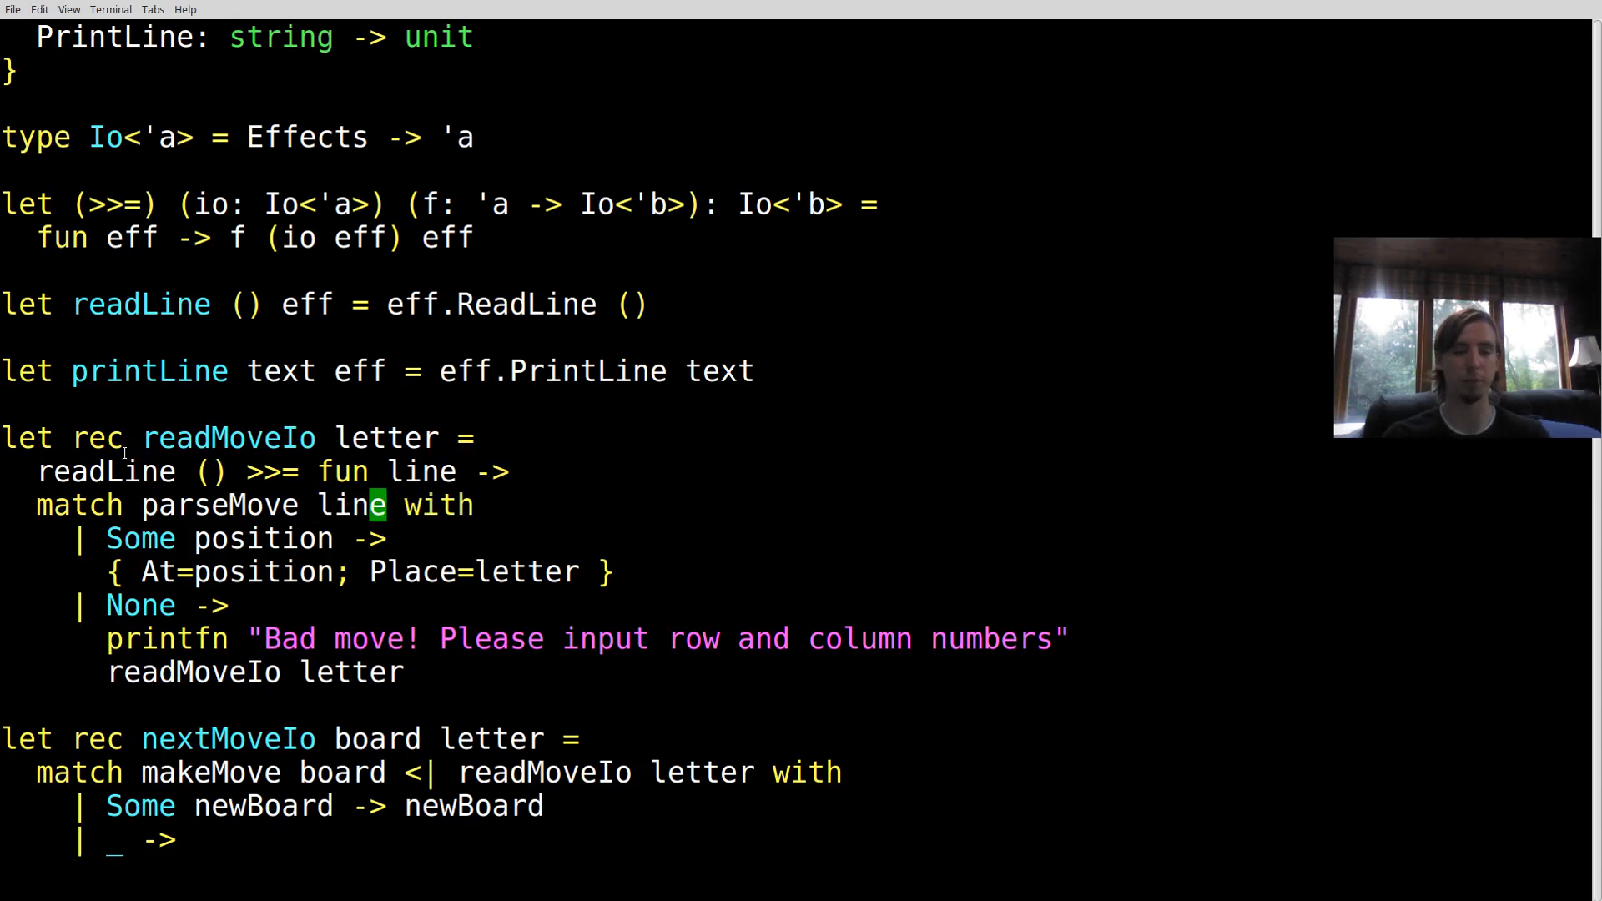
pyautogui.scroll(-3)
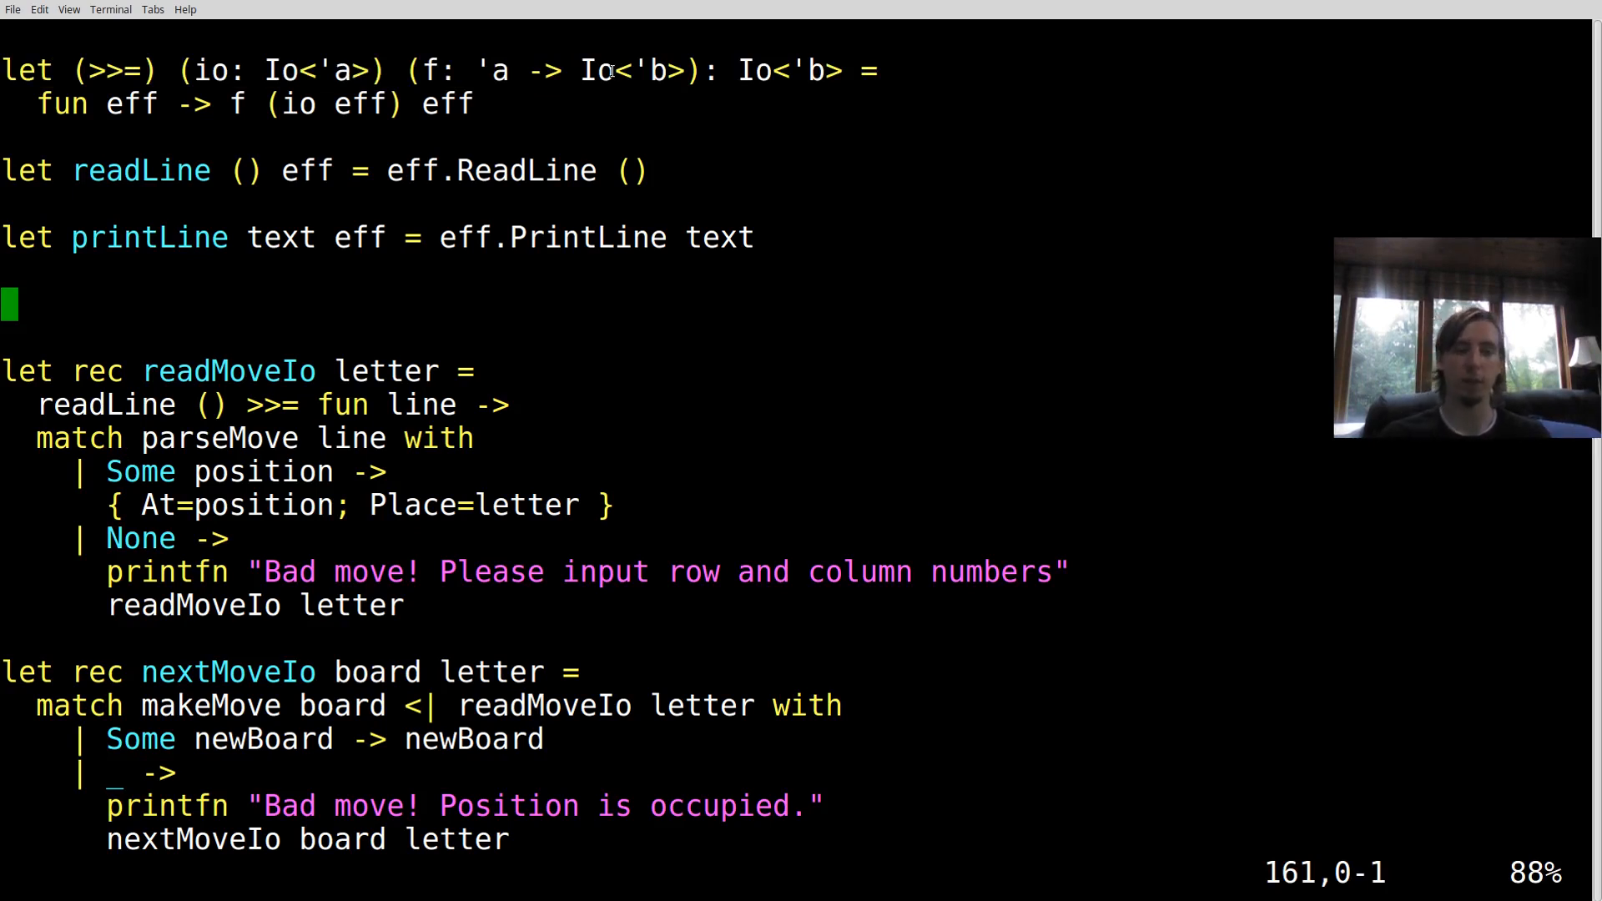
# Define let pureIo v _ = v and wrap the Some branch's move in pureIo, then save
pyautogui.write('le')
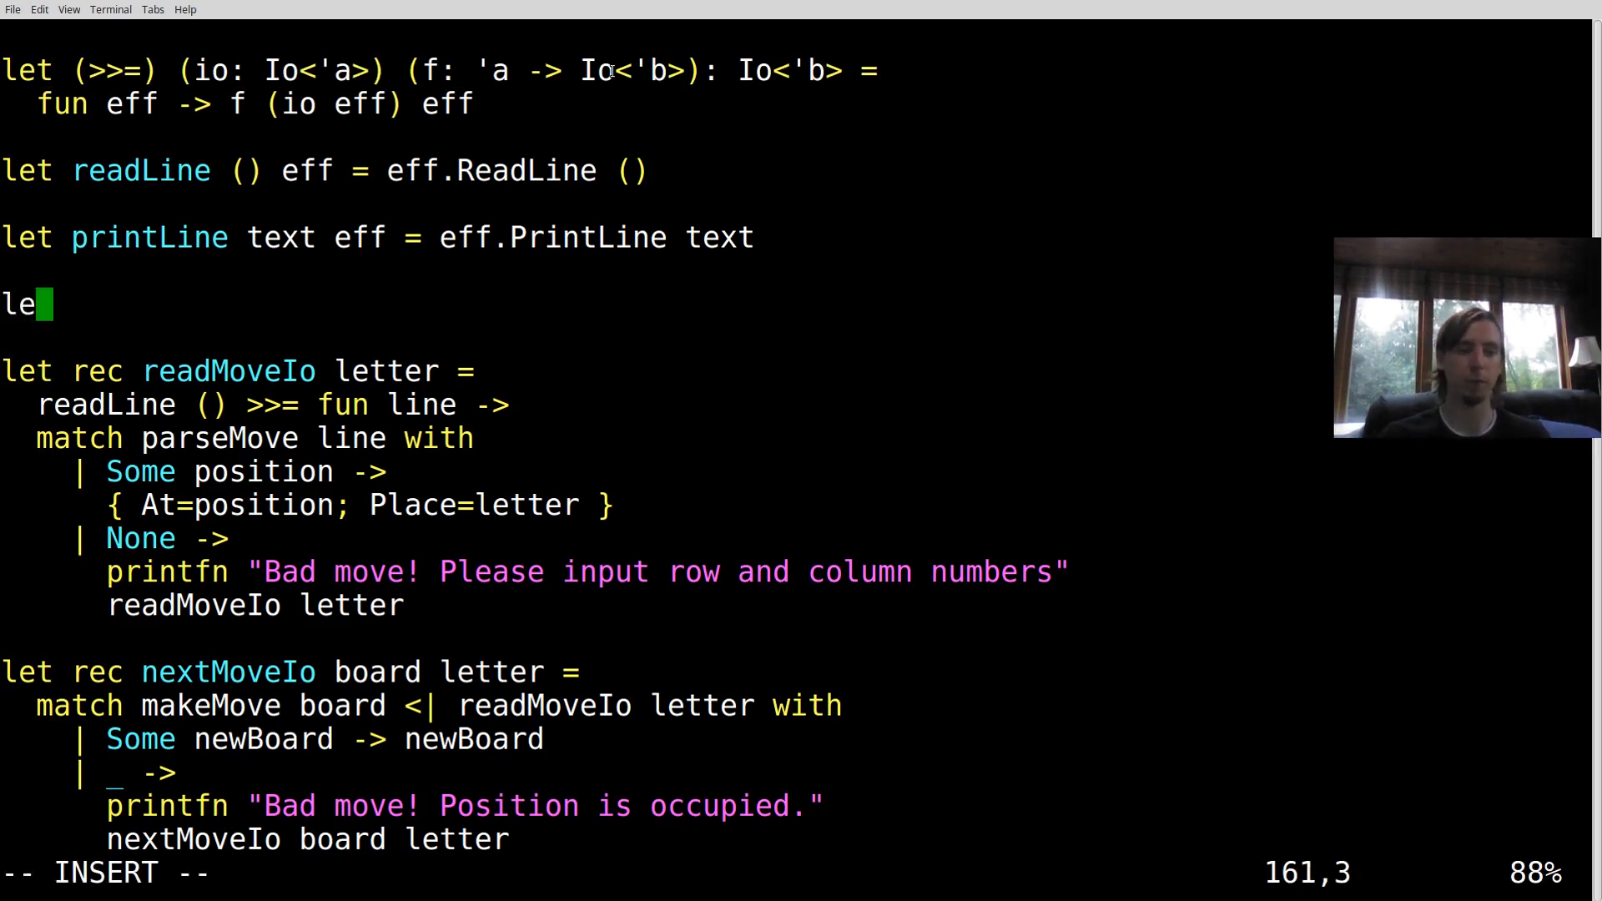
pyautogui.write('t pureIo v _ ->')
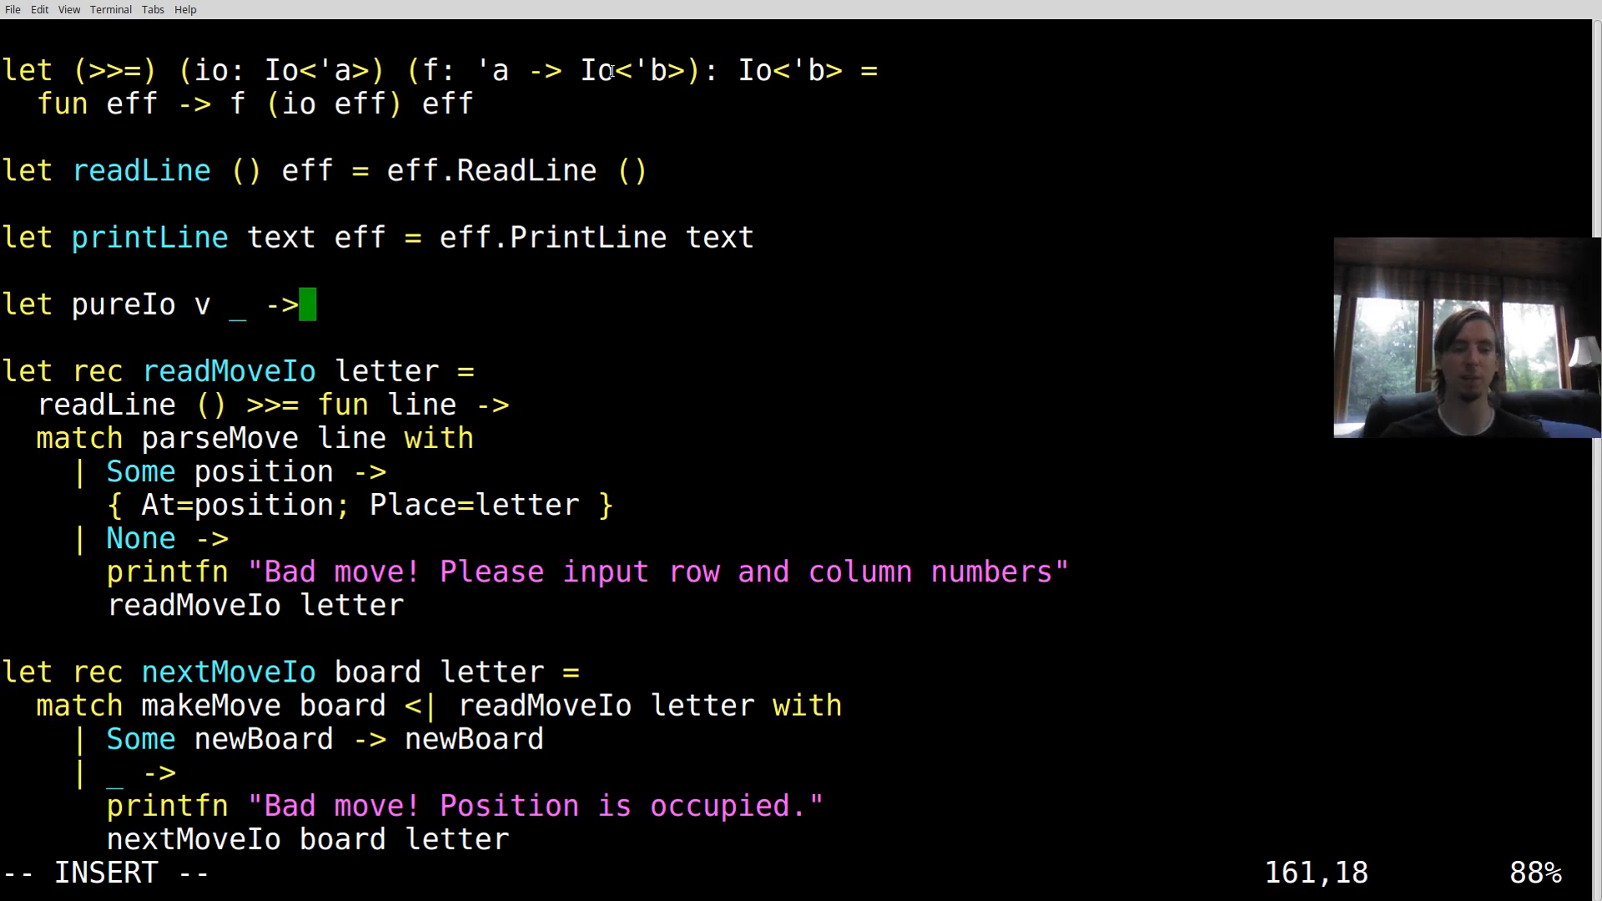
pyautogui.write('= v')
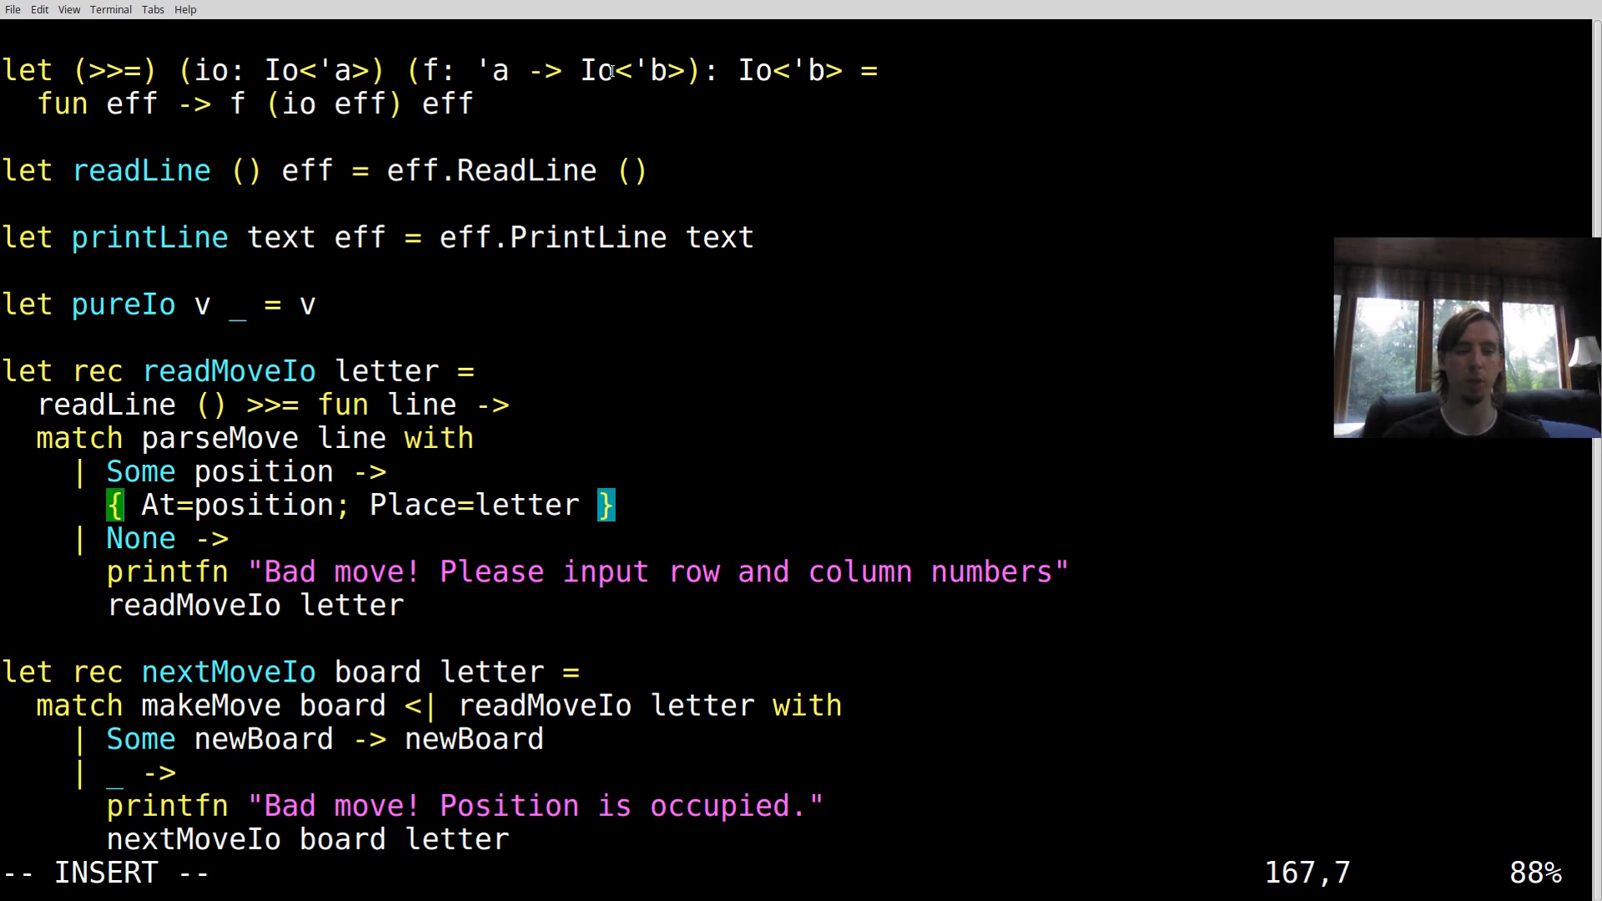
pyautogui.write('pureIo')
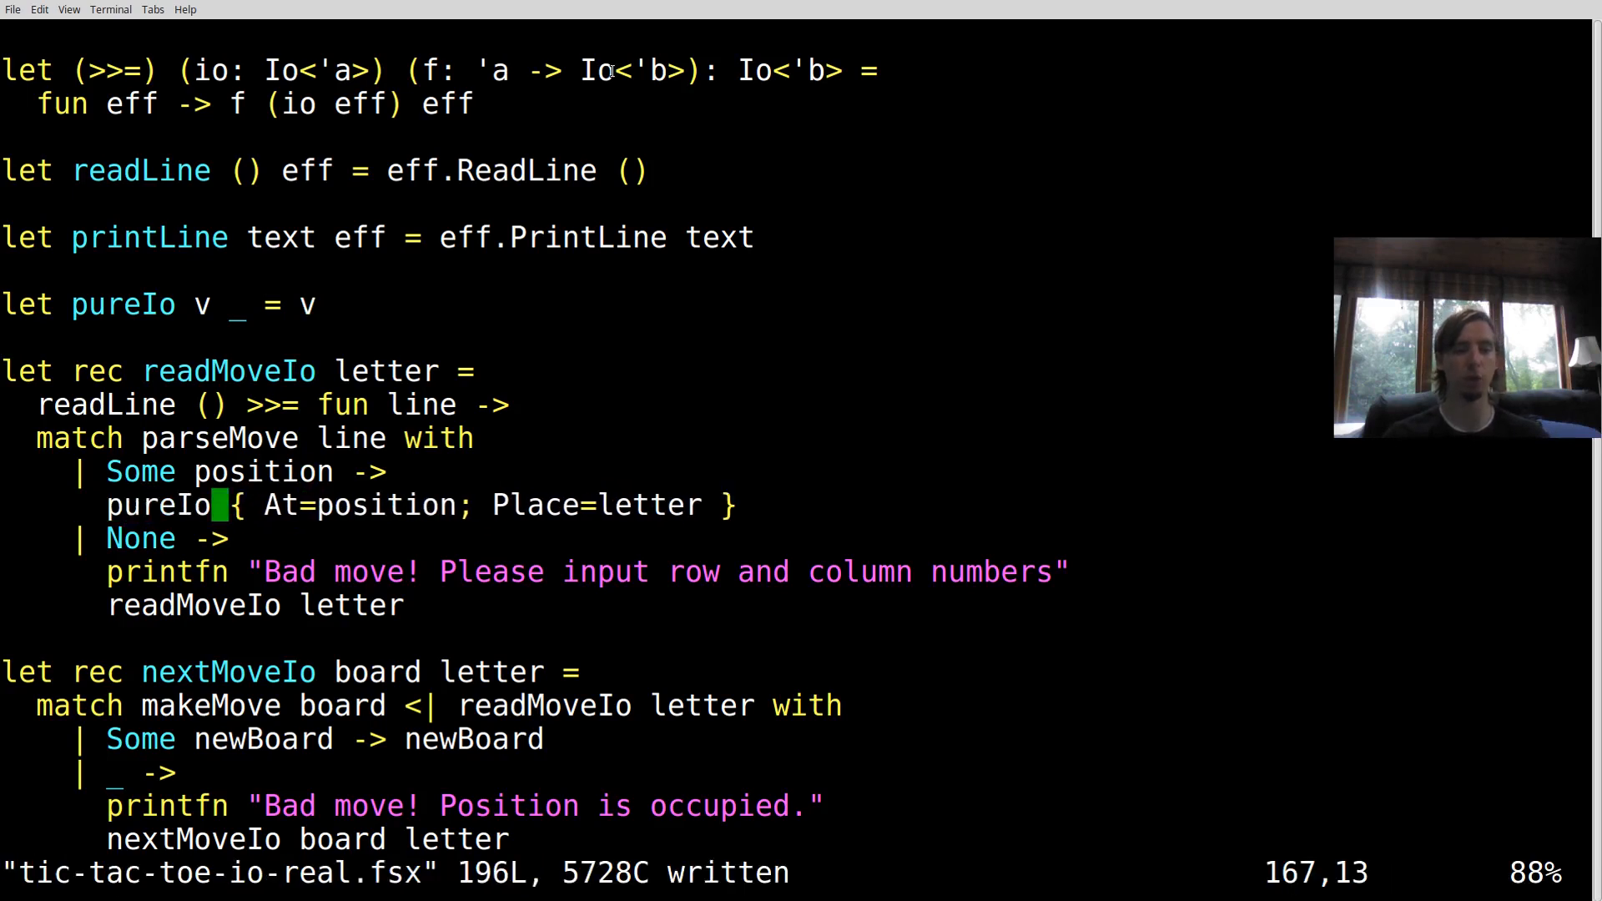
pyautogui.press('V')
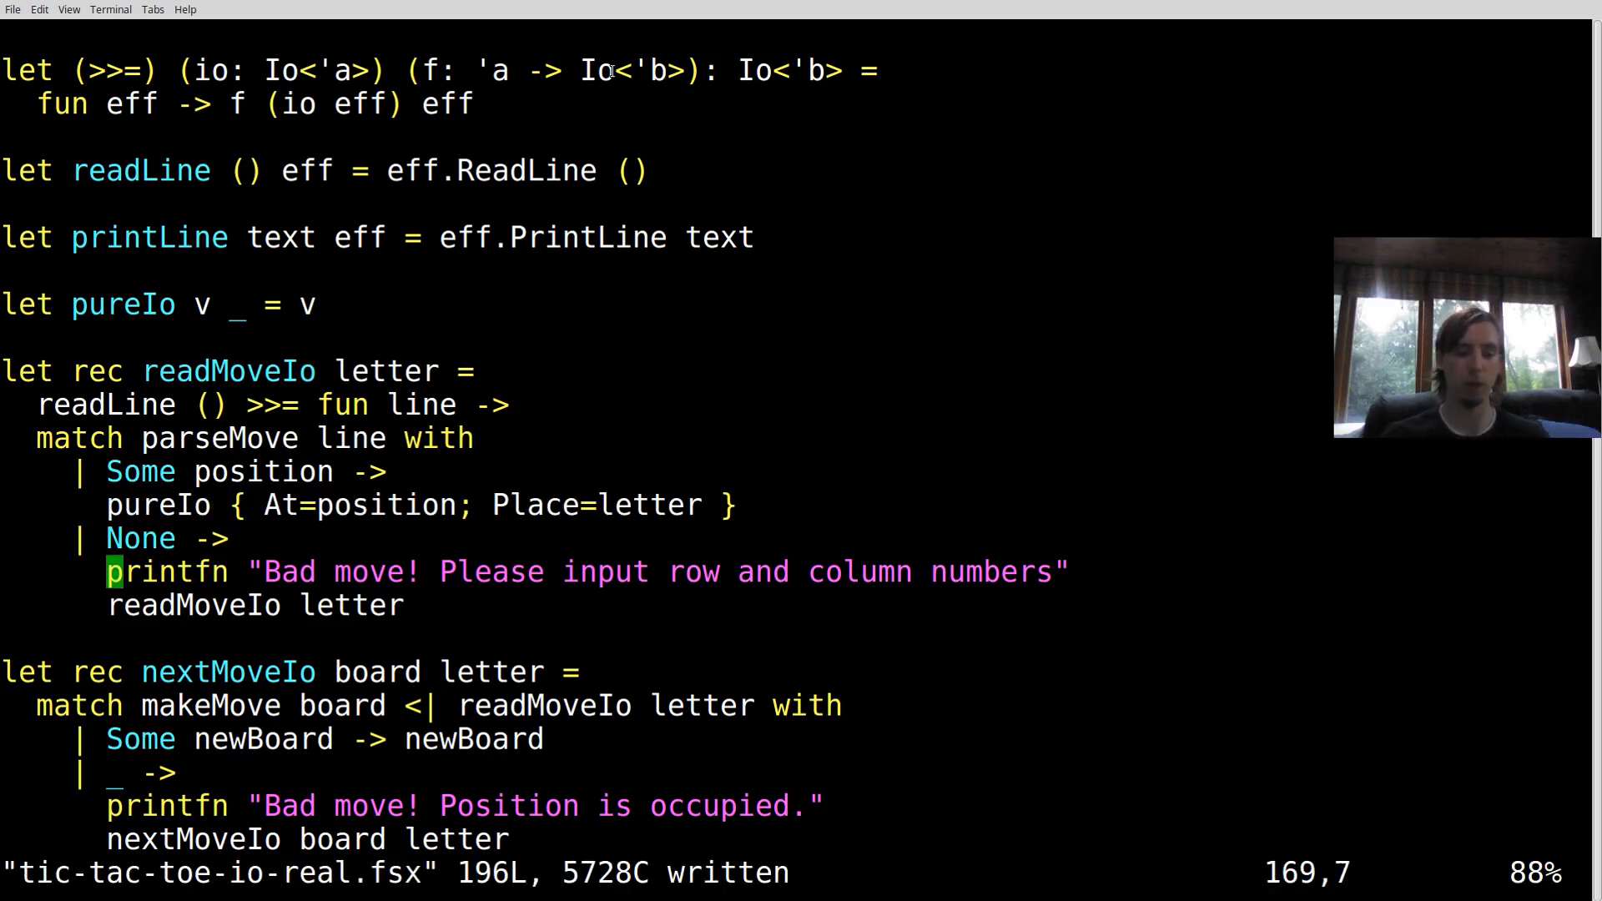
# Change the bad-move printfn to printLine followed by >>= fun () -> before the readMoveIo retry
pyautogui.press('i')
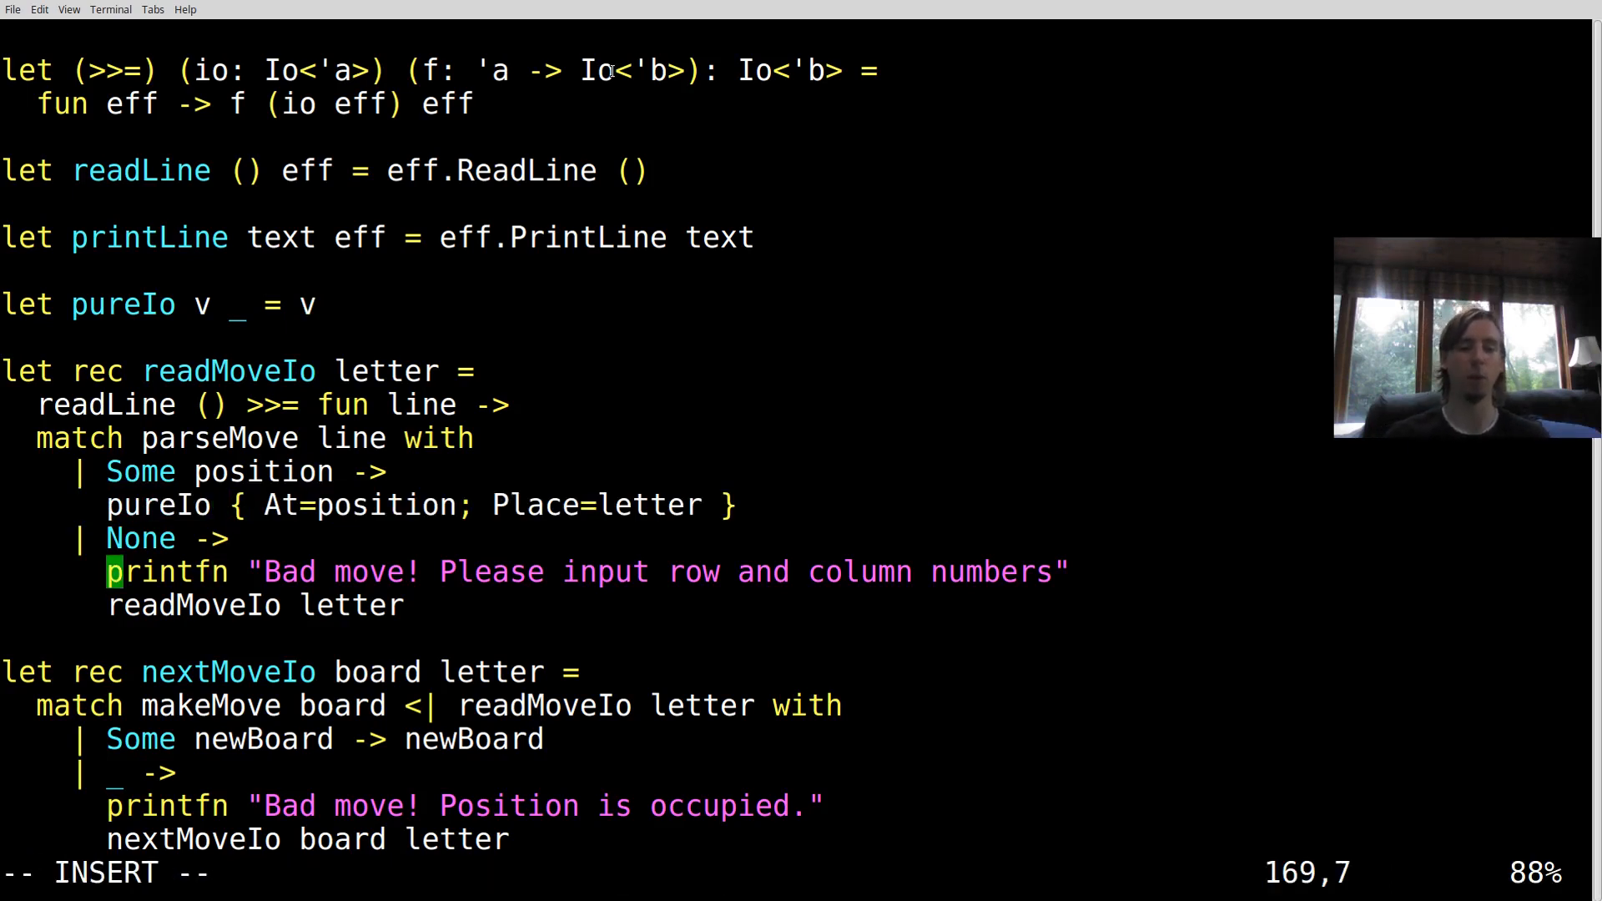
pyautogui.write('printLine (')
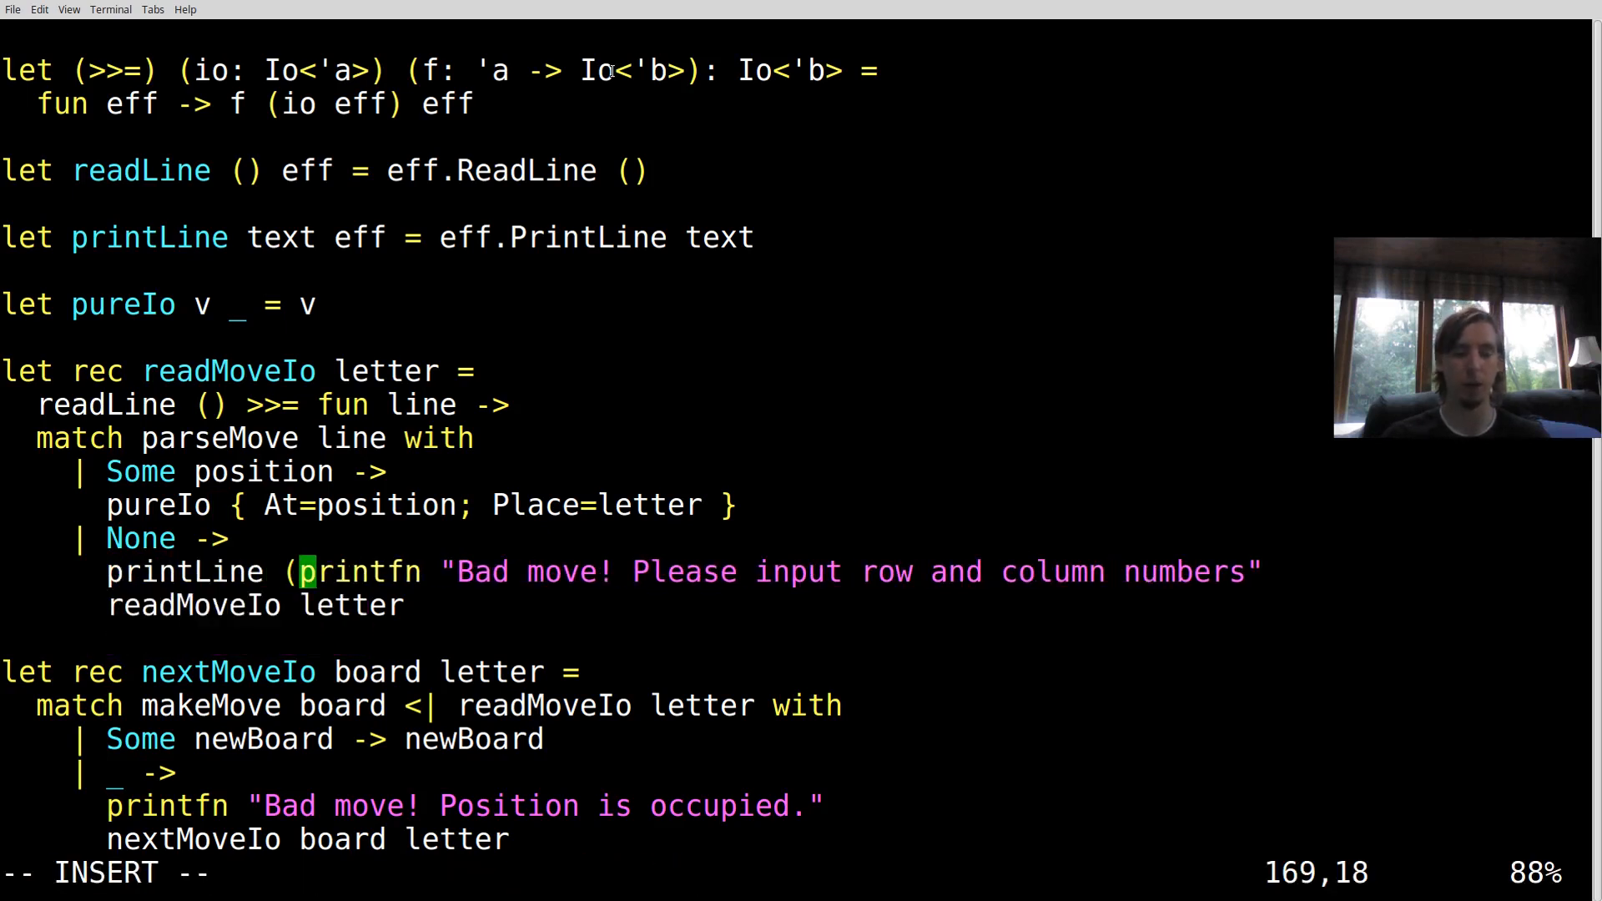
pyautogui.write('s')
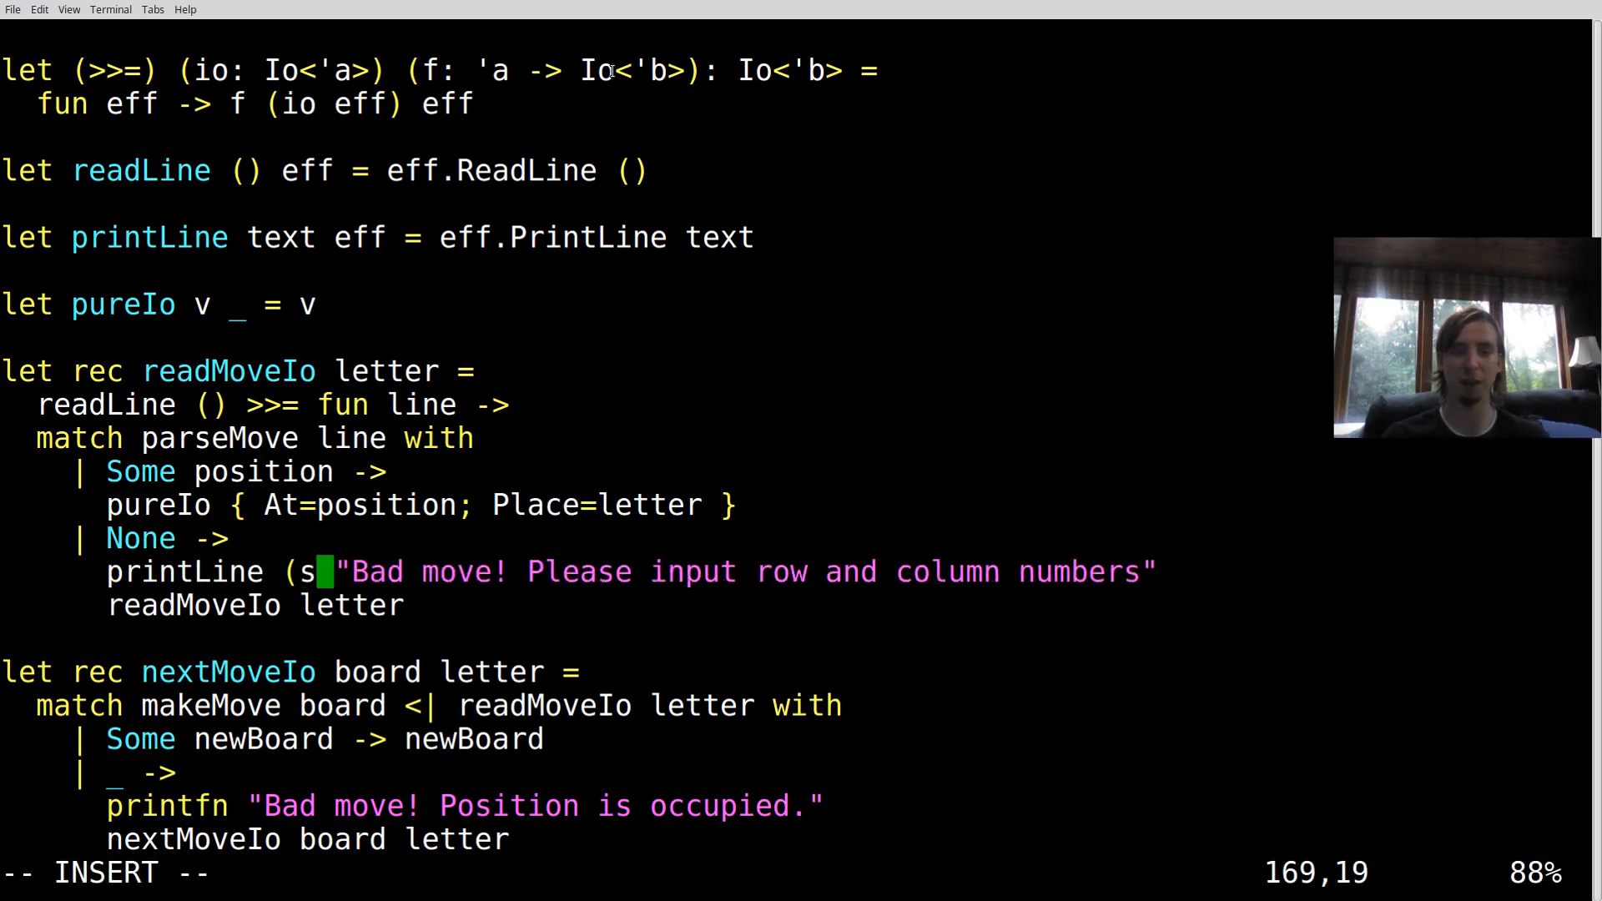
pyautogui.write('printf')
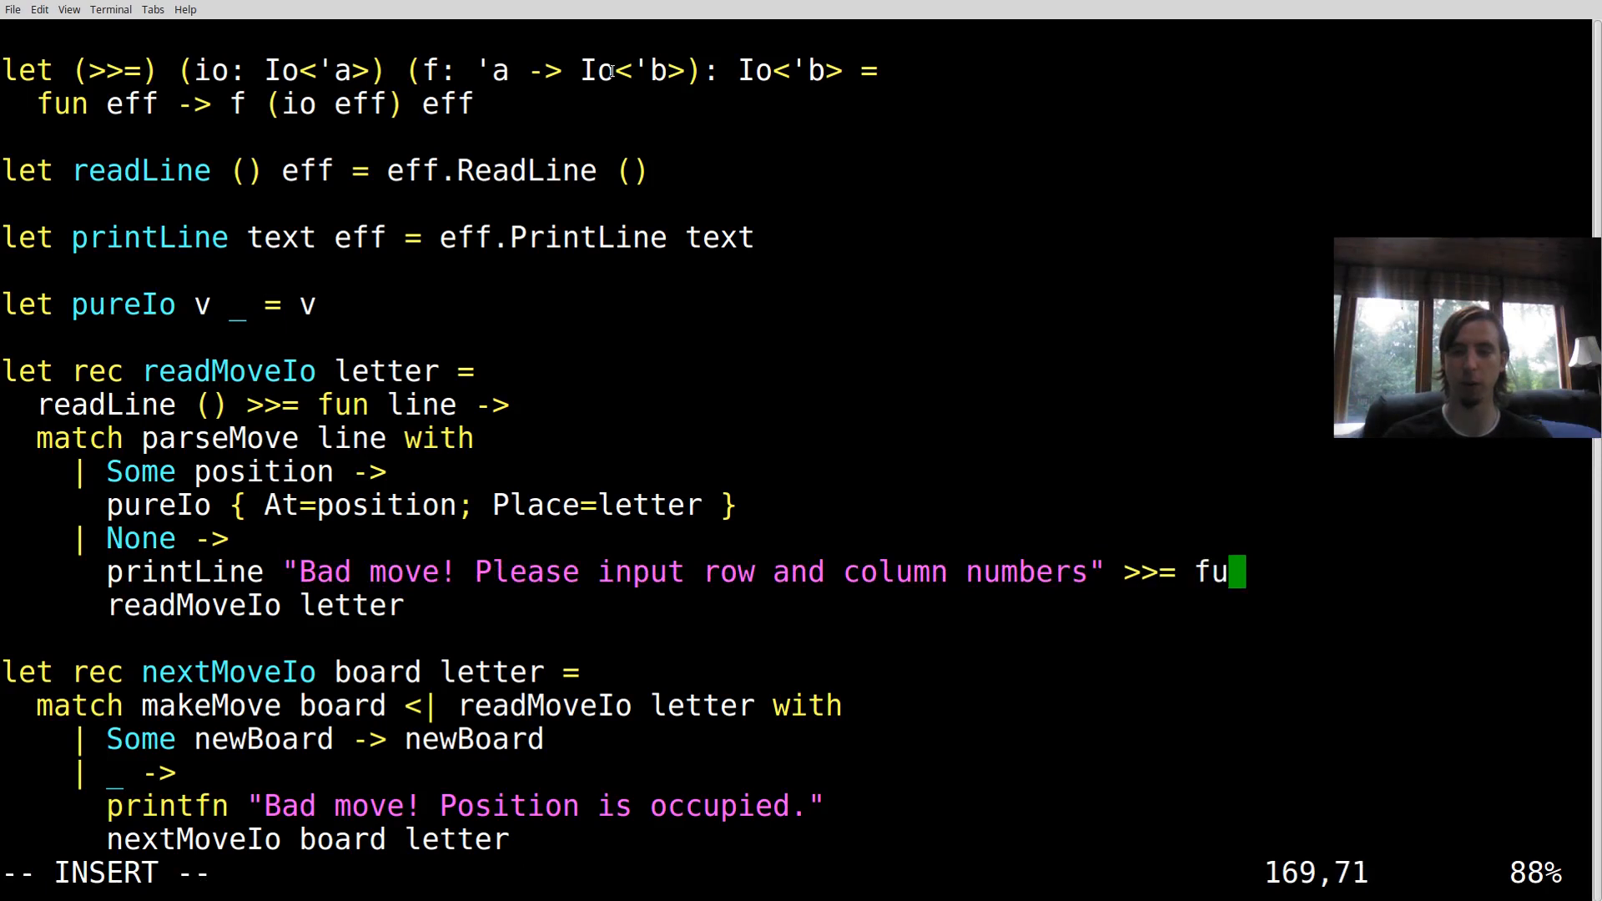
pyautogui.write('n')
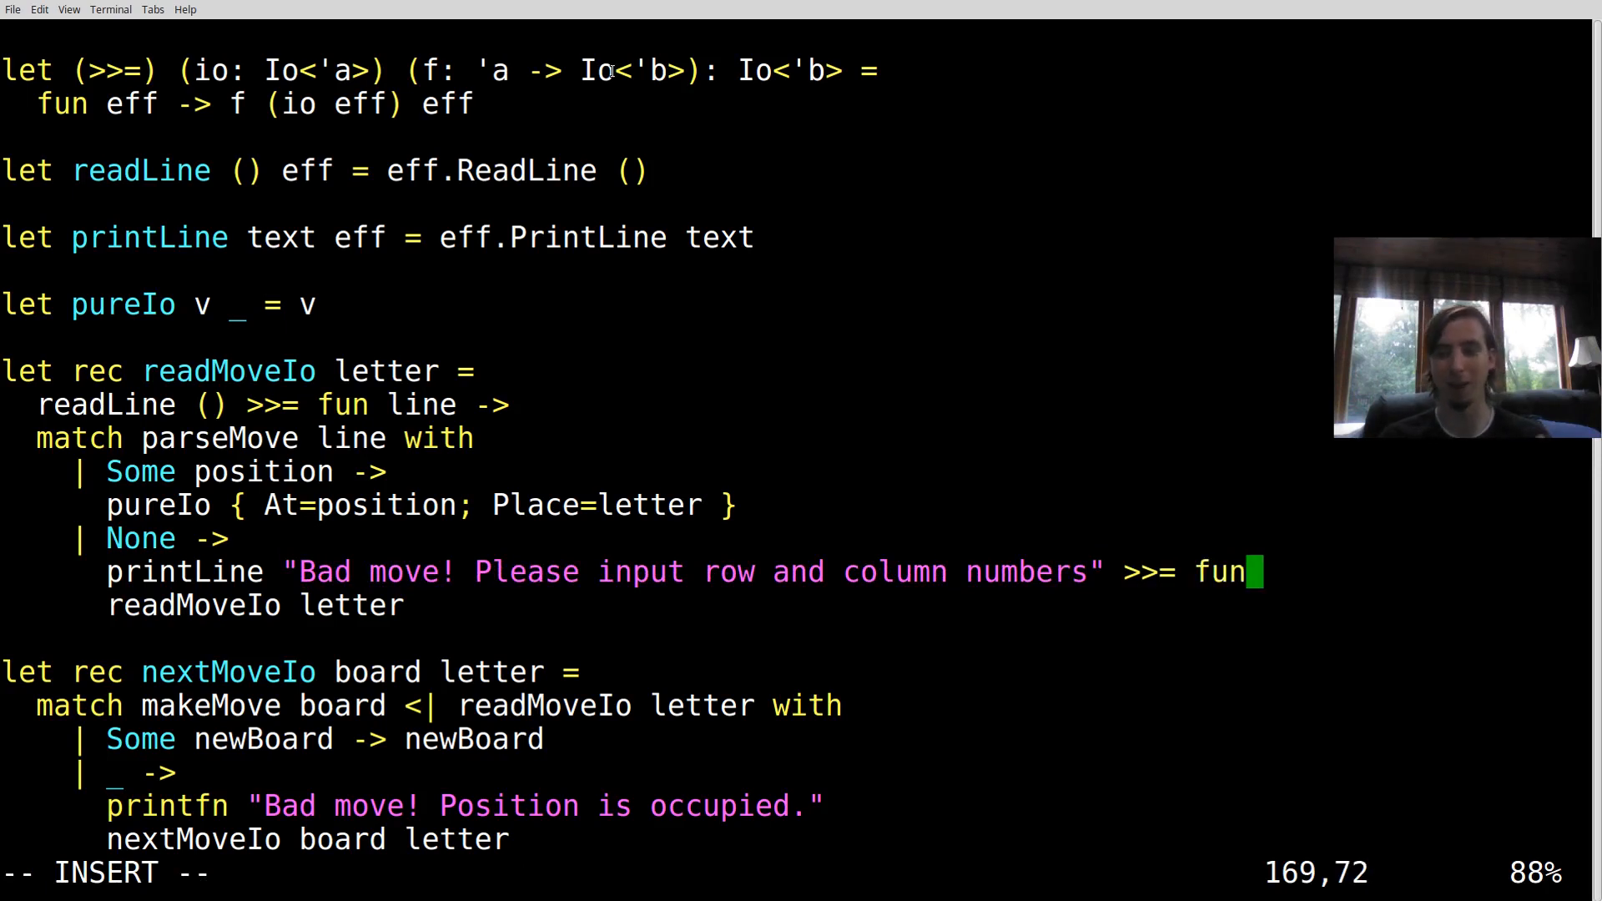
pyautogui.write('(I)')
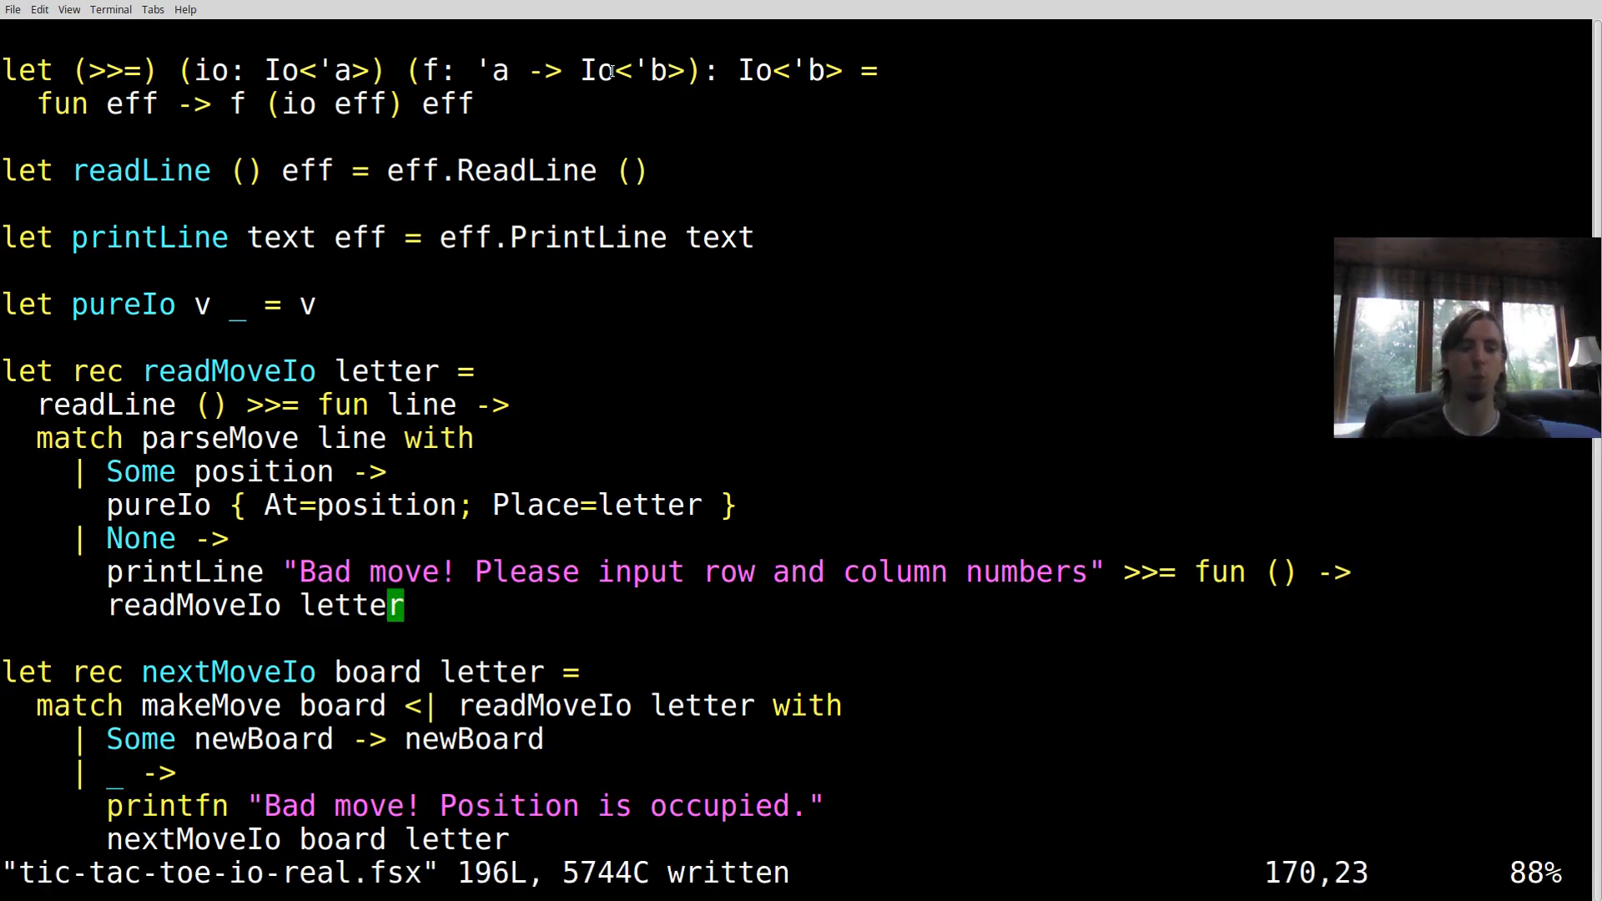
# Begin nextMoveIo with readMoveIo letter >>= fun move -> and match on makeMove board move
pyautogui.scroll(-3)
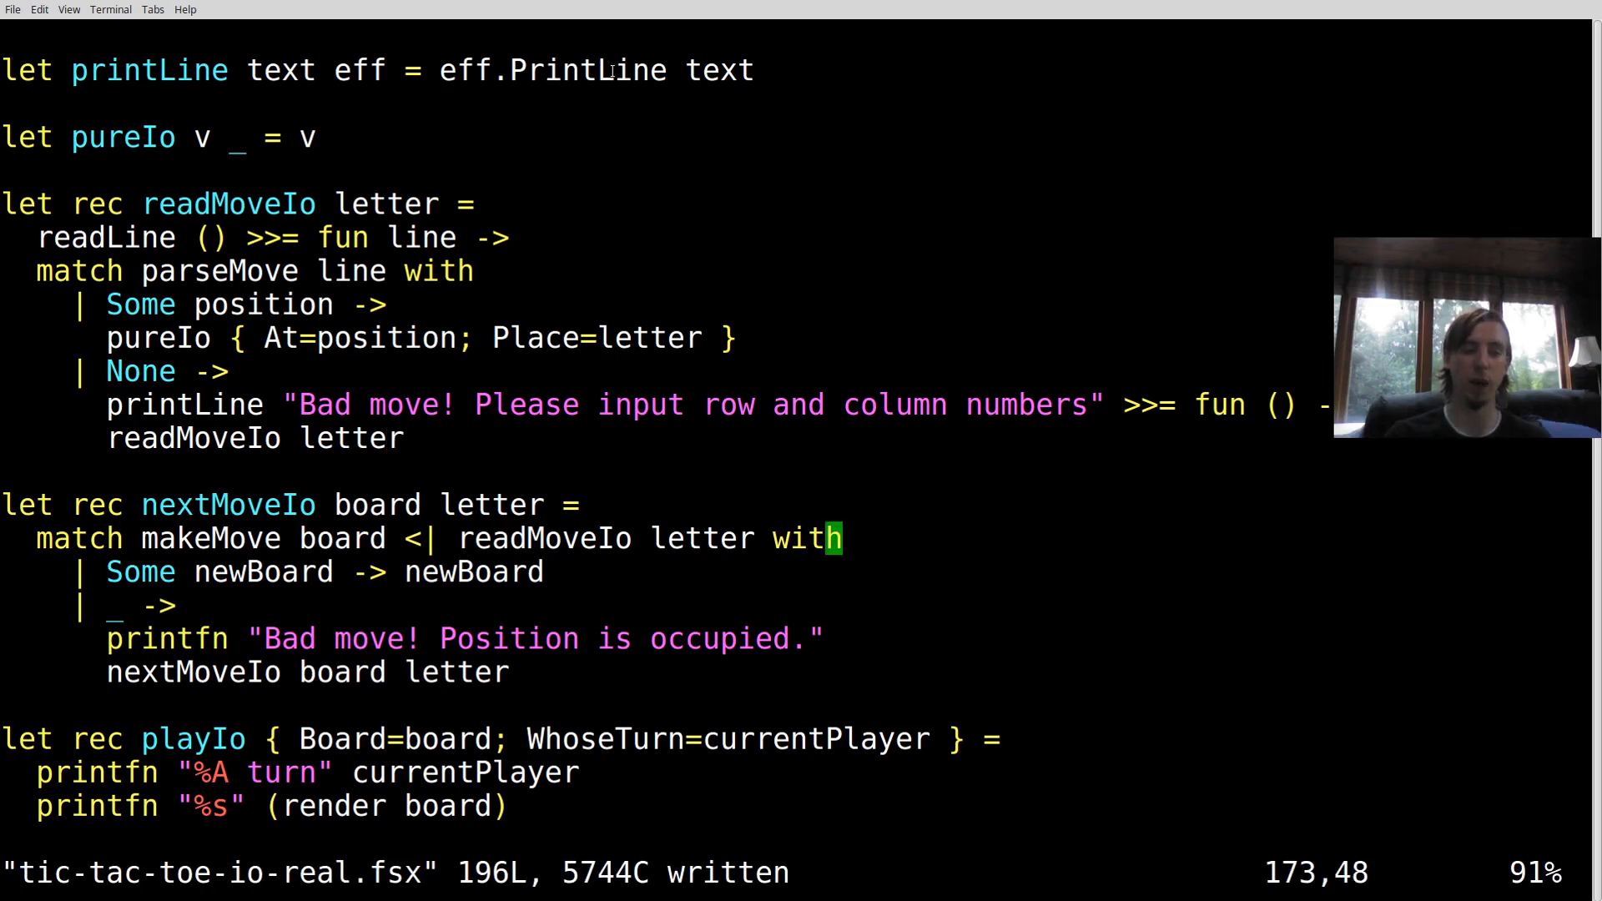
pyautogui.scroll(-3)
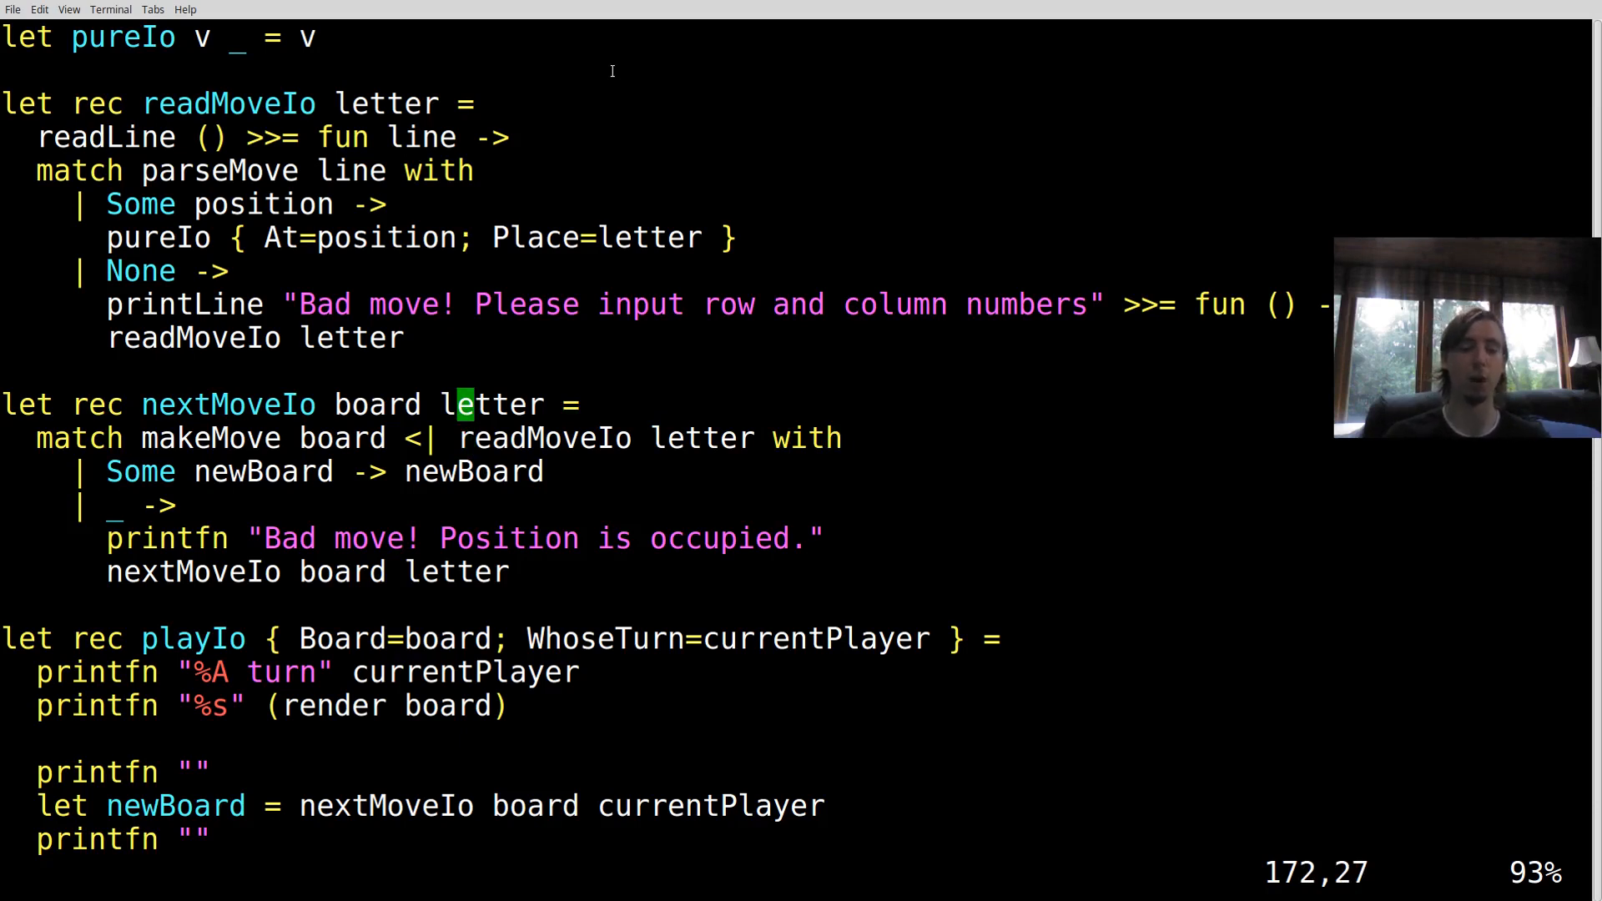
pyautogui.press('o')
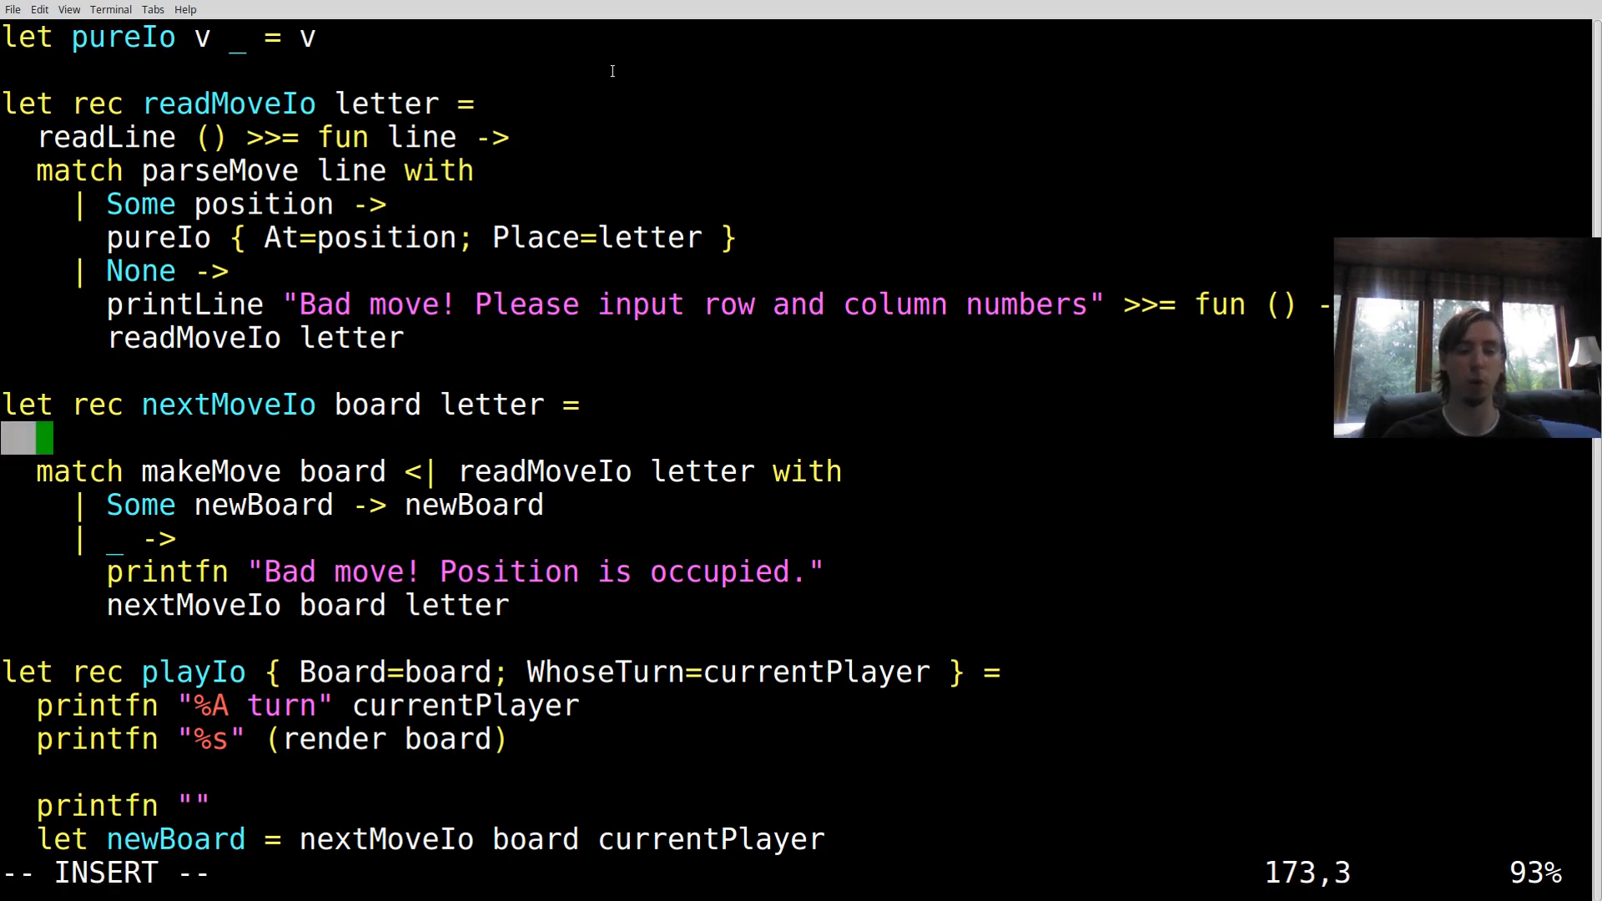
pyautogui.write('readMoveIo letter >>= fu')
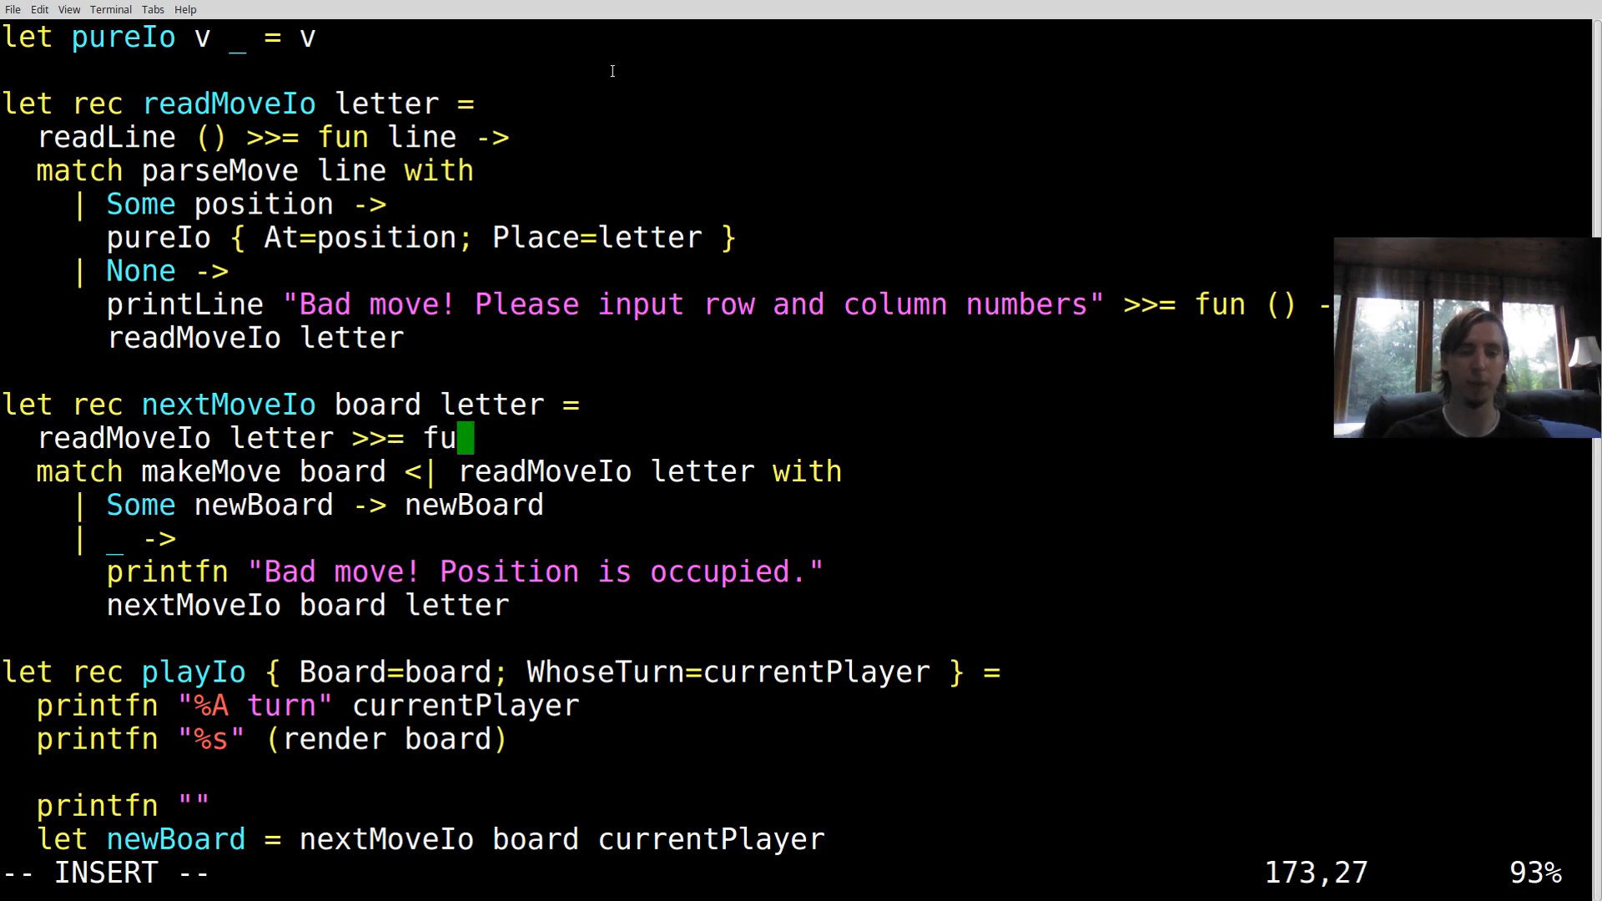
pyautogui.write('n move ->')
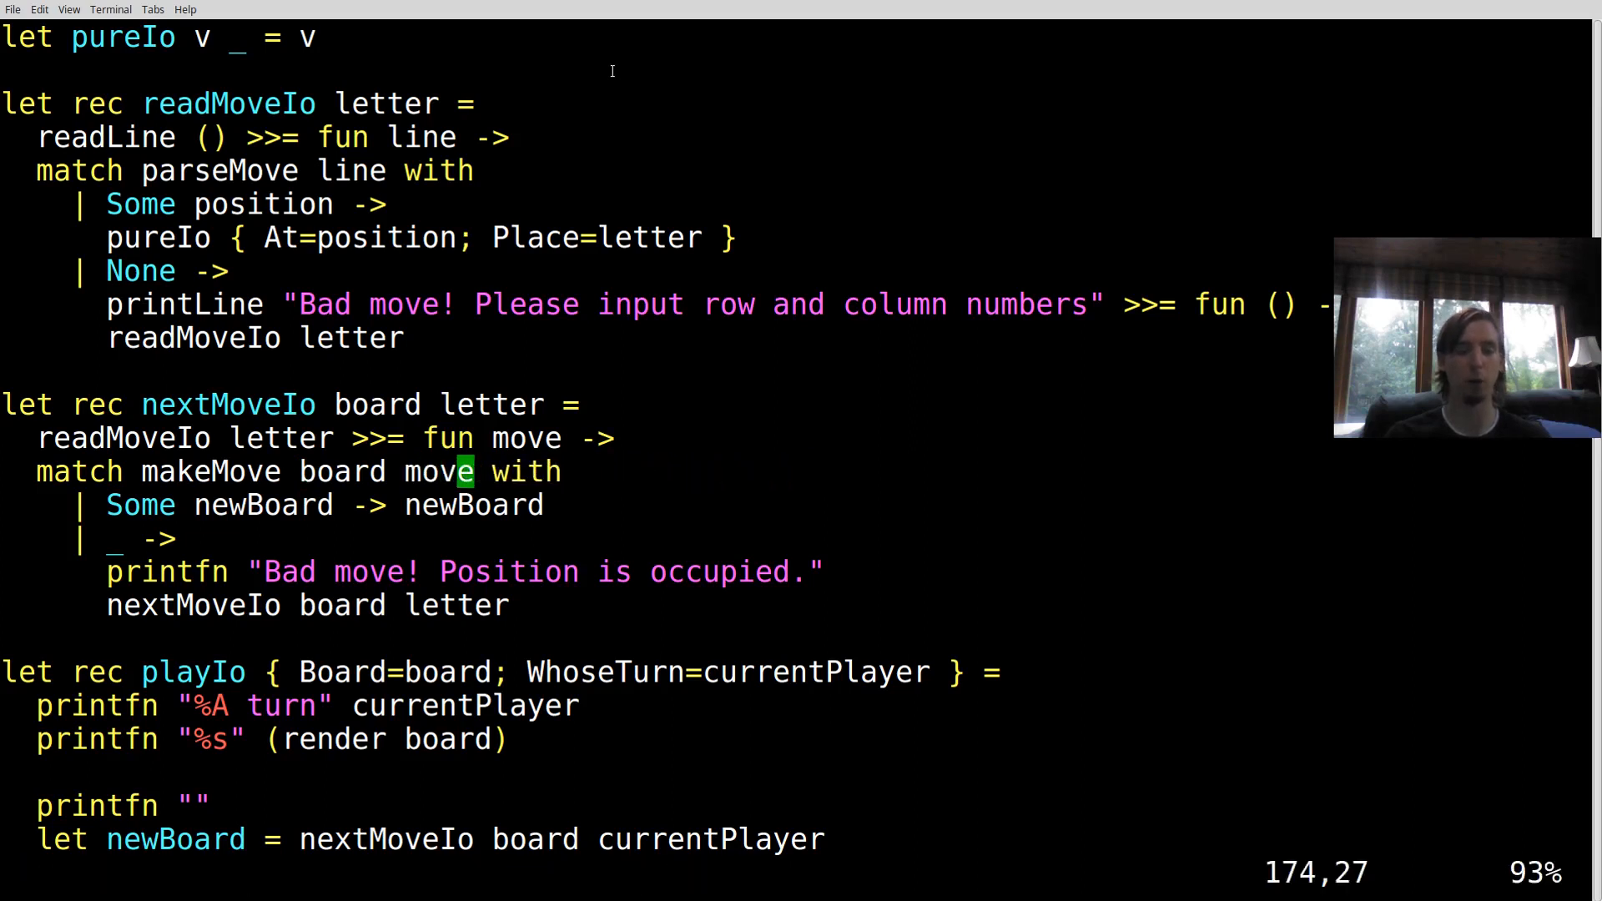
# Return pureIo newBoard and turn the occupied printfn into printLine >>= fun () ->, then save
pyautogui.press('i')
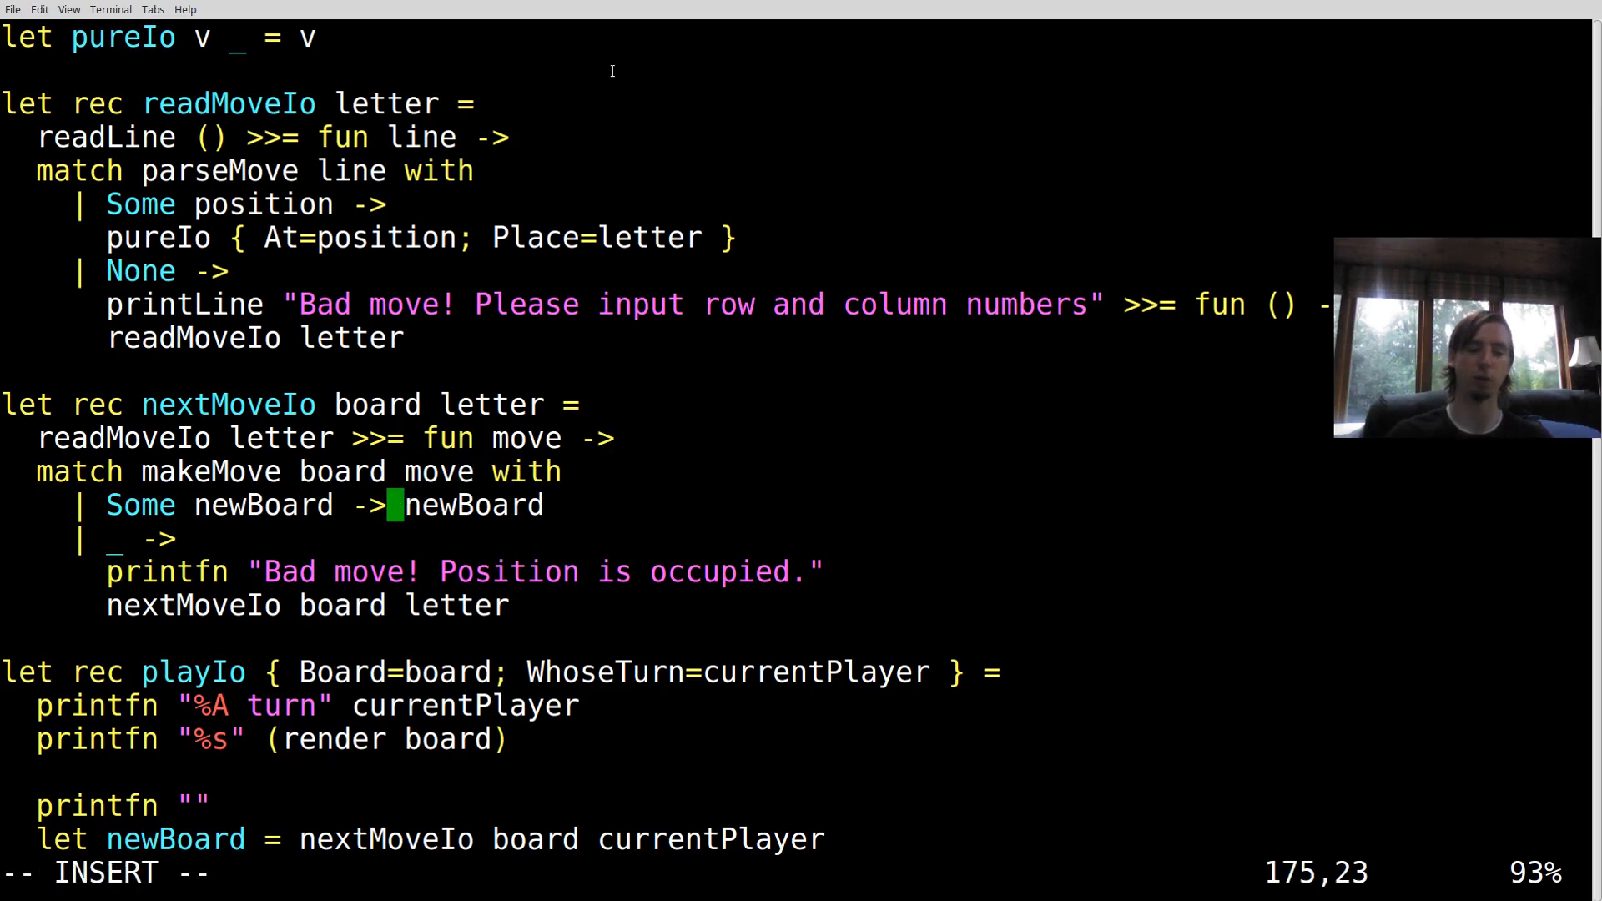
pyautogui.write('pureIo')
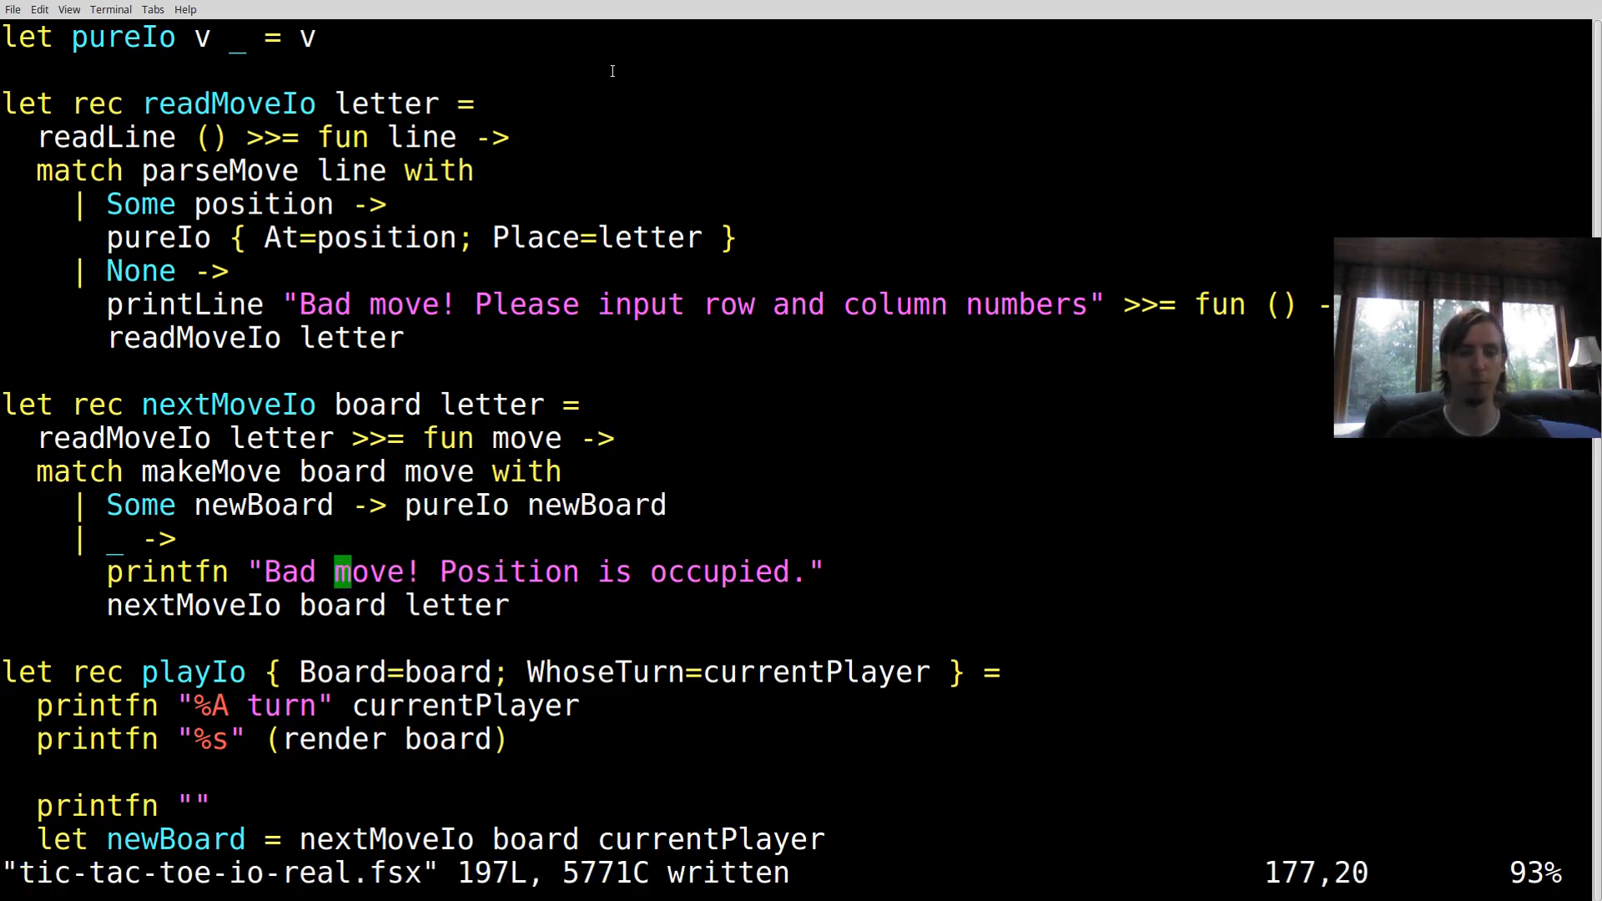
pyautogui.press('ctrl+n')
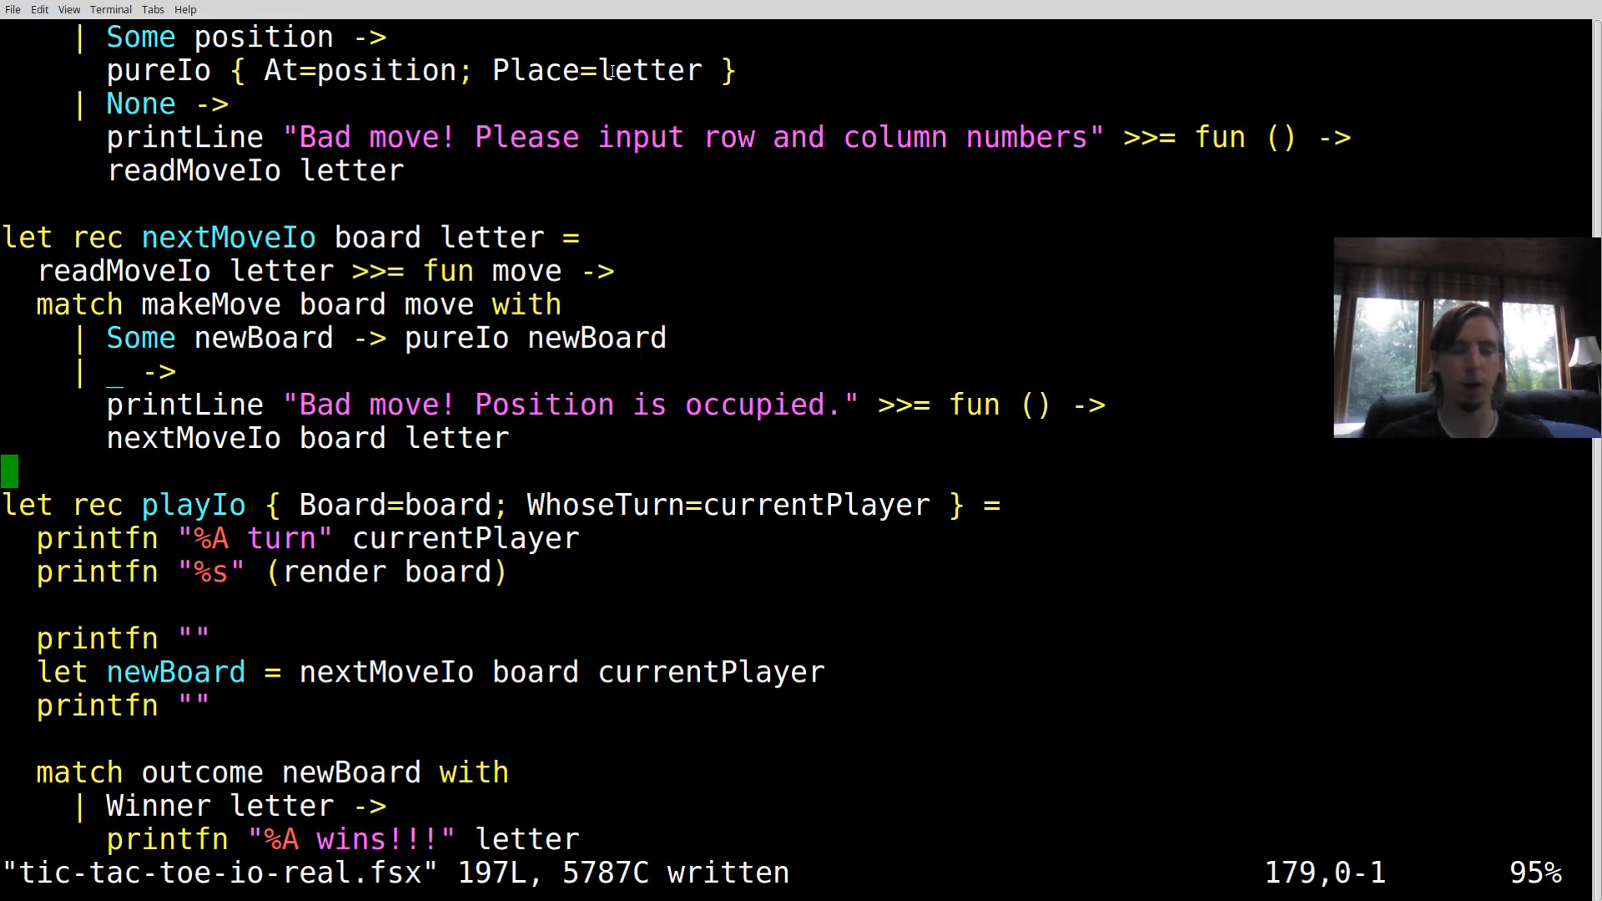
# Wrap playIo's turn message in printLine (sprintf ...) >>= fun () ->
pyautogui.scroll(-3)
pyautogui.write('printfn')
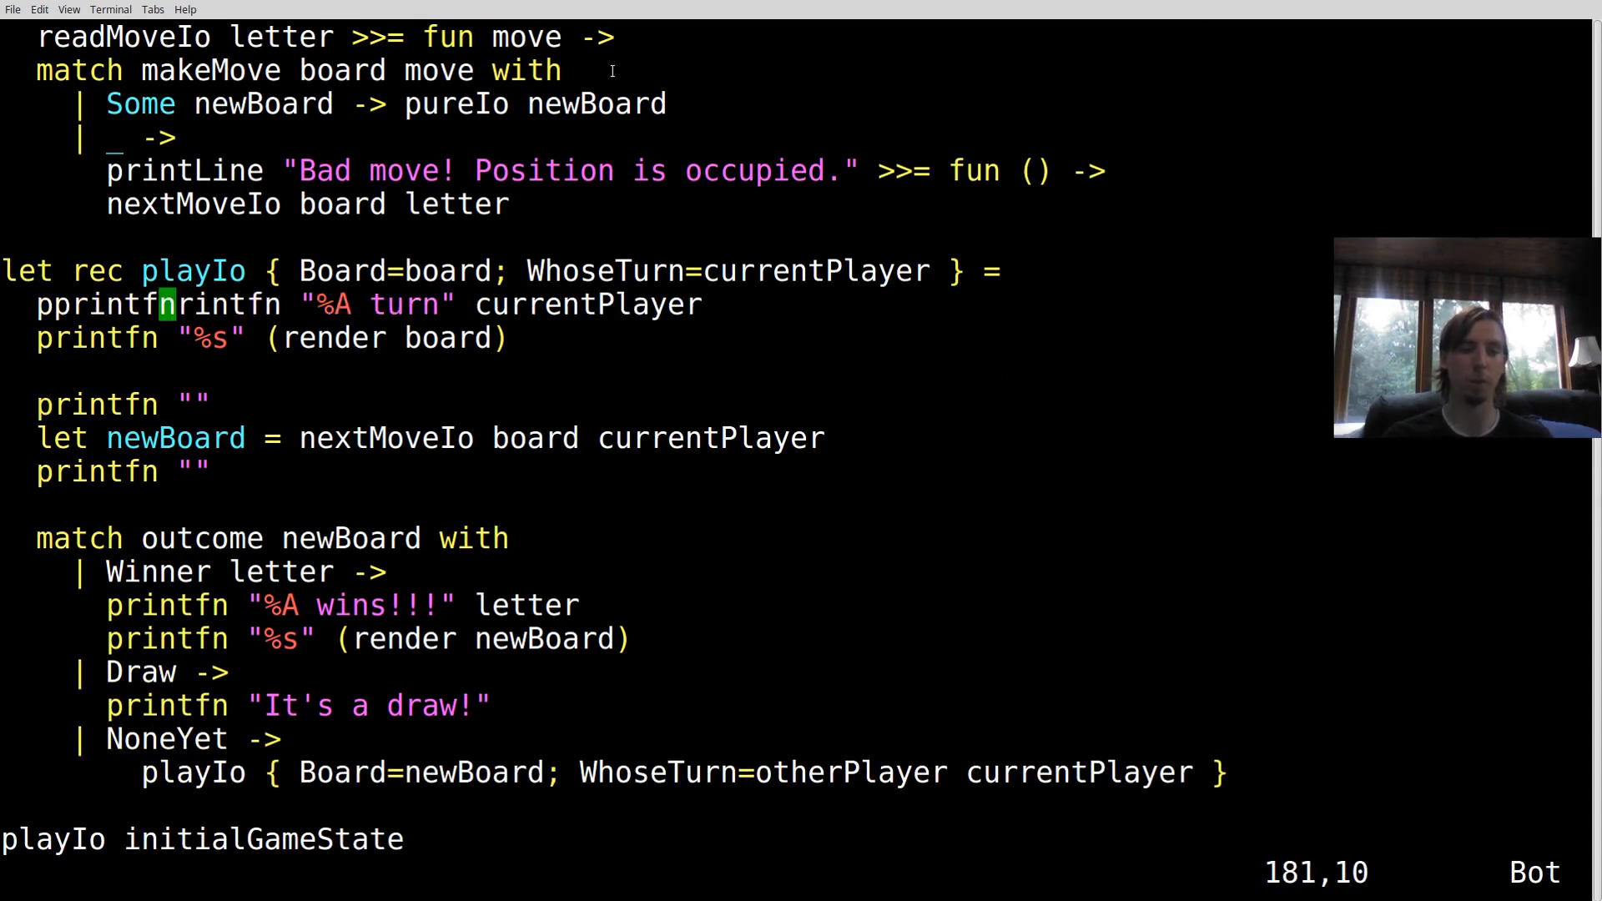
pyautogui.press('ctrl+n')
pyautogui.write('Line (')
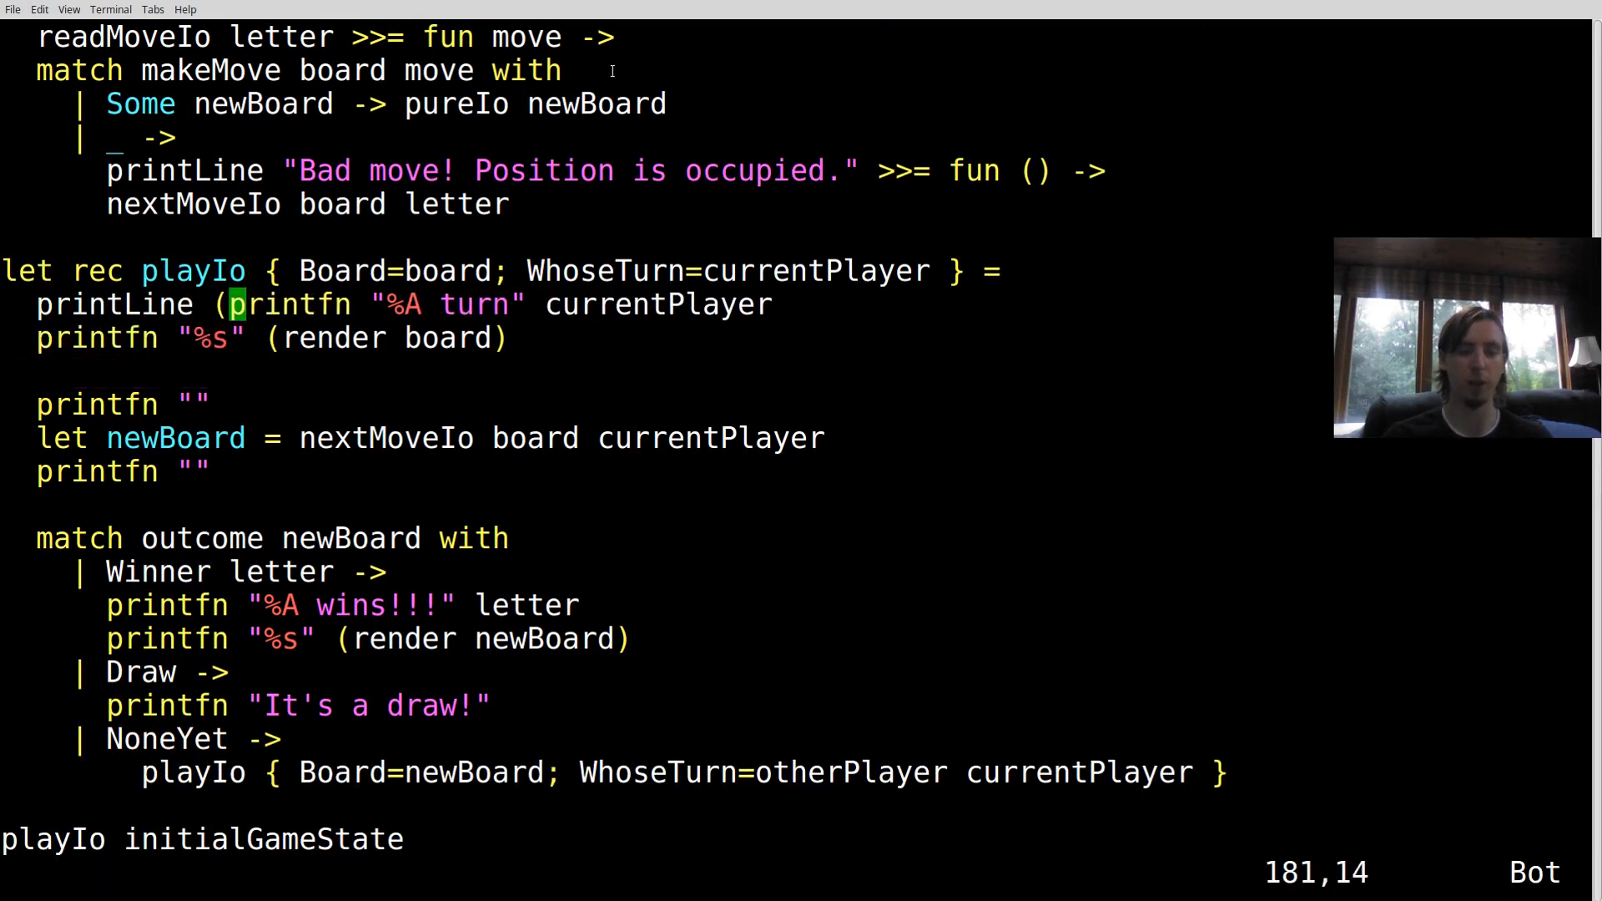
pyautogui.write('sprintf')
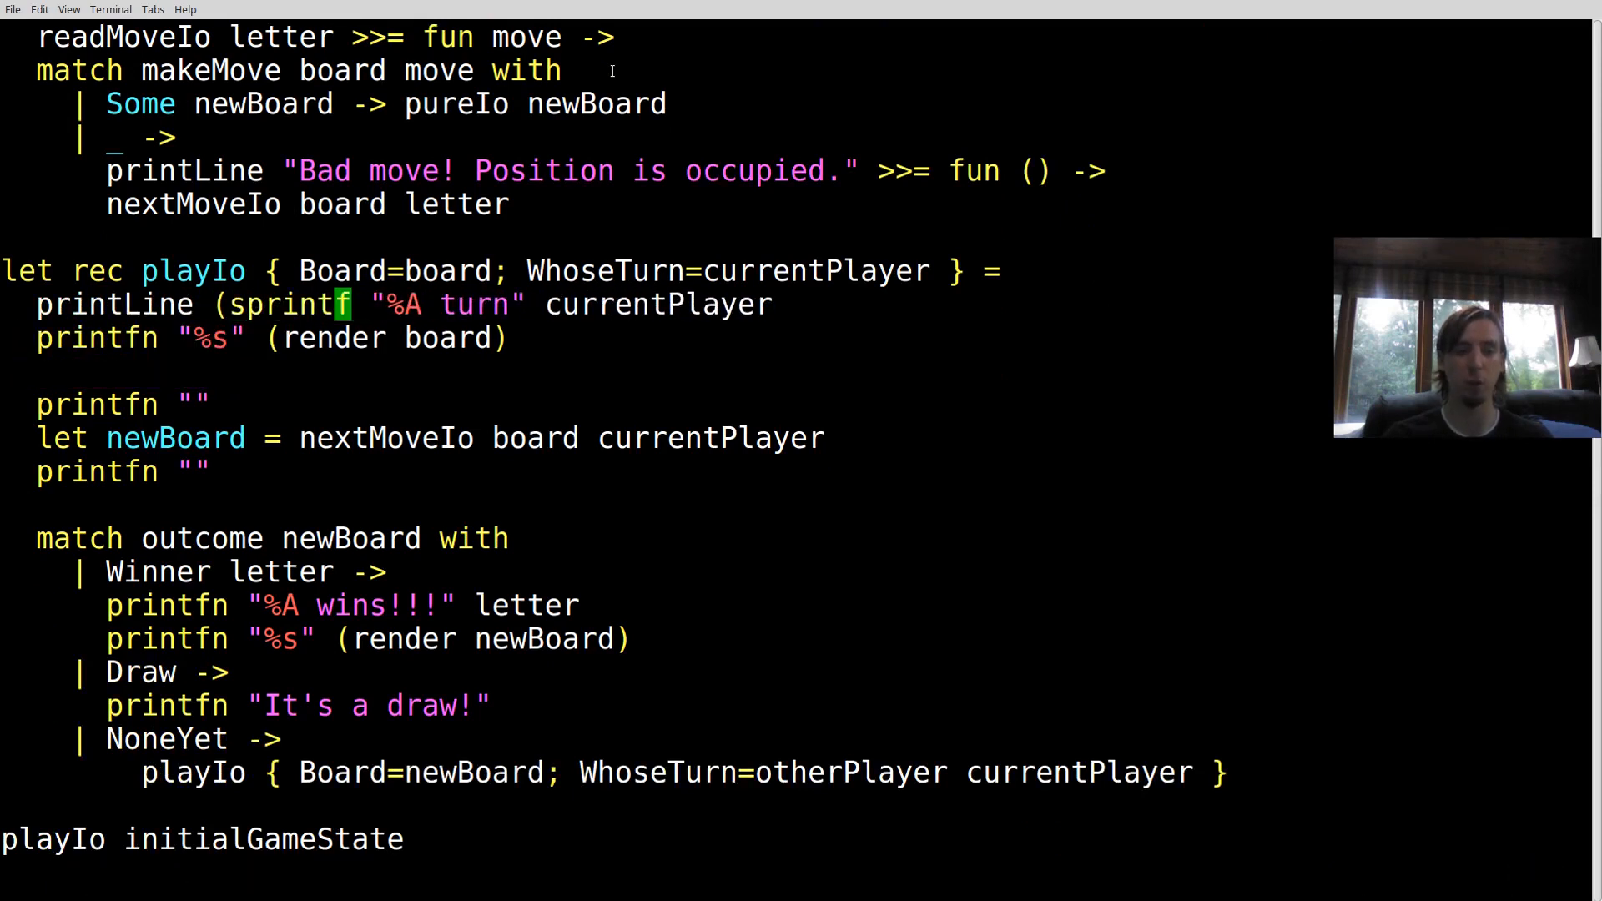
pyautogui.press('i')
pyautogui.write(') >>= fun () ->')
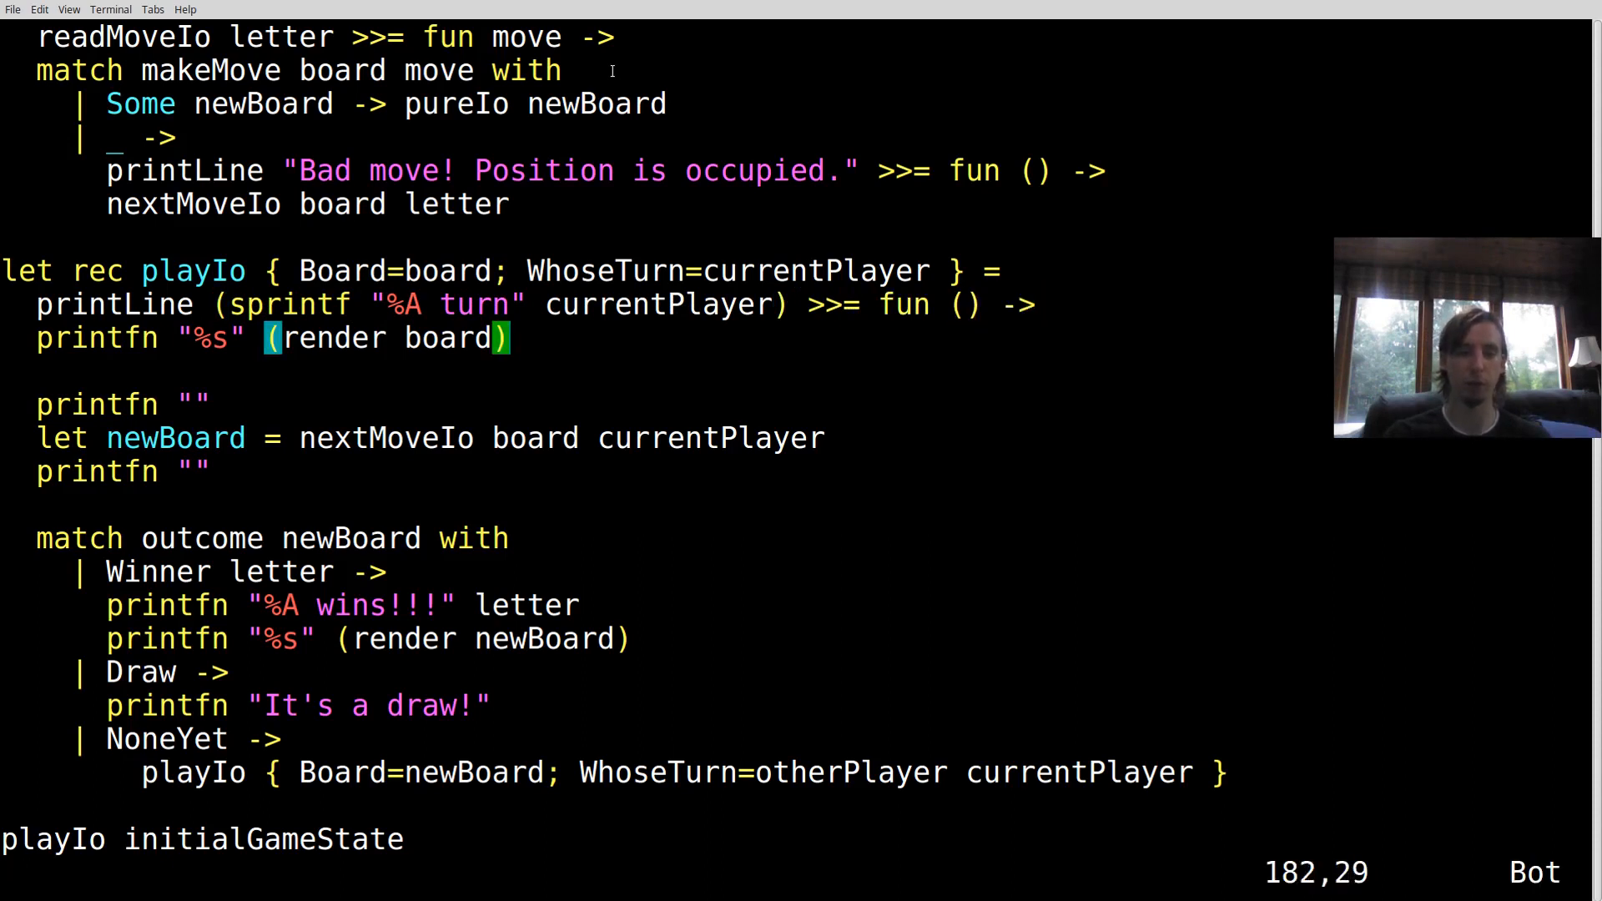
pyautogui.press('v')
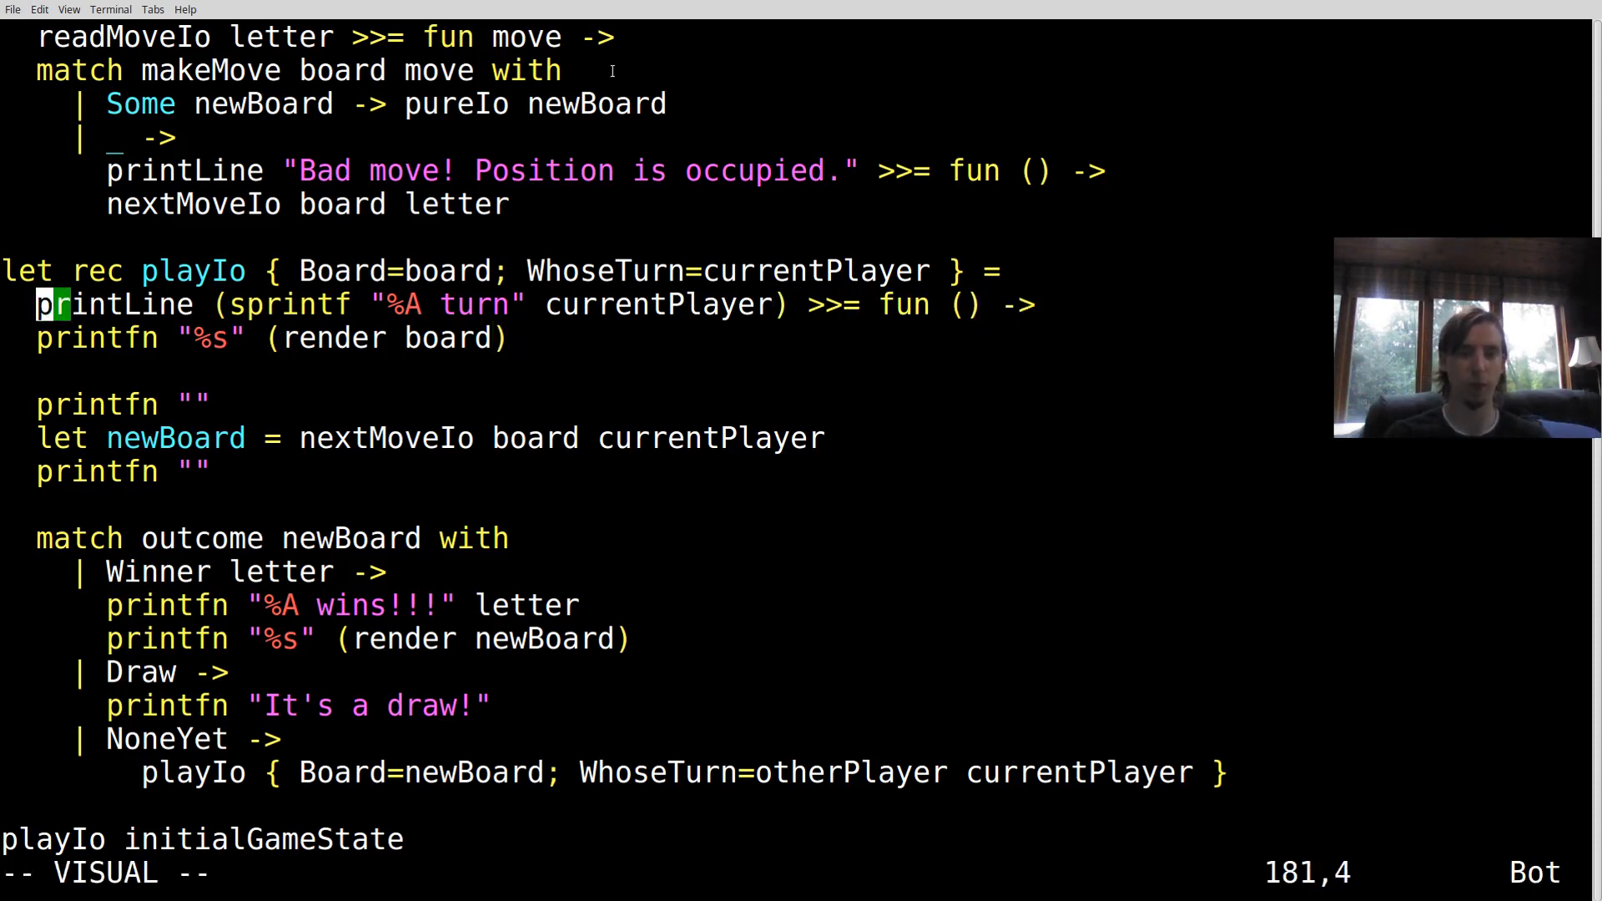
pyautogui.press('j')
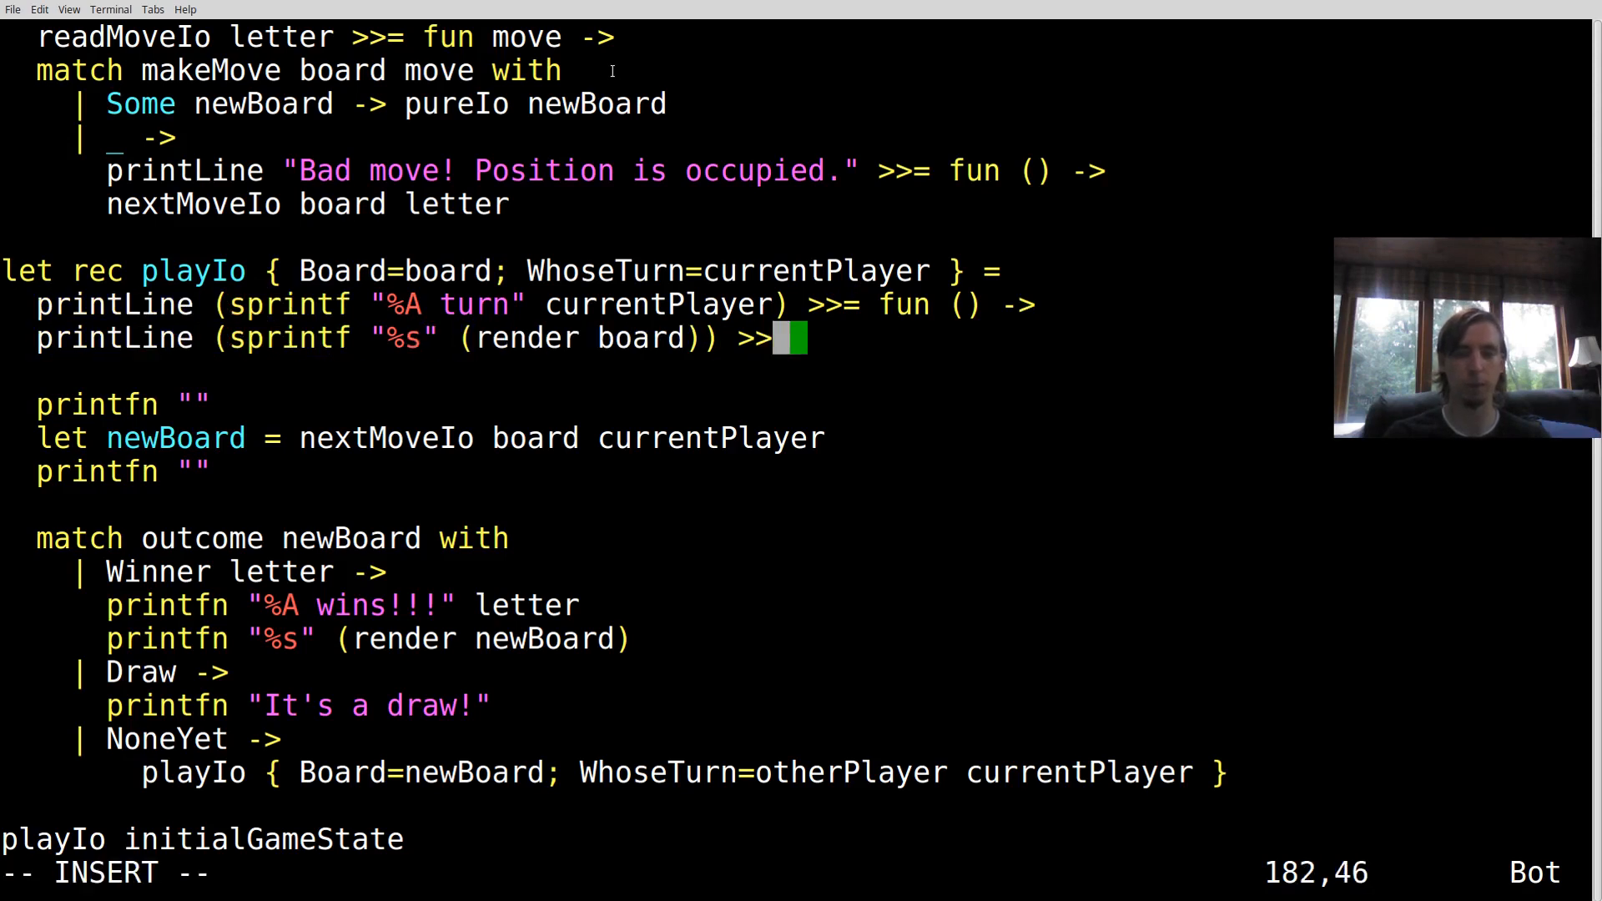
pyautogui.write('fun () -')
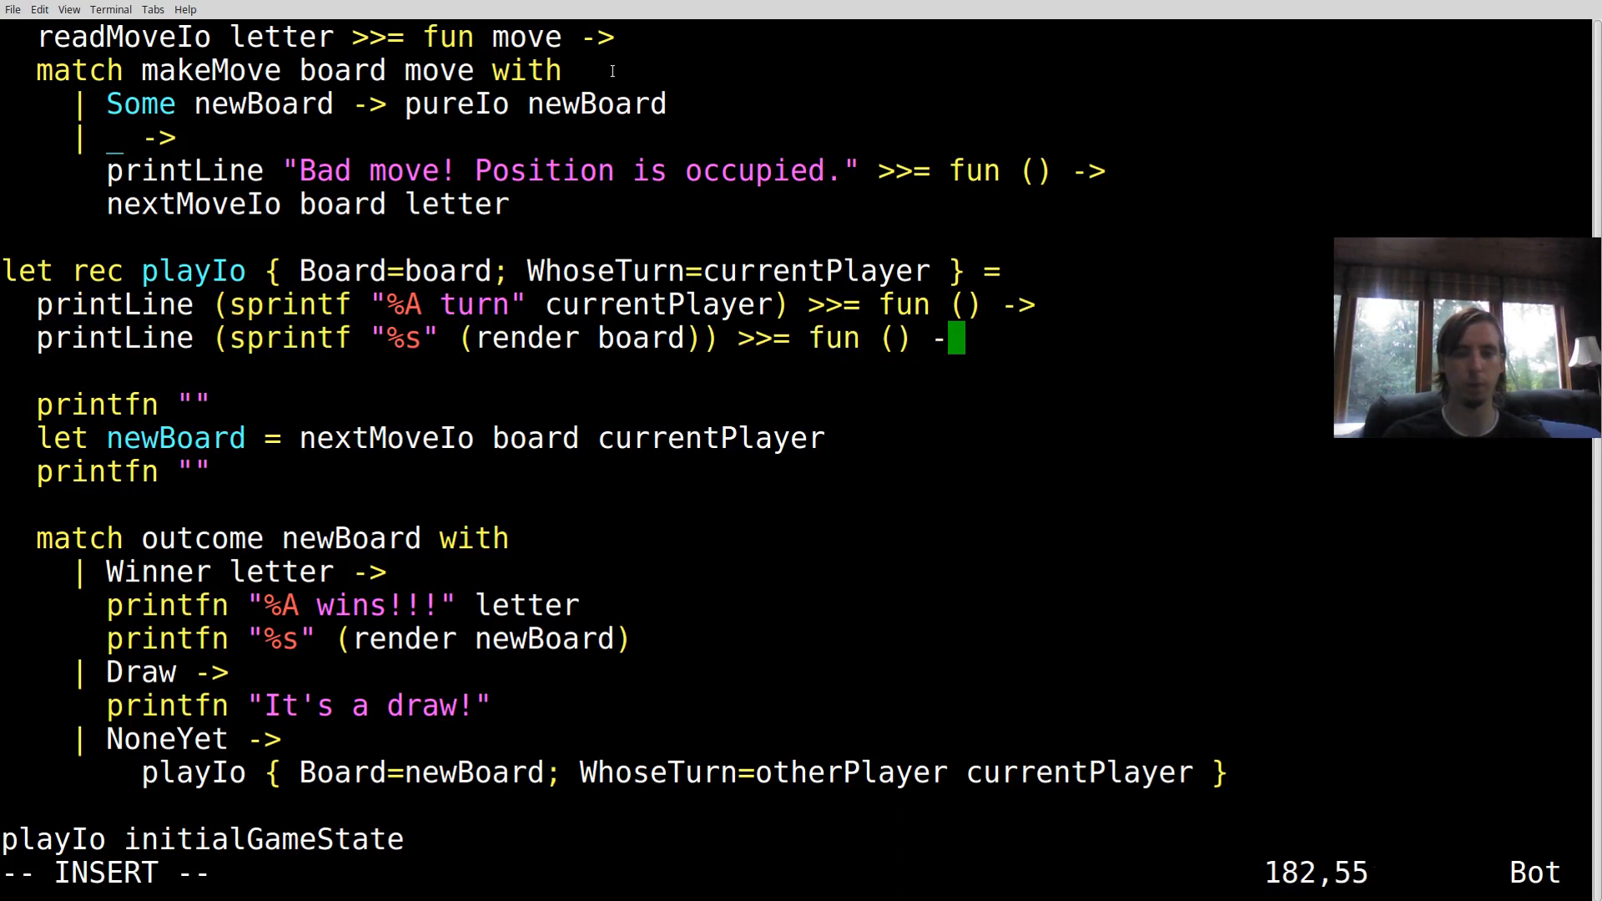
# Change the empty-line printfn to printLine chained with >>= fun () ->
pyautogui.press('Escape')
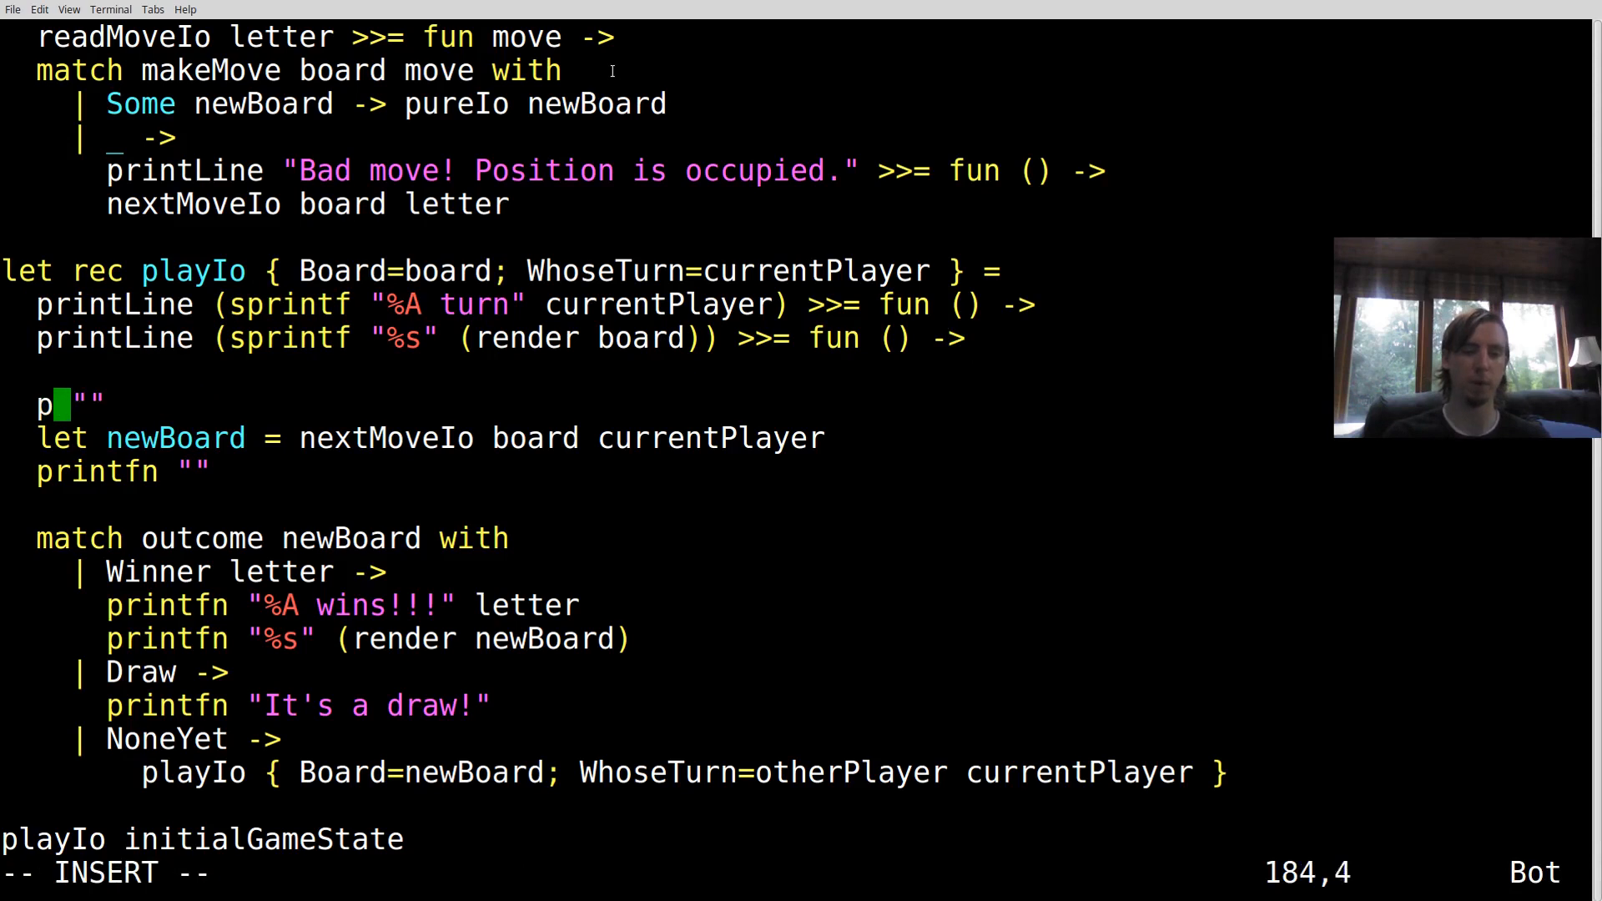
pyautogui.write('rintLine')
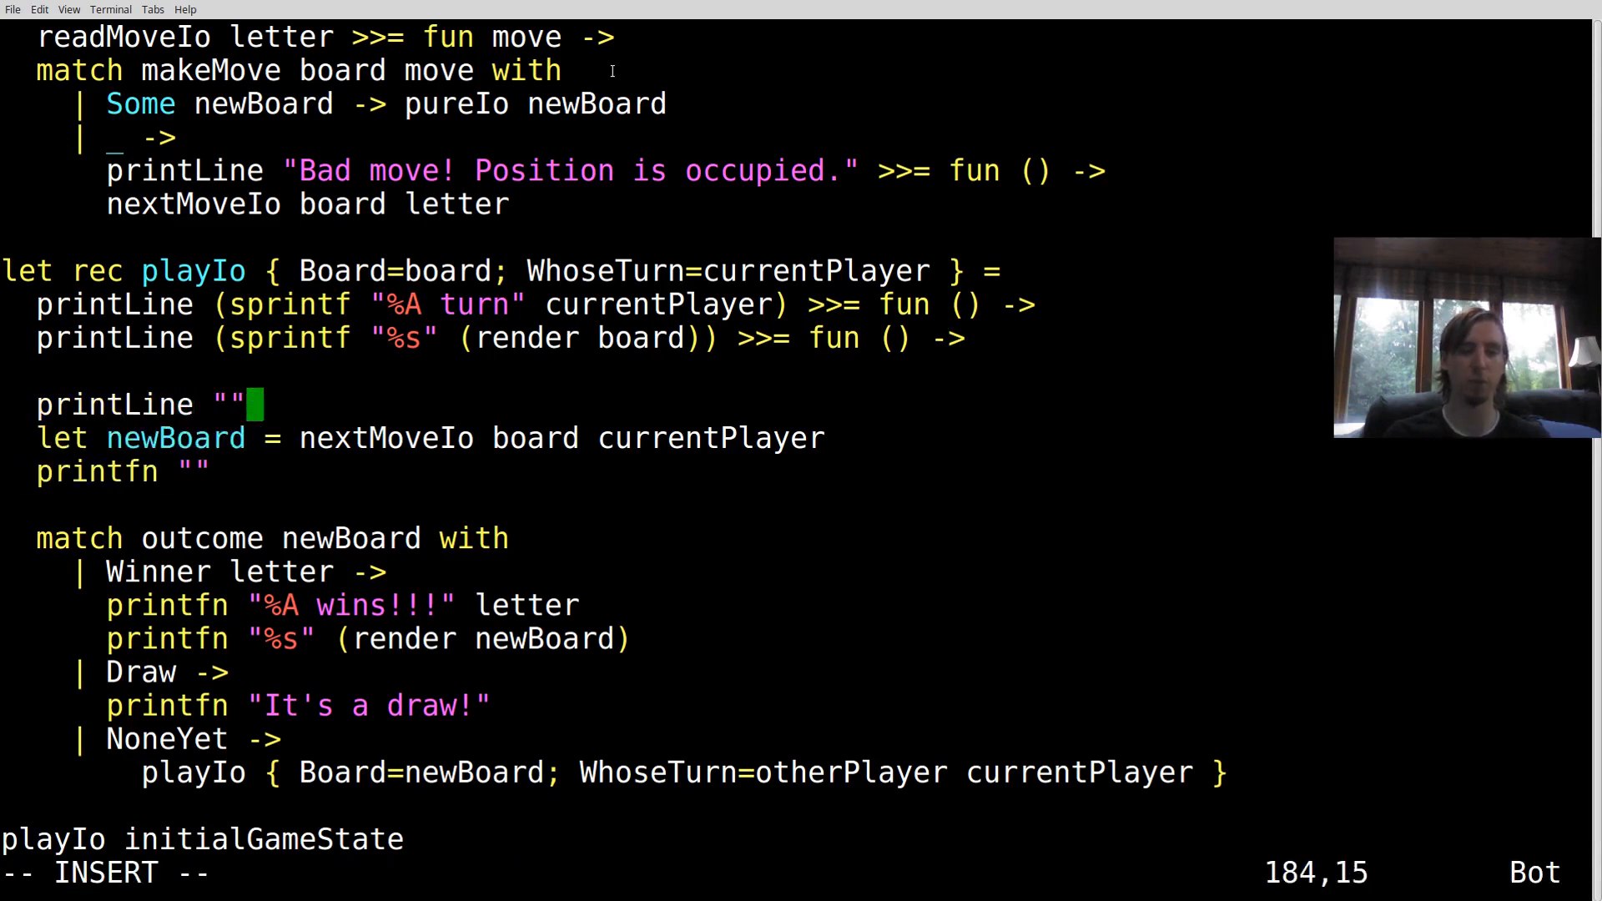
pyautogui.write('>>= fun () ->')
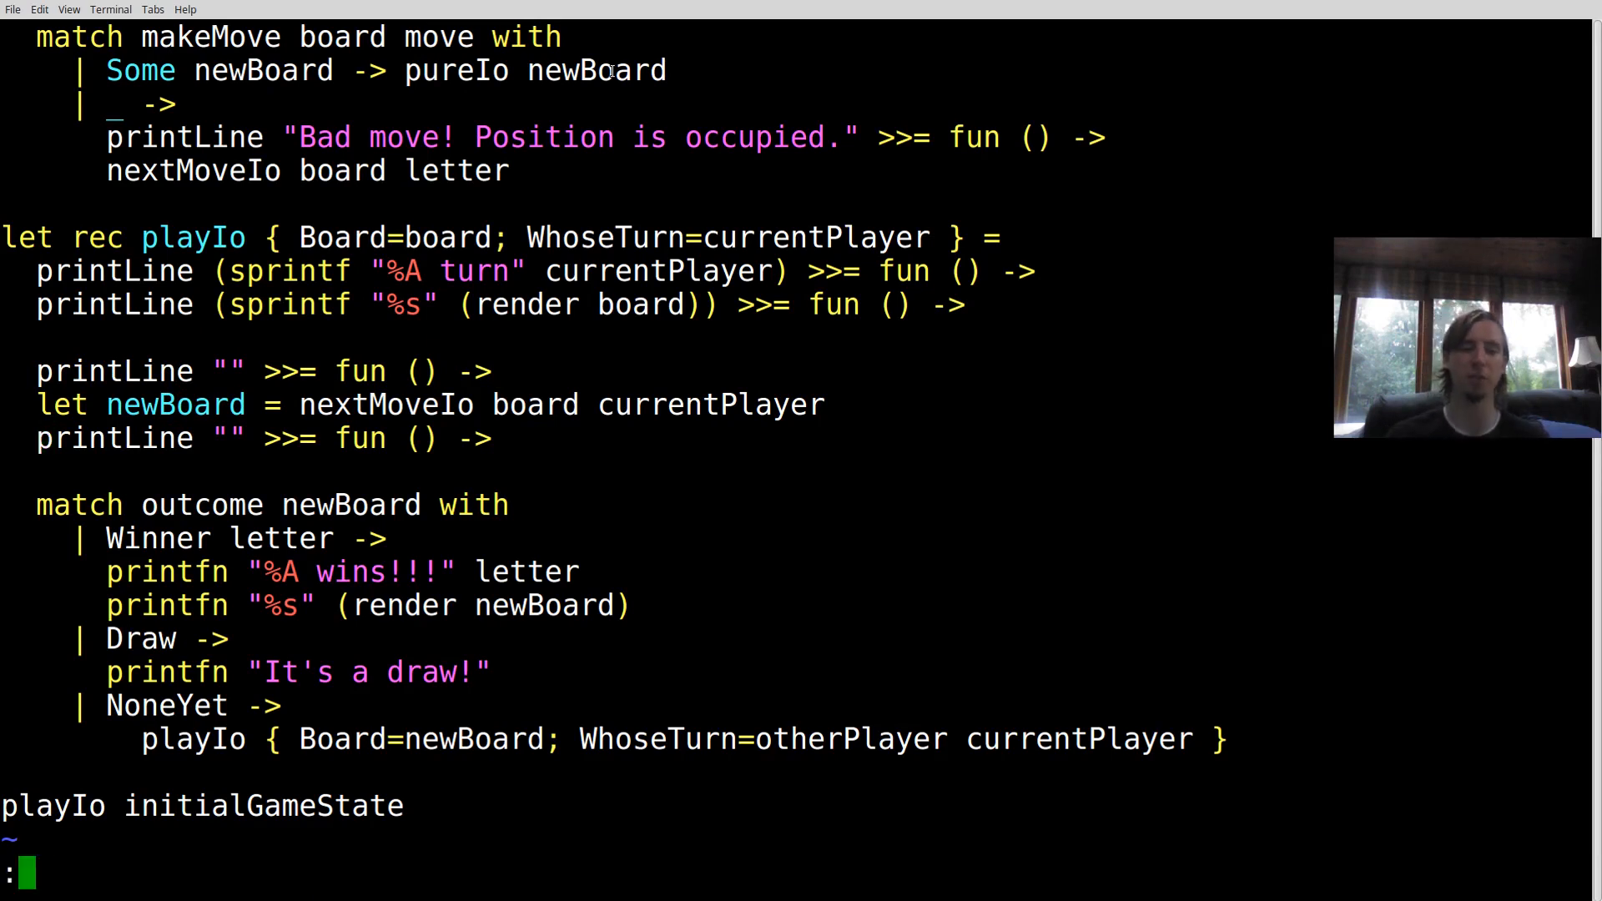
pyautogui.scroll(-3)
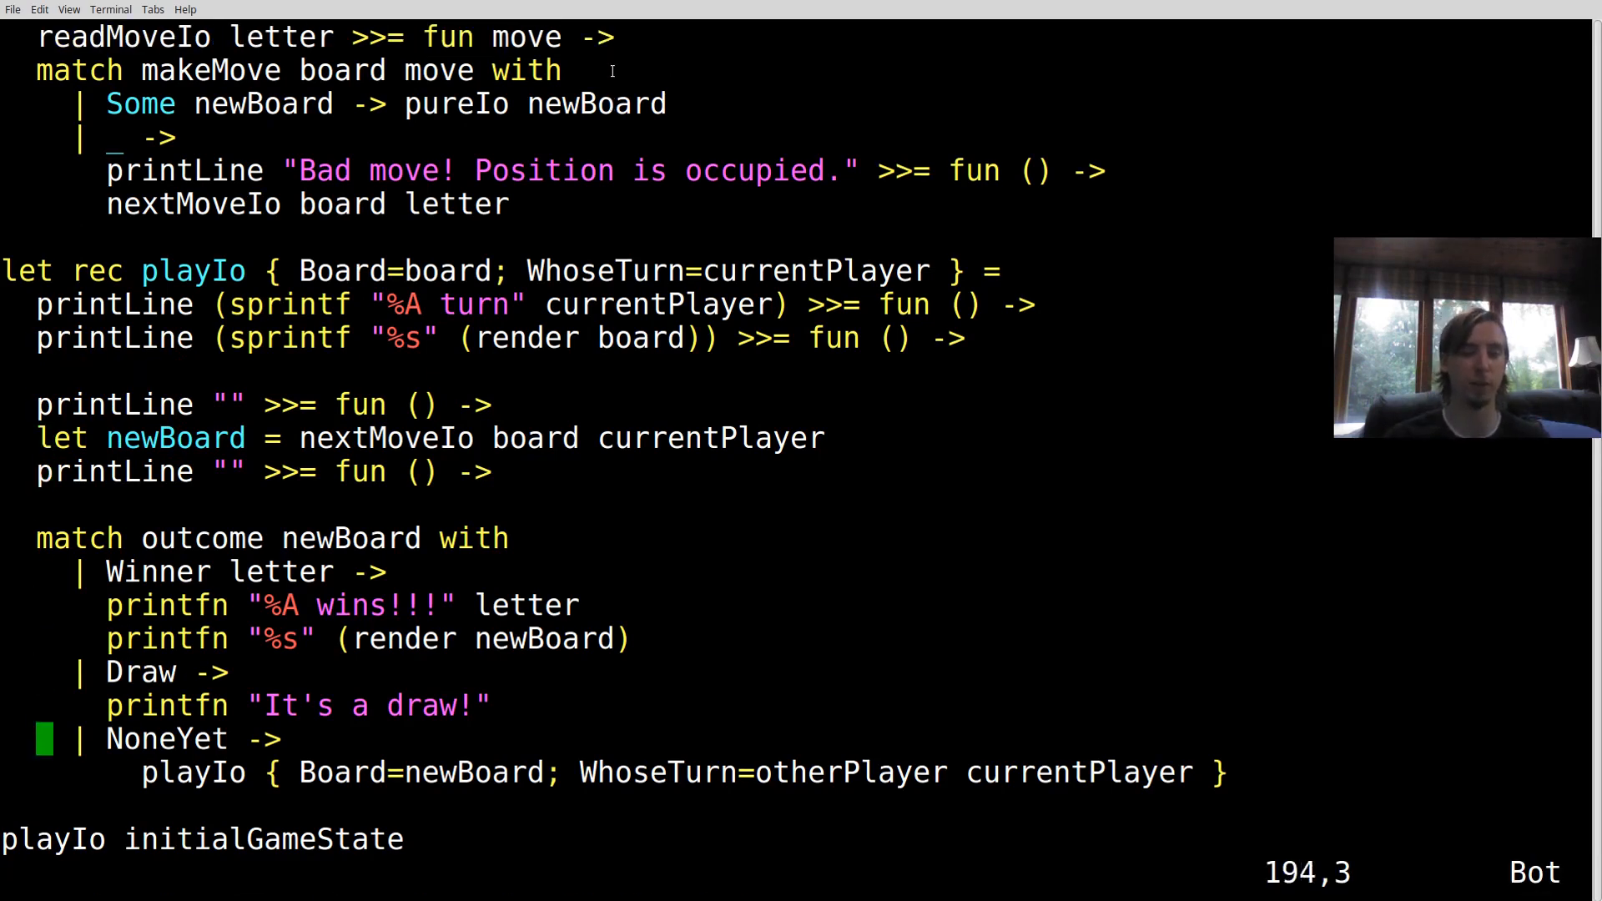
# Bind nextMoveIo board currentPlayer >>= fun newBoard -> and save with :w
pyautogui.press('V')
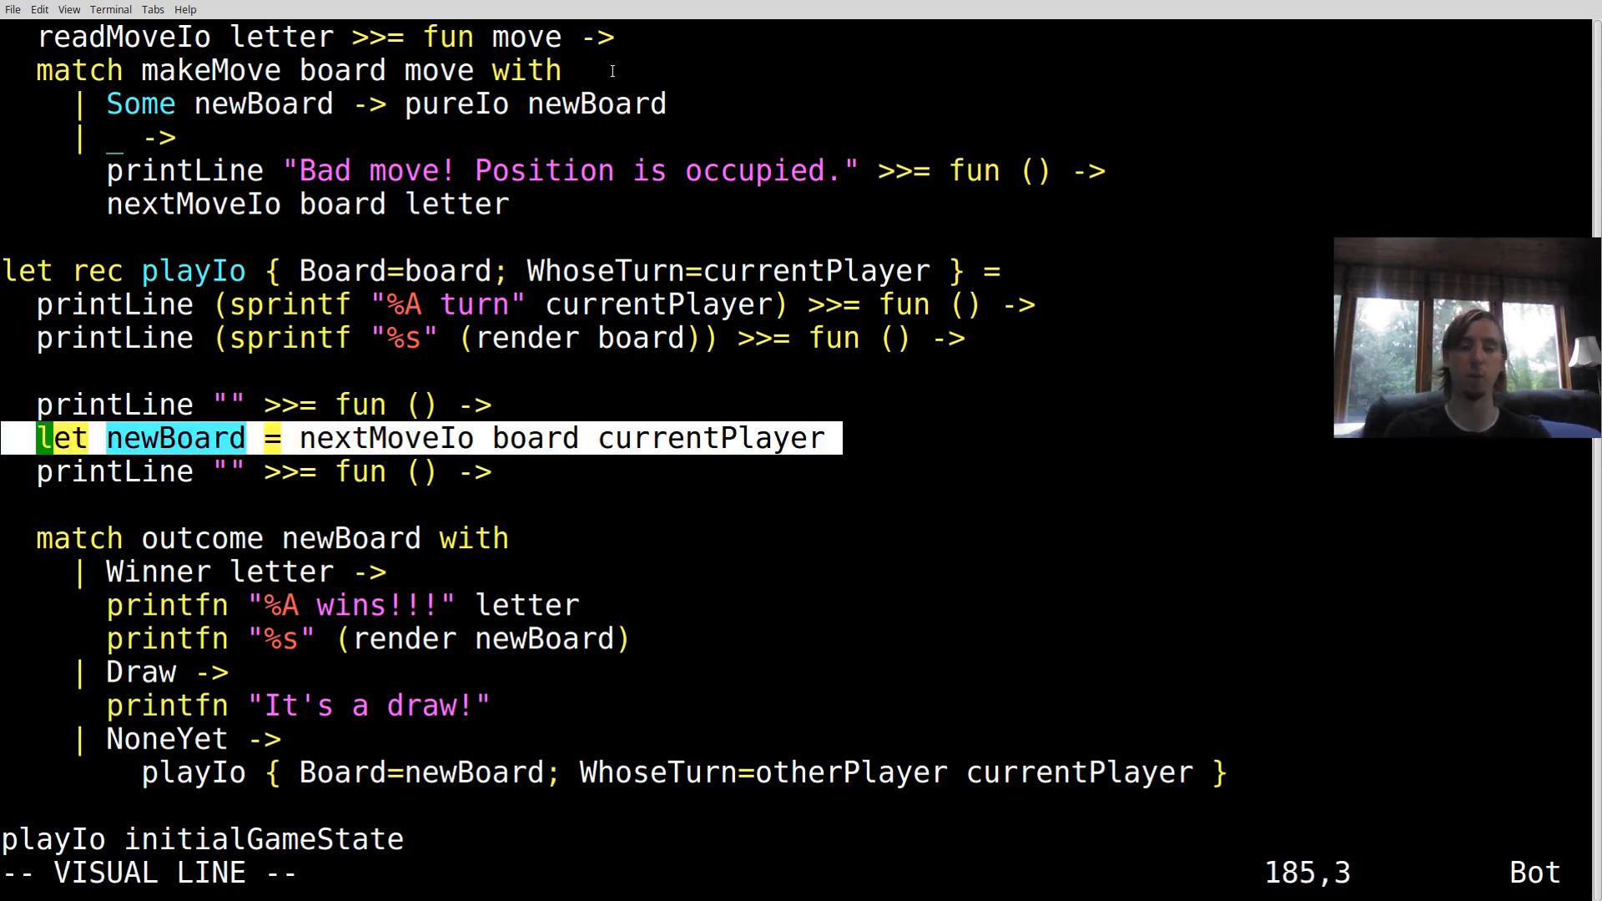
pyautogui.press('Escape')
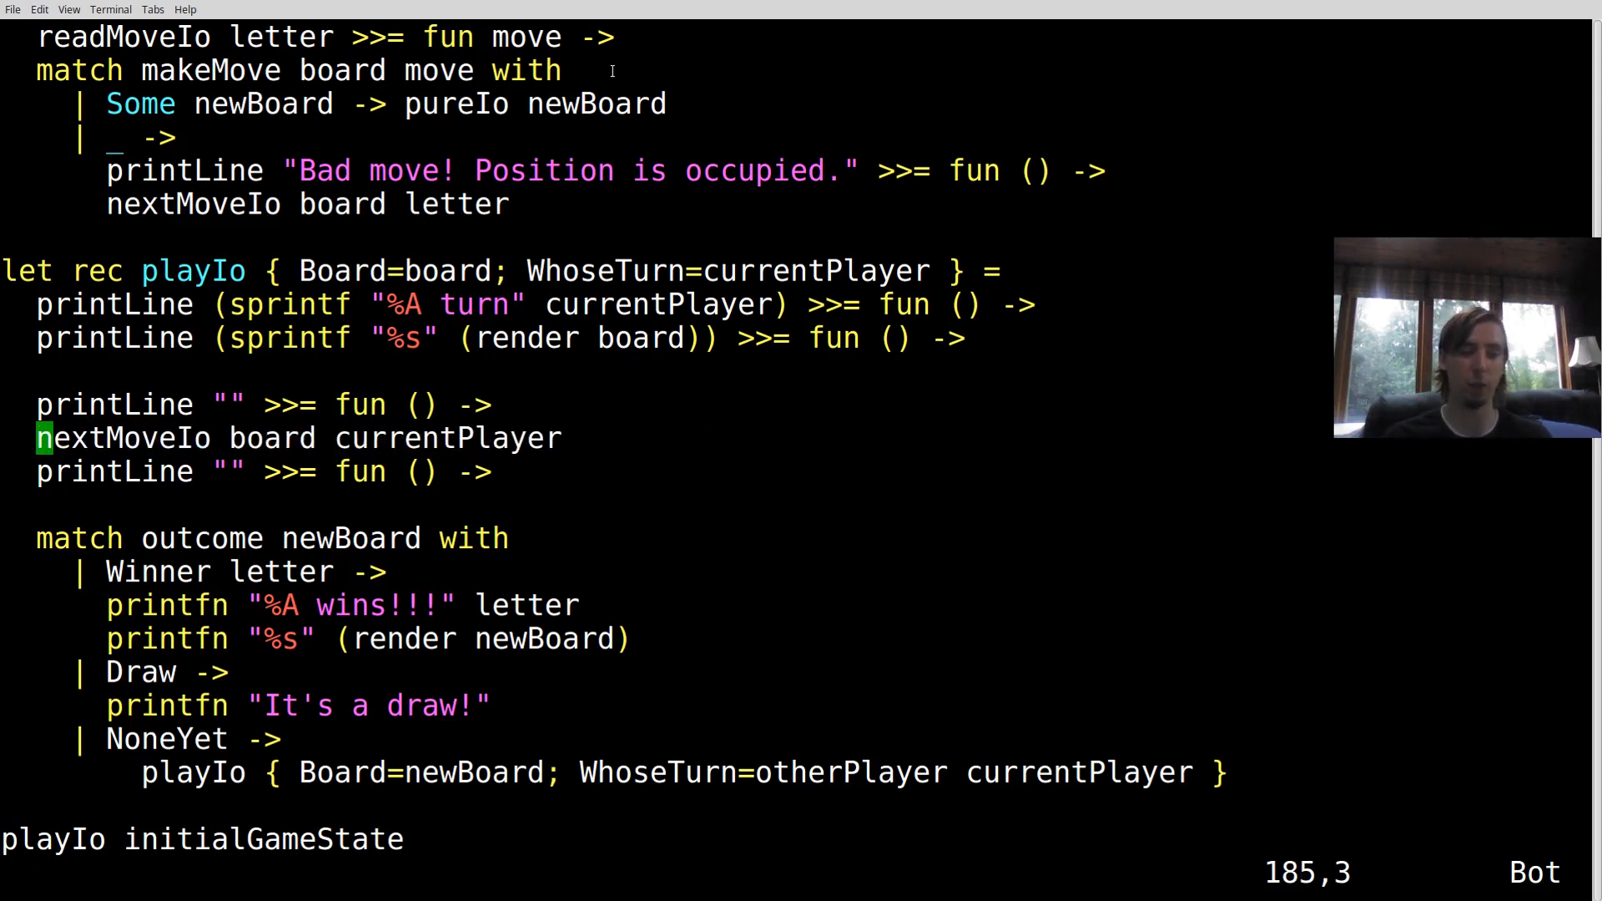
pyautogui.write('>>= new')
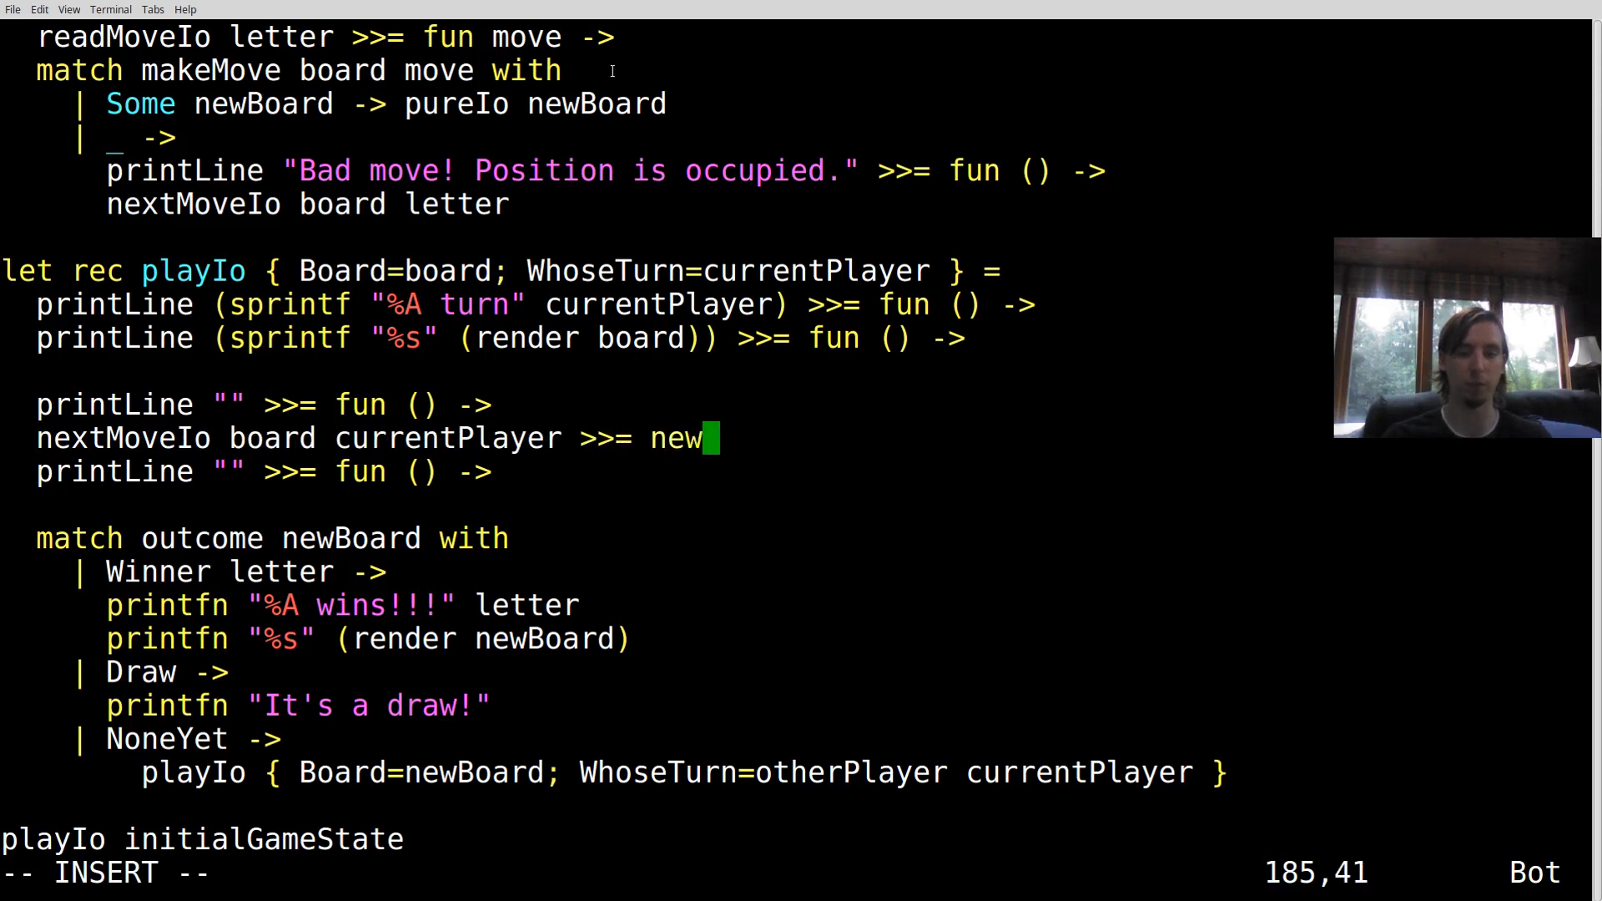
pyautogui.write('Board -')
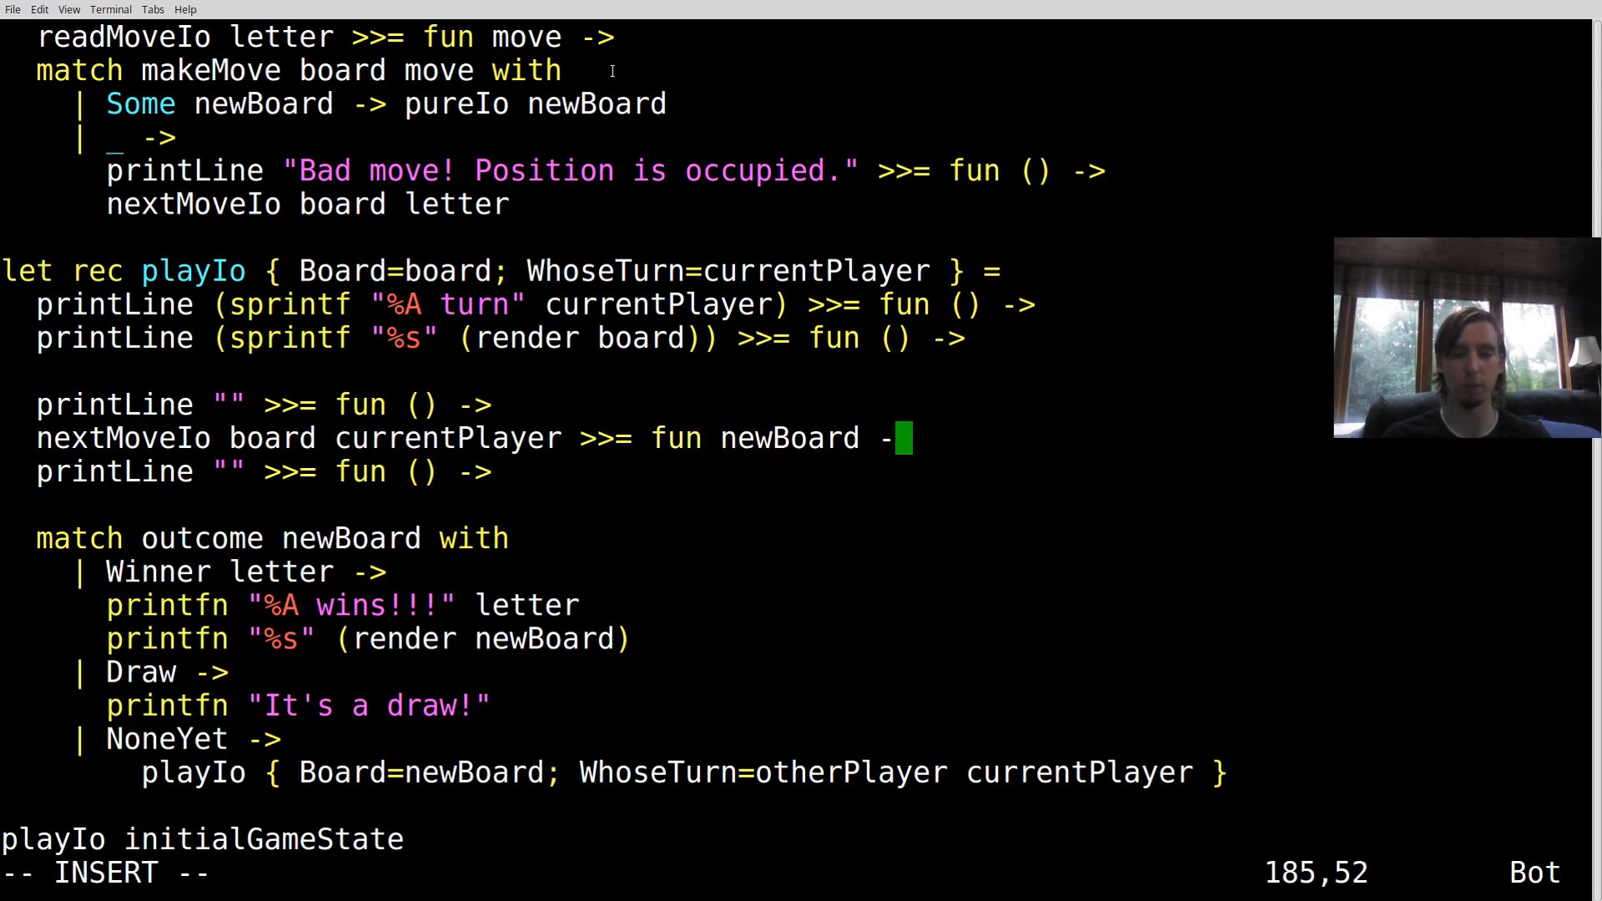
pyautogui.press('Escape')
pyautogui.write(':w')
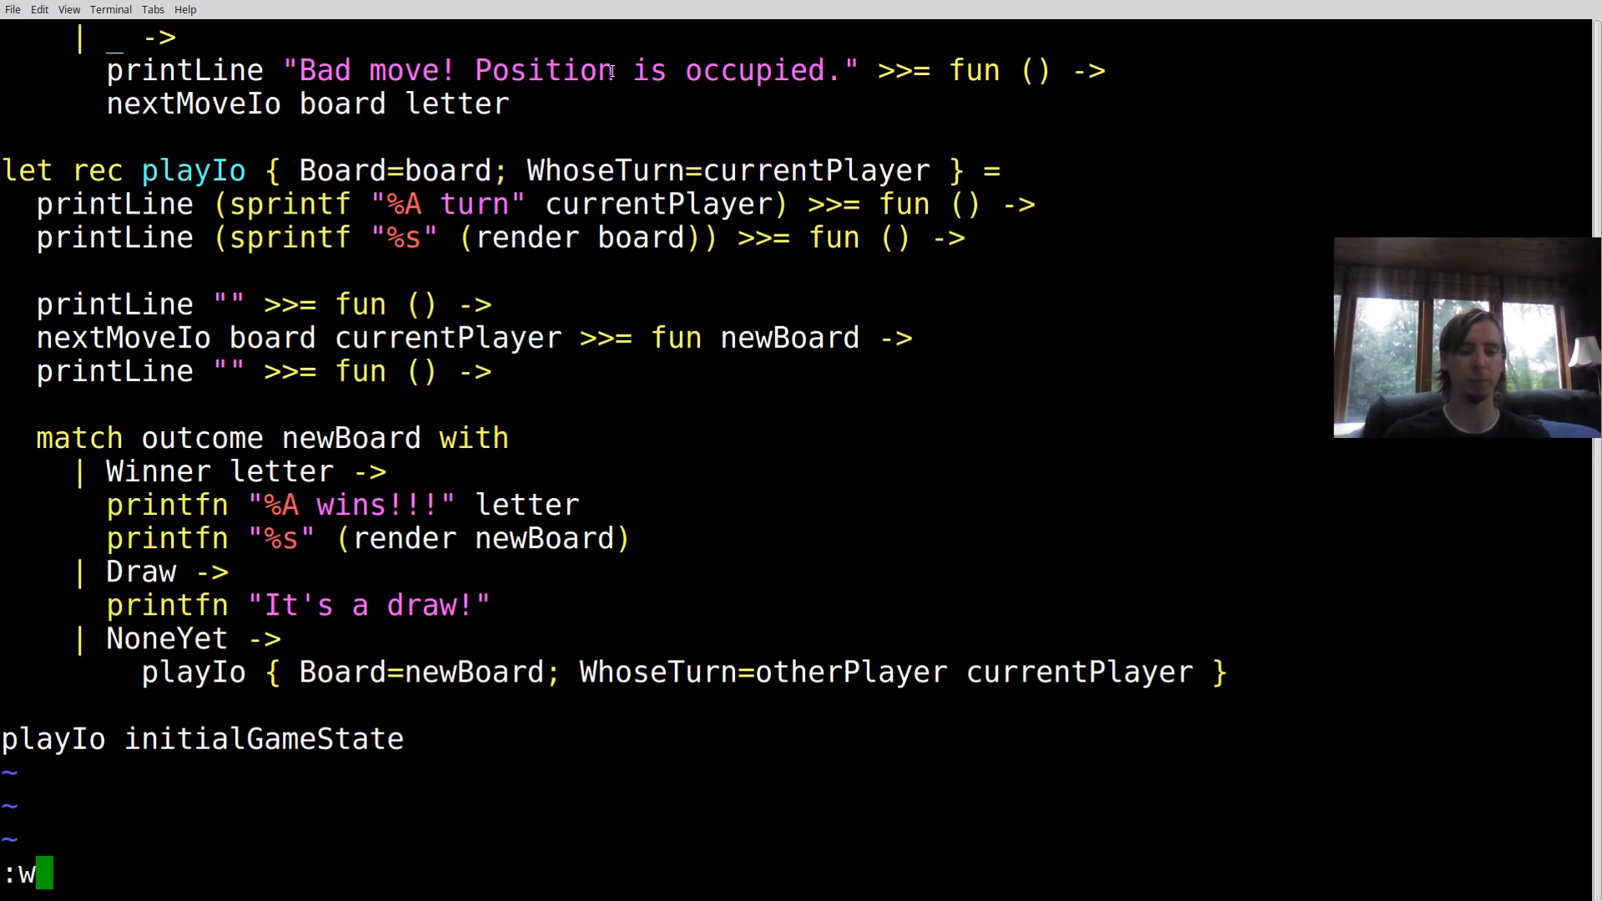
# Replace each printfn in the outcome match with "printLine (sprintf" and chain them with ") >>= fun () ->"
pyautogui.press('Return')
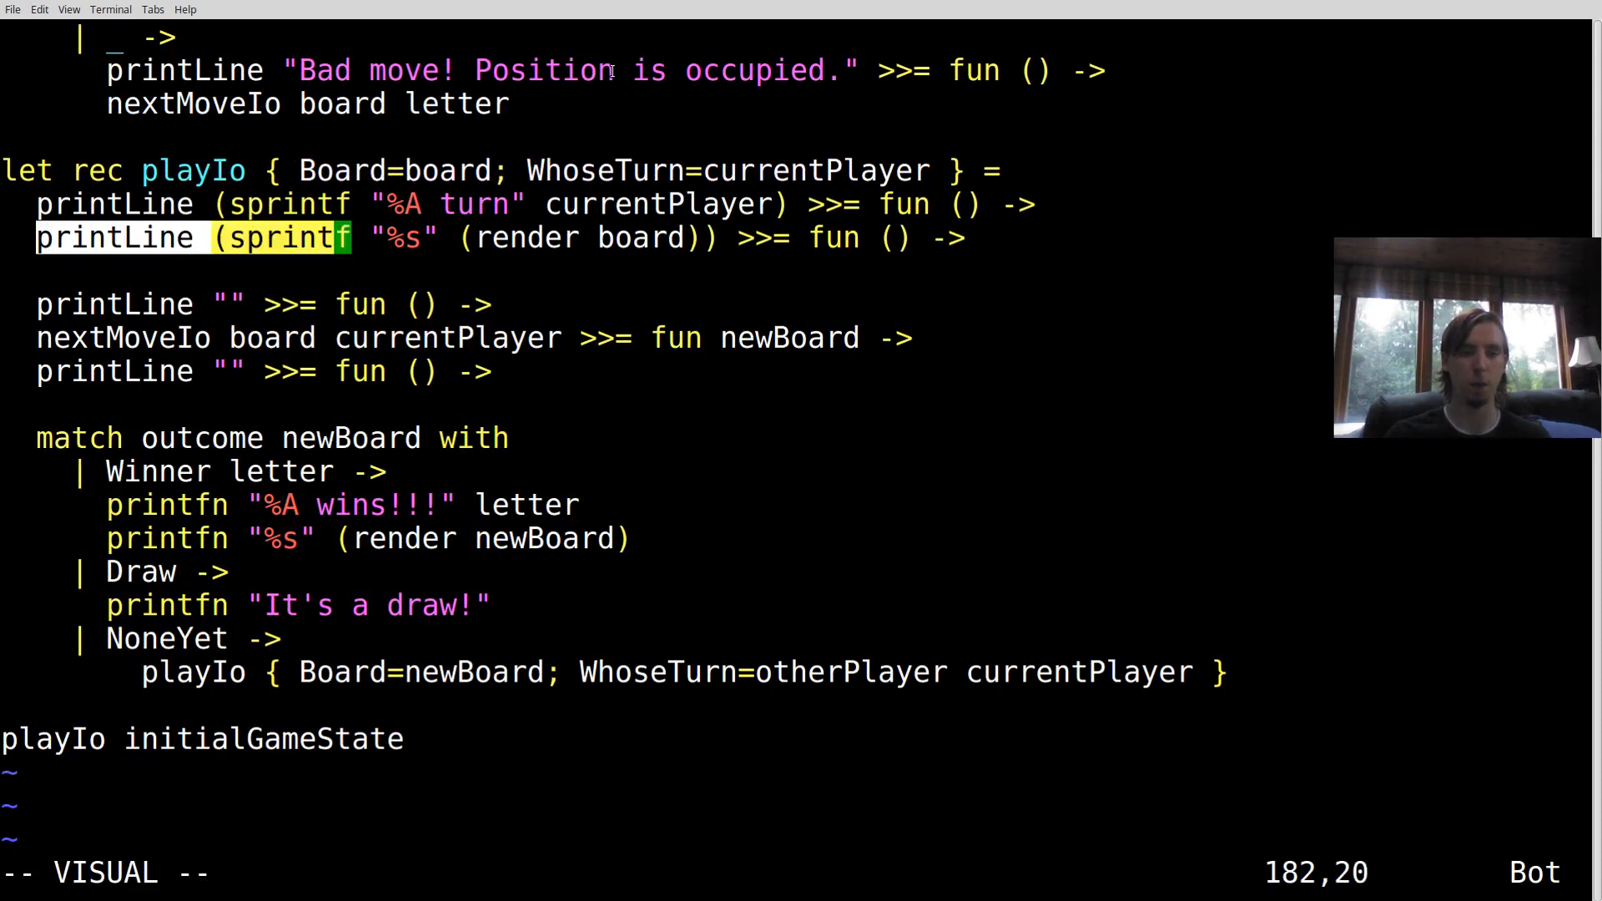
pyautogui.press('j')
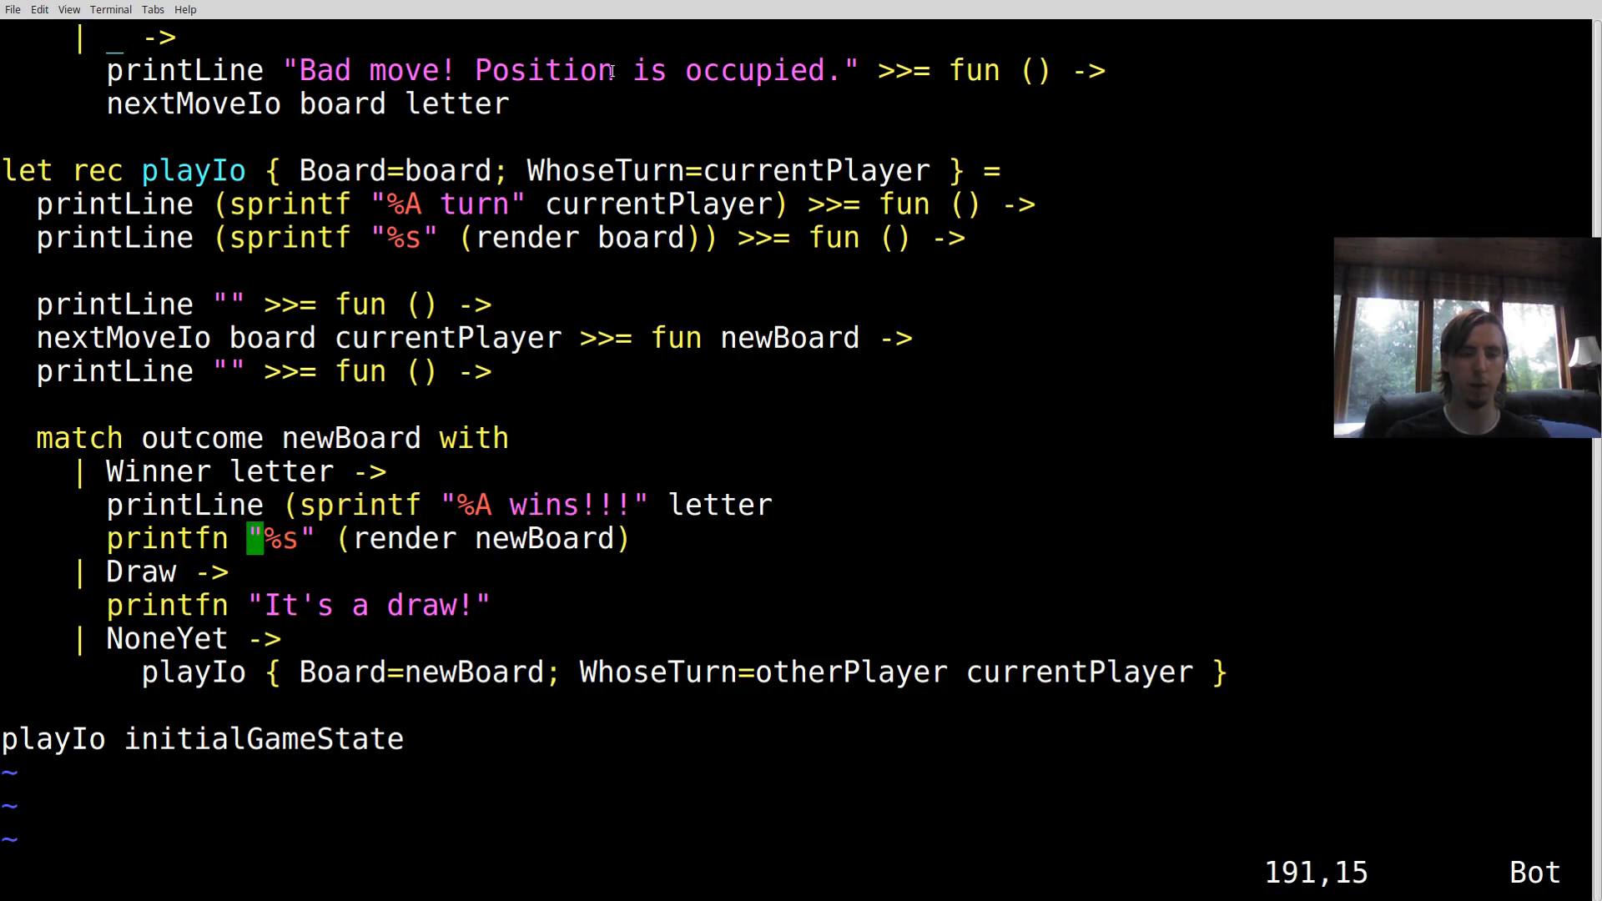
pyautogui.press('v')
pyautogui.write(') >>= fun')
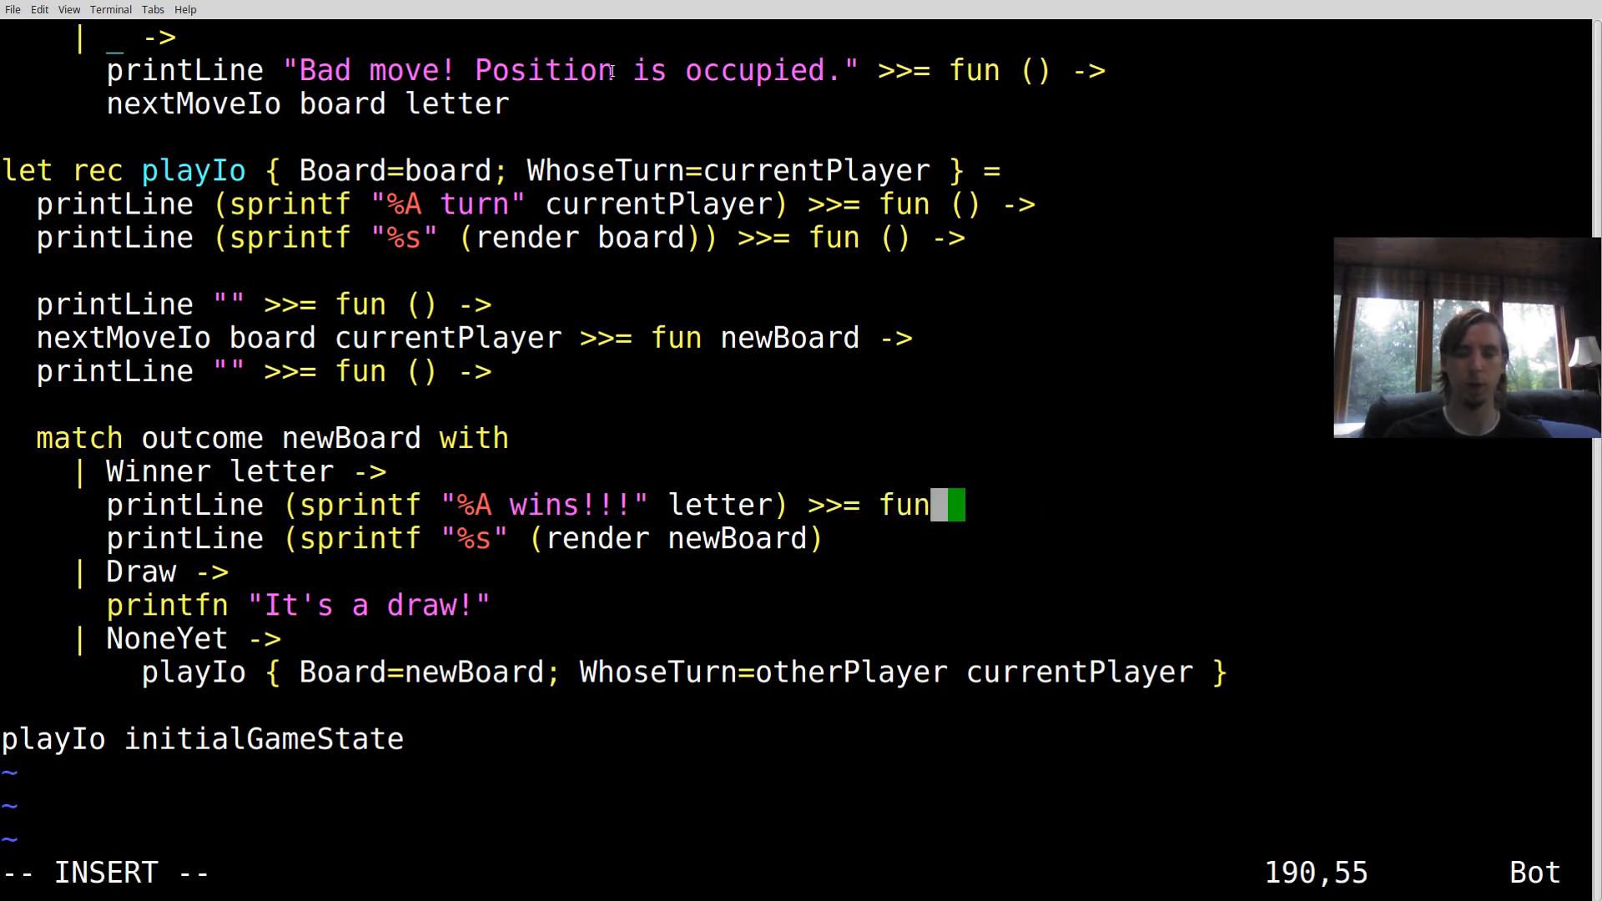
pyautogui.write('() 0>')
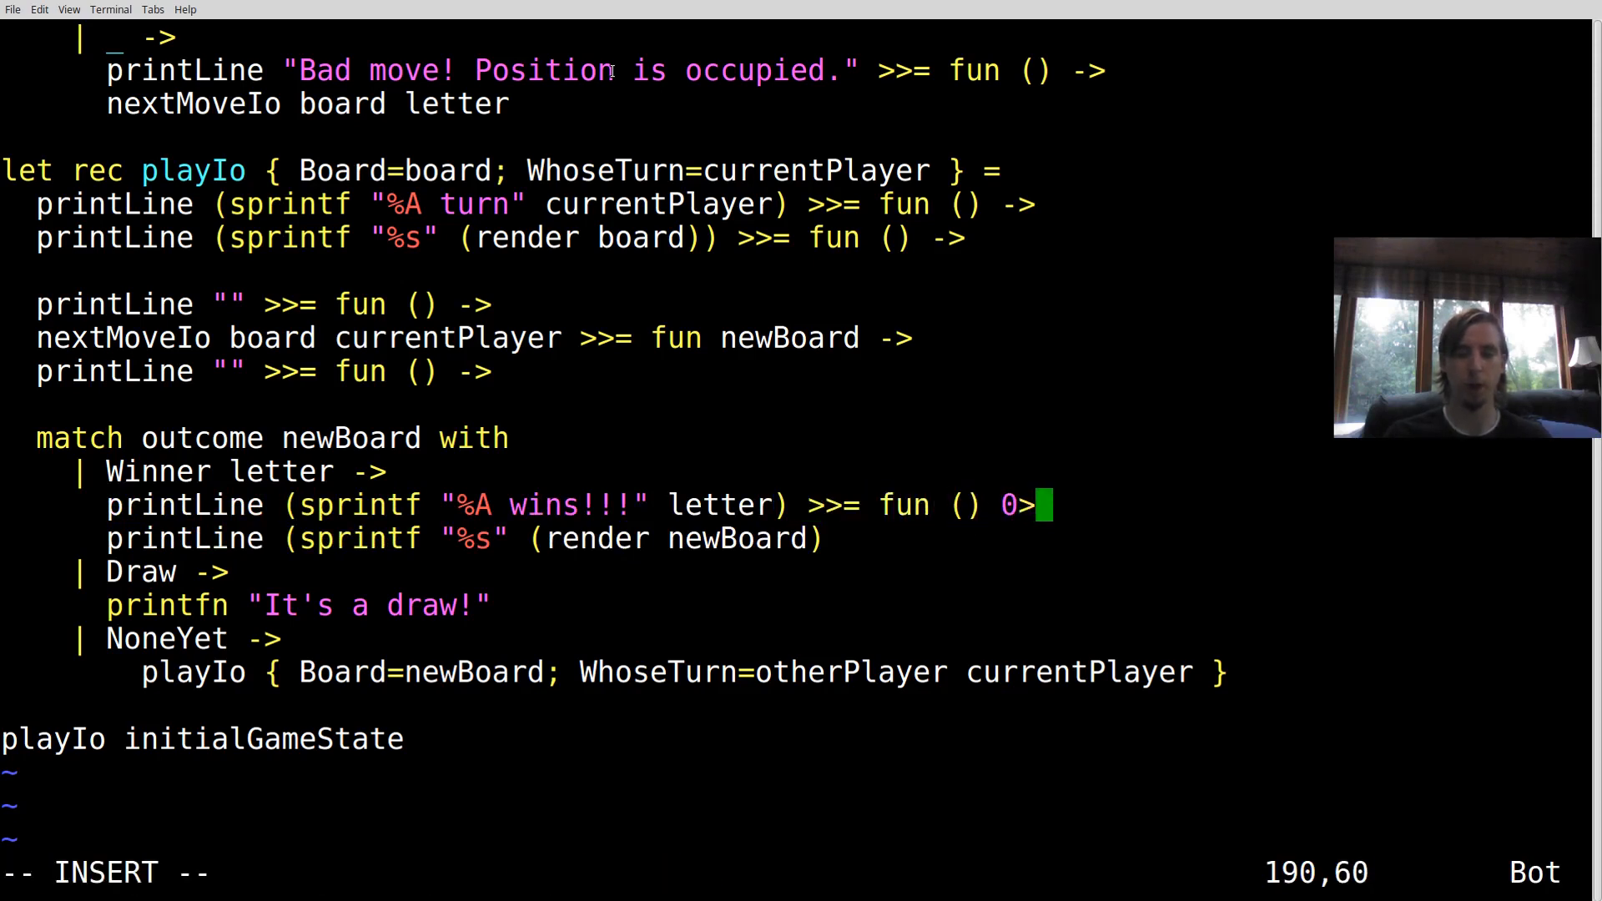
pyautogui.press('V')
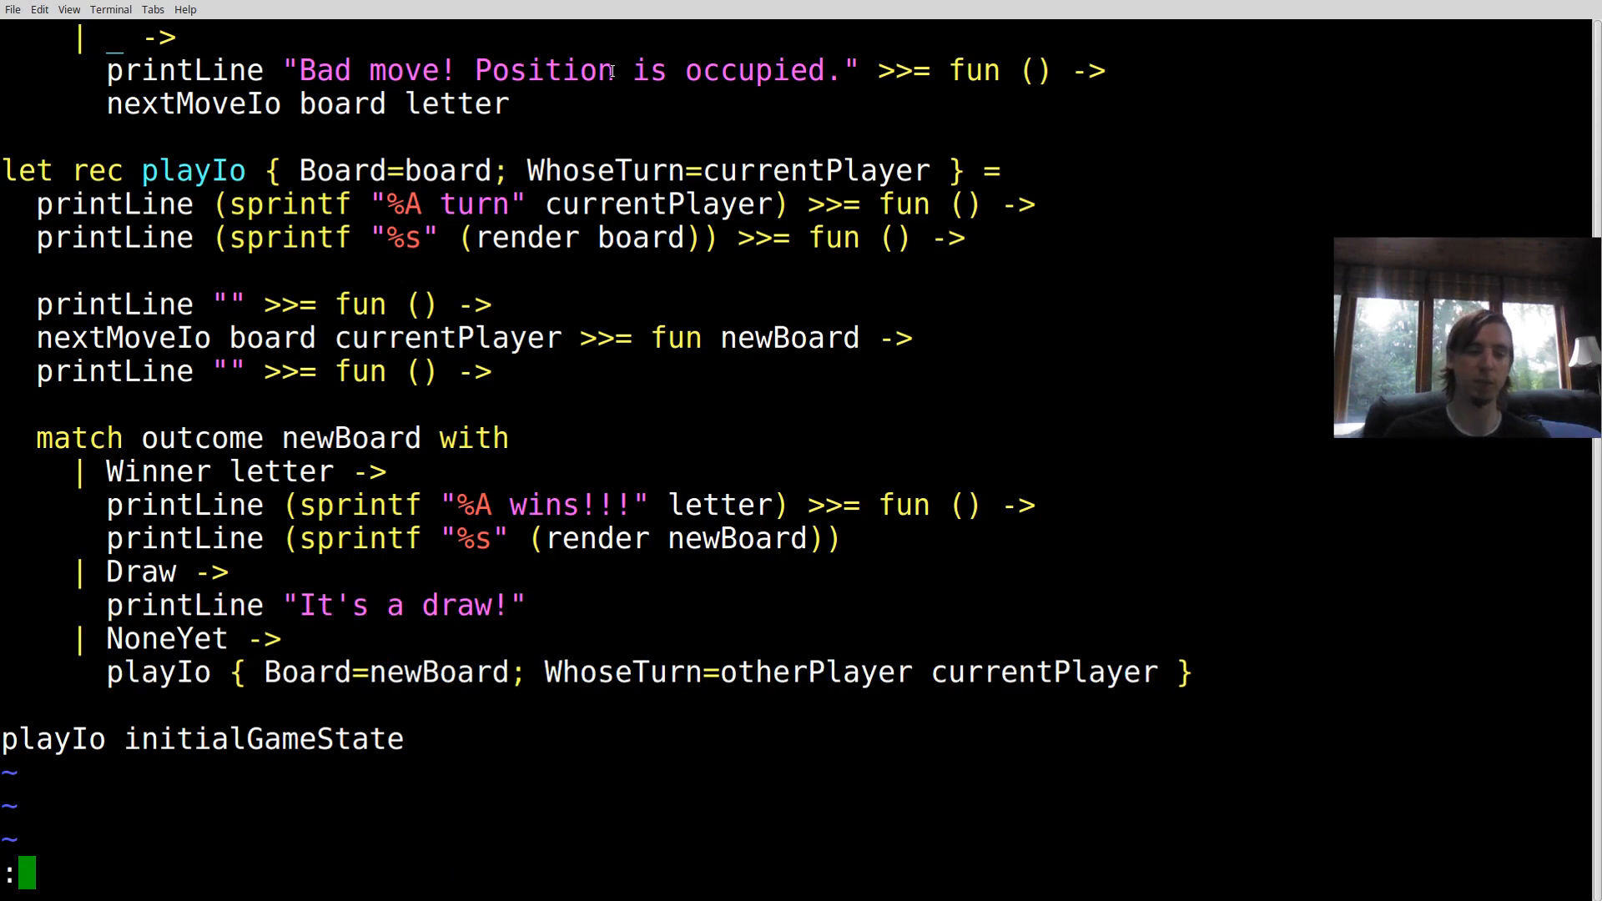
pyautogui.write('!fsharpi %')
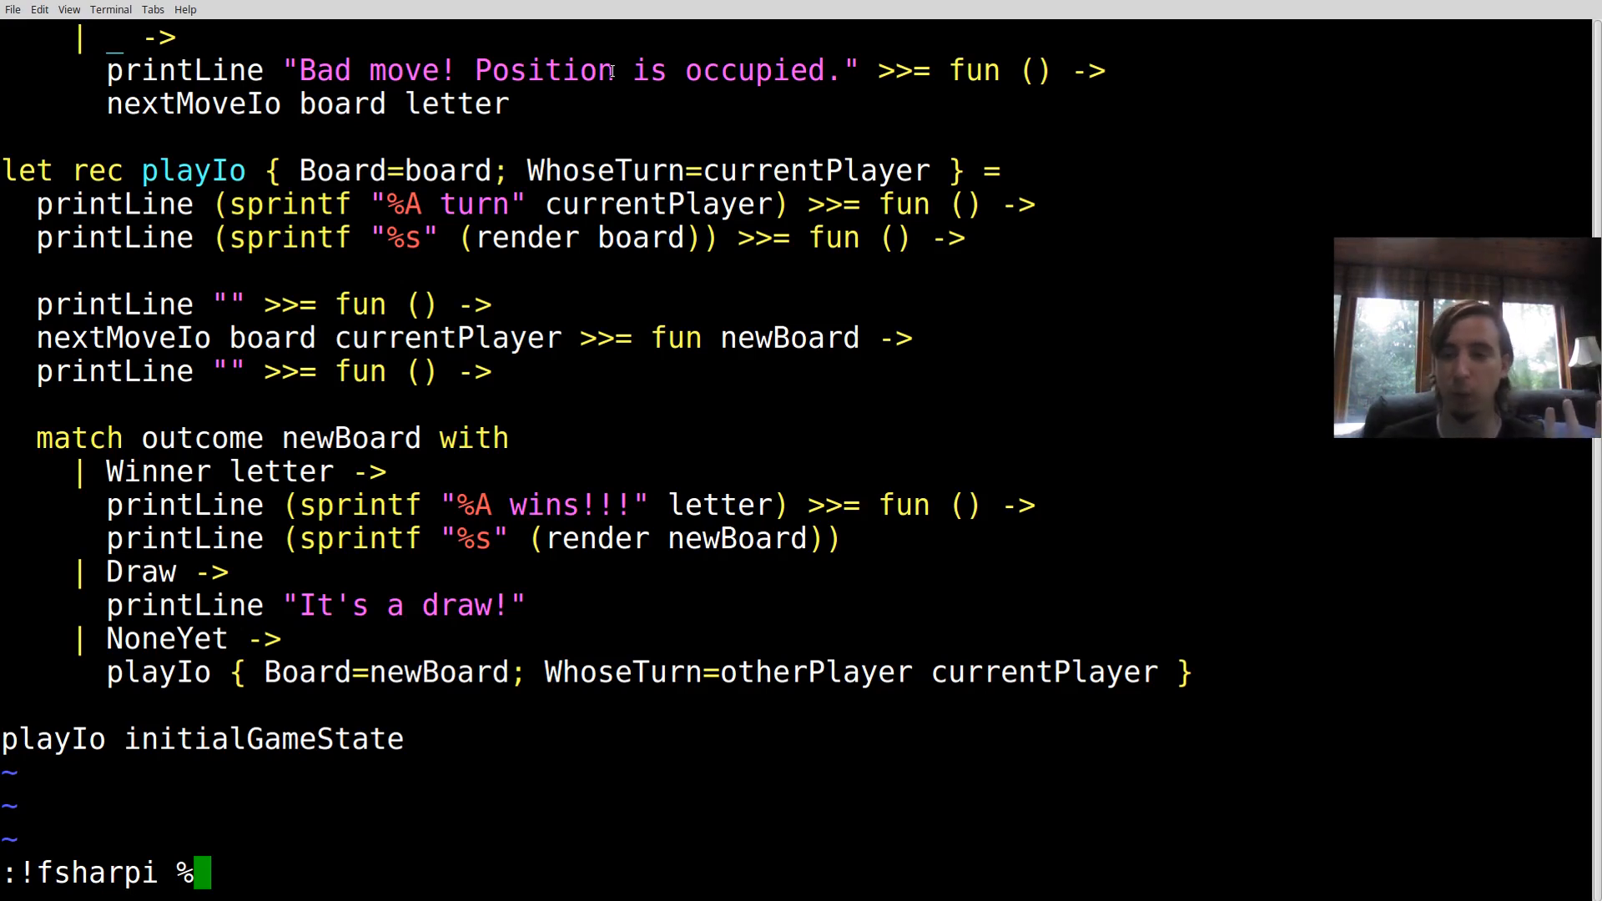
pyautogui.press('Return')
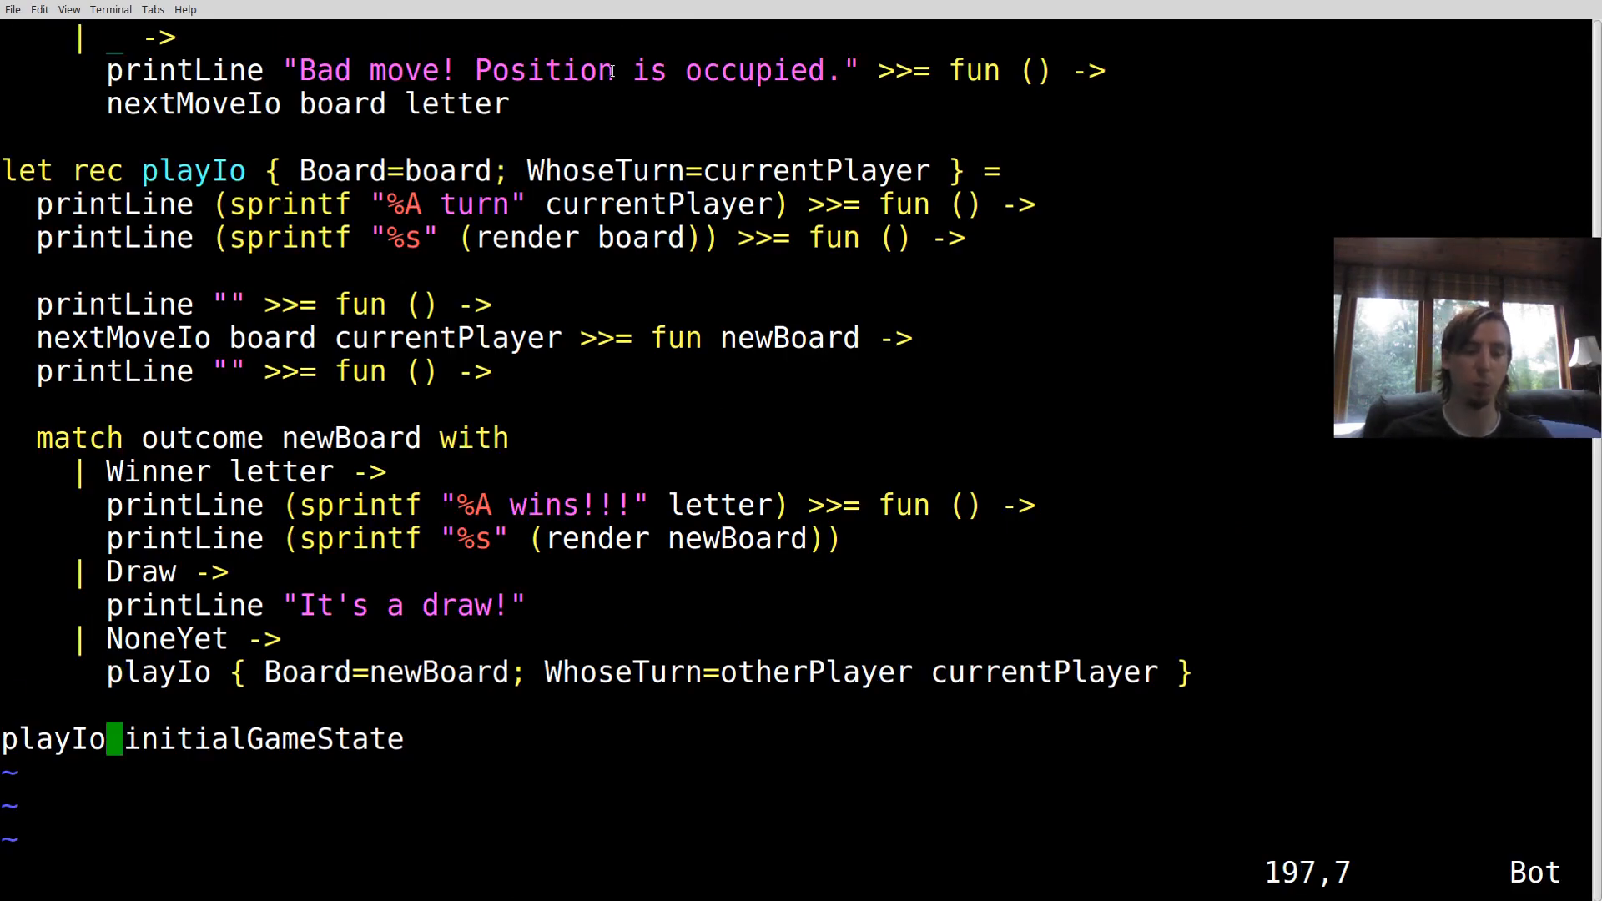
pyautogui.scroll(-3)
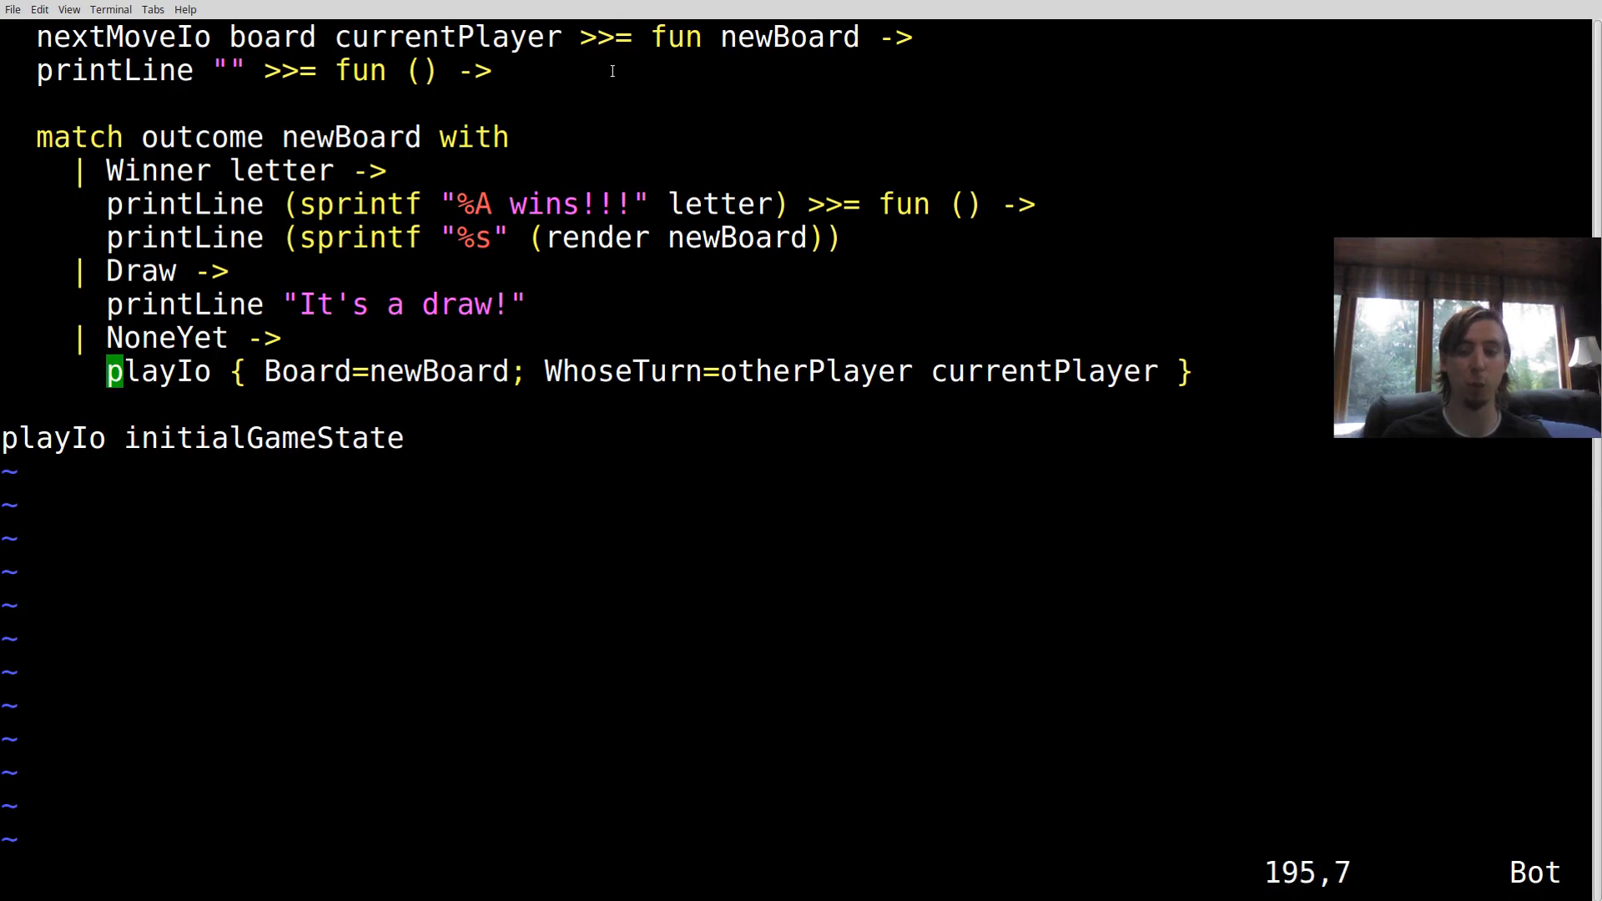
pyautogui.moveTo(171, 455)
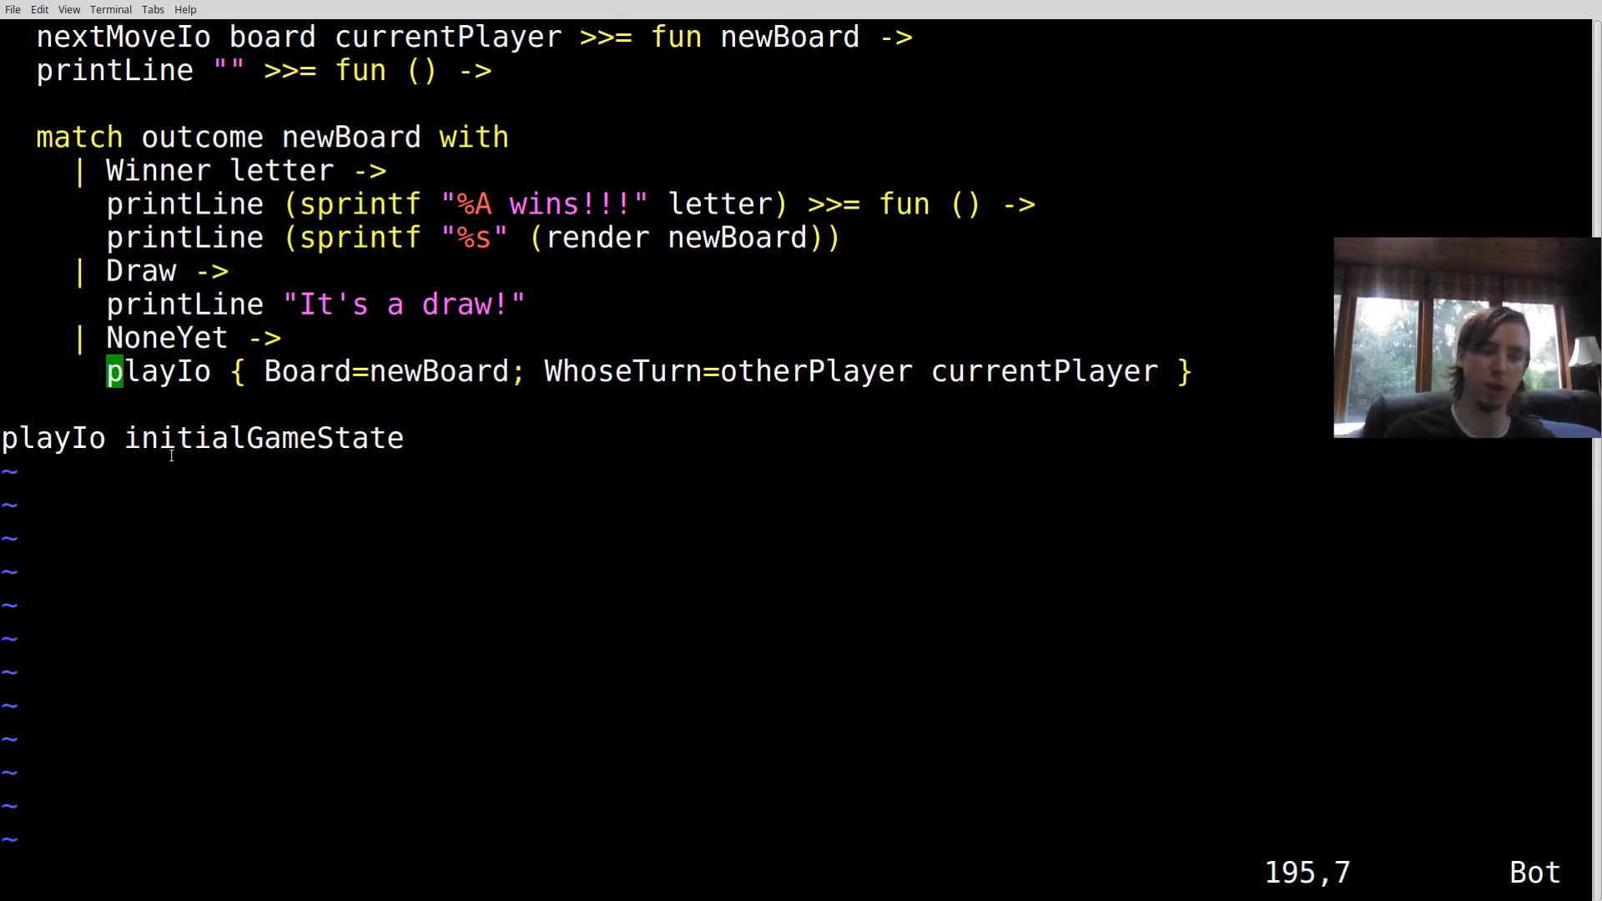
pyautogui.doubleClick(262, 437)
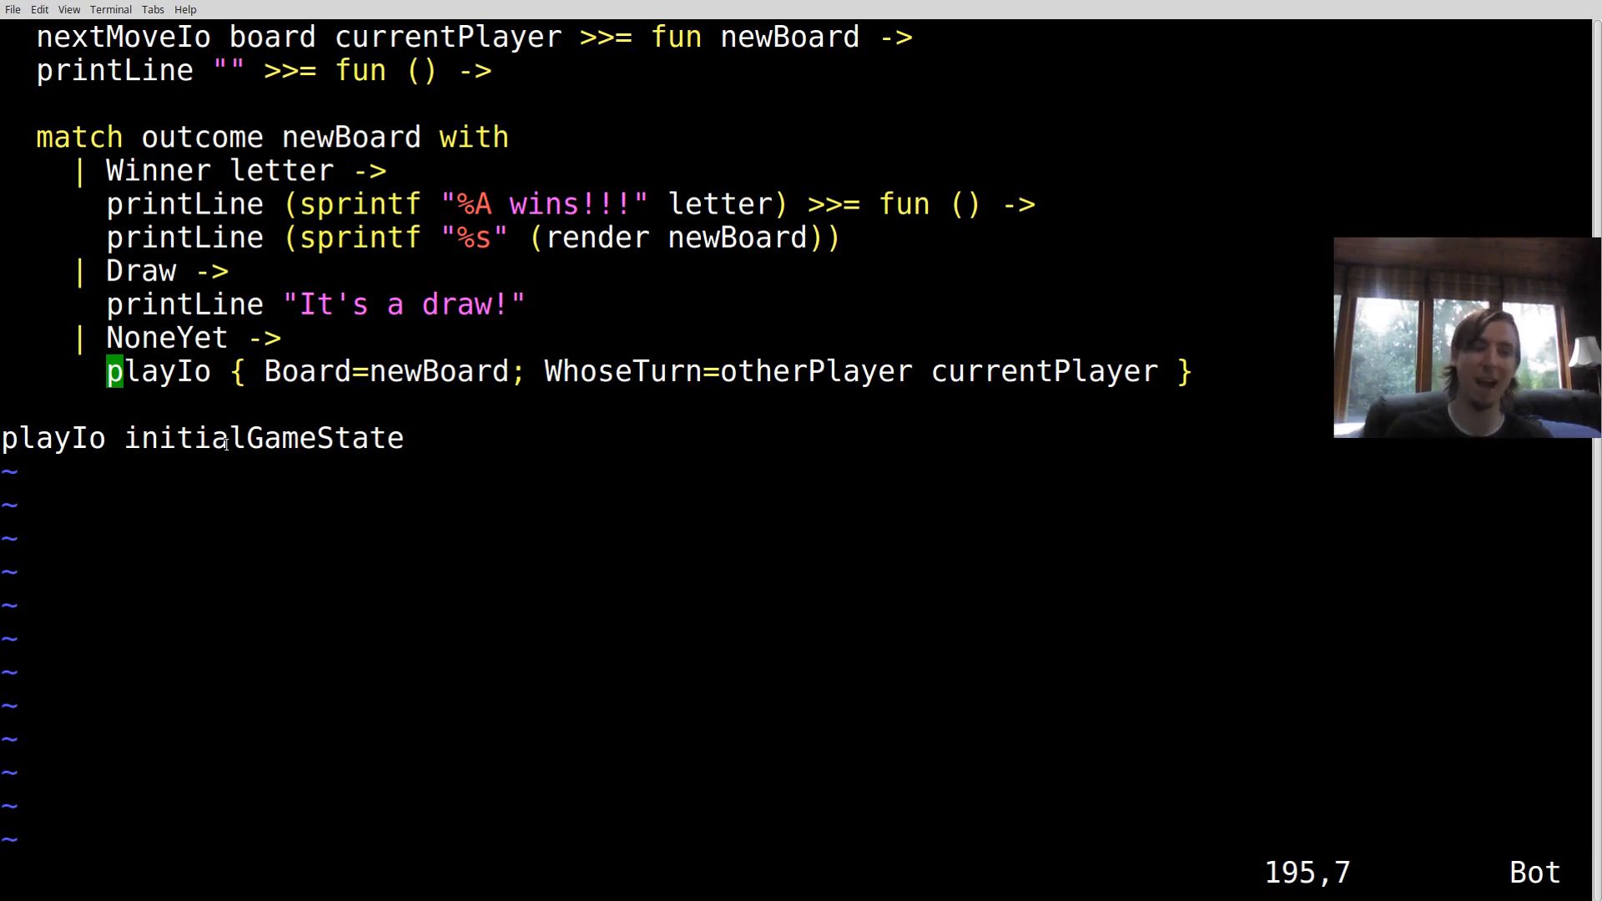
# Add let console = { ReadLine=System.Console.ReadLine; PrintLine=printfn "%s" } above the playIo call
pyautogui.press('o')
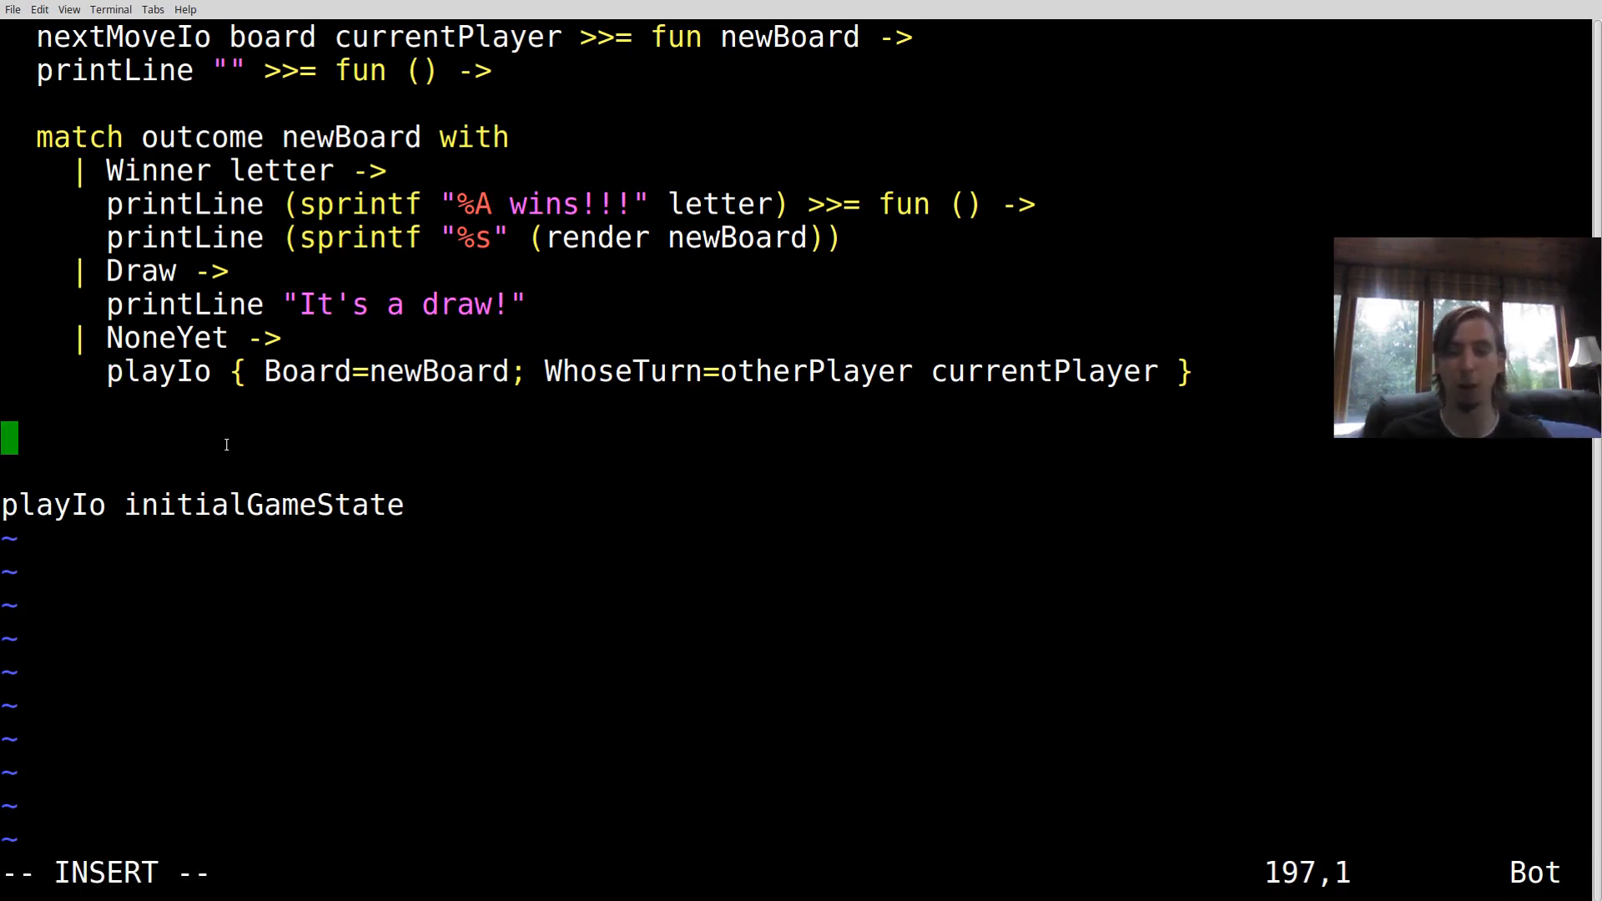
pyautogui.write('let')
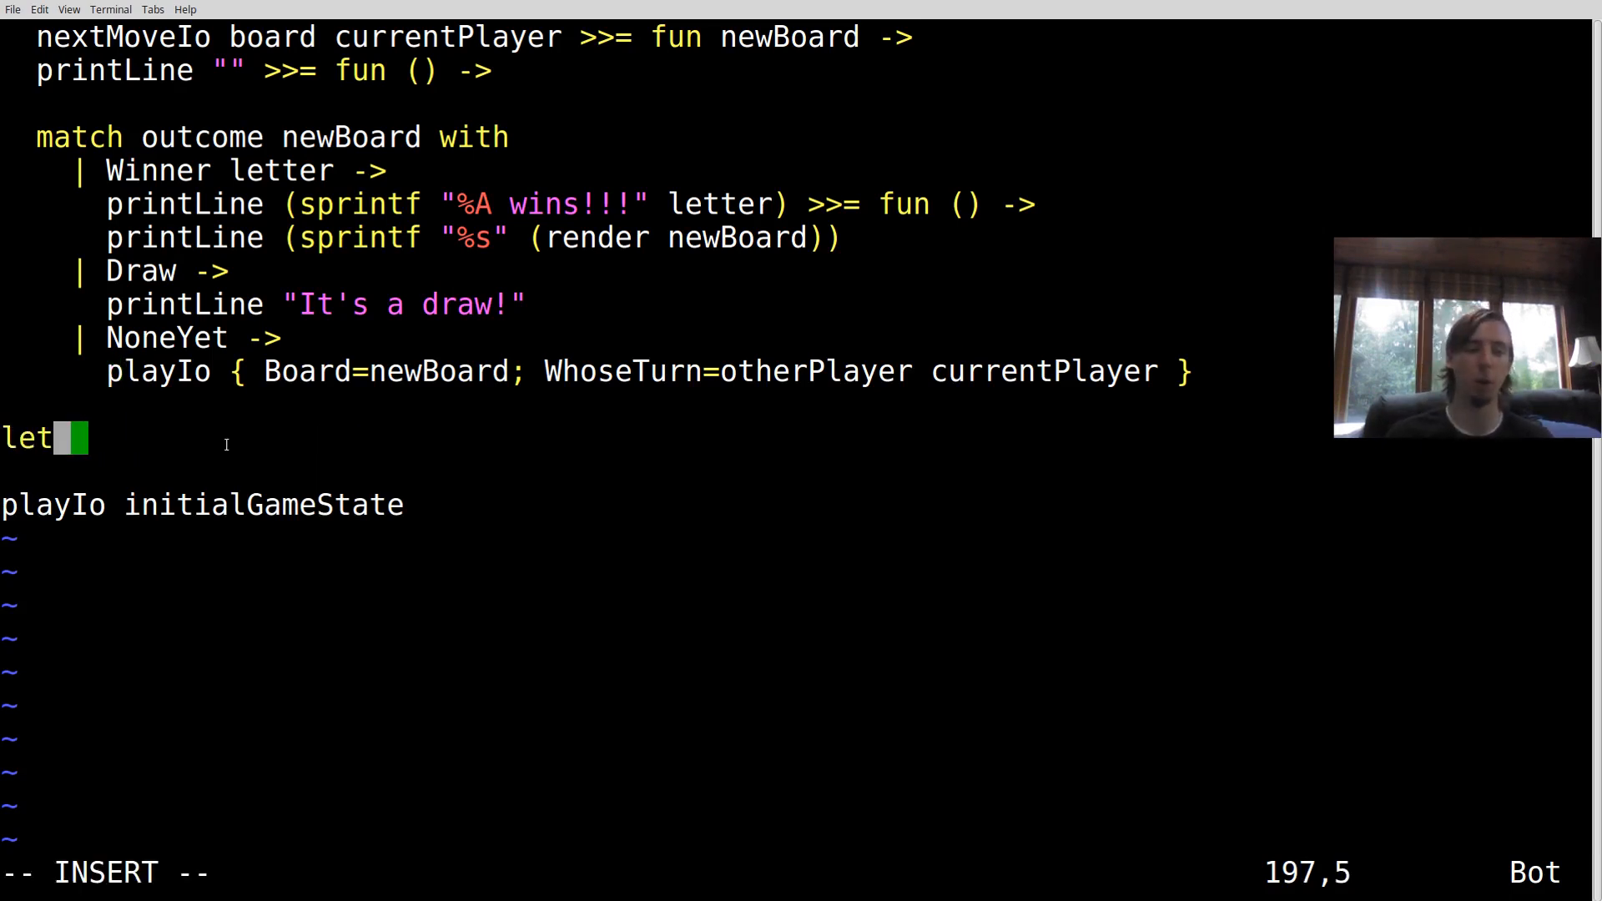
pyautogui.write('console = {')
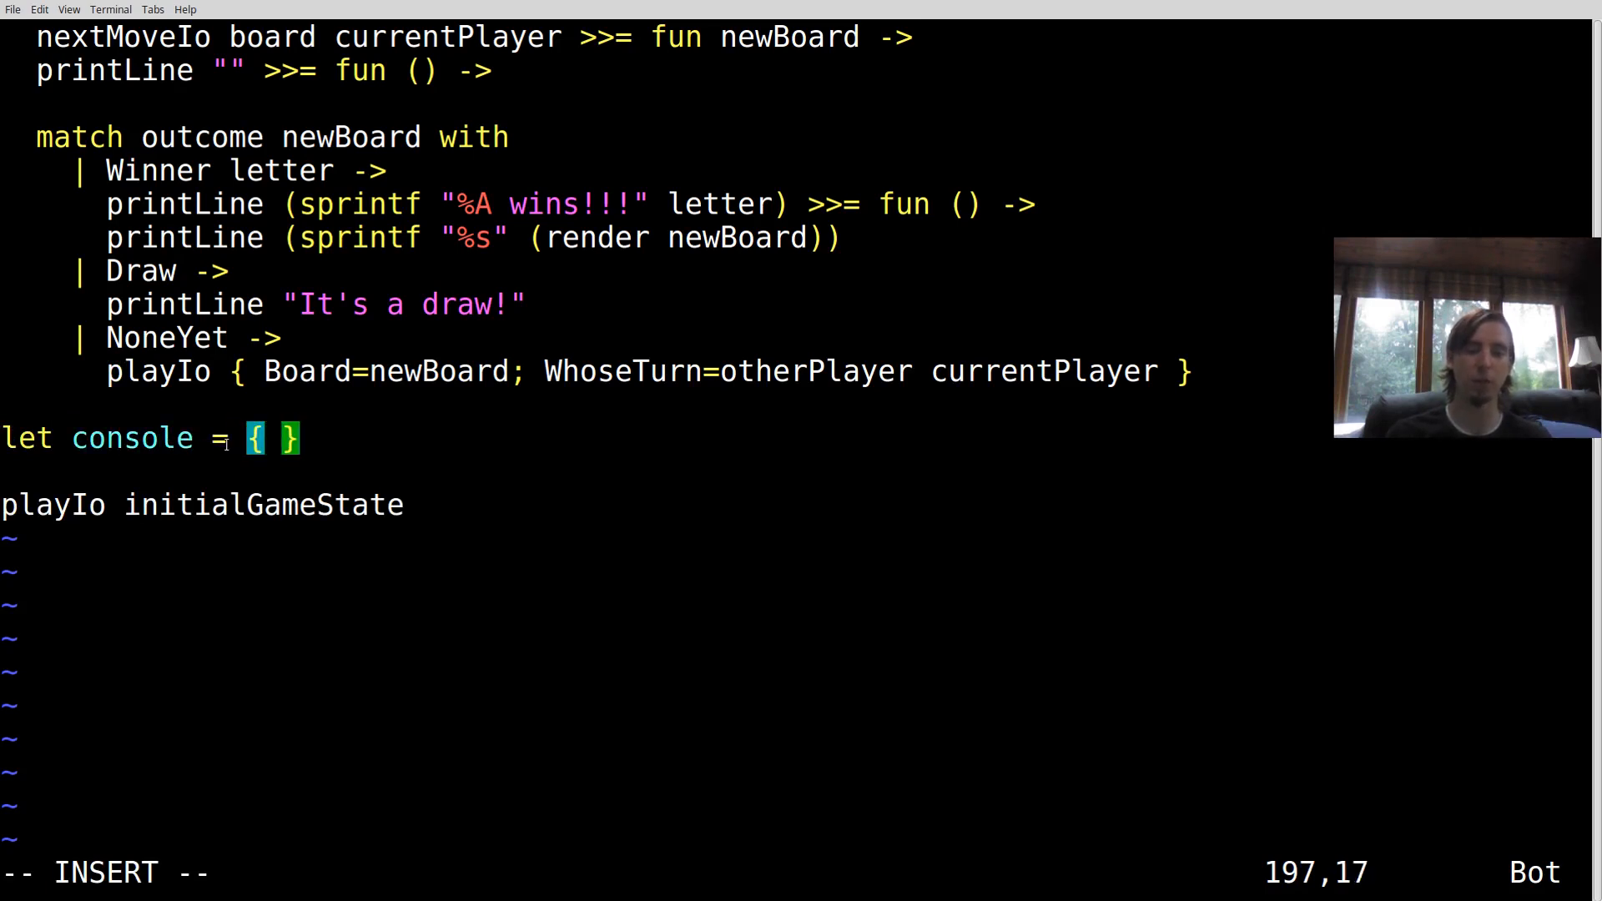
pyautogui.write('Rea')
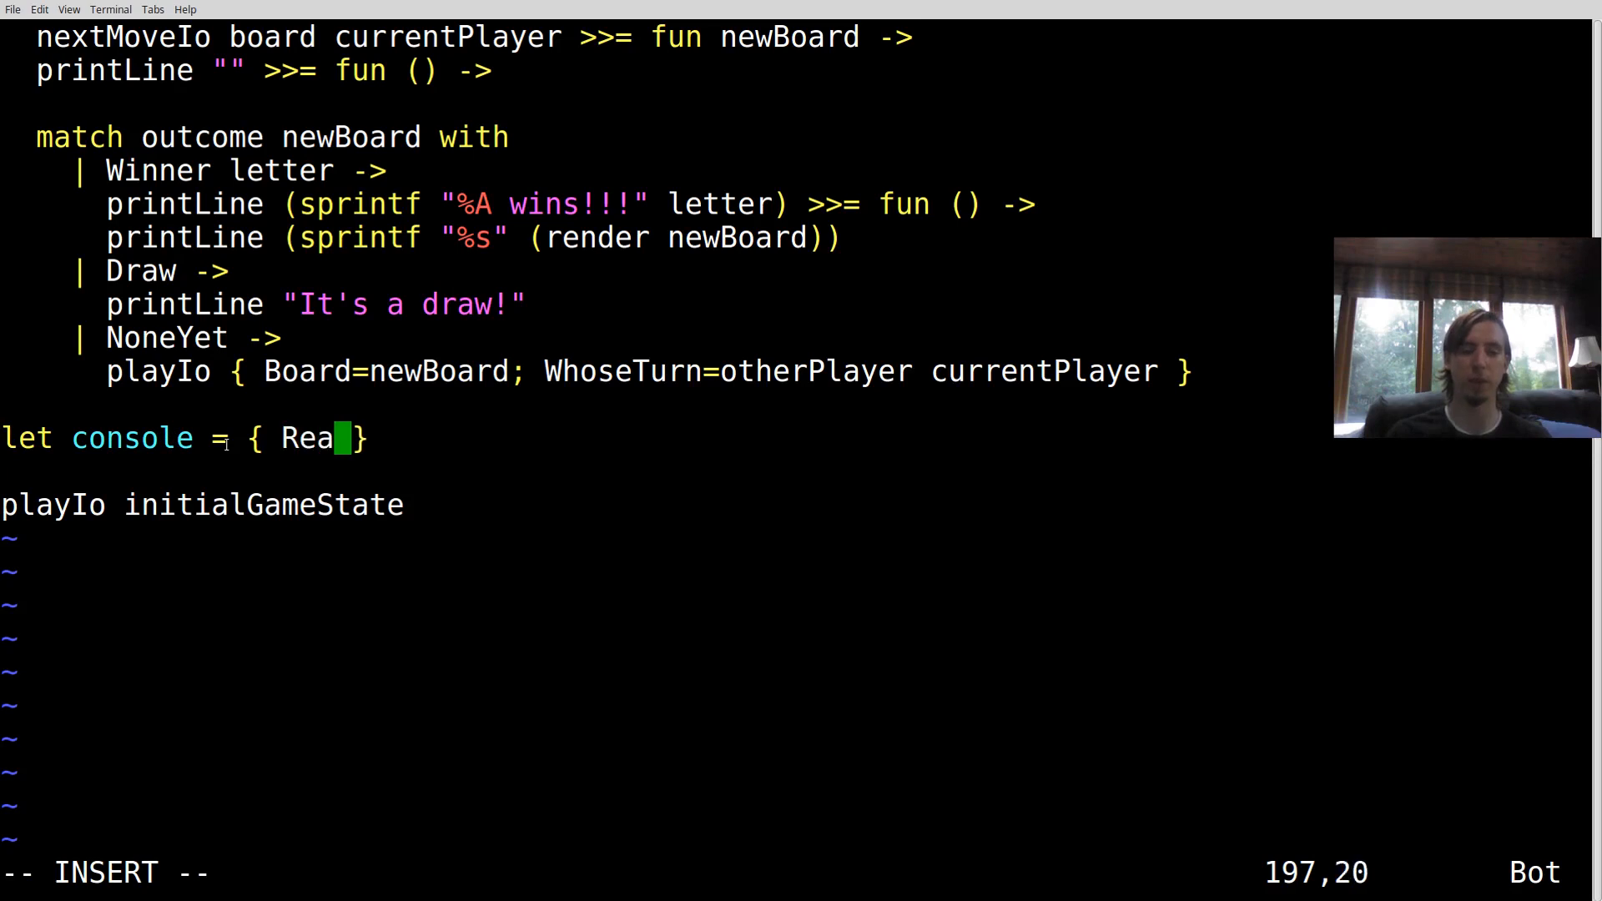
pyautogui.write('dLine')
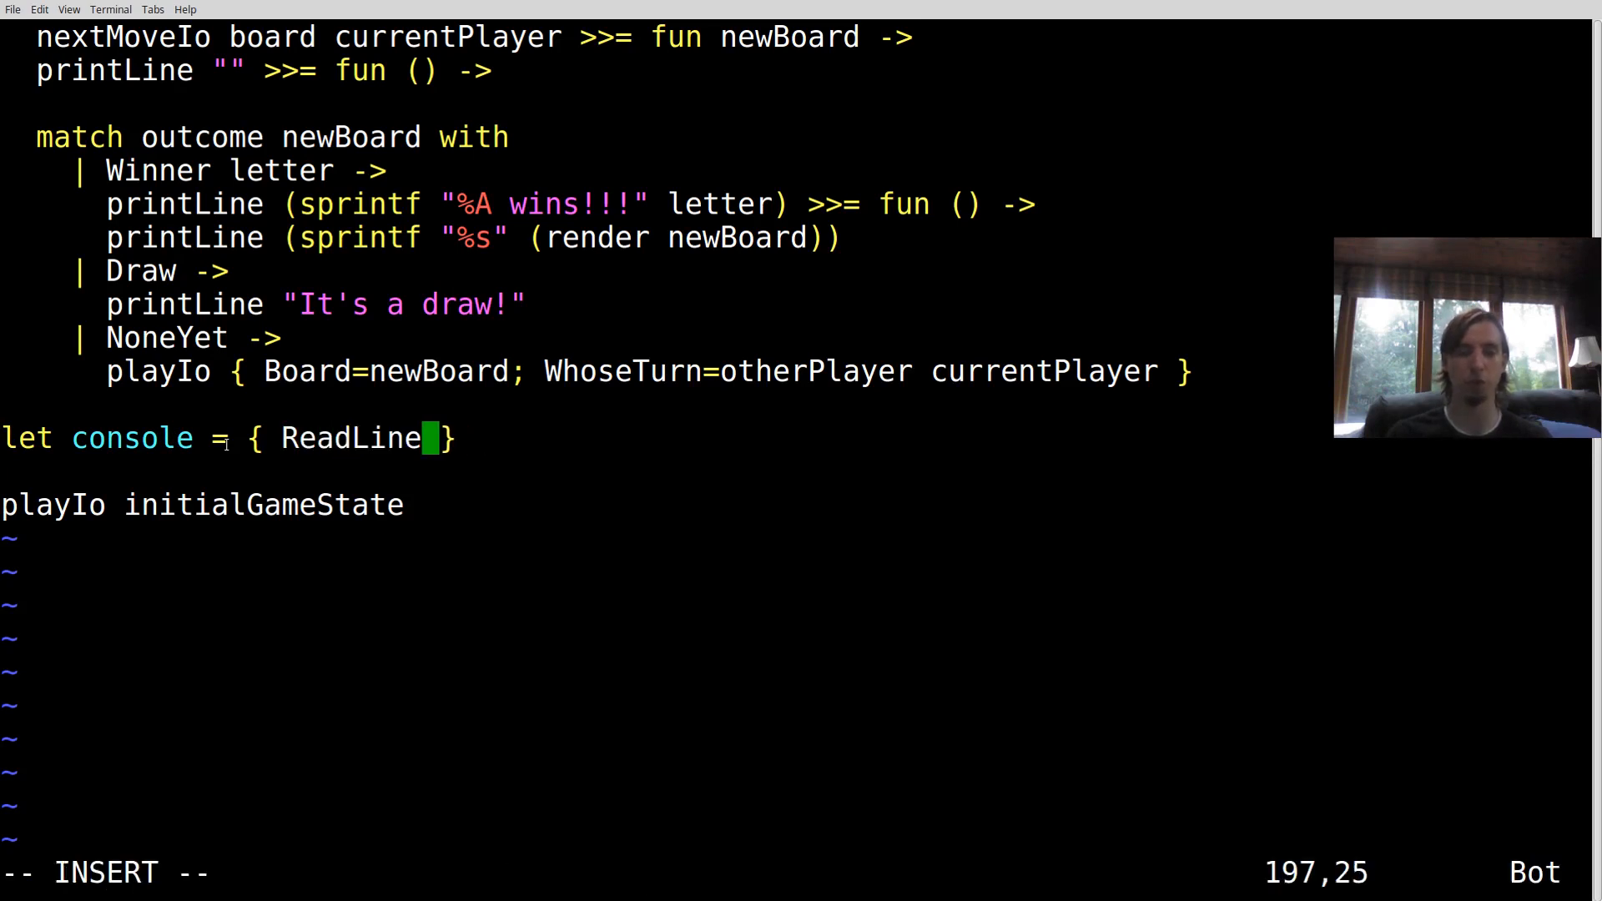
pyautogui.write('=System.Consol.')
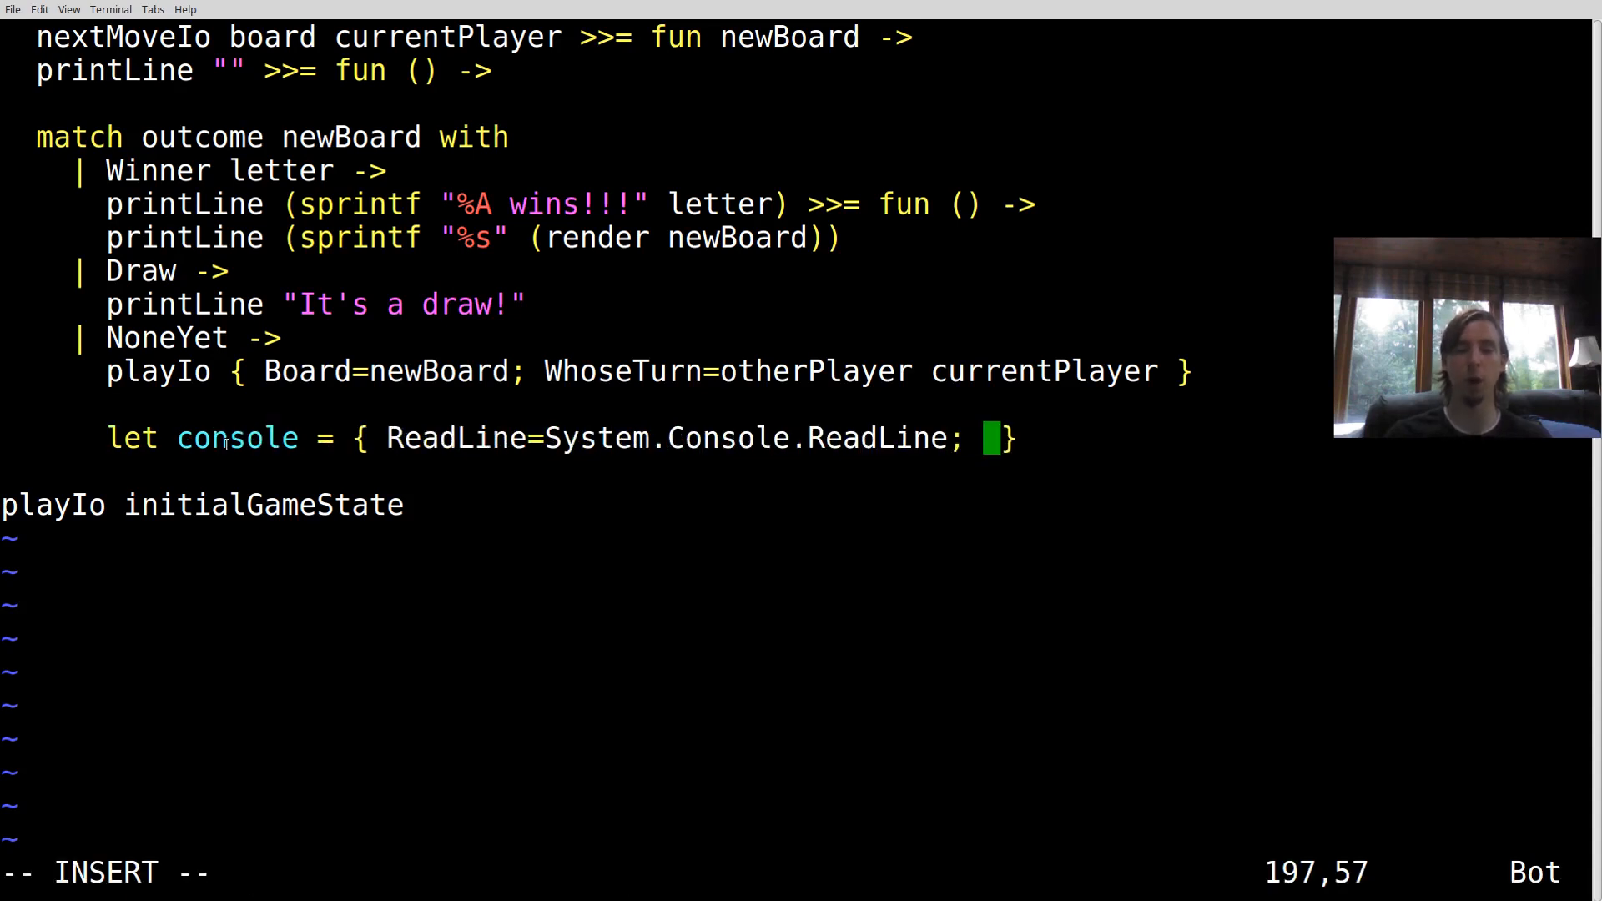
pyautogui.write('PrintLine')
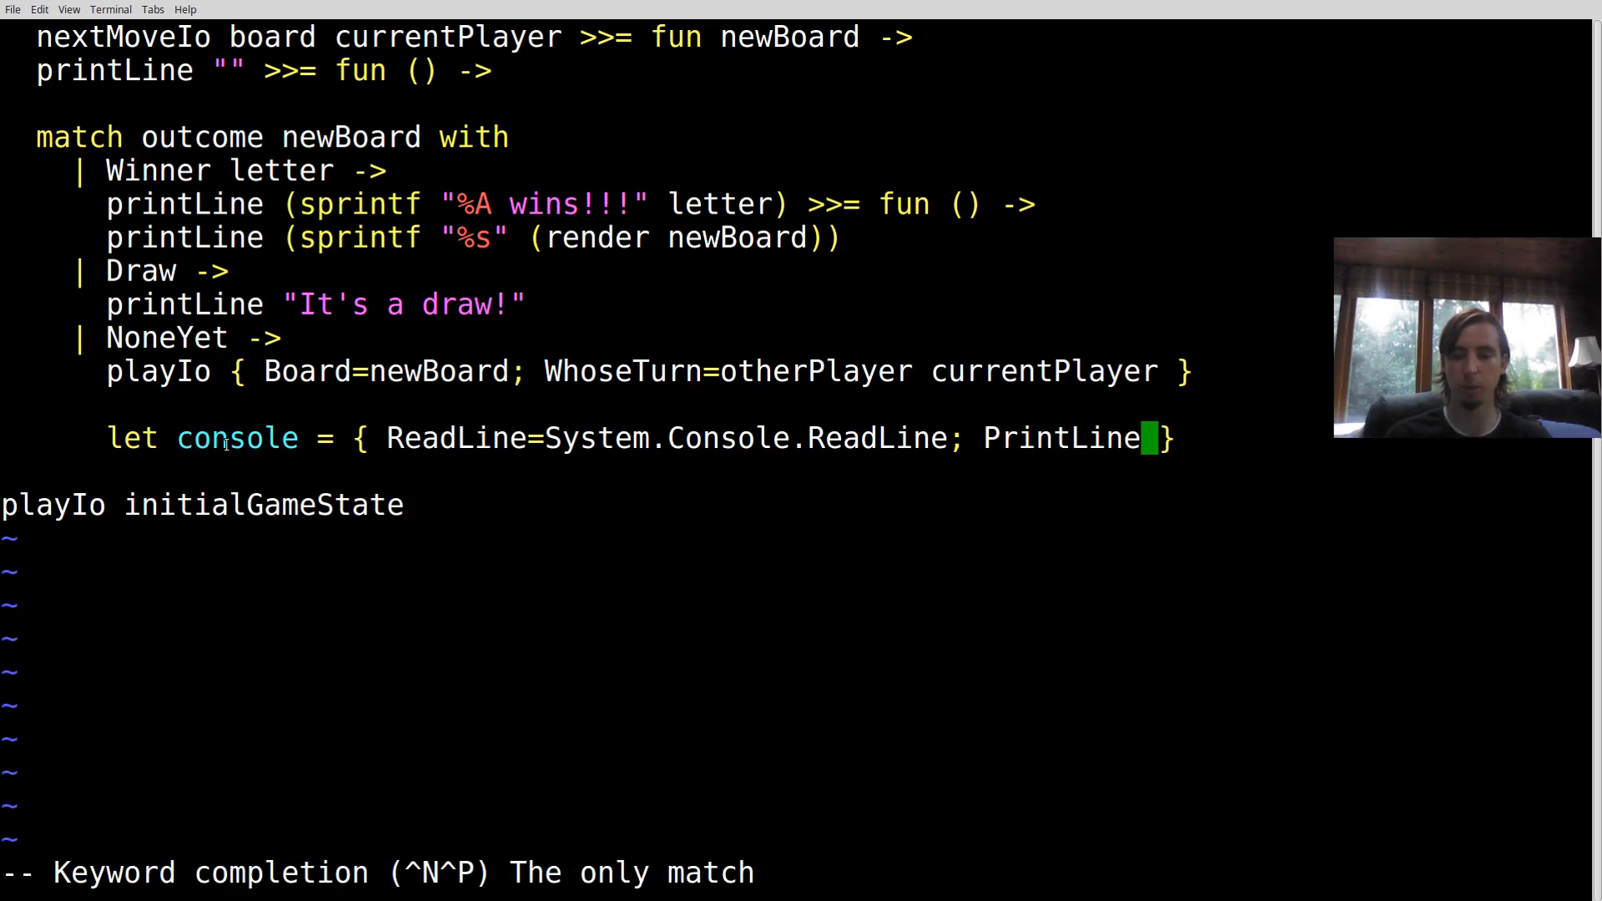
pyautogui.write('=sprintf')
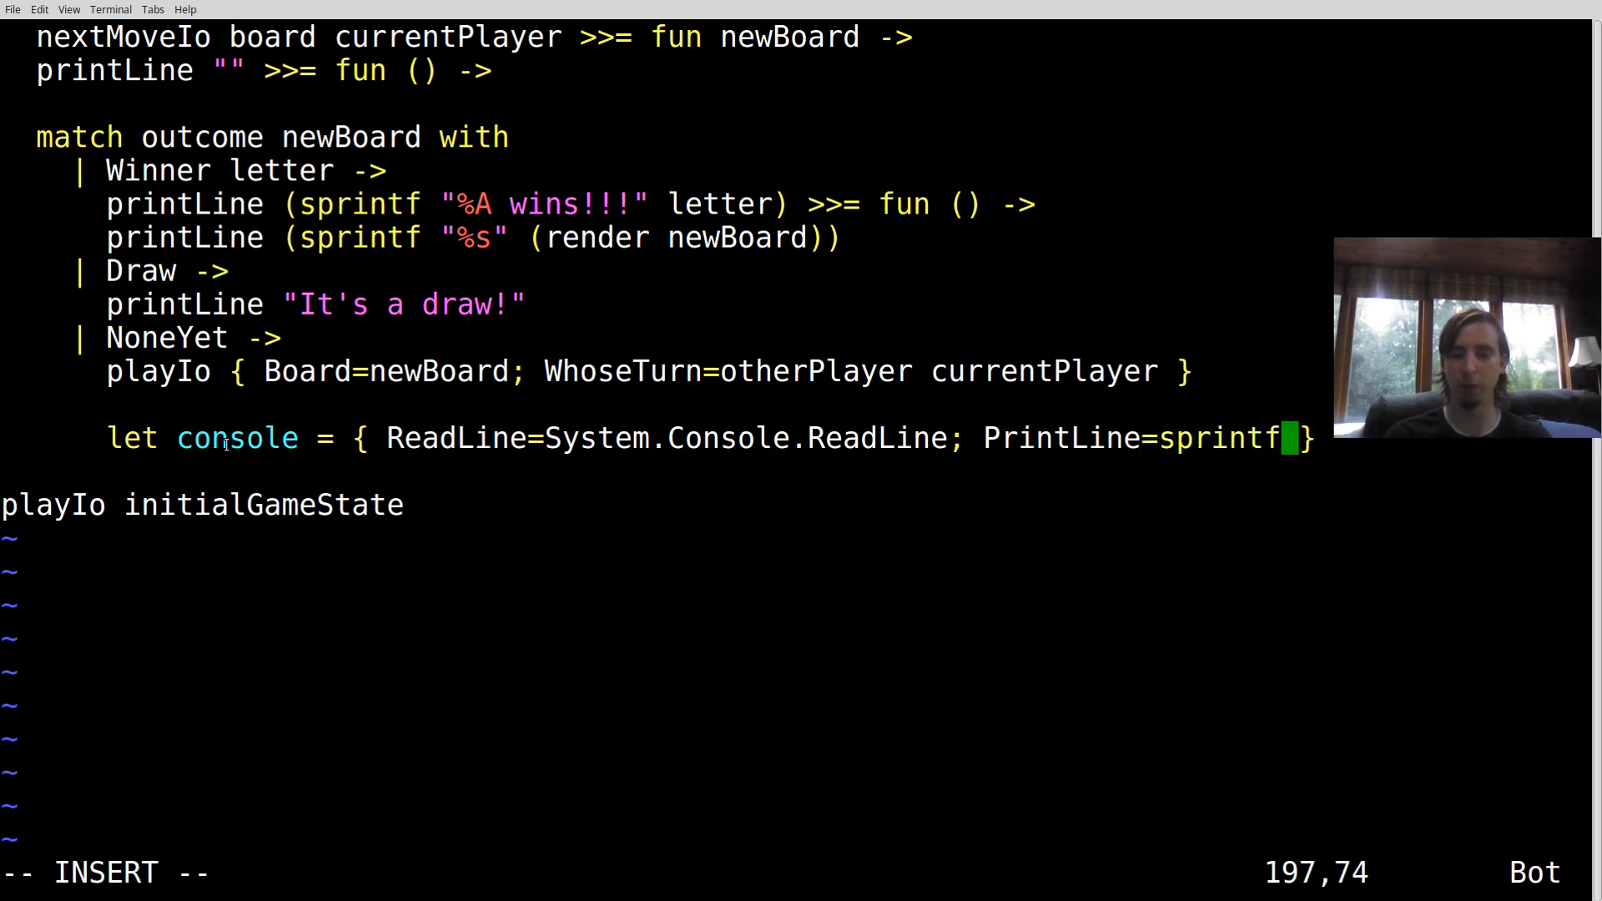
pyautogui.write('"%s')
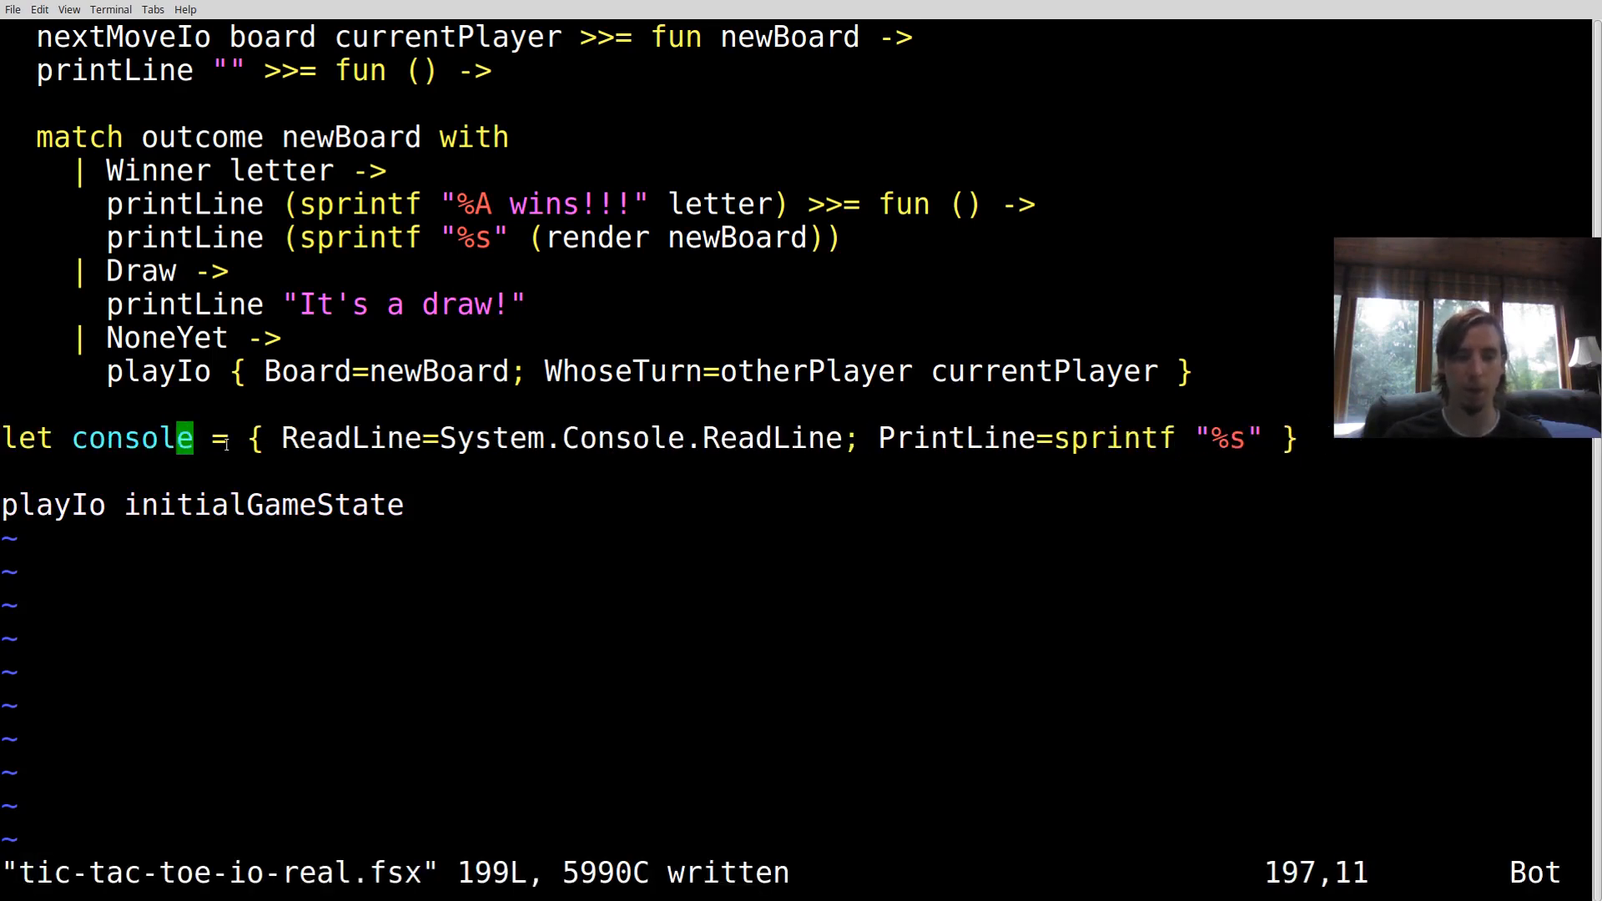
# Pass console to playIo initialGameState, save and run the script with :!fsharpi %
pyautogui.write('contains')
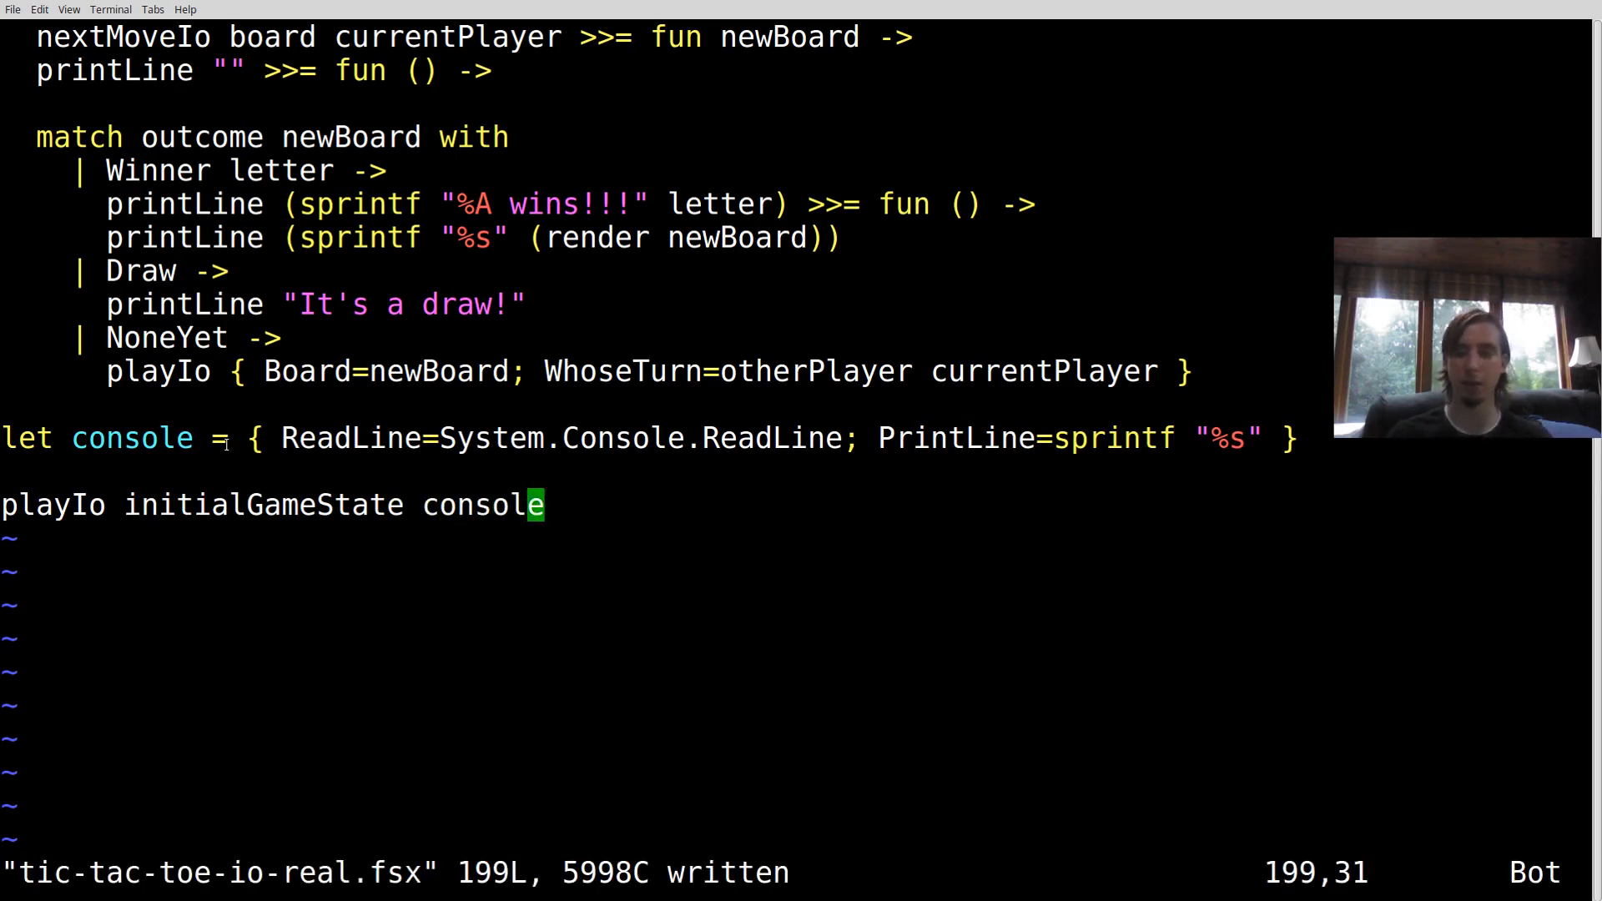
pyautogui.write(':!fsharpi %')
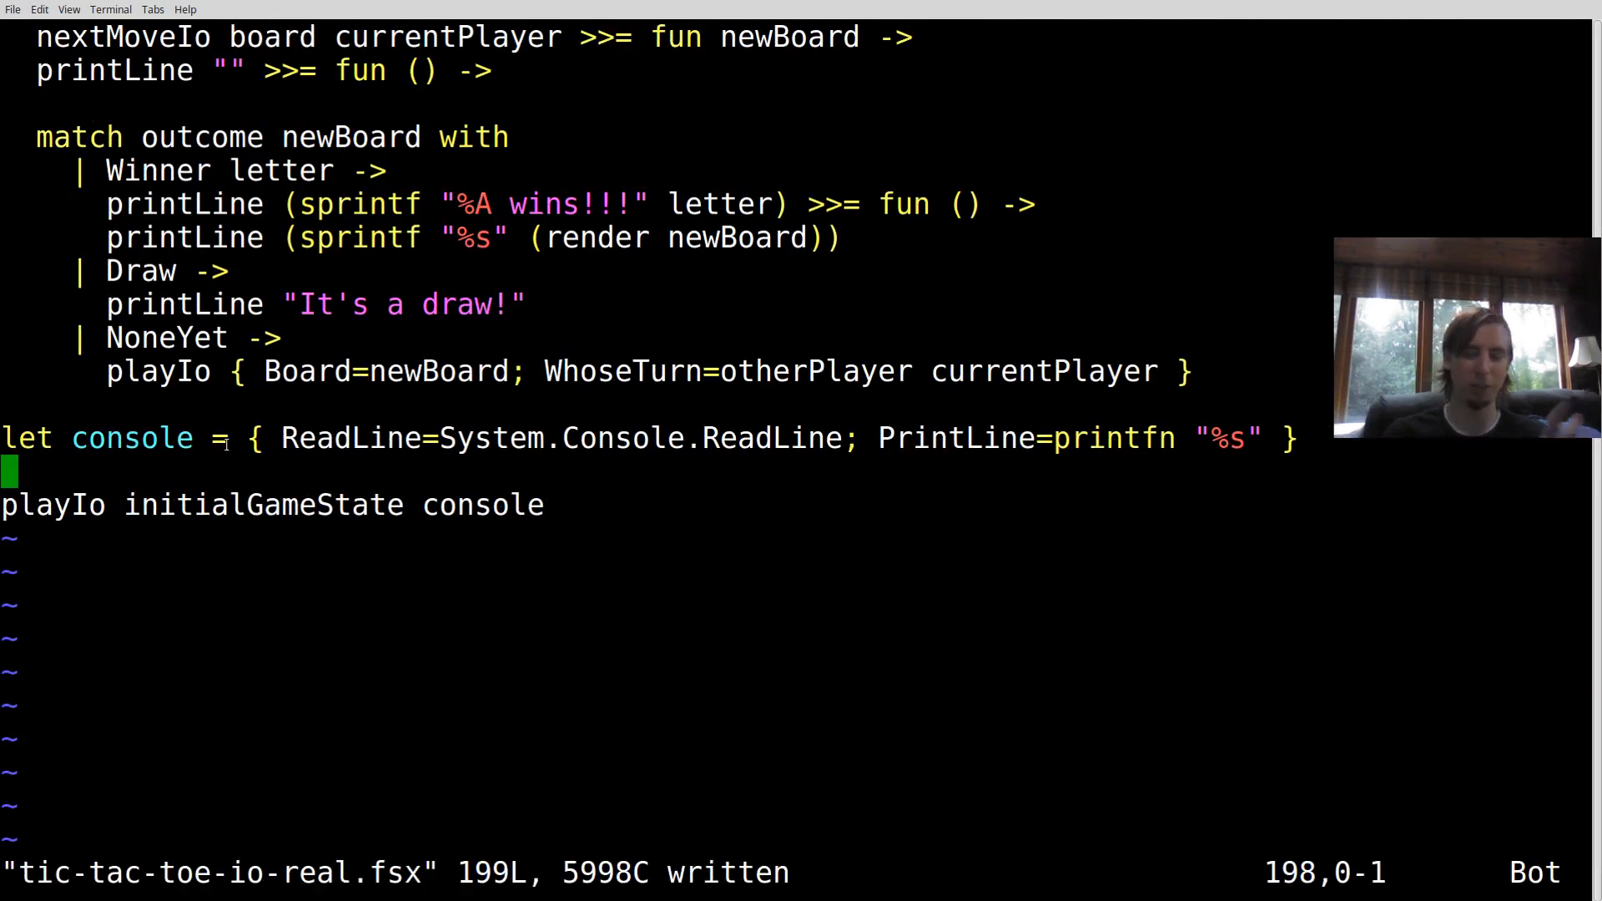
pyautogui.scroll(3)
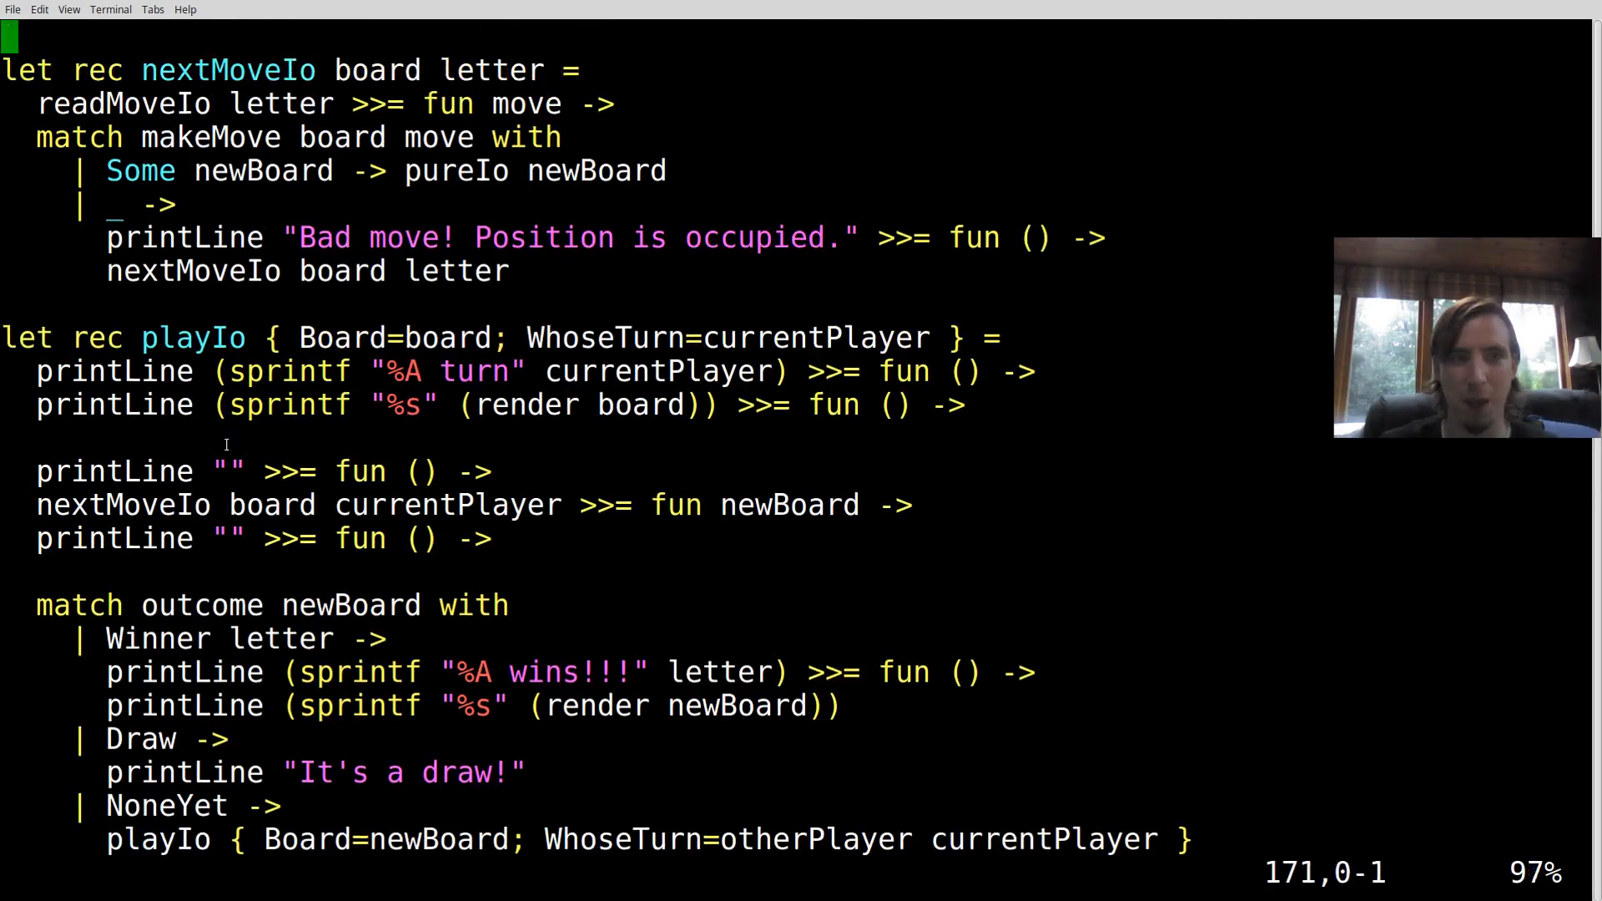
pyautogui.scroll(3)
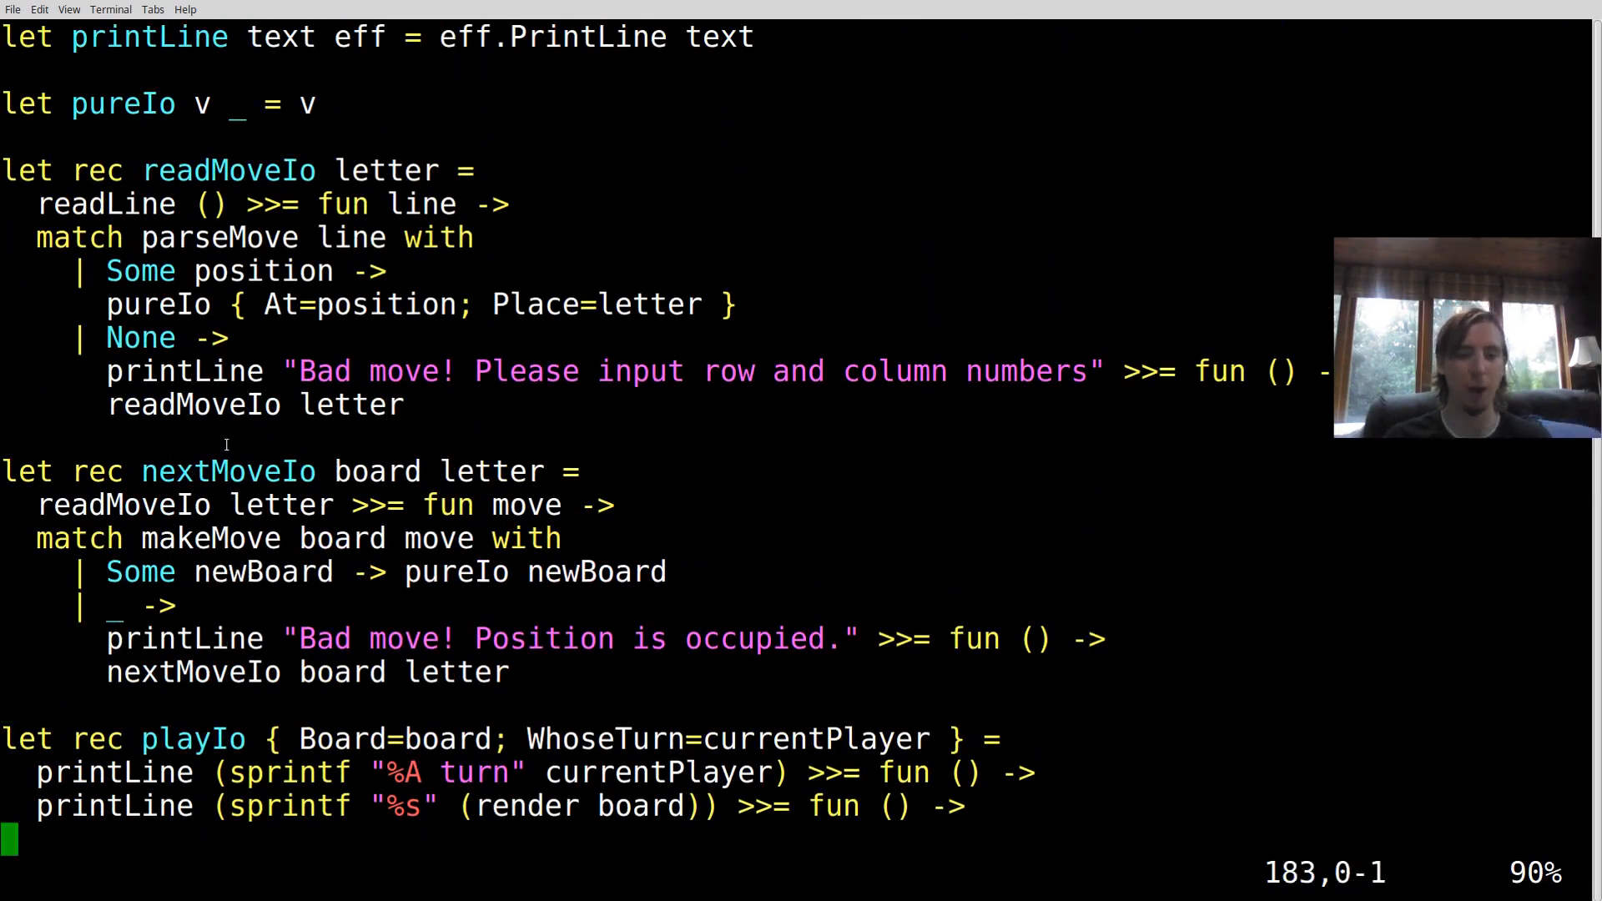
pyautogui.scroll(-3)
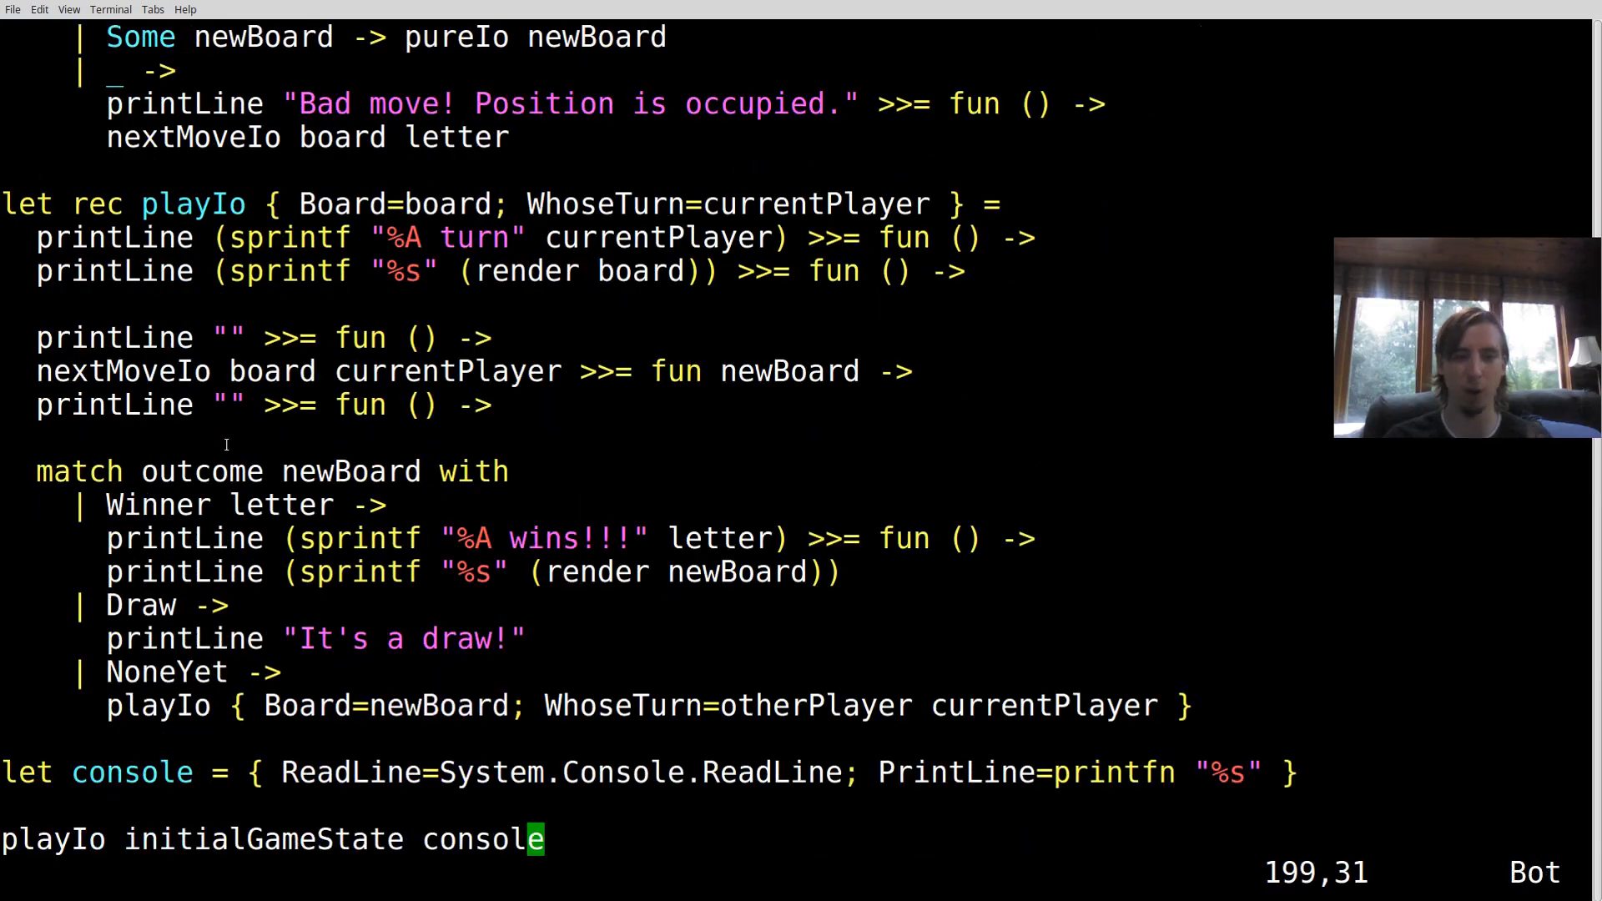
pyautogui.scroll(-3)
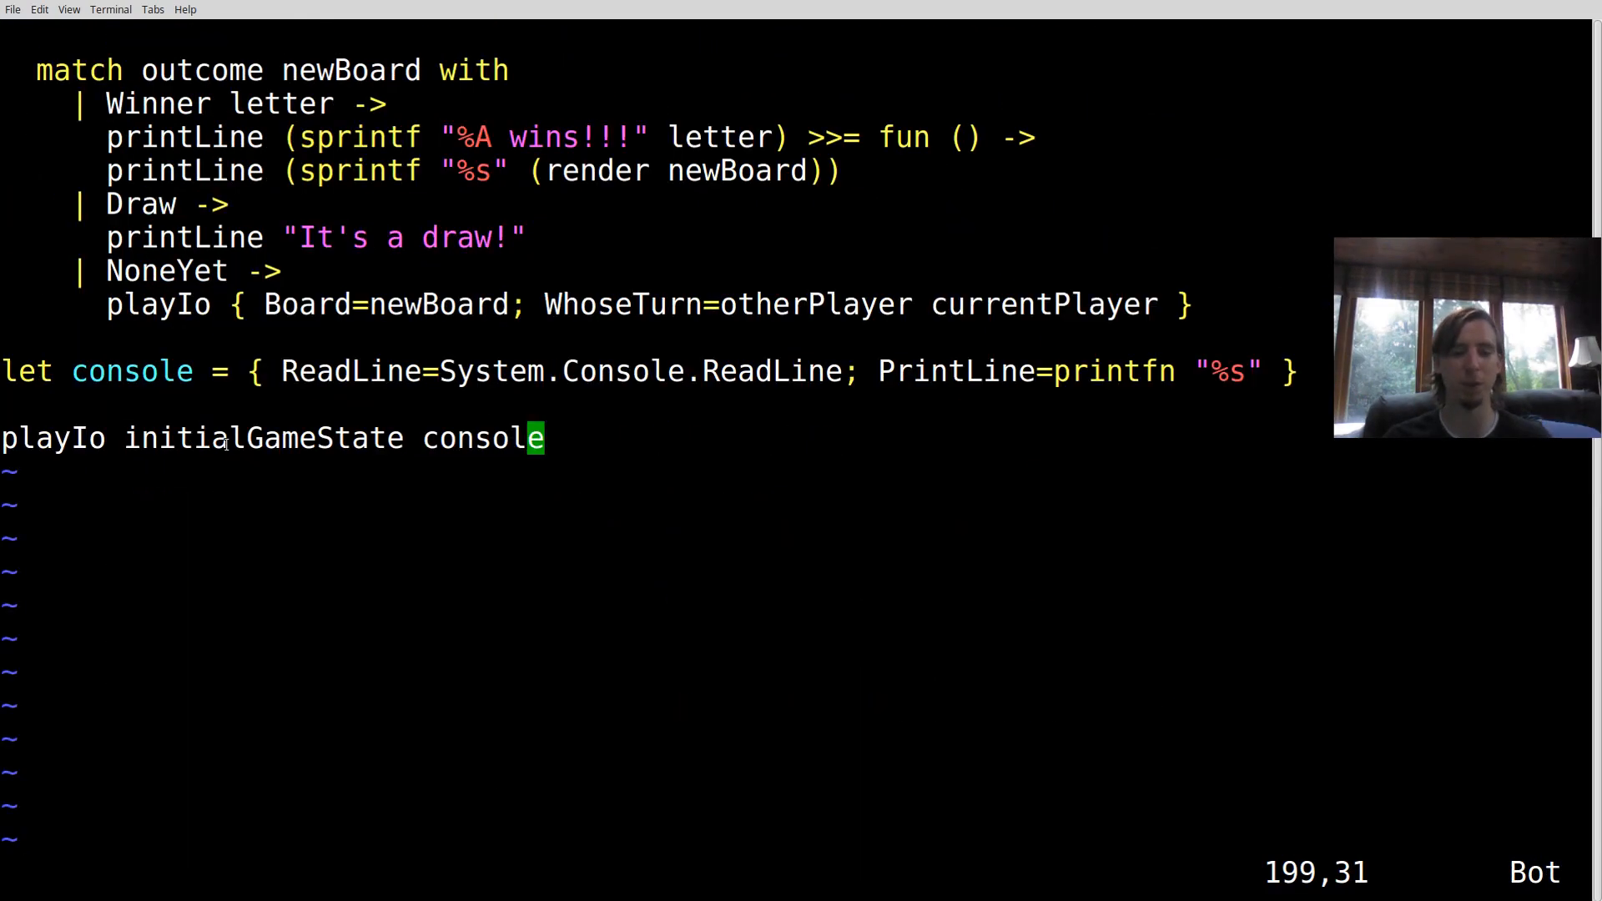